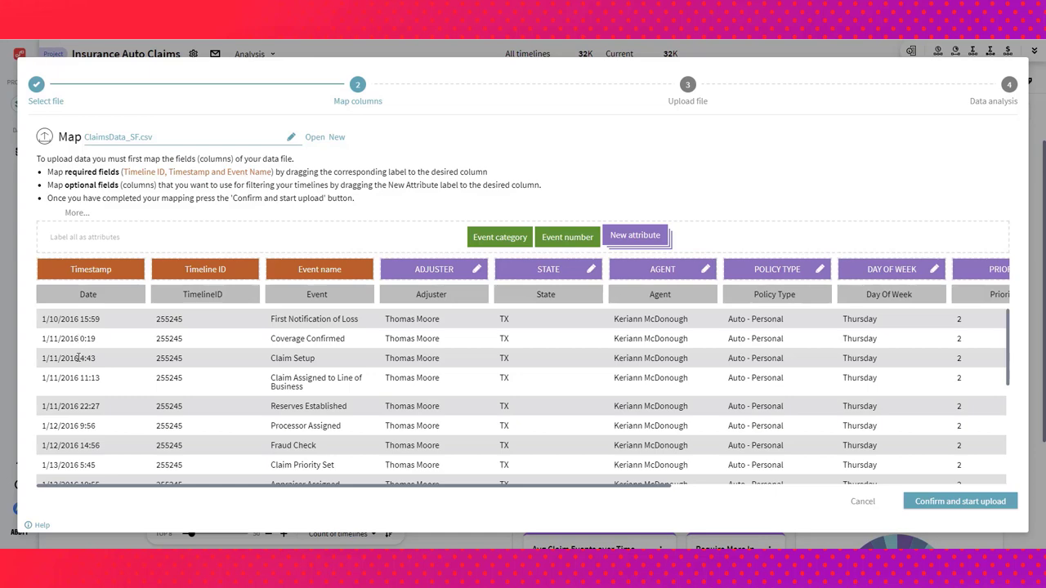
{"action": "mouse_move", "coordinate": [201, 295]}
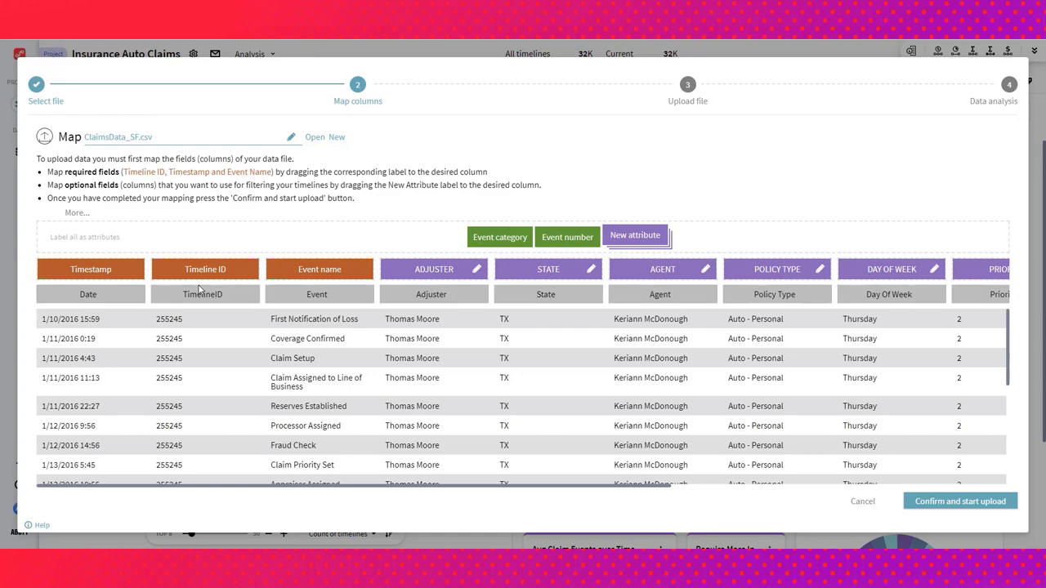
{"action": "mouse_move", "coordinate": [229, 318]}
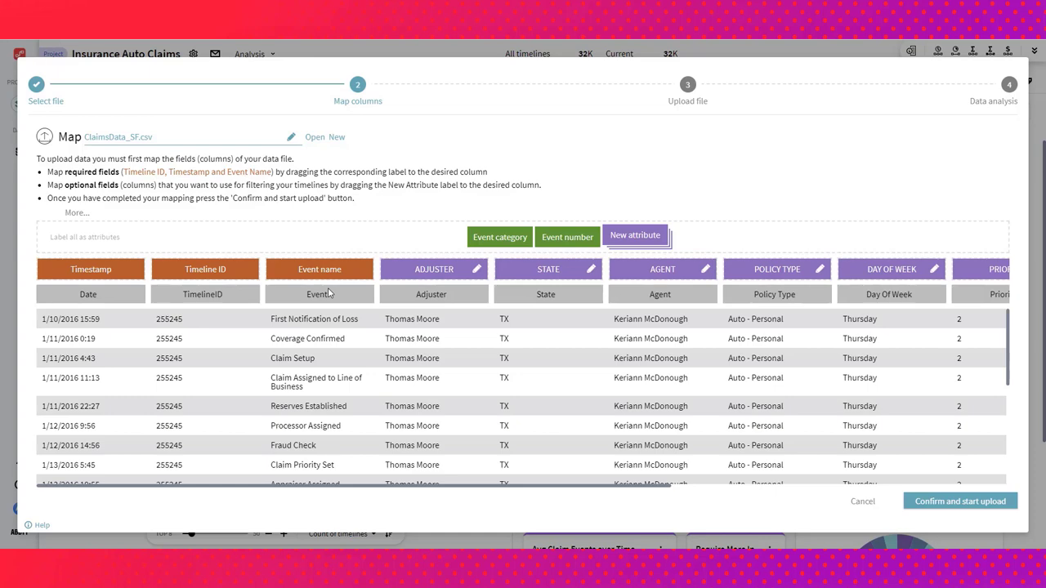
{"action": "mouse_move", "coordinate": [82, 351]}
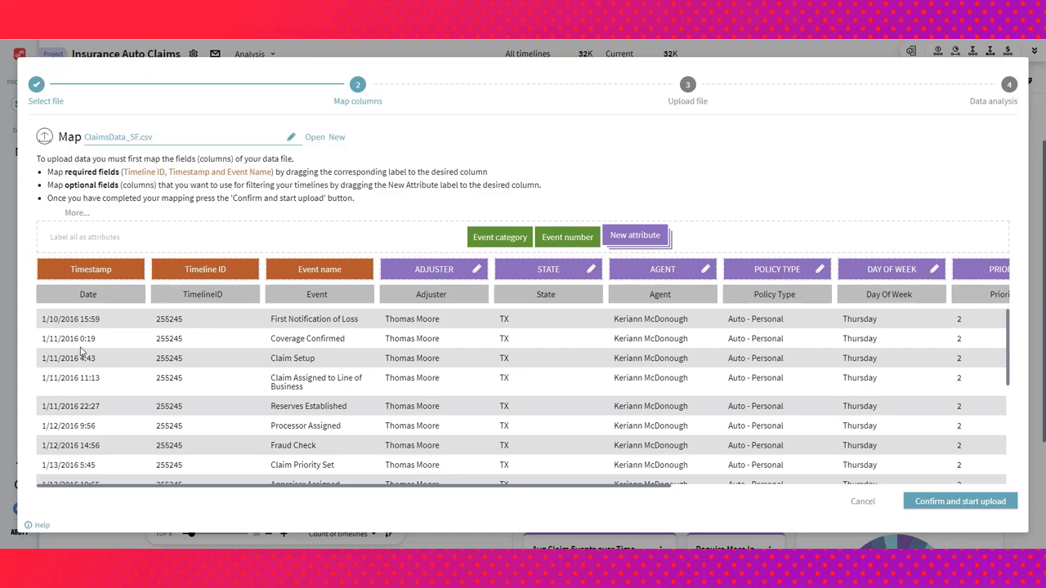
{"action": "mouse_move", "coordinate": [366, 342]}
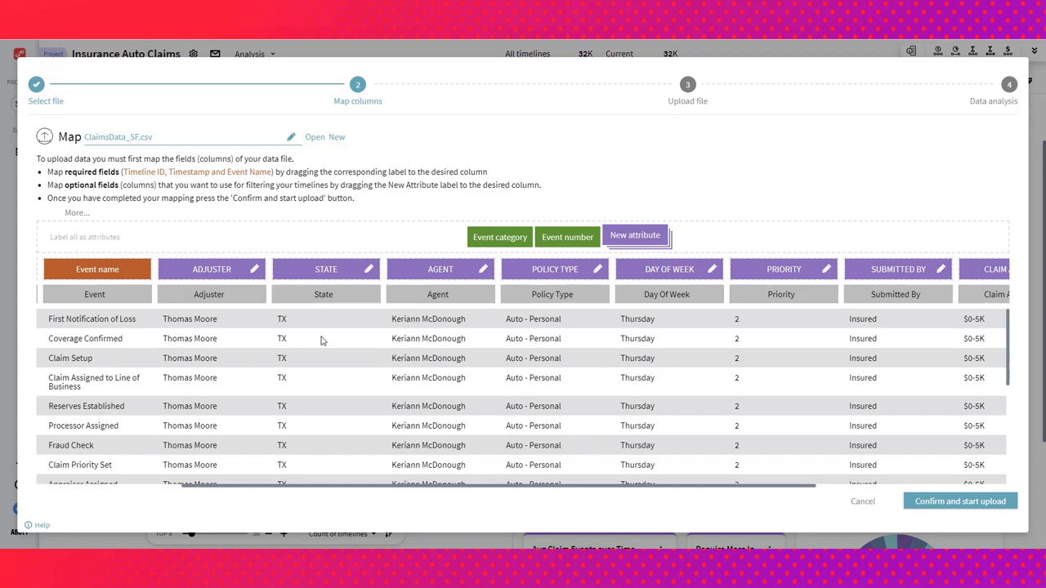
{"action": "mouse_move", "coordinate": [641, 301]}
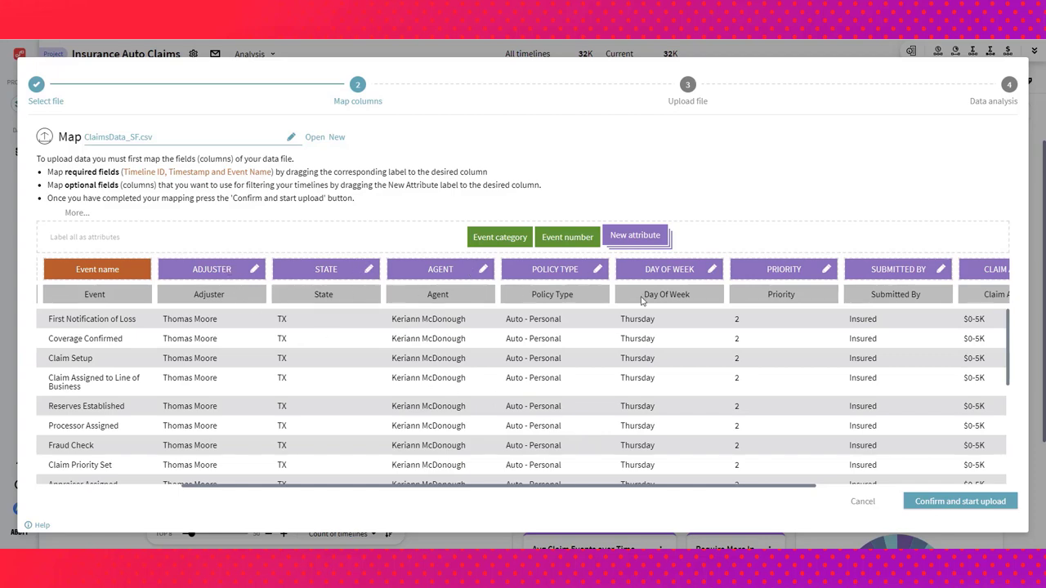
{"action": "mouse_move", "coordinate": [438, 460]}
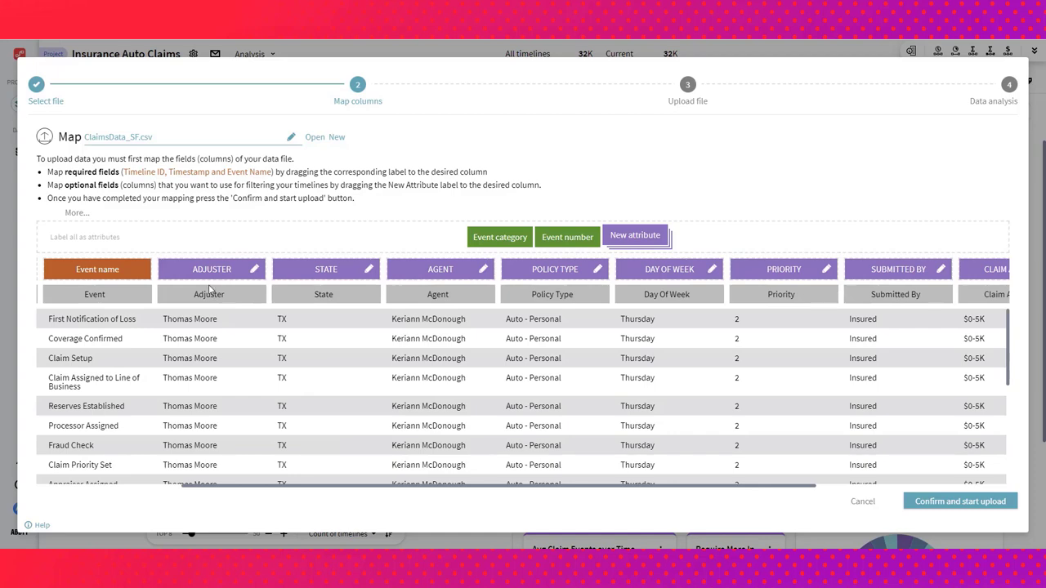
{"action": "mouse_move", "coordinate": [824, 350]}
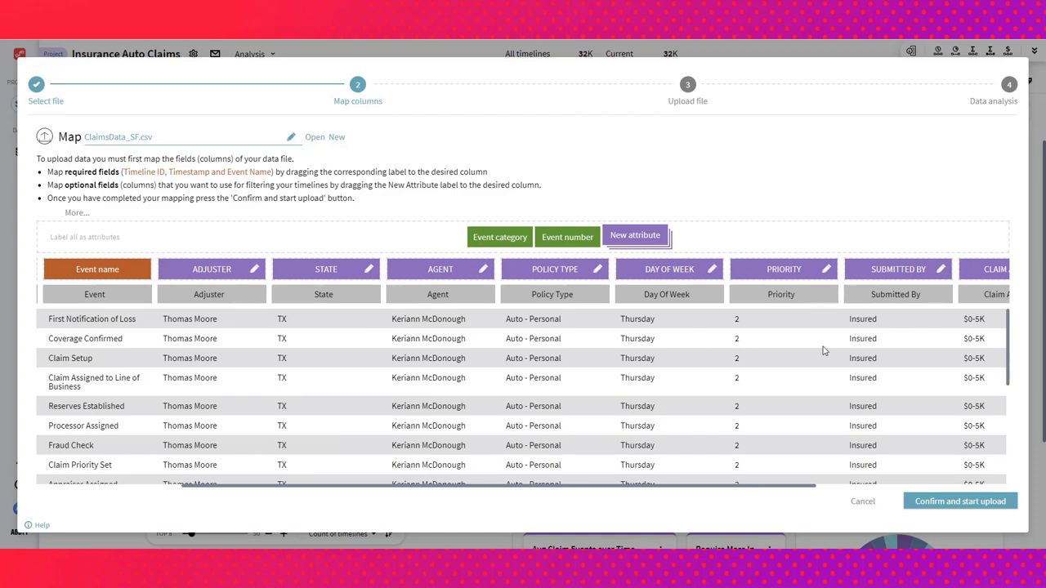
{"action": "mouse_move", "coordinate": [660, 491]}
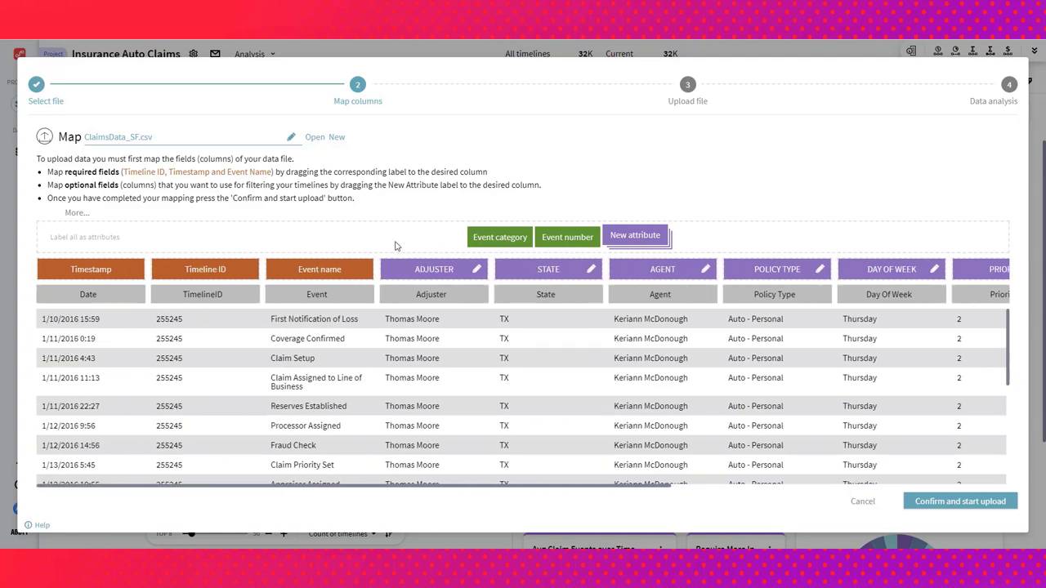
{"action": "mouse_move", "coordinate": [396, 242]}
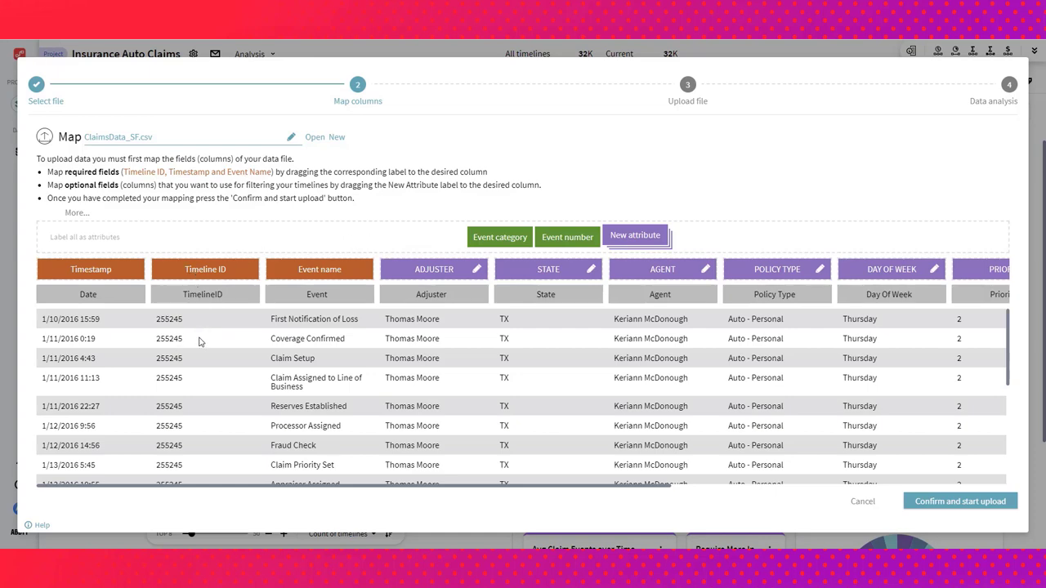
{"action": "mouse_move", "coordinate": [717, 397]}
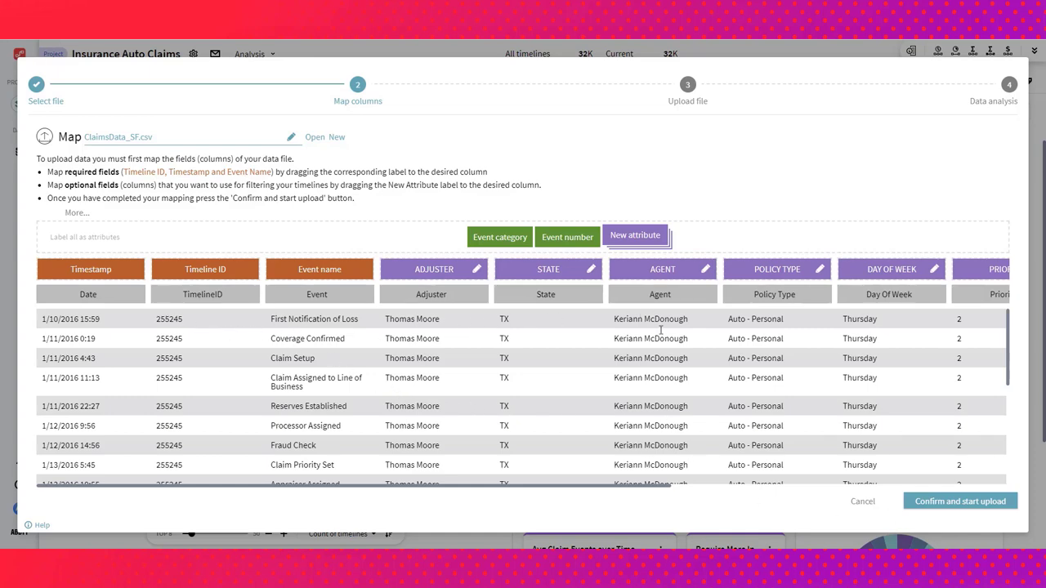
- Review the data operations list and the Extract date operation settings, closing without saving
{"action": "left_click", "coordinate": [960, 500]}
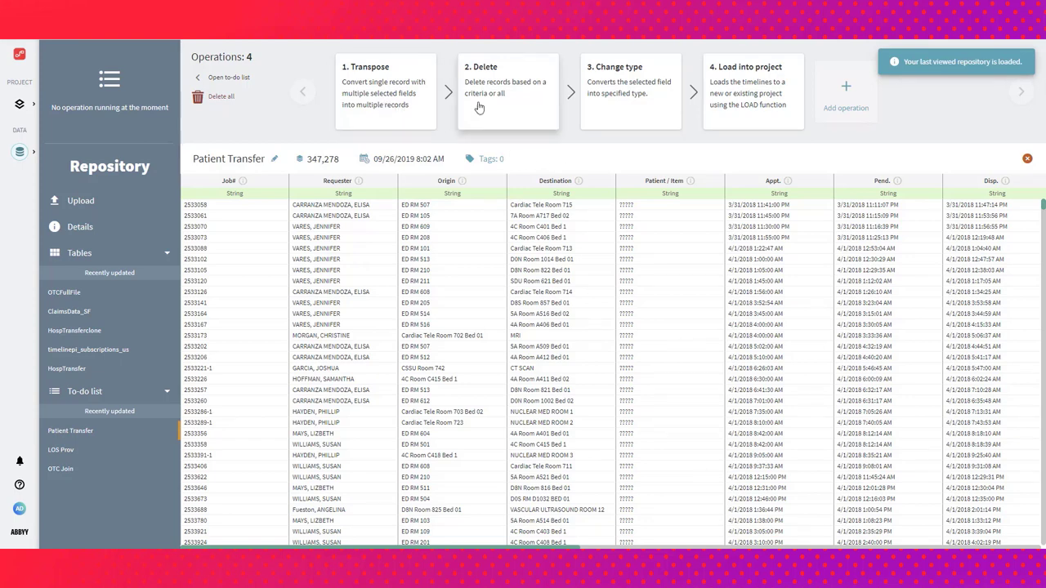
{"action": "mouse_move", "coordinate": [767, 116]}
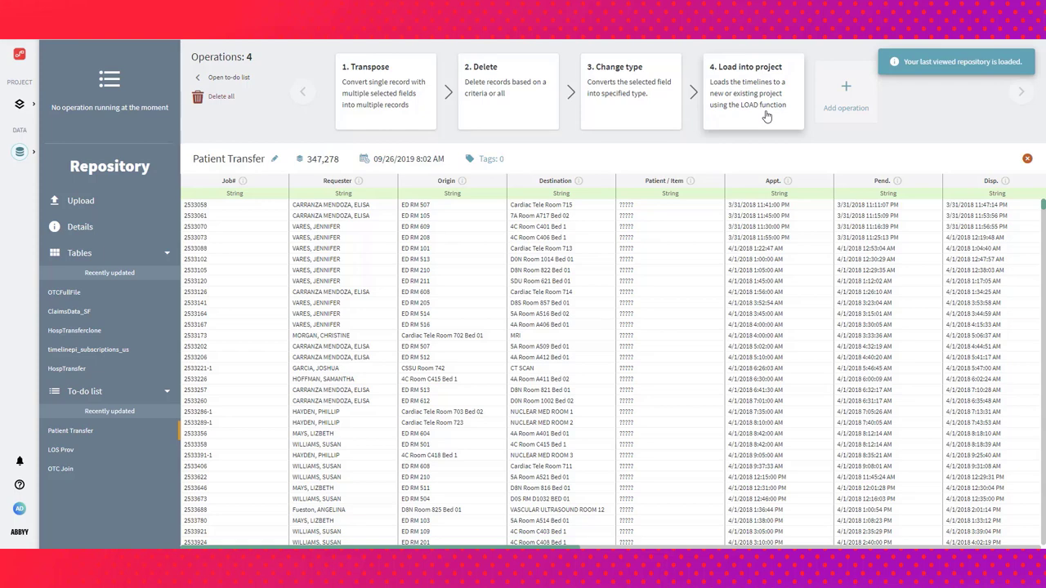
{"action": "mouse_move", "coordinate": [846, 88]}
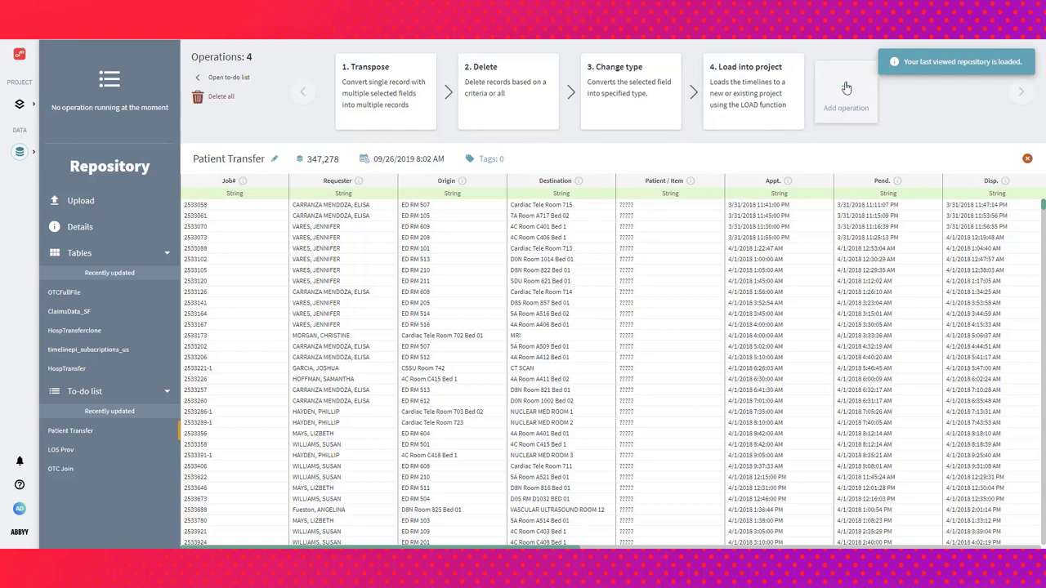
{"action": "left_click", "coordinate": [846, 91]}
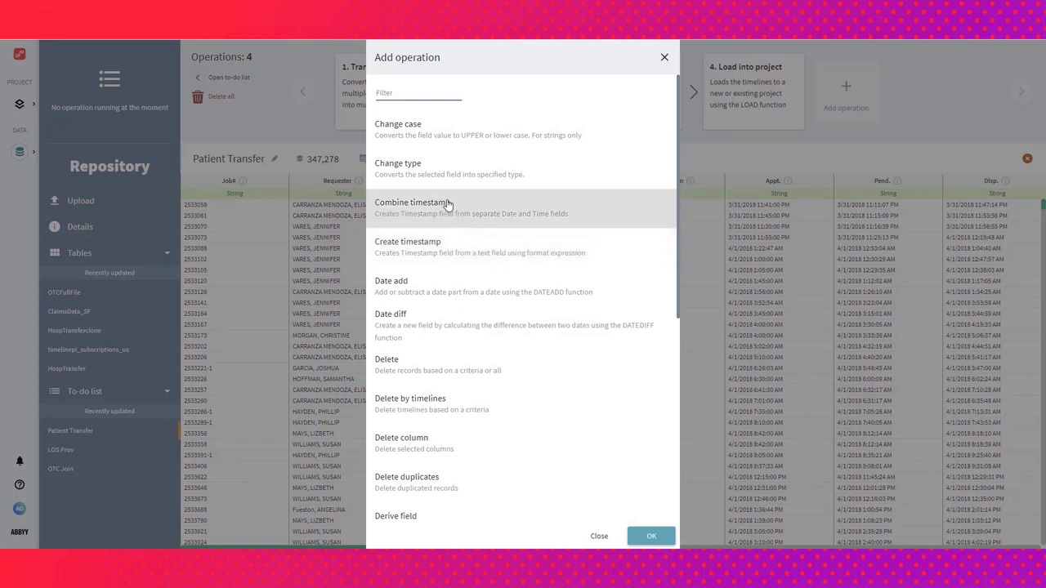
{"action": "mouse_move", "coordinate": [426, 129]}
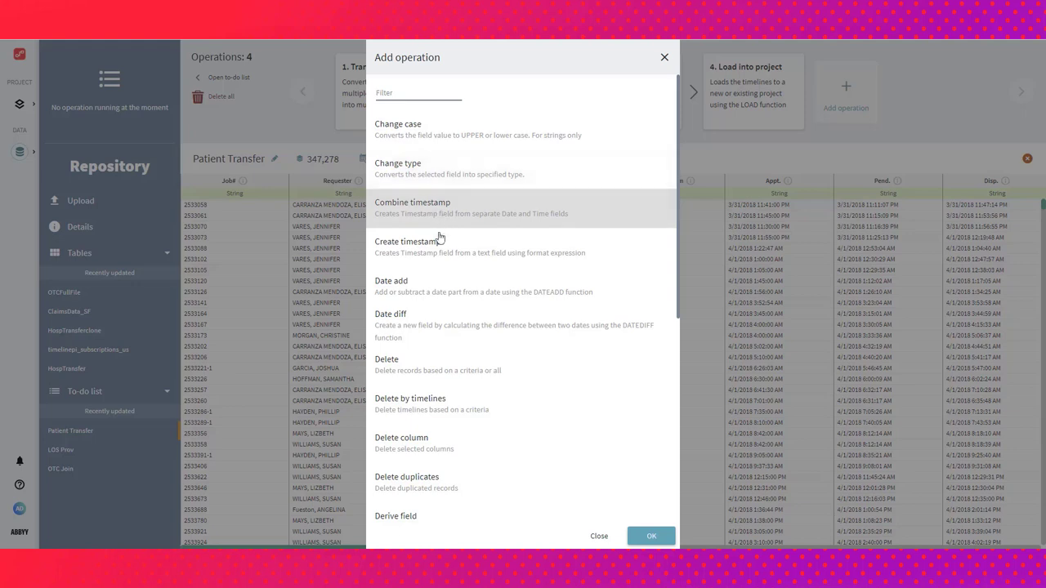
{"action": "scroll", "scroll_direction": "down", "scroll_amount": 3}
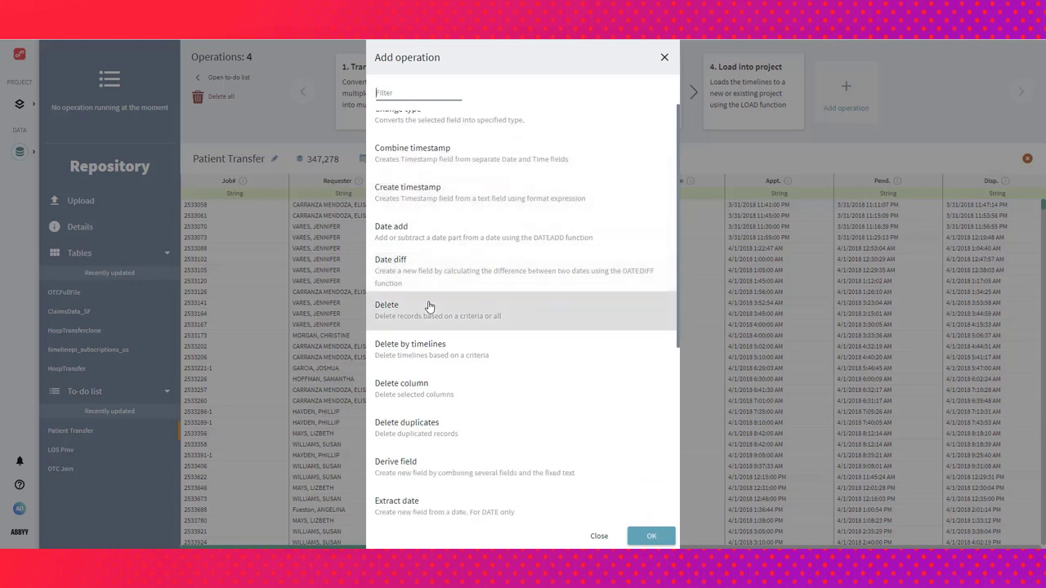
{"action": "scroll", "scroll_direction": "down", "scroll_amount": 3}
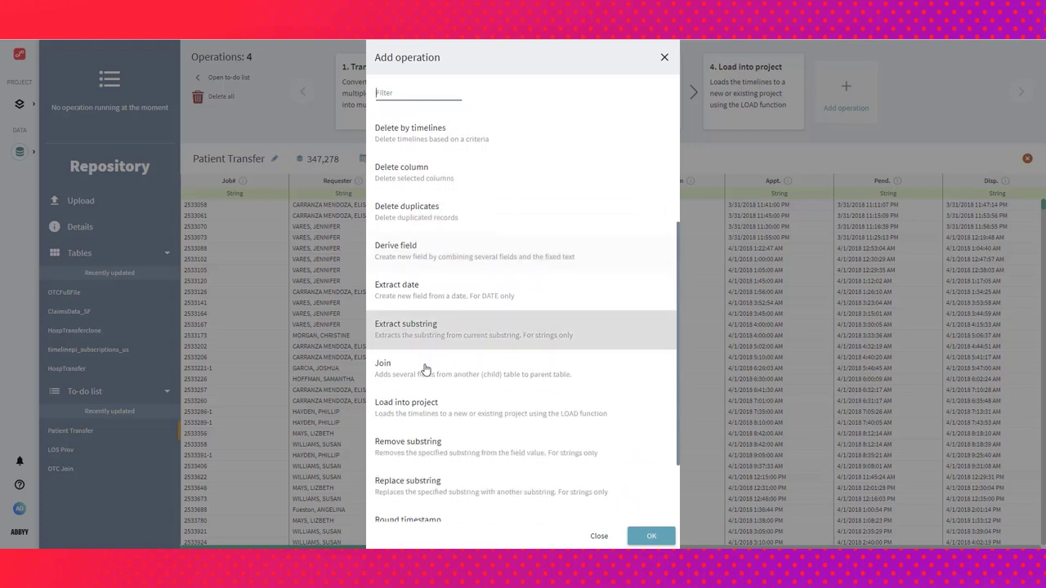
{"action": "scroll", "scroll_direction": "down", "scroll_amount": 3}
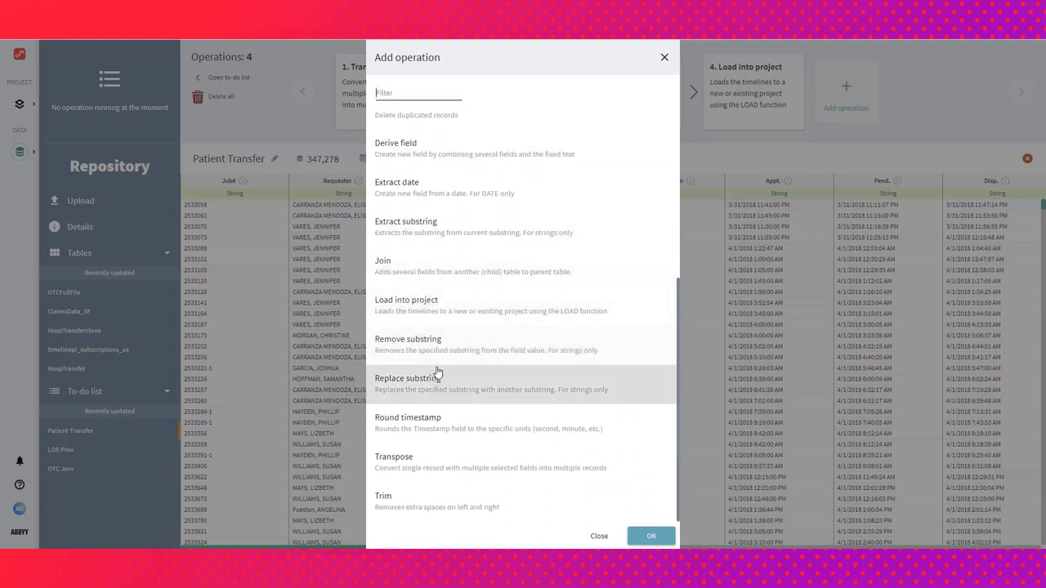
{"action": "mouse_move", "coordinate": [458, 222]}
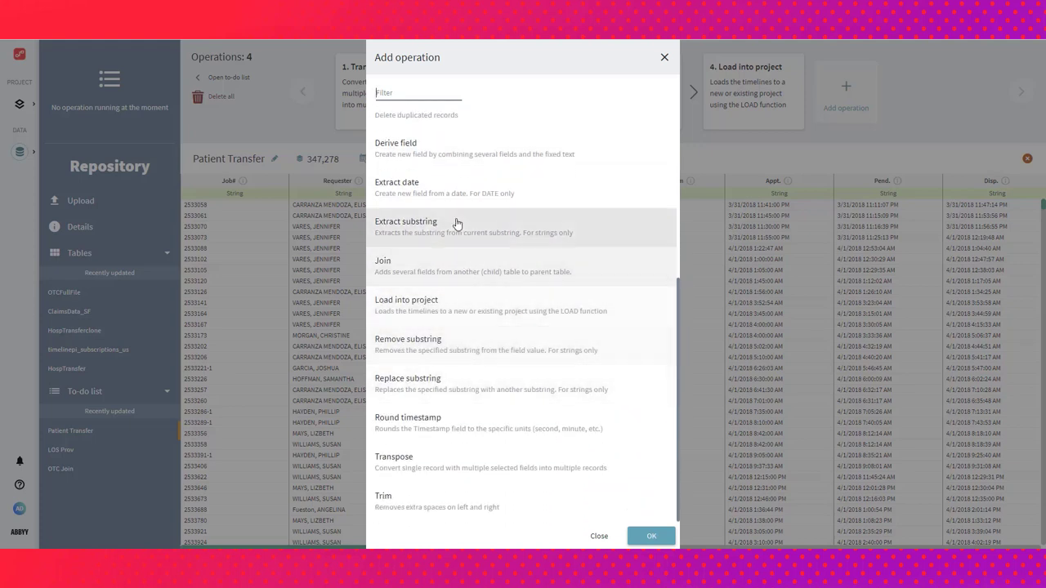
{"action": "mouse_move", "coordinate": [455, 188]}
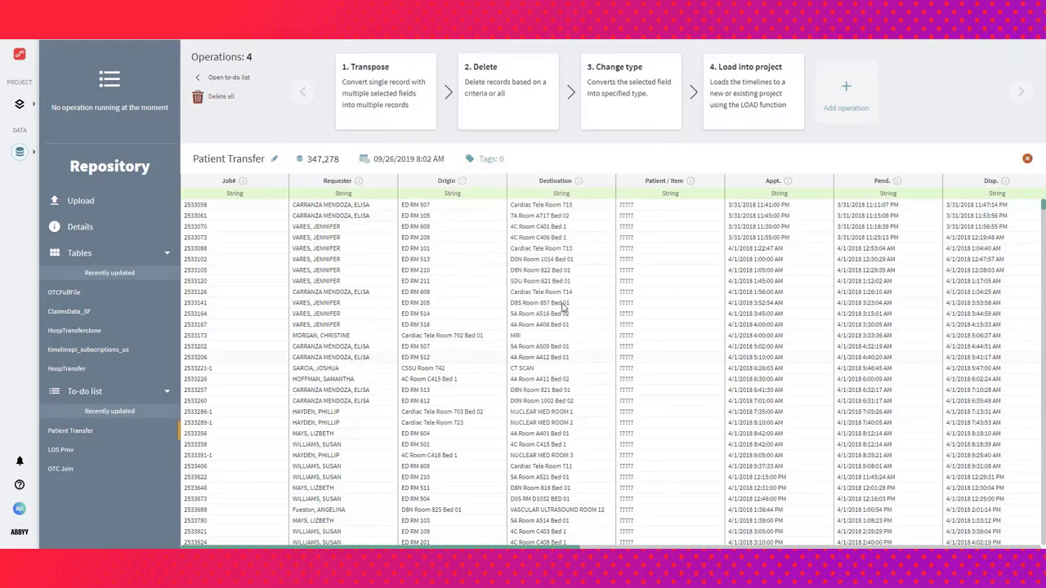
{"action": "left_click", "coordinate": [846, 91]}
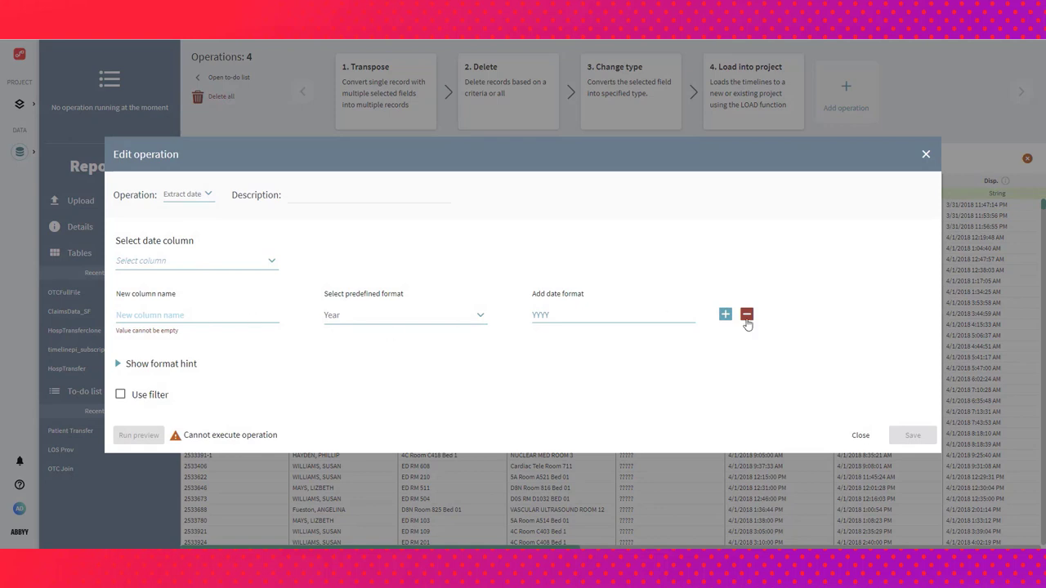
{"action": "mouse_move", "coordinate": [869, 173]}
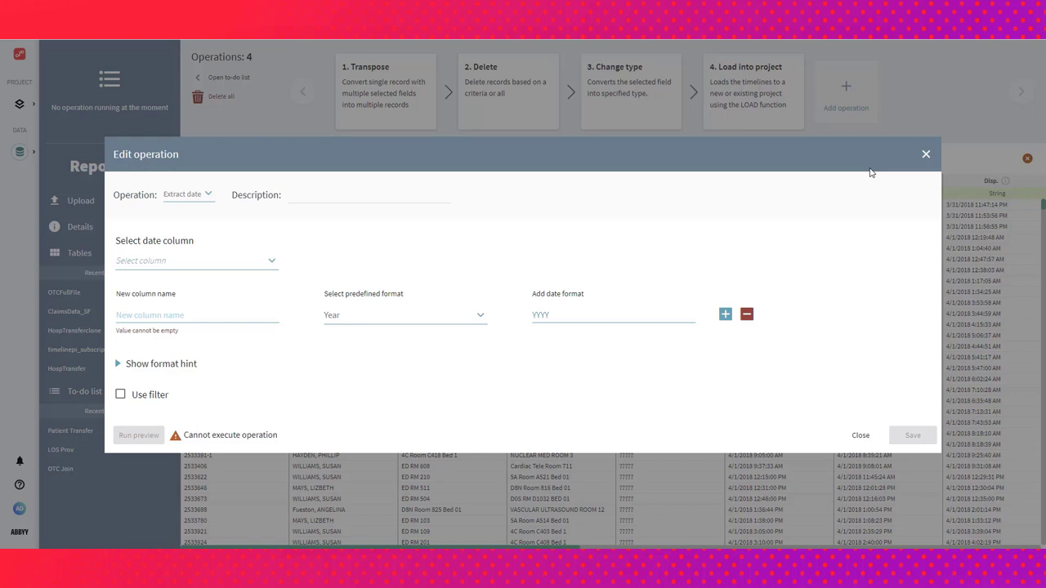
{"action": "mouse_move", "coordinate": [922, 164]}
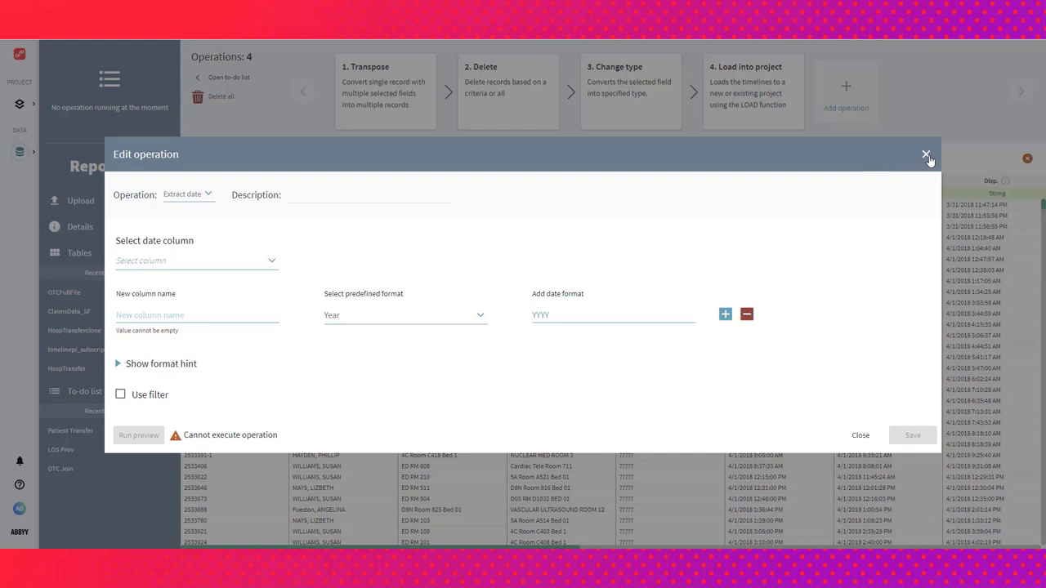
{"action": "left_click", "coordinate": [925, 154]}
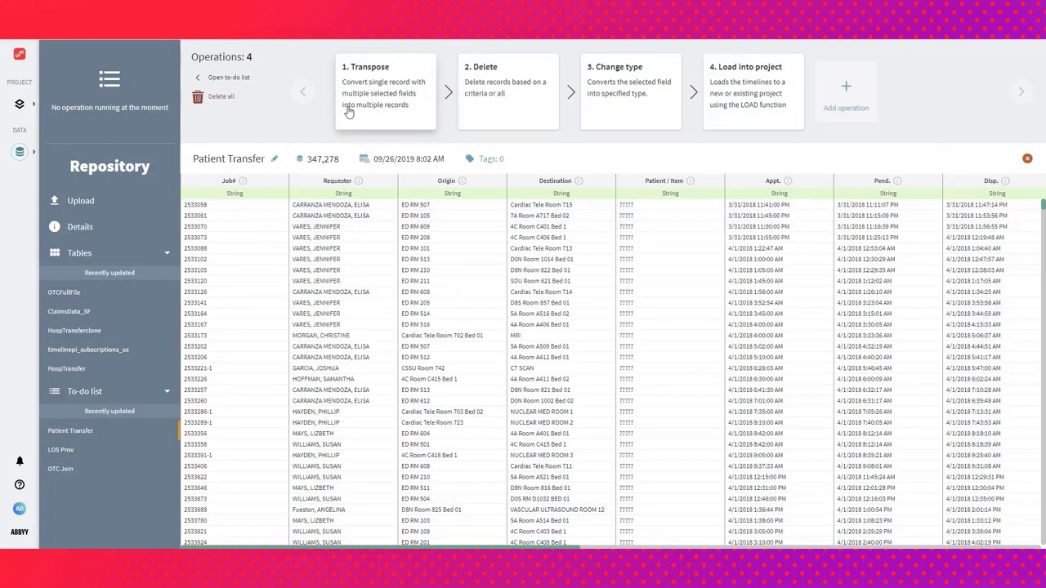
{"action": "mouse_move", "coordinate": [644, 101]}
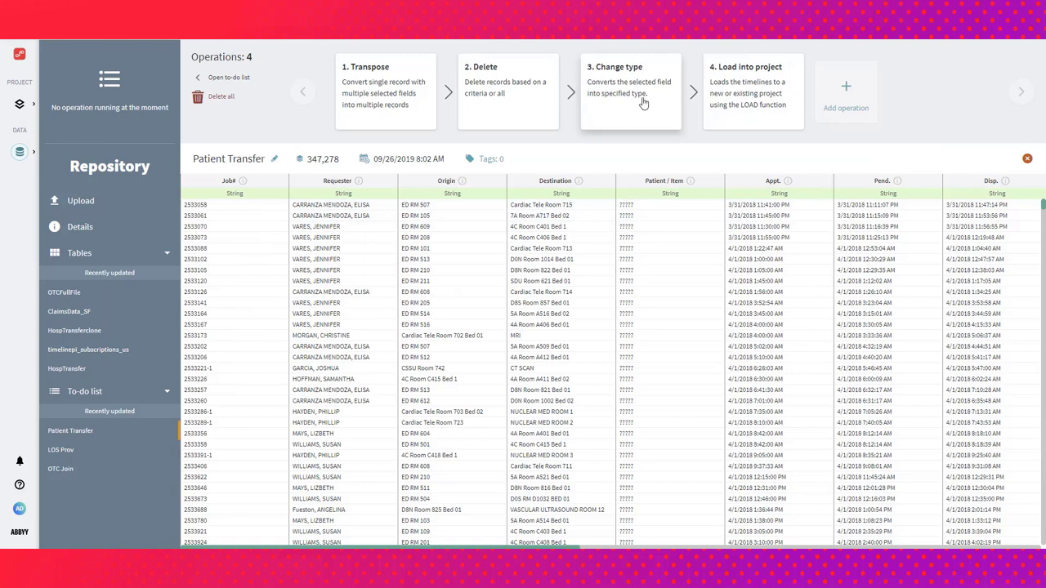
{"action": "mouse_move", "coordinate": [737, 93]}
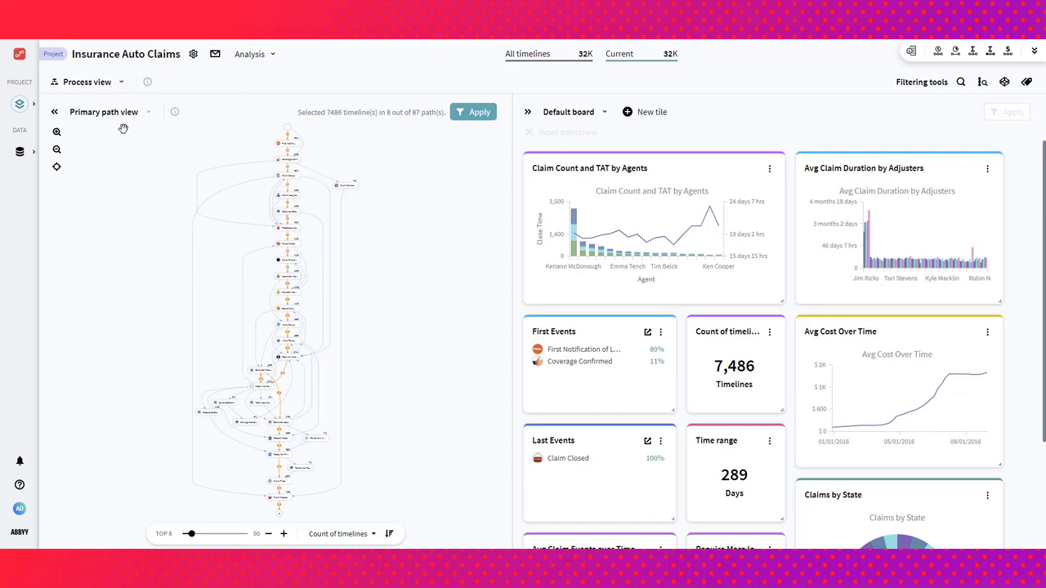
{"action": "mouse_move", "coordinate": [297, 260]}
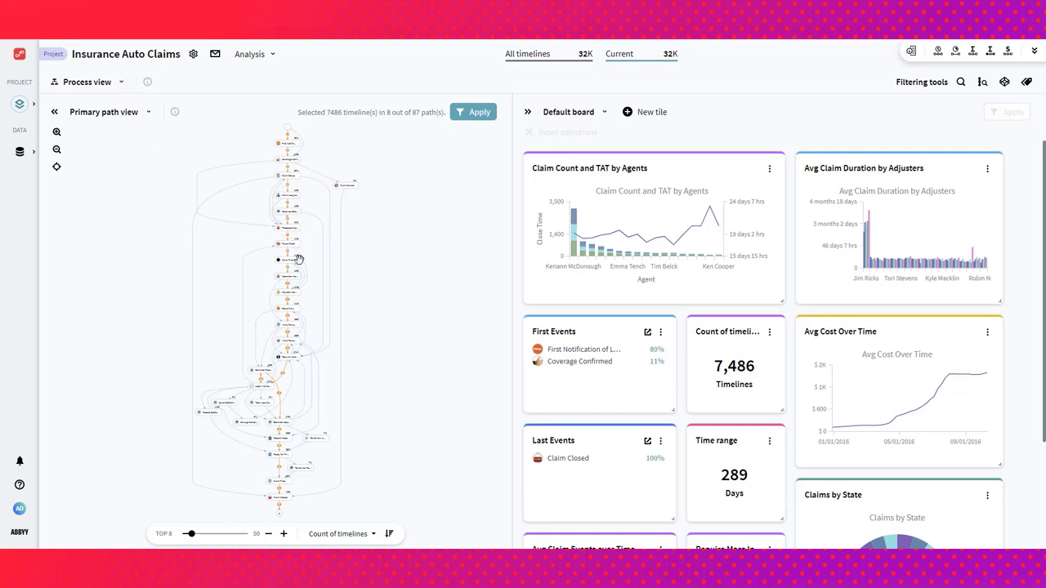
{"action": "mouse_move", "coordinate": [196, 470]}
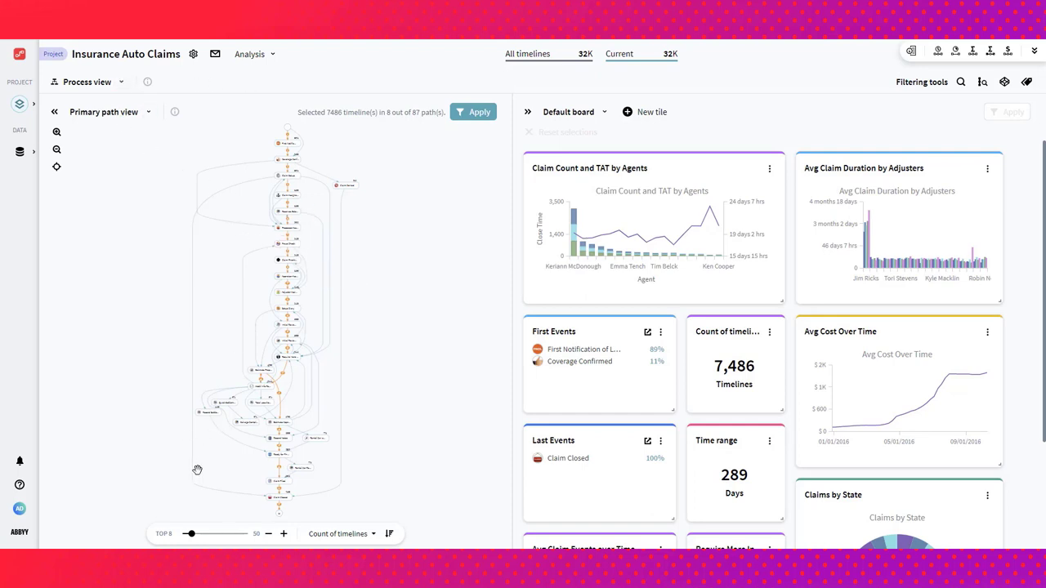
- Raise the TOP paths slider from 11 to 15 so the map covers 10,637 timelines
{"action": "left_click", "coordinate": [285, 533]}
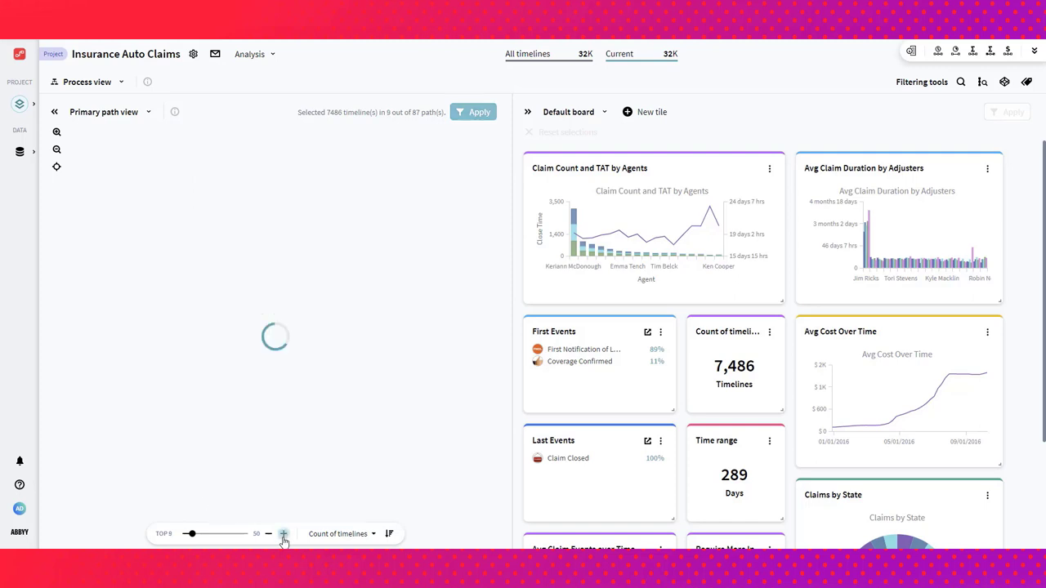
{"action": "left_click", "coordinate": [284, 533]}
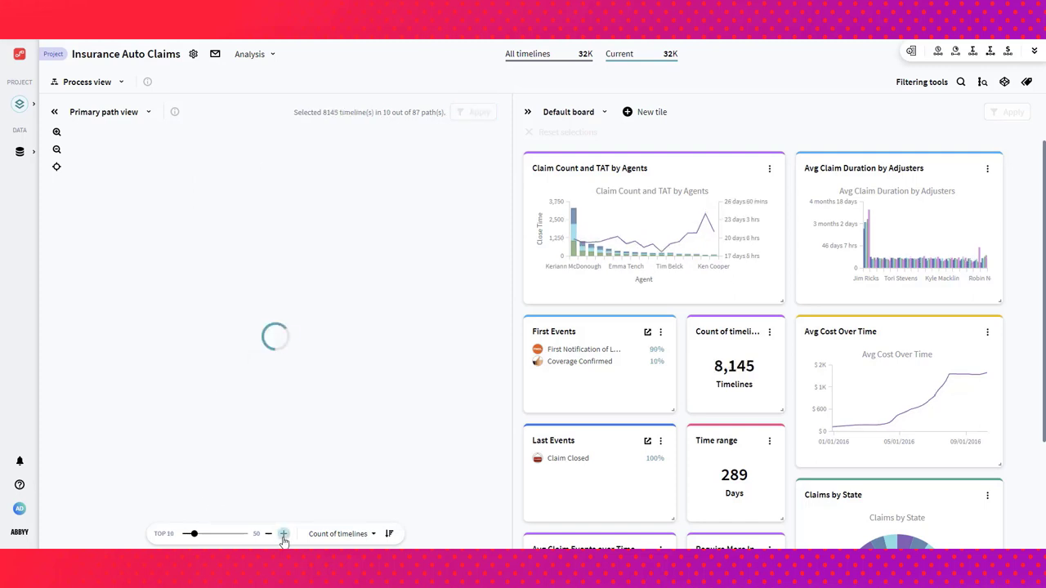
{"action": "left_click", "coordinate": [285, 533]}
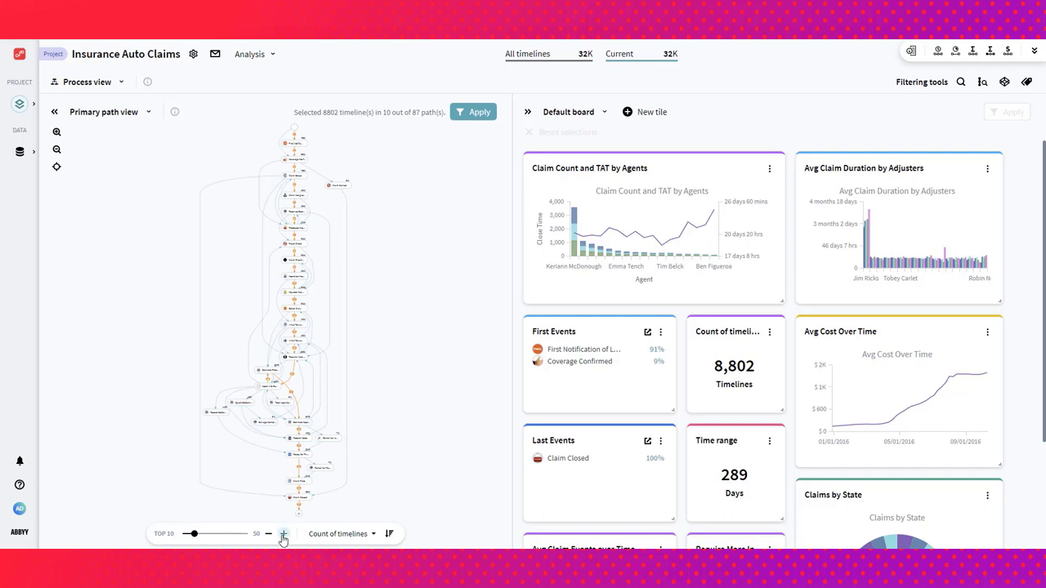
{"action": "left_click", "coordinate": [283, 533]}
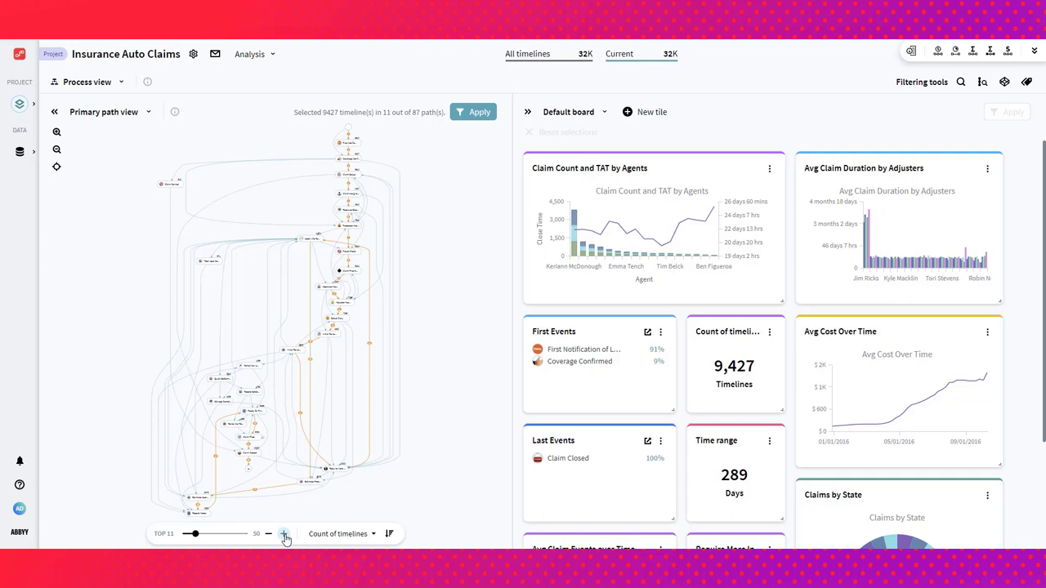
{"action": "left_click", "coordinate": [285, 532]}
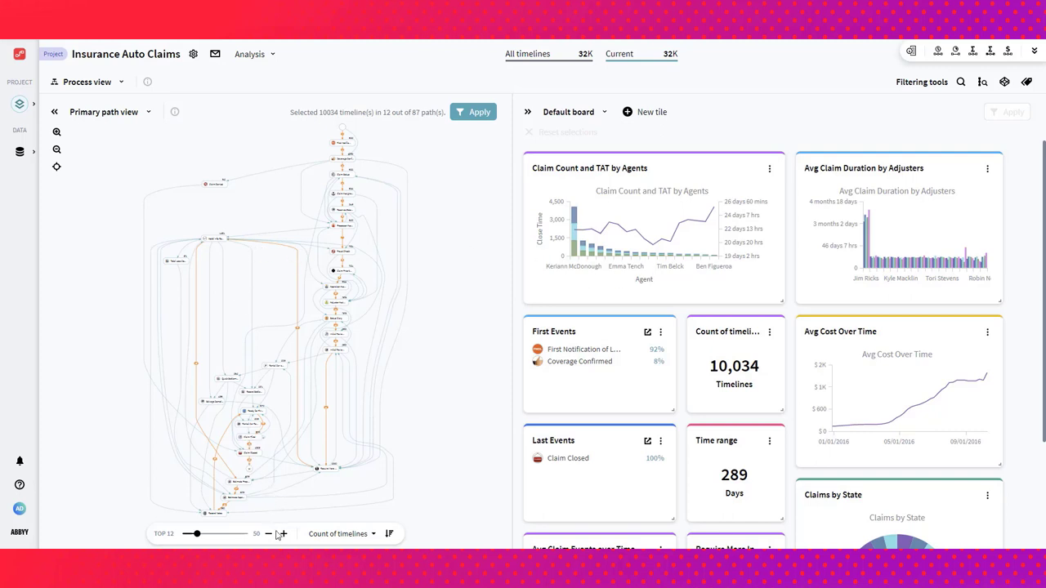
{"action": "left_click_drag", "start_coordinate": [195, 533], "coordinate": [200, 533]}
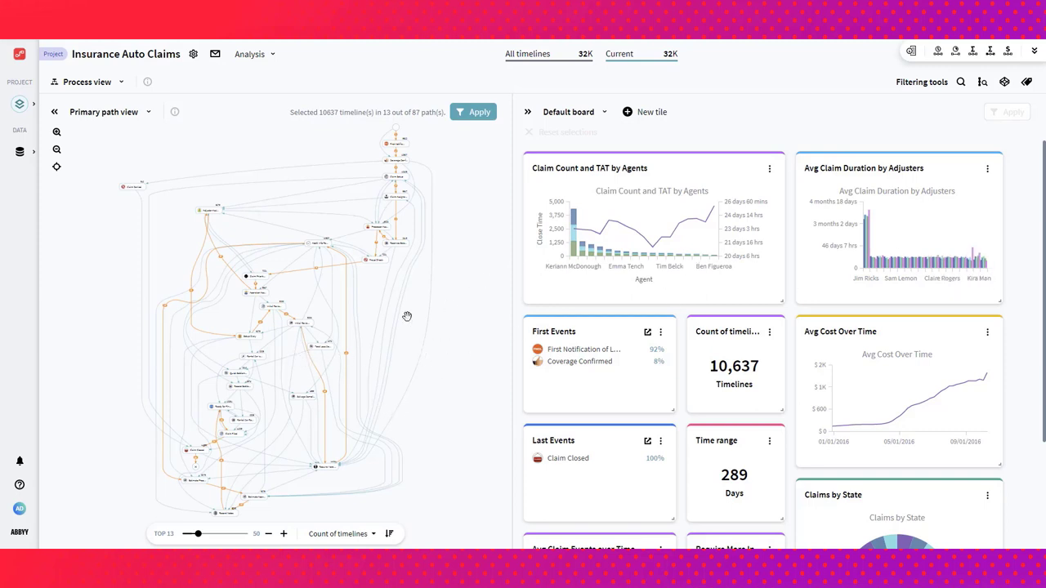
{"action": "left_click", "coordinate": [105, 111]}
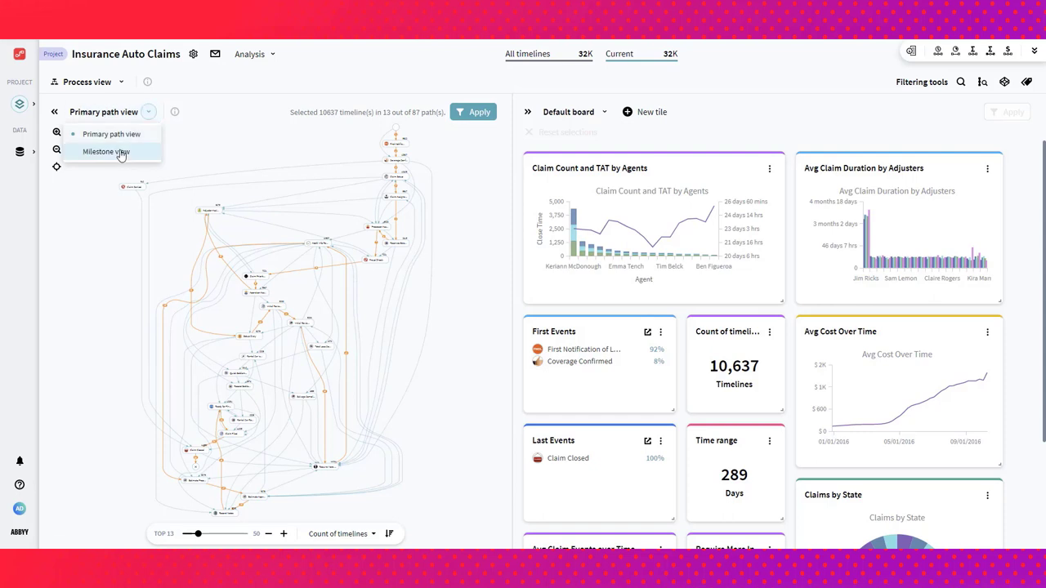
- Show the Milestone view with line thickness by transition time from a common start and play the animation
{"action": "left_click", "coordinate": [107, 152]}
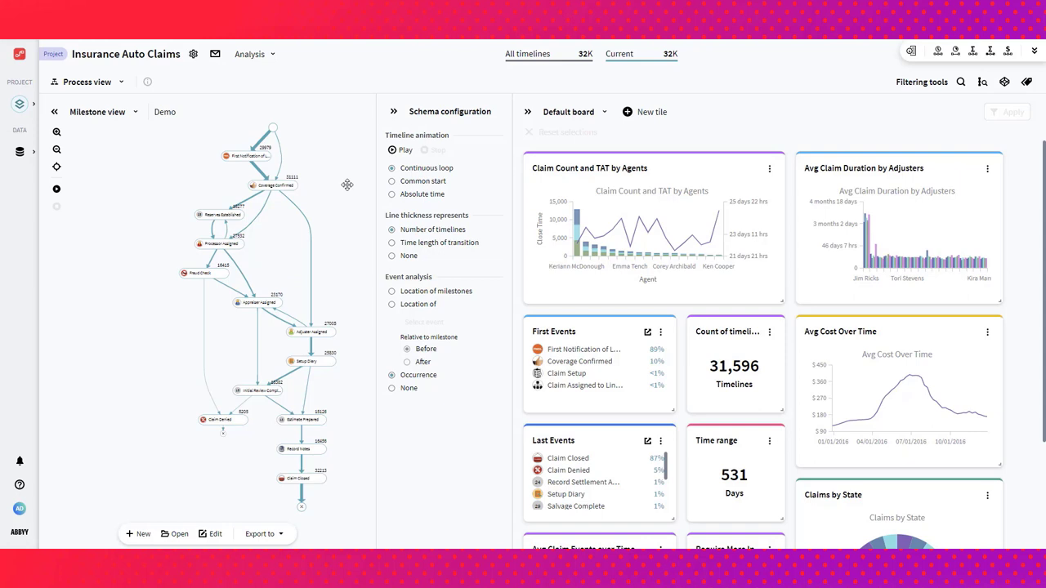
{"action": "mouse_move", "coordinate": [275, 189]}
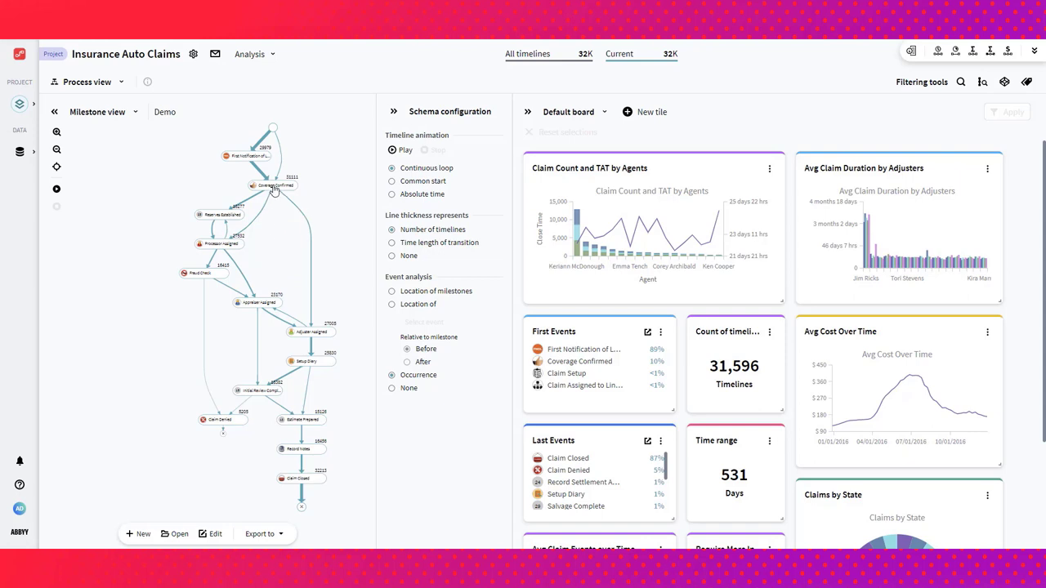
{"action": "mouse_move", "coordinate": [257, 306]}
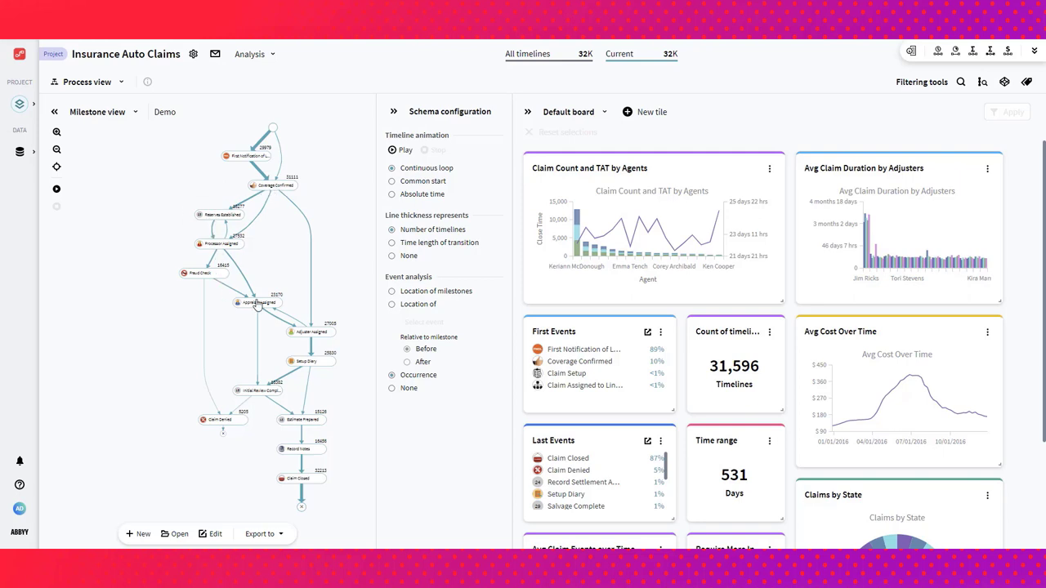
{"action": "mouse_move", "coordinate": [277, 285]}
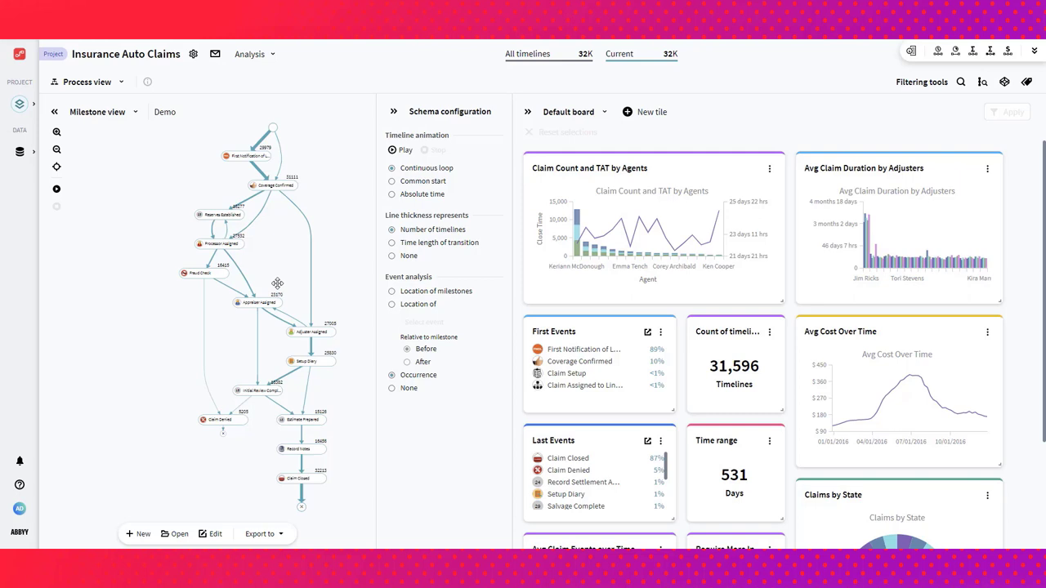
{"action": "mouse_move", "coordinate": [288, 274]}
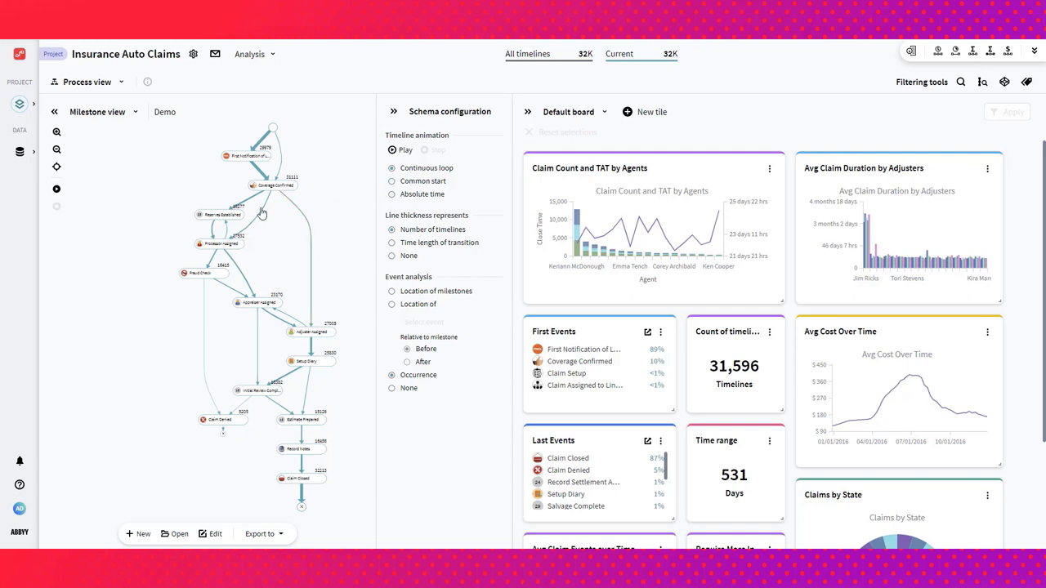
{"action": "mouse_move", "coordinate": [255, 210]}
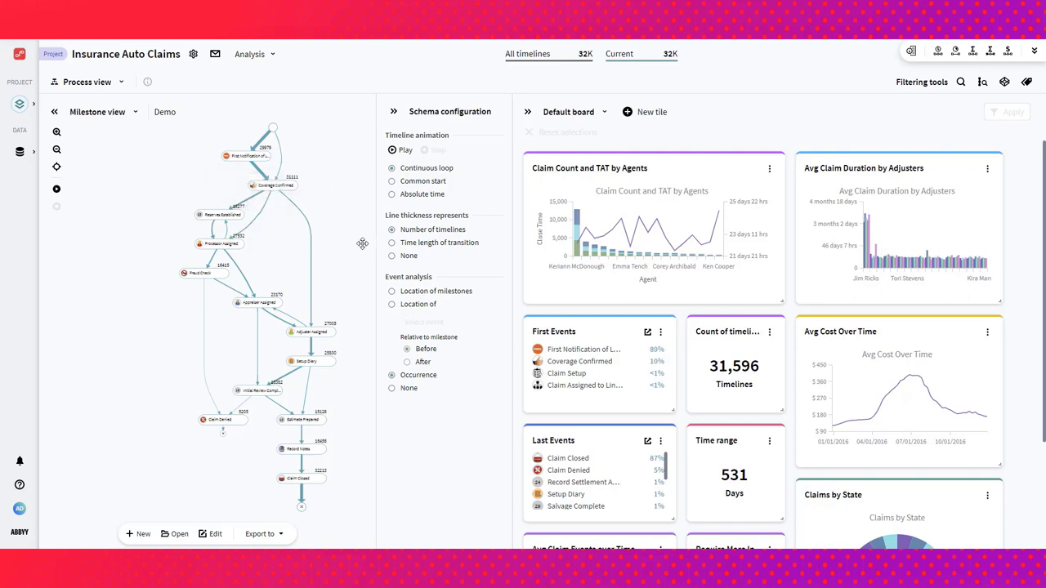
{"action": "left_click", "coordinate": [392, 242]}
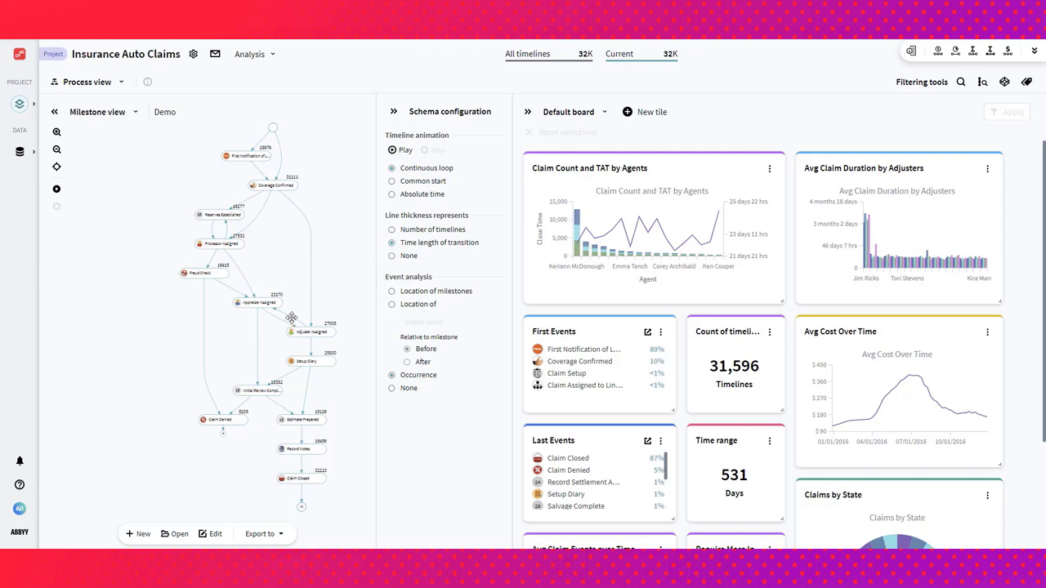
{"action": "mouse_move", "coordinate": [258, 330]}
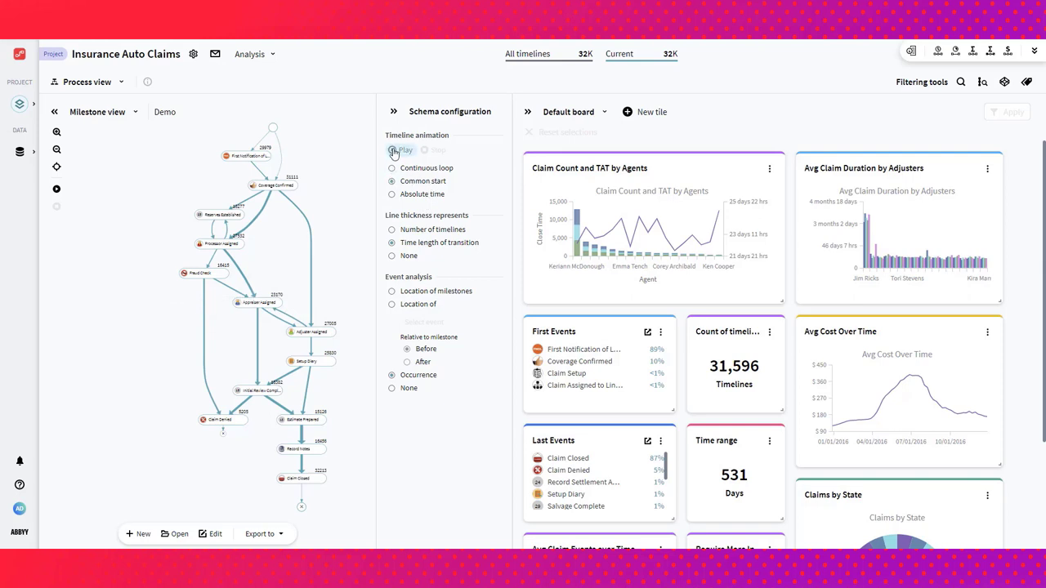
{"action": "left_click", "coordinate": [401, 151]}
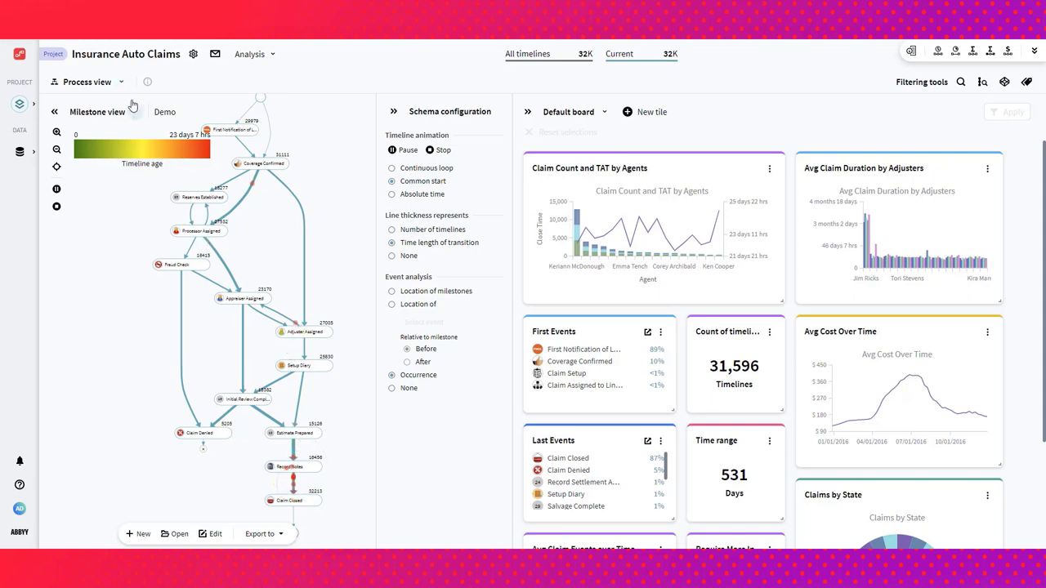
- Browse the analysis view list from Process view through Simulation, Path analysis and Forecast
{"action": "left_click", "coordinate": [121, 82]}
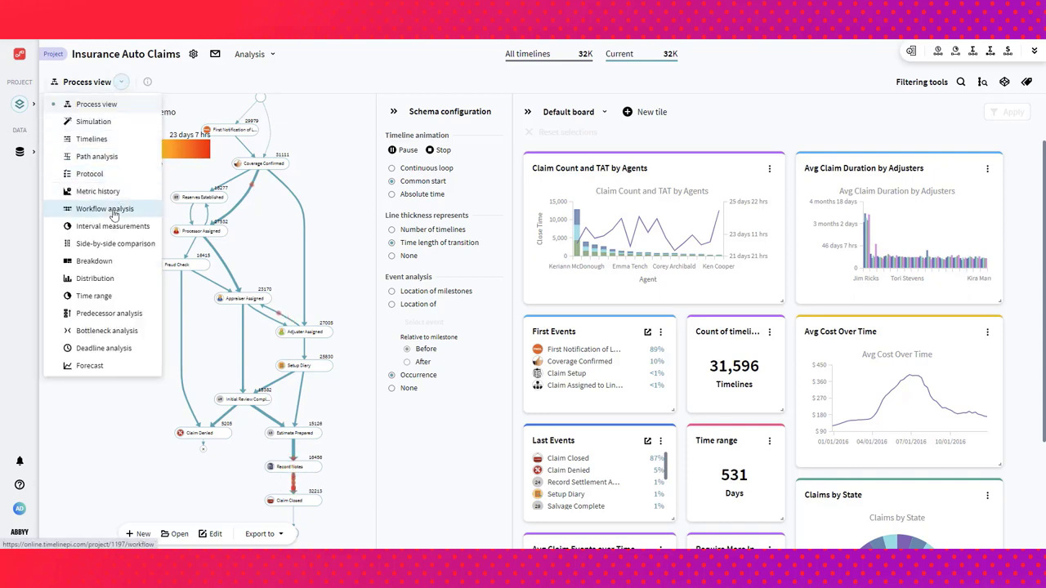
{"action": "mouse_move", "coordinate": [93, 295]}
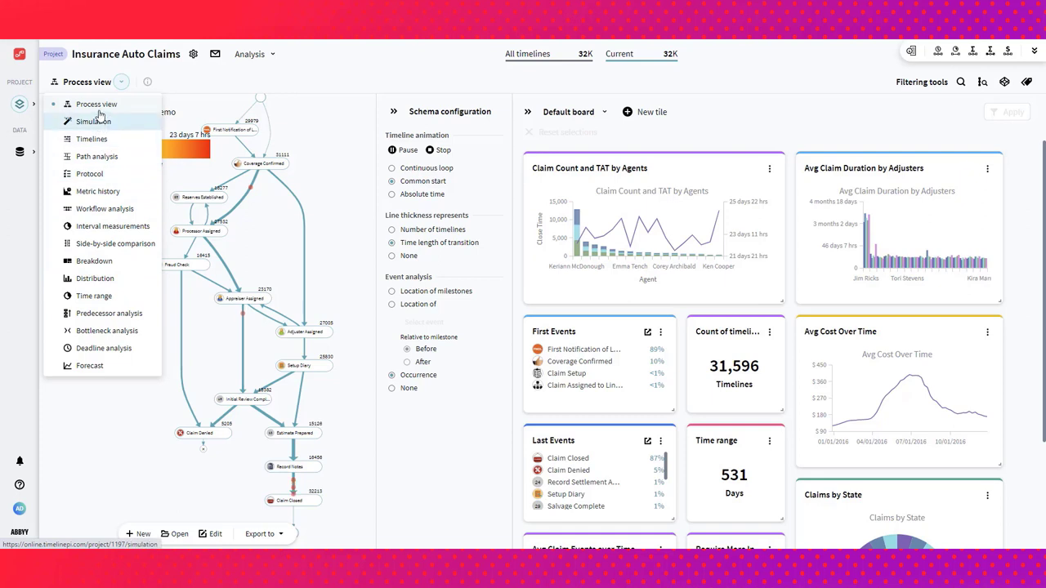
{"action": "mouse_move", "coordinate": [98, 120]}
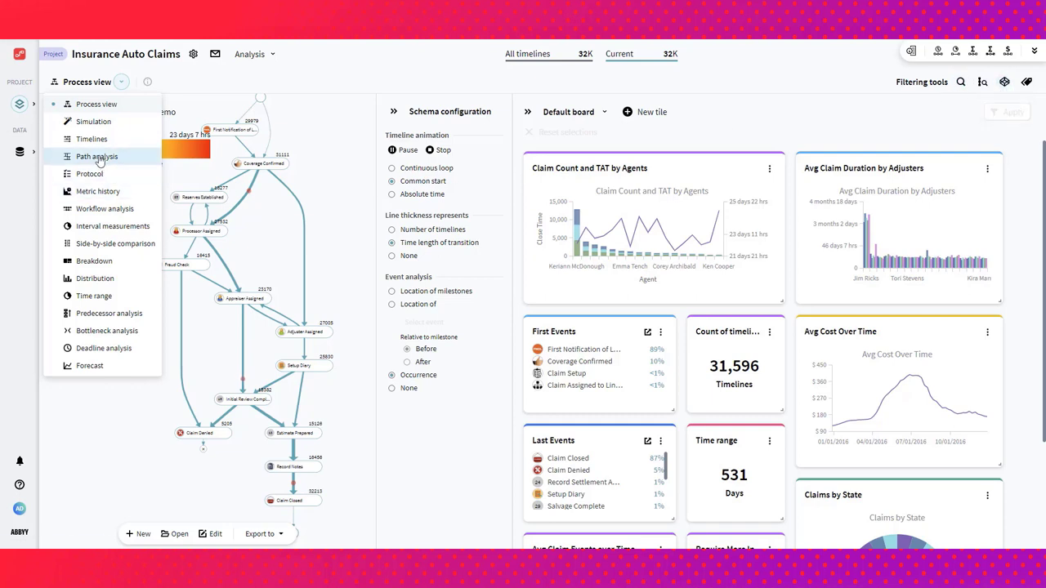
{"action": "mouse_move", "coordinate": [96, 157]}
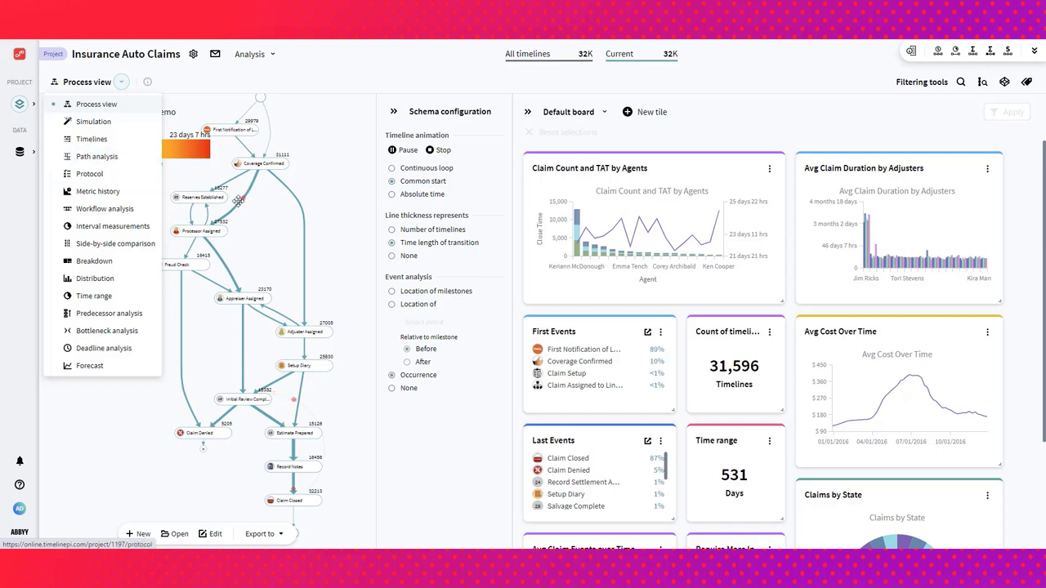
{"action": "mouse_move", "coordinate": [88, 173]}
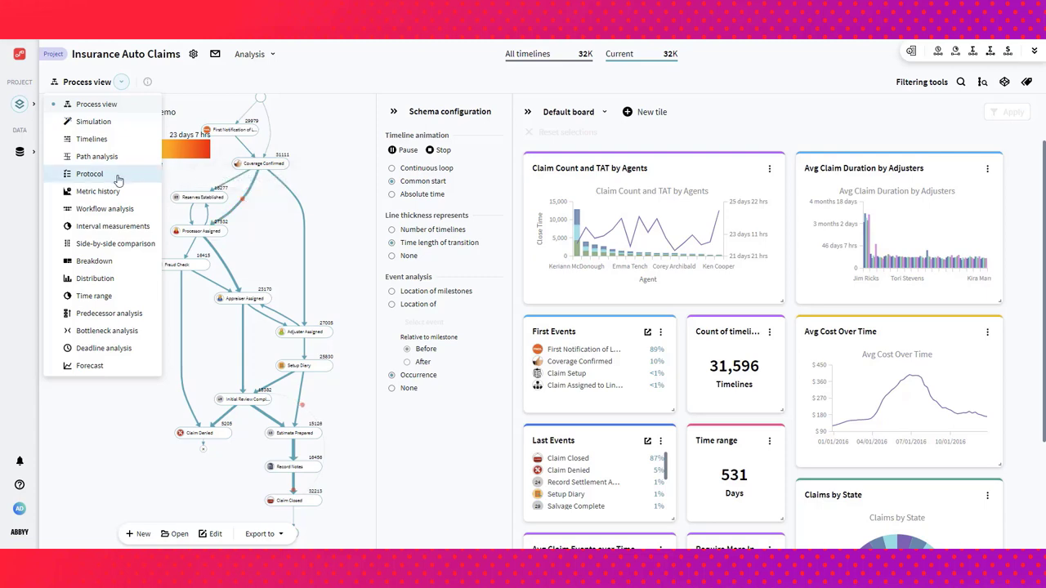
{"action": "mouse_move", "coordinate": [96, 157]}
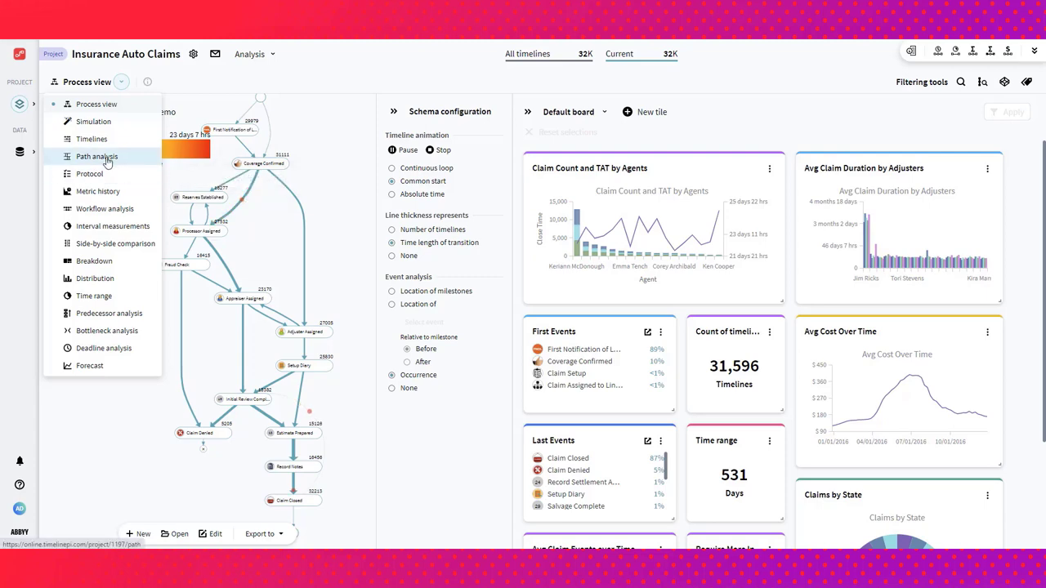
- Show Path analysis of the top 50 of 7K claim paths and scroll through their schemas
{"action": "left_click", "coordinate": [97, 157]}
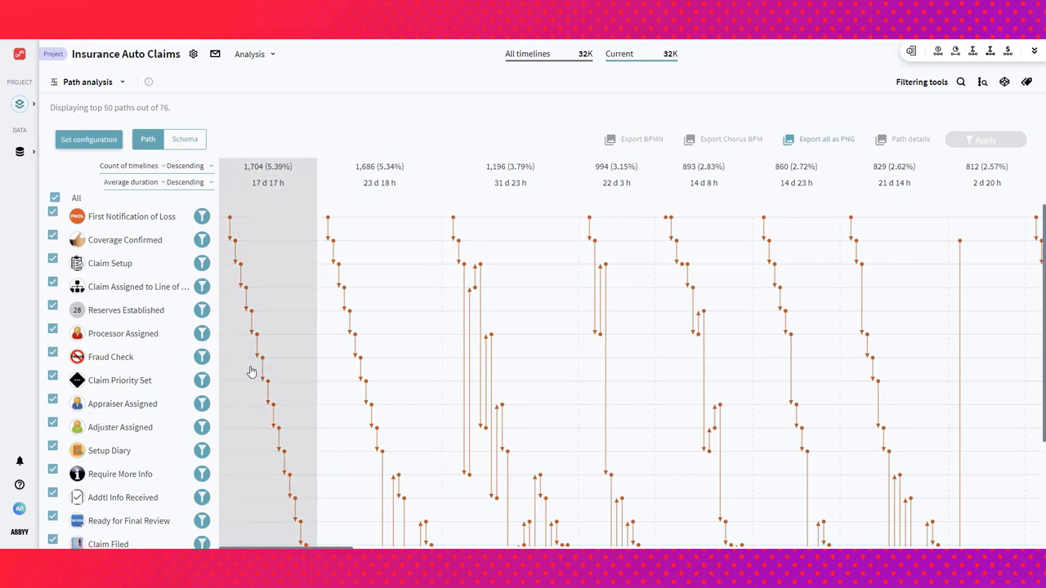
{"action": "mouse_move", "coordinate": [273, 464]}
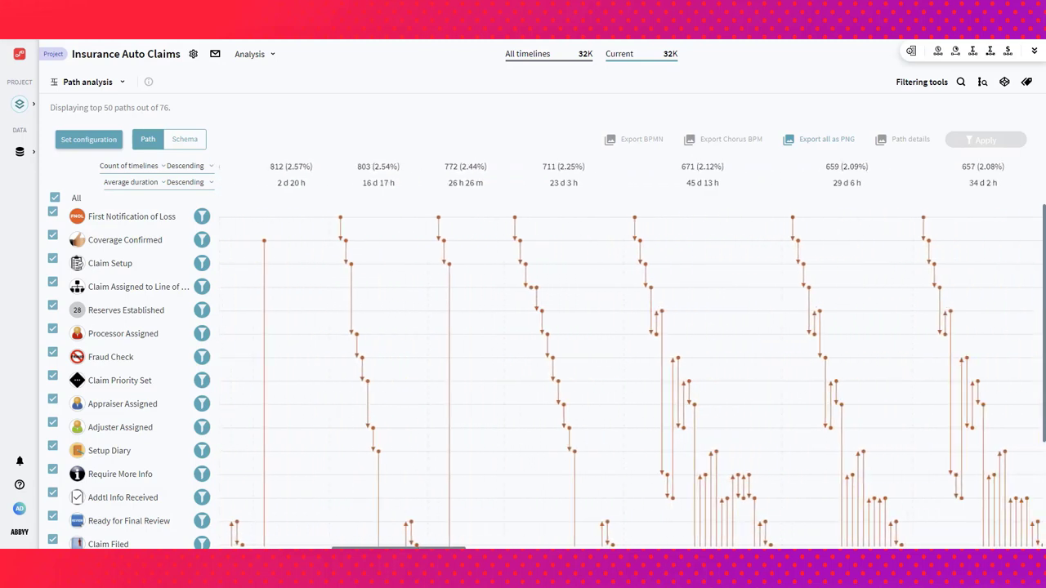
{"action": "scroll", "scroll_direction": "down", "scroll_amount": 3}
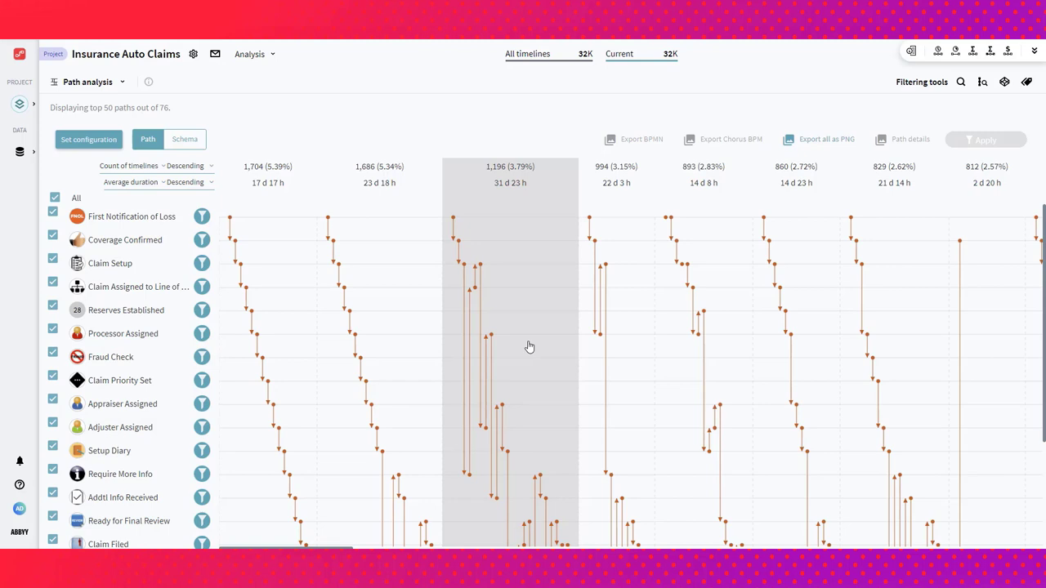
{"action": "mouse_move", "coordinate": [509, 211]}
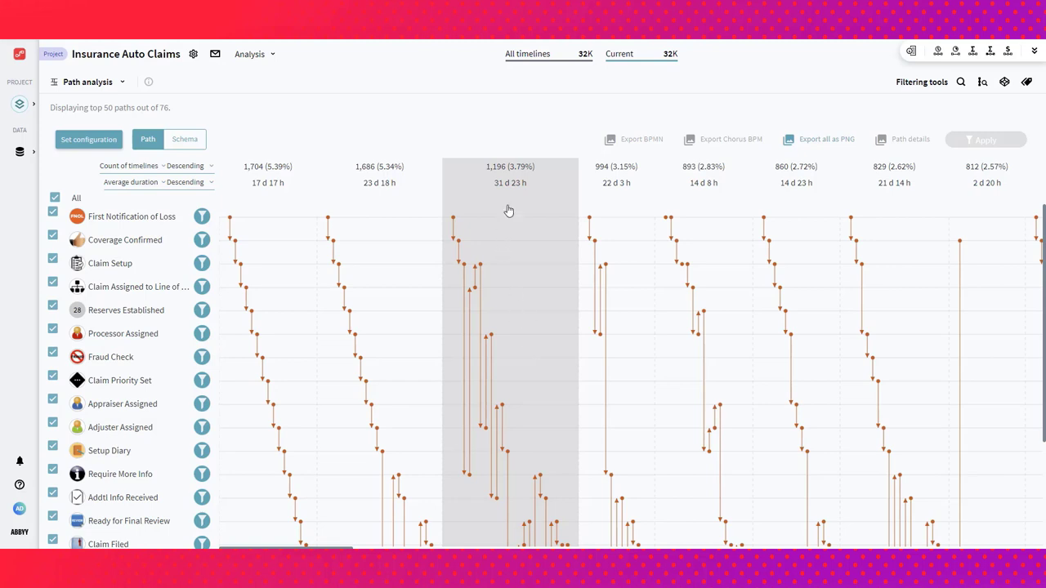
{"action": "mouse_move", "coordinate": [416, 219]}
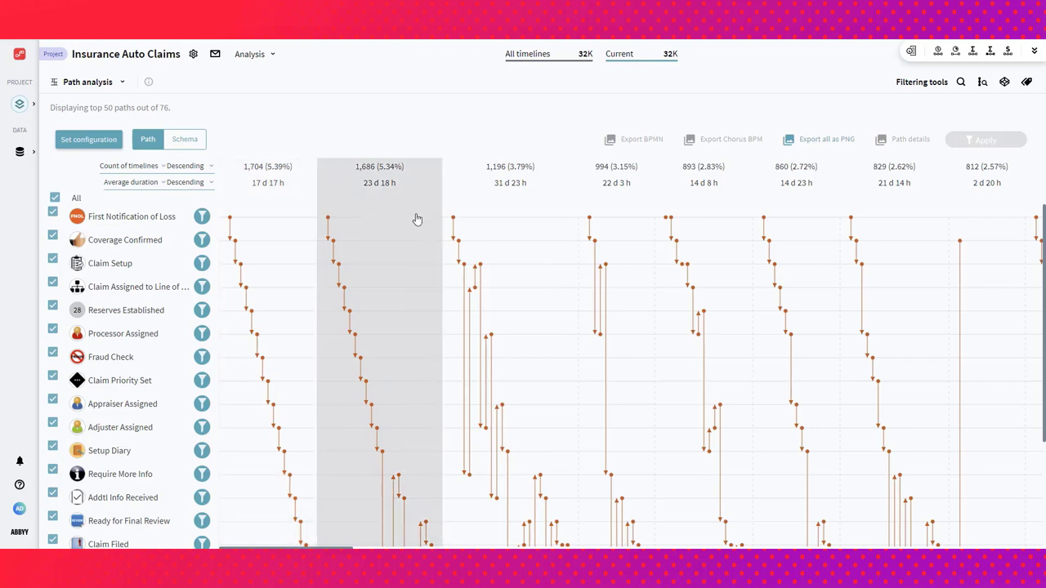
{"action": "mouse_move", "coordinate": [514, 194]}
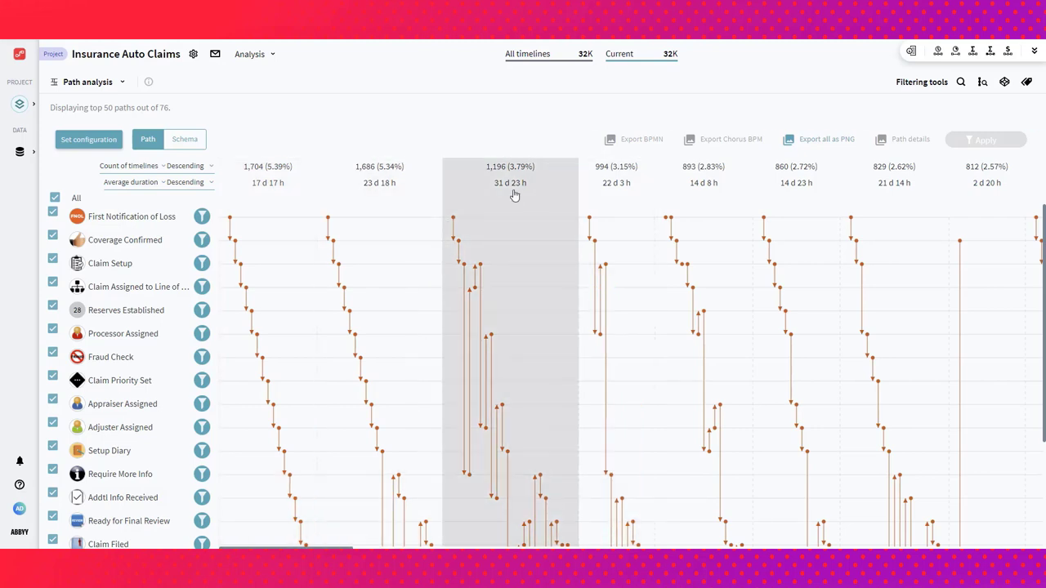
{"action": "mouse_move", "coordinate": [514, 187]}
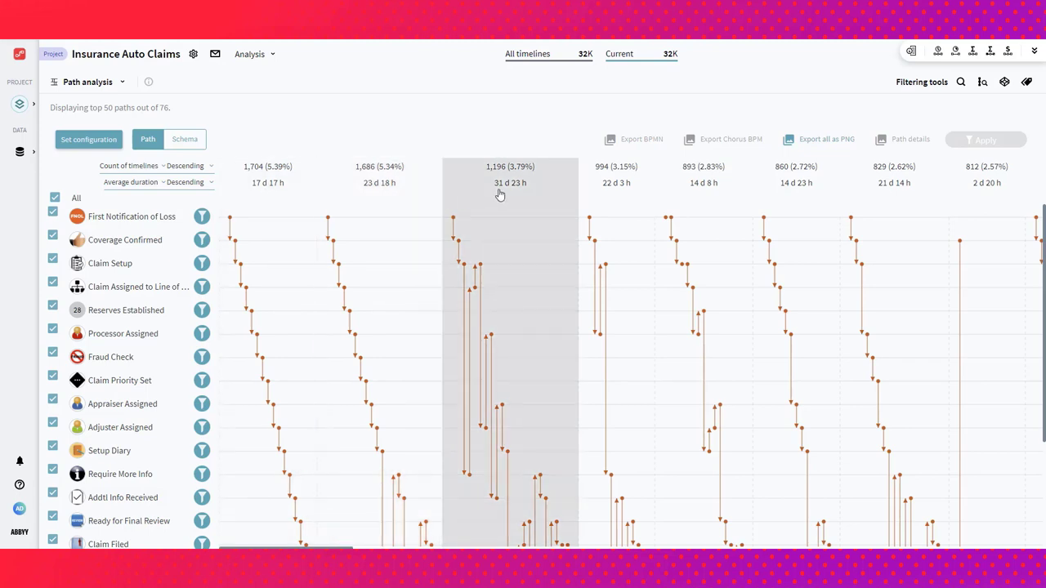
{"action": "mouse_move", "coordinate": [505, 193]}
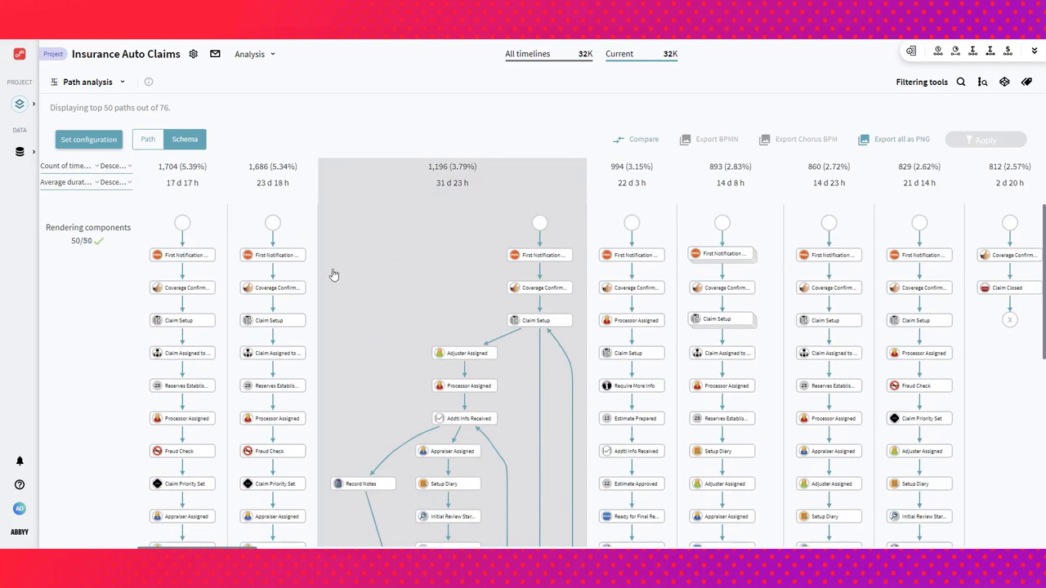
- Set the second path metric to Average cost, e.g. $208.76 for the 1,196-timeline path
{"action": "left_click", "coordinate": [85, 167]}
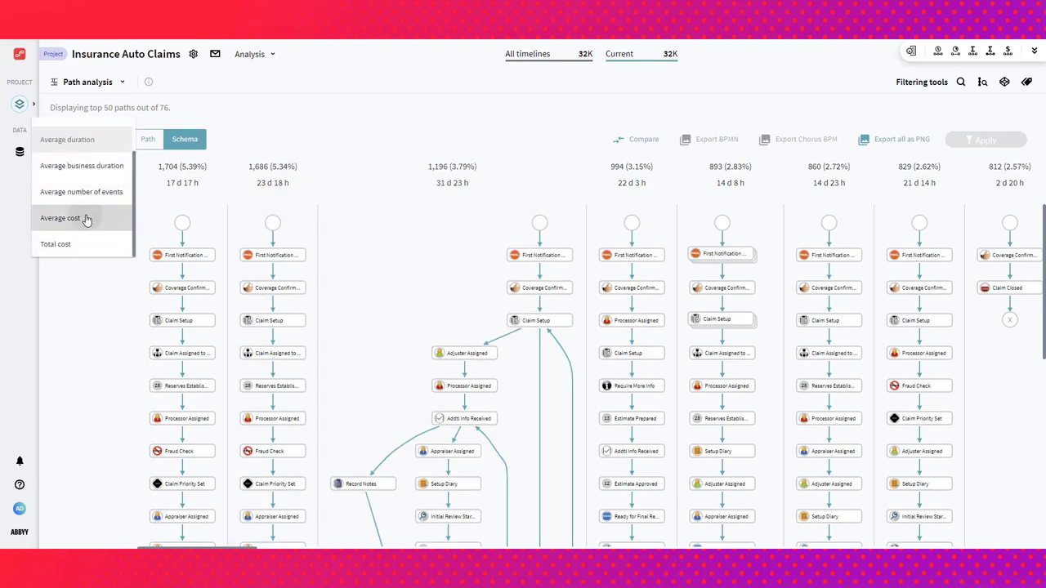
{"action": "left_click", "coordinate": [61, 217]}
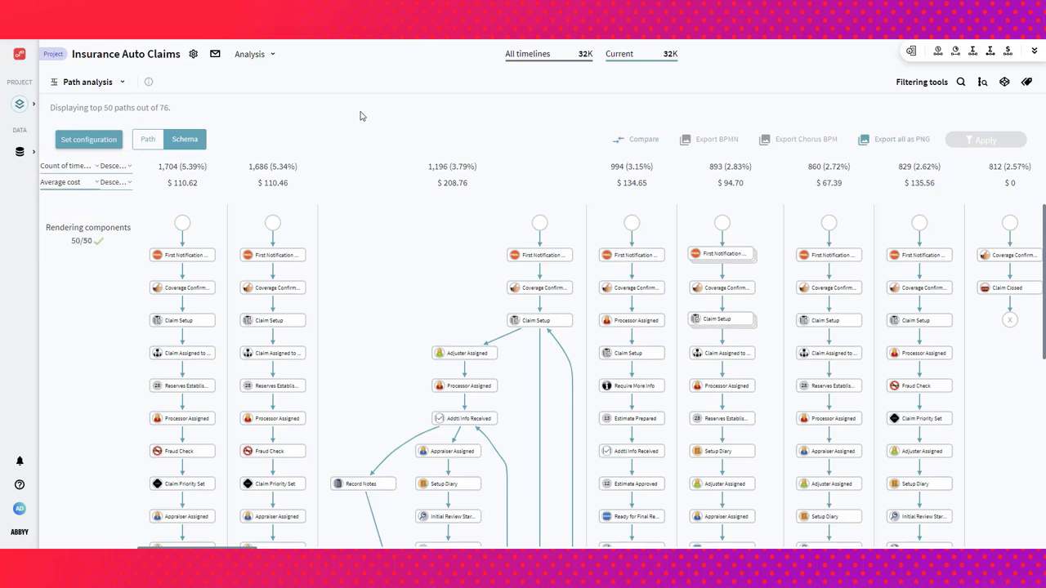
{"action": "mouse_move", "coordinate": [385, 124]}
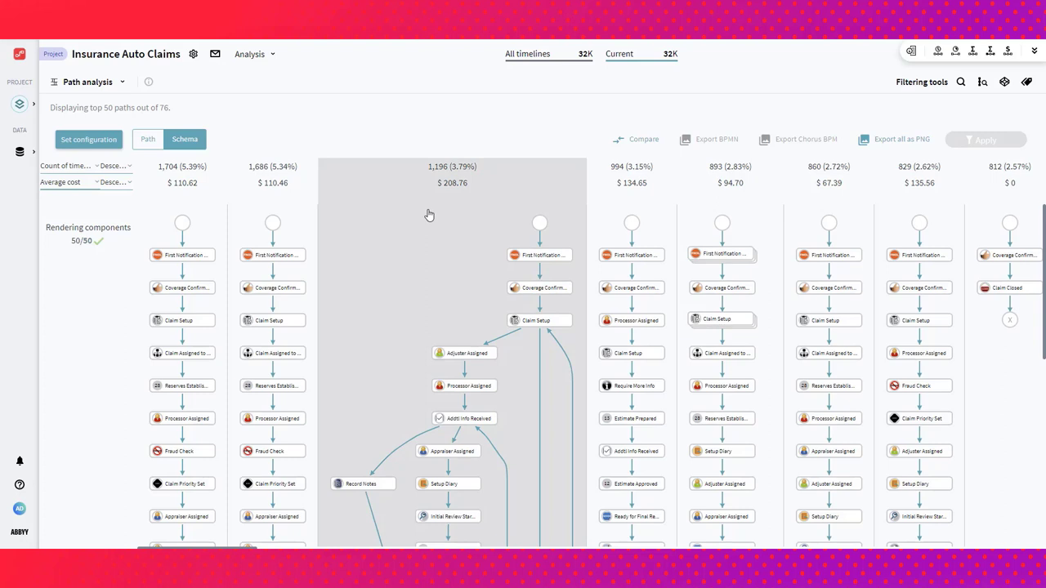
- Select the 1,196-timeline path averaging $208.76 as the current filter candidate
{"action": "left_click", "coordinate": [451, 198]}
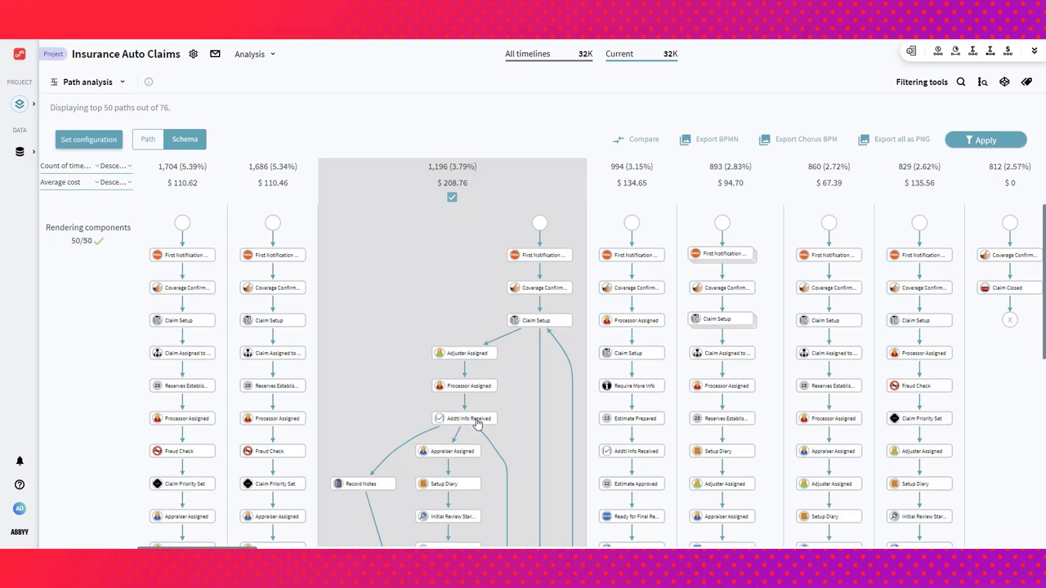
{"action": "mouse_move", "coordinate": [441, 209]}
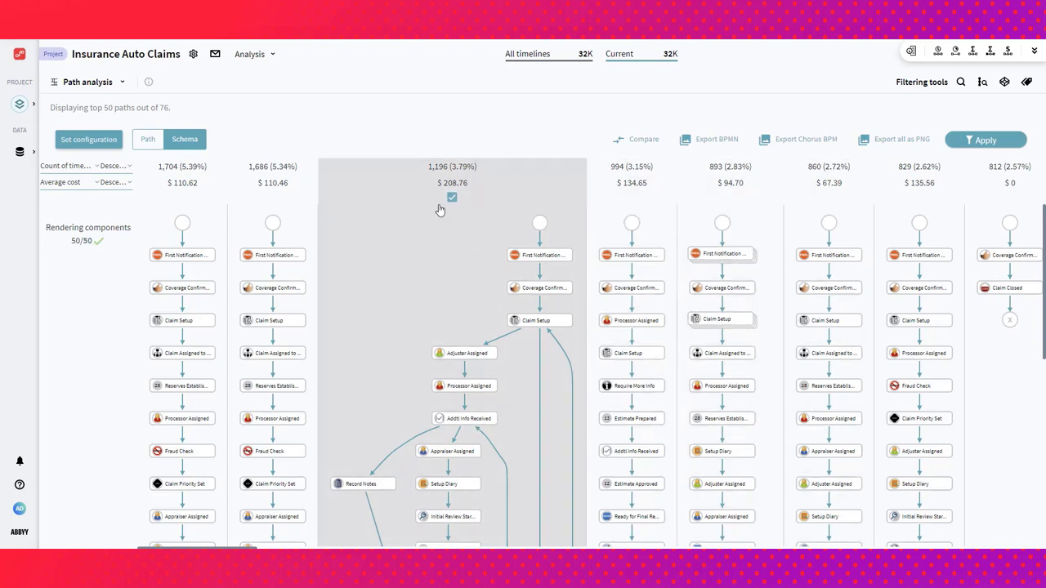
{"action": "mouse_move", "coordinate": [454, 186]}
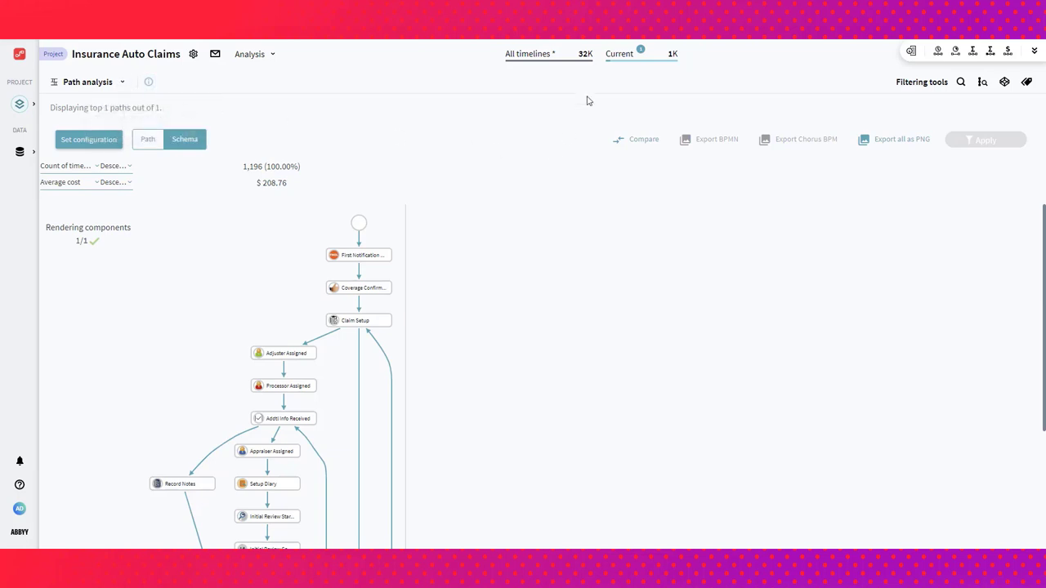
{"action": "mouse_move", "coordinate": [641, 58]}
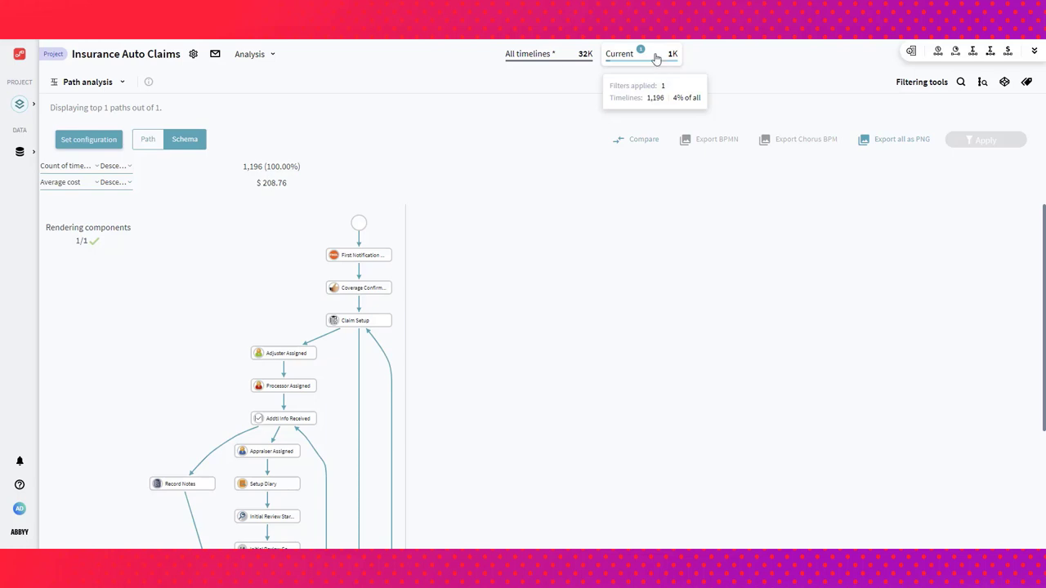
- Switch to the Timelines view of the individual filtered claims
{"action": "left_click", "coordinate": [88, 81]}
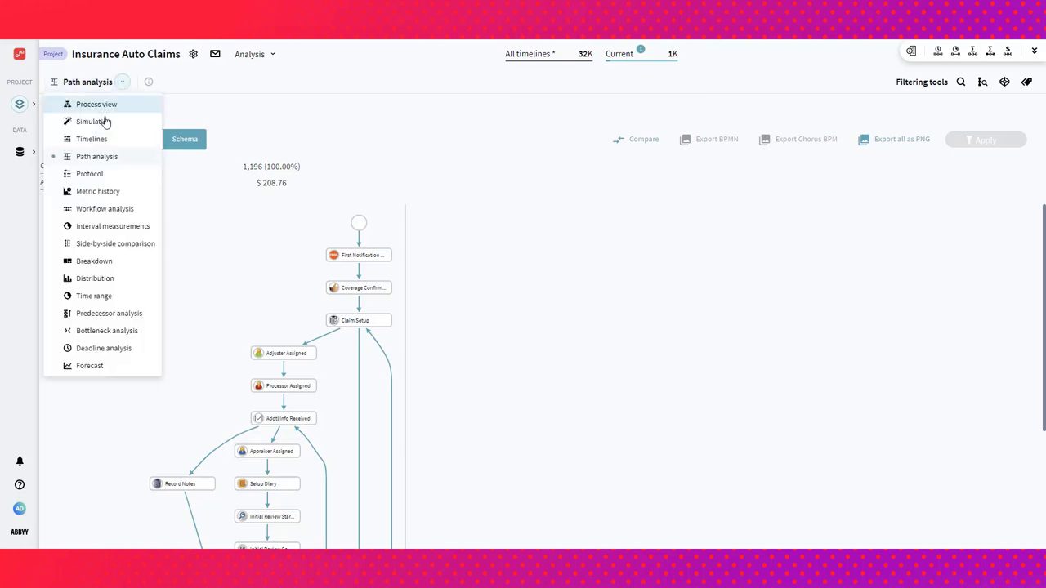
{"action": "left_click", "coordinate": [92, 139]}
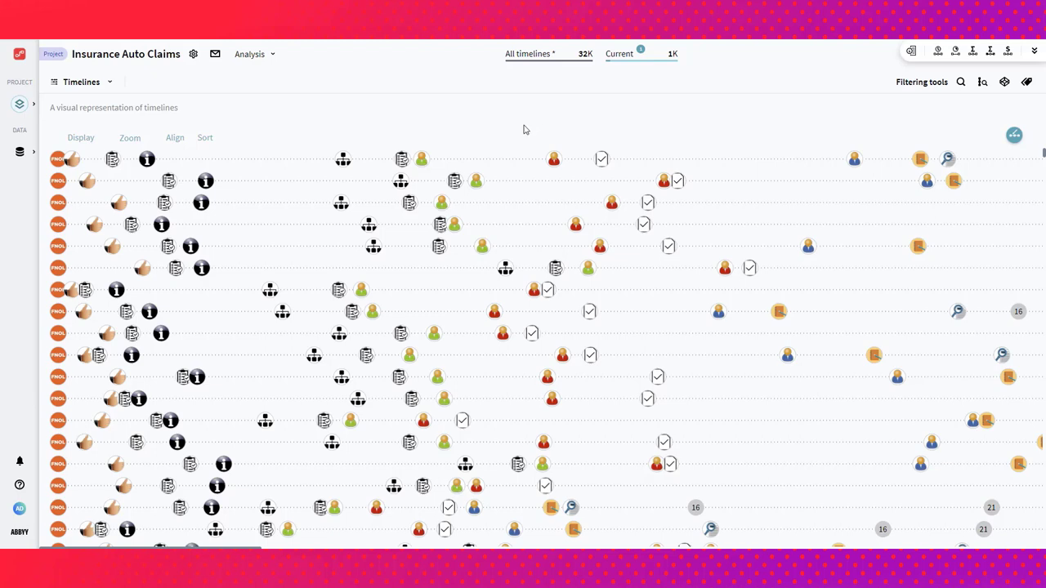
{"action": "mouse_move", "coordinate": [264, 151]}
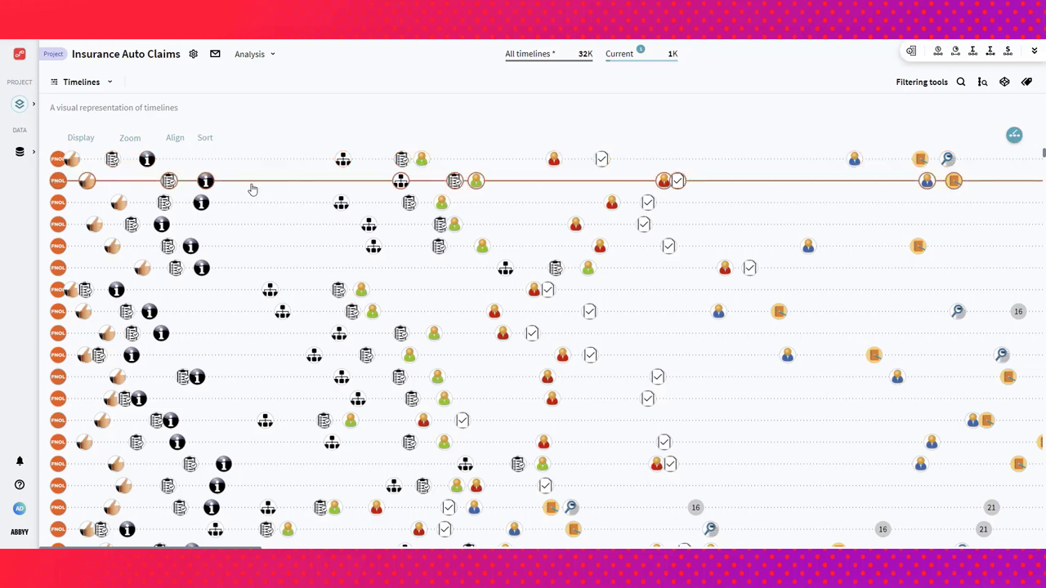
{"action": "mouse_move", "coordinate": [204, 182]}
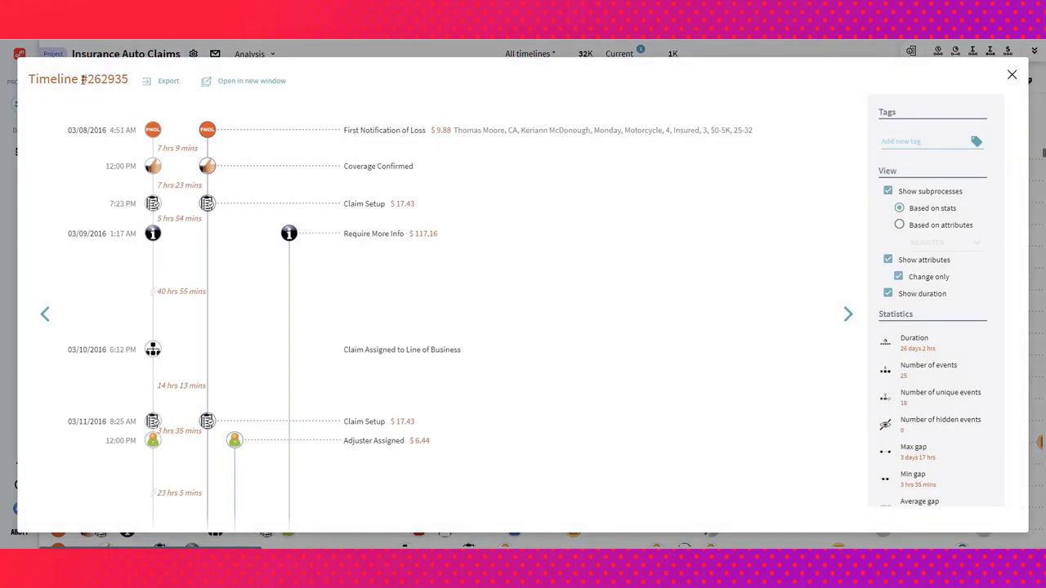
- Review timeline #262935's events and gaps in its detail window
{"action": "double_click", "coordinate": [102, 79]}
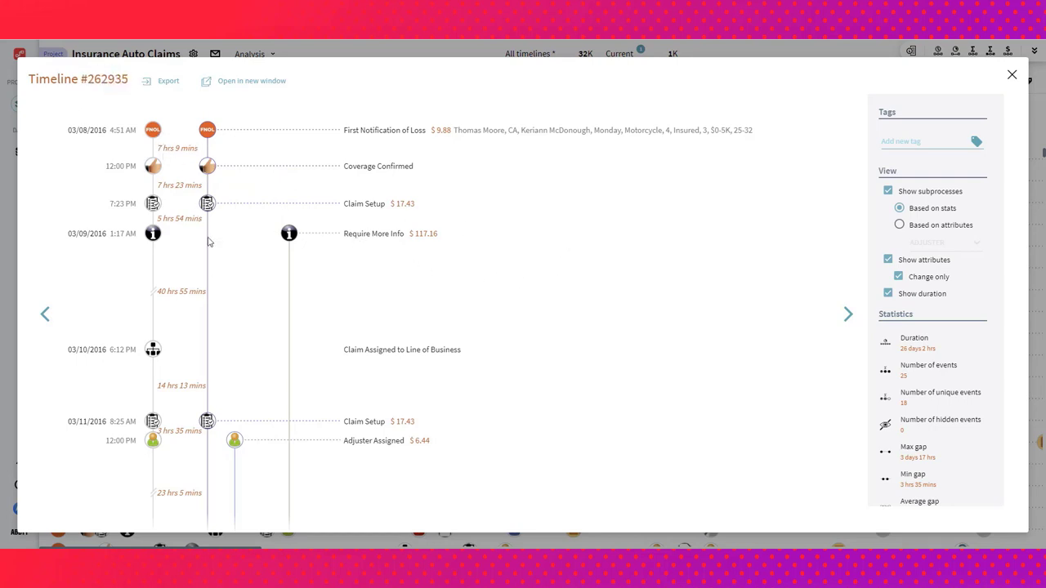
{"action": "mouse_move", "coordinate": [298, 227]}
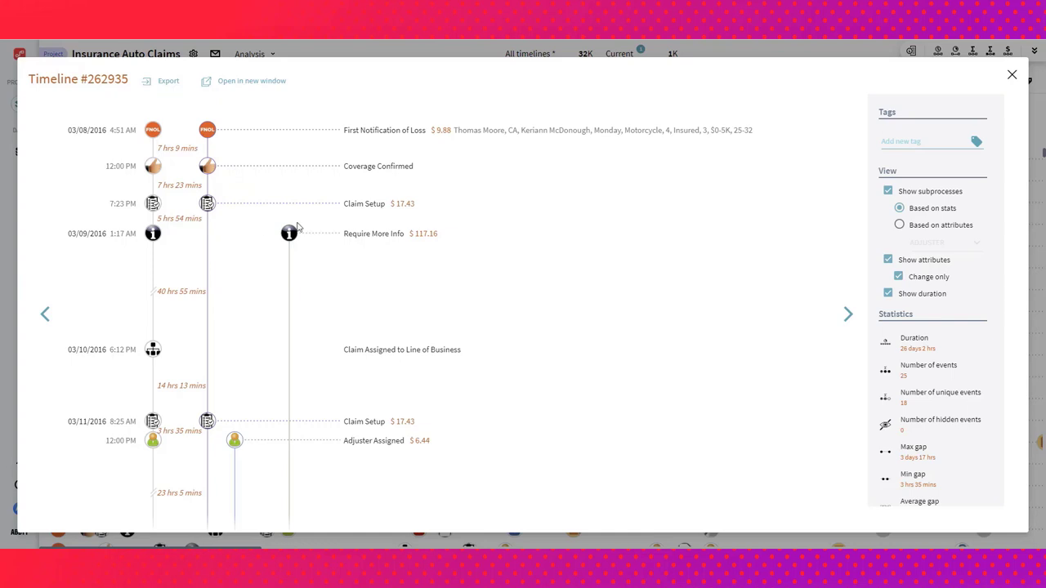
{"action": "scroll", "scroll_direction": "down", "scroll_amount": 3}
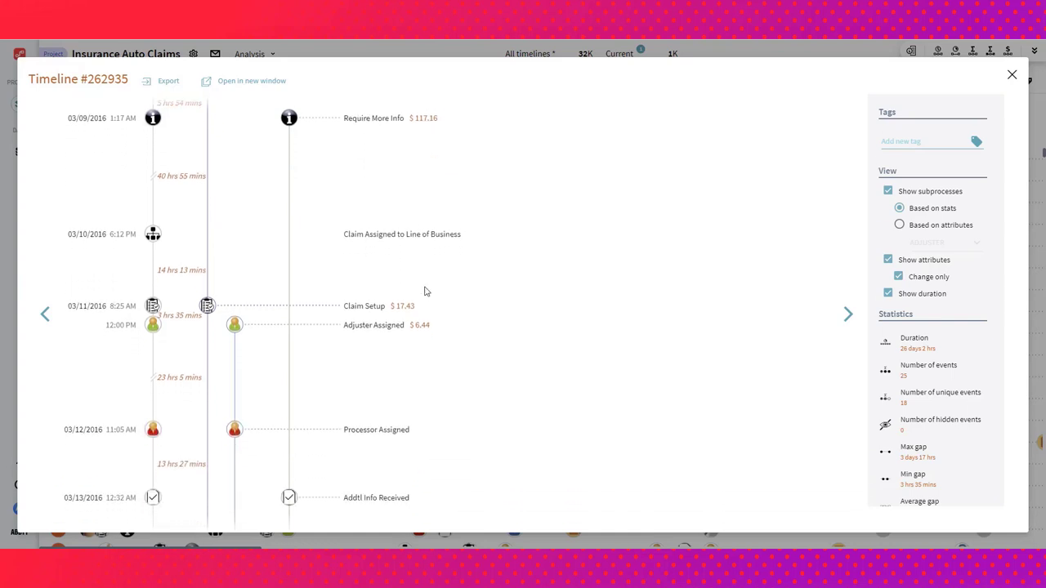
{"action": "scroll", "scroll_direction": "down", "scroll_amount": 3}
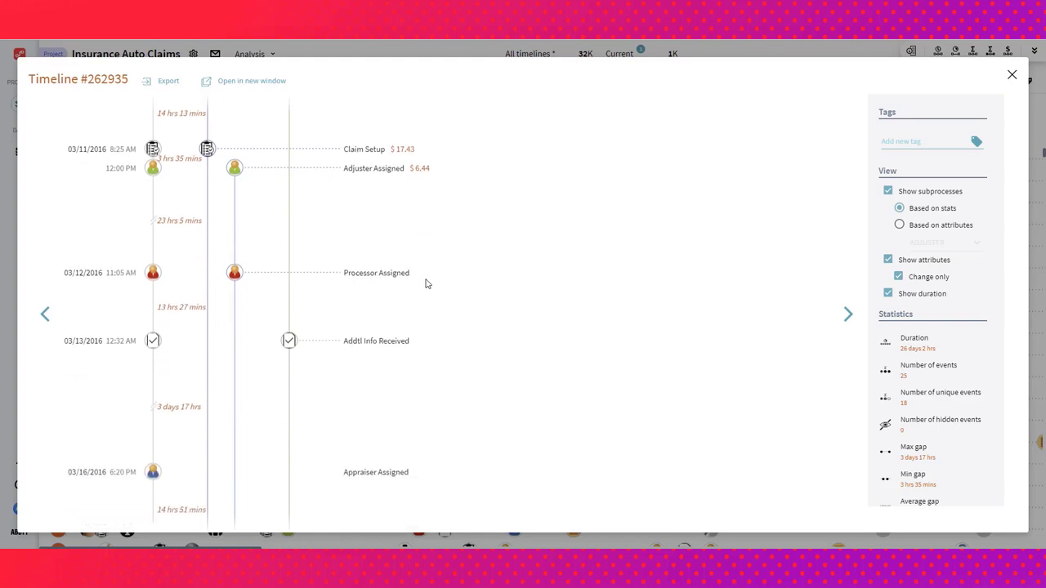
{"action": "scroll", "scroll_direction": "down", "scroll_amount": 3}
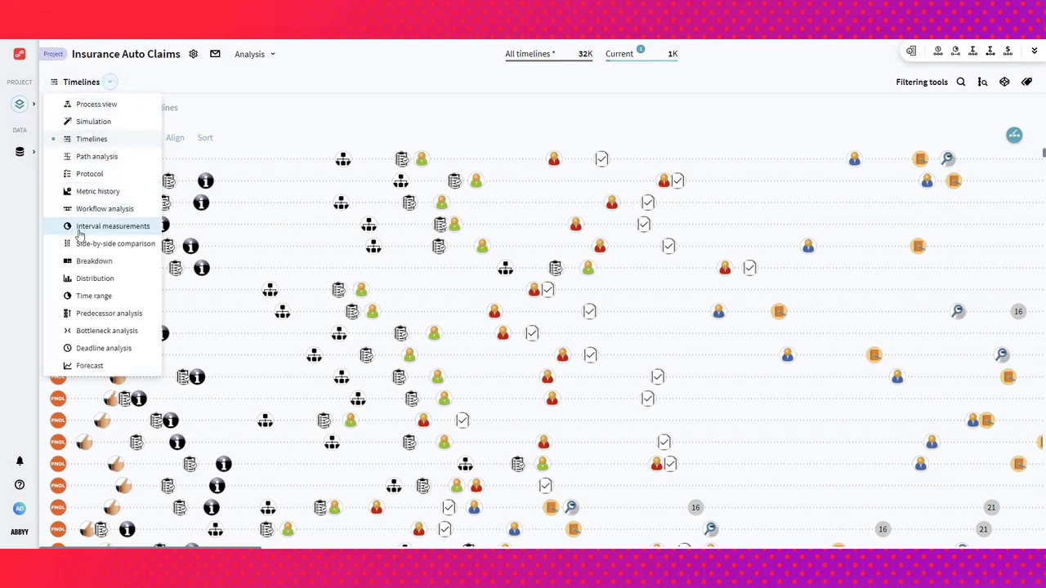
{"action": "mouse_move", "coordinate": [95, 261]}
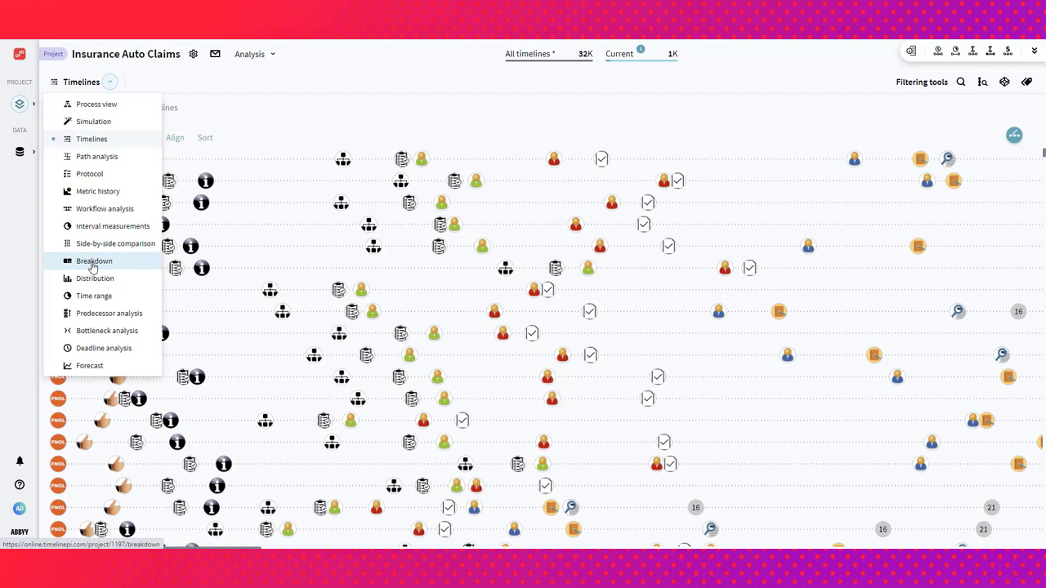
- Break the claims down by AGENT instead of State in the Breakdown analysis
{"action": "left_click", "coordinate": [95, 261]}
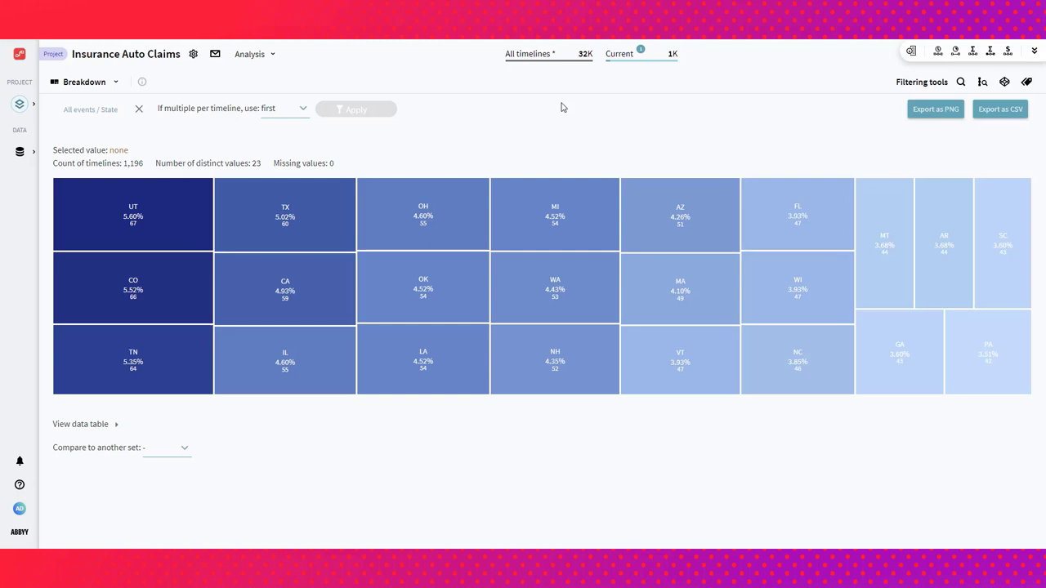
{"action": "mouse_move", "coordinate": [212, 157]}
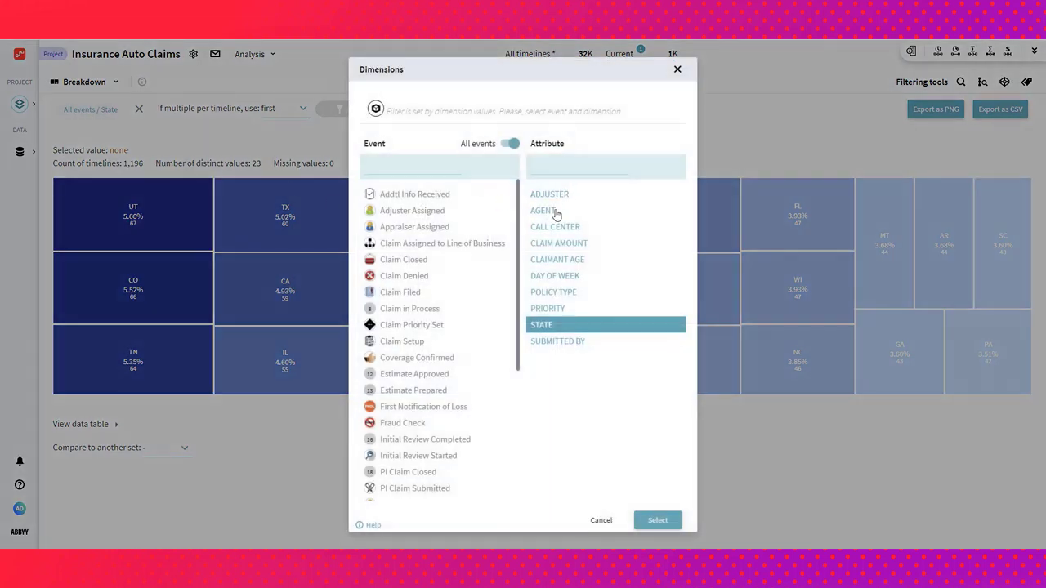
{"action": "mouse_move", "coordinate": [549, 324]}
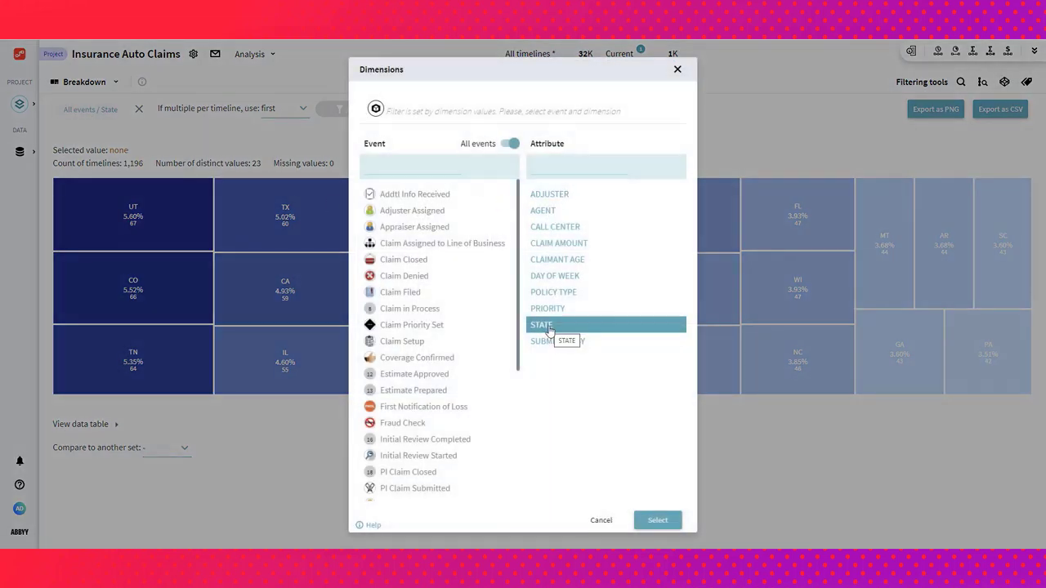
{"action": "left_click", "coordinate": [657, 520]}
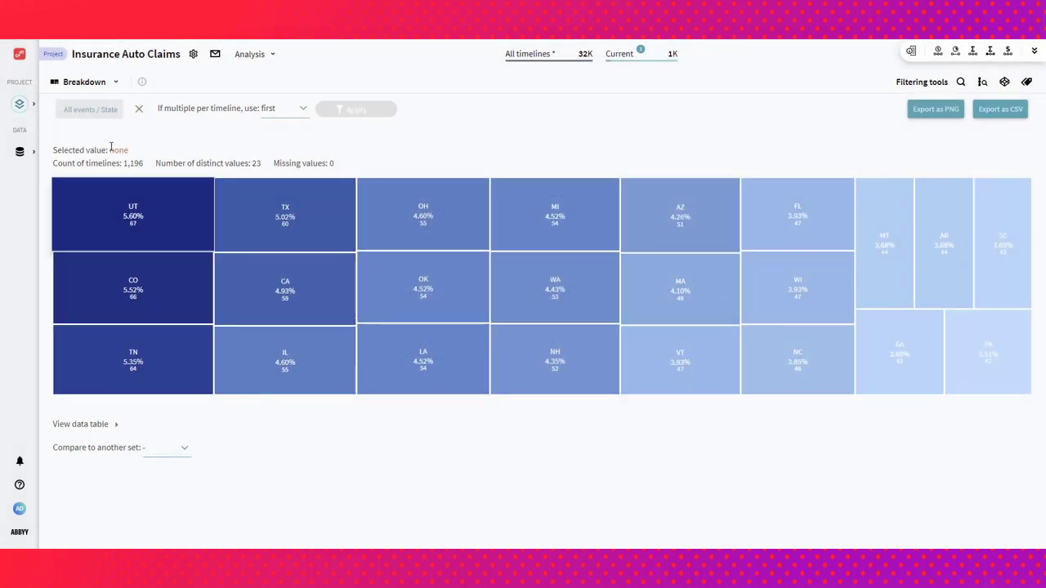
{"action": "left_click", "coordinate": [90, 108]}
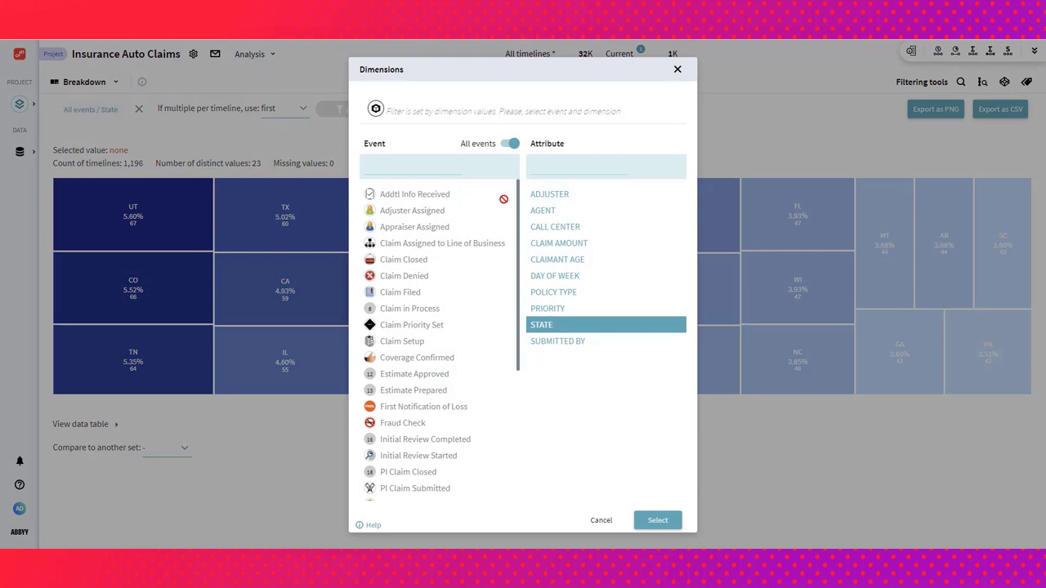
{"action": "left_click", "coordinate": [553, 209]}
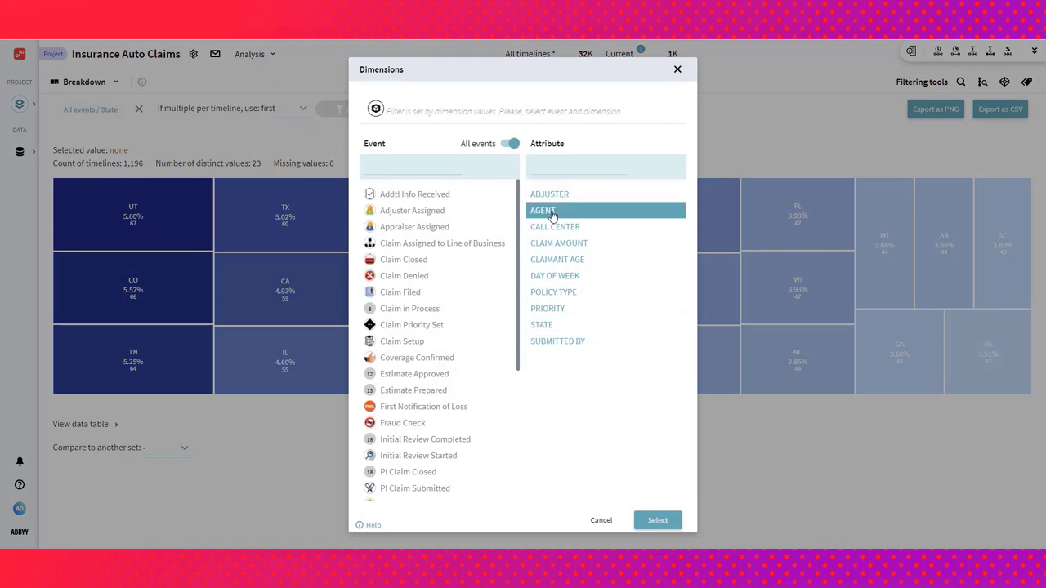
{"action": "left_click", "coordinate": [657, 520]}
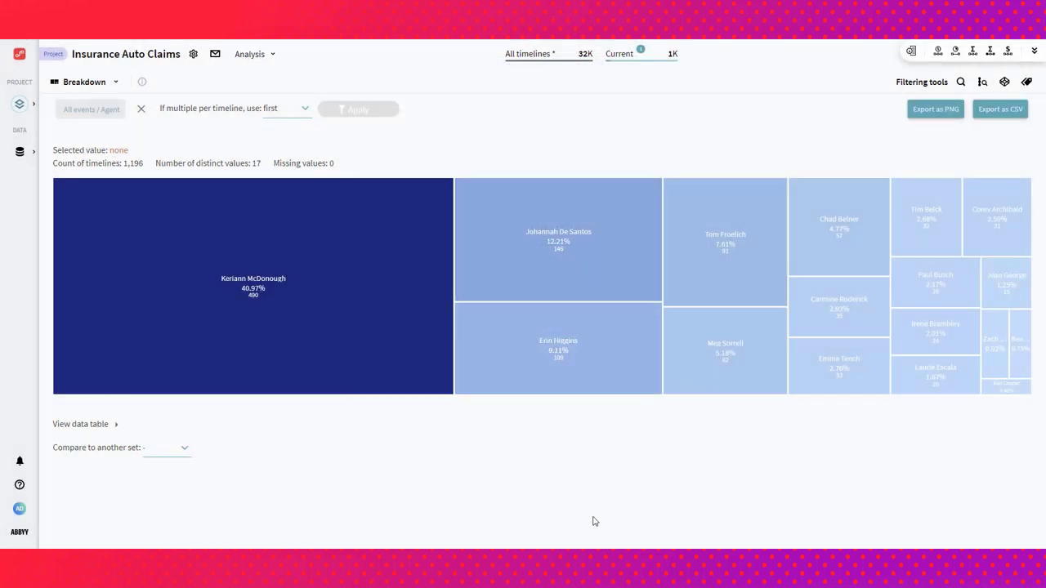
{"action": "mouse_move", "coordinate": [500, 434]}
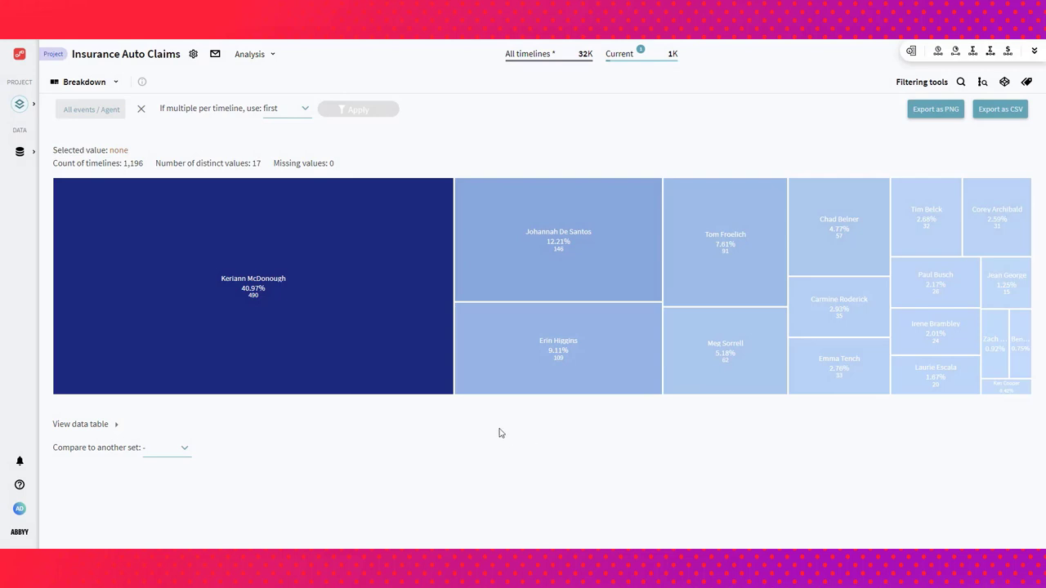
{"action": "mouse_move", "coordinate": [497, 428]}
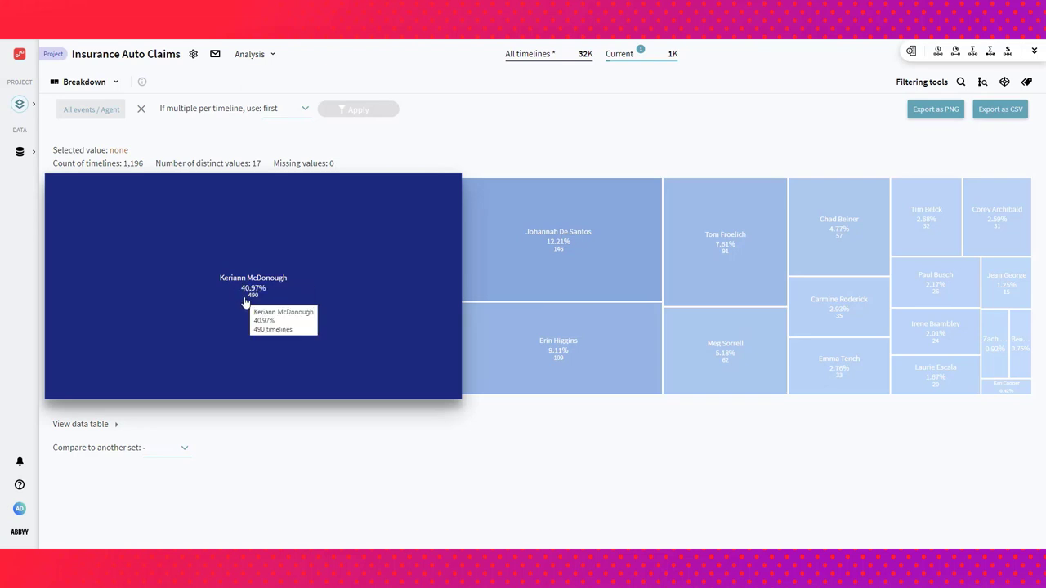
{"action": "mouse_move", "coordinate": [261, 291]}
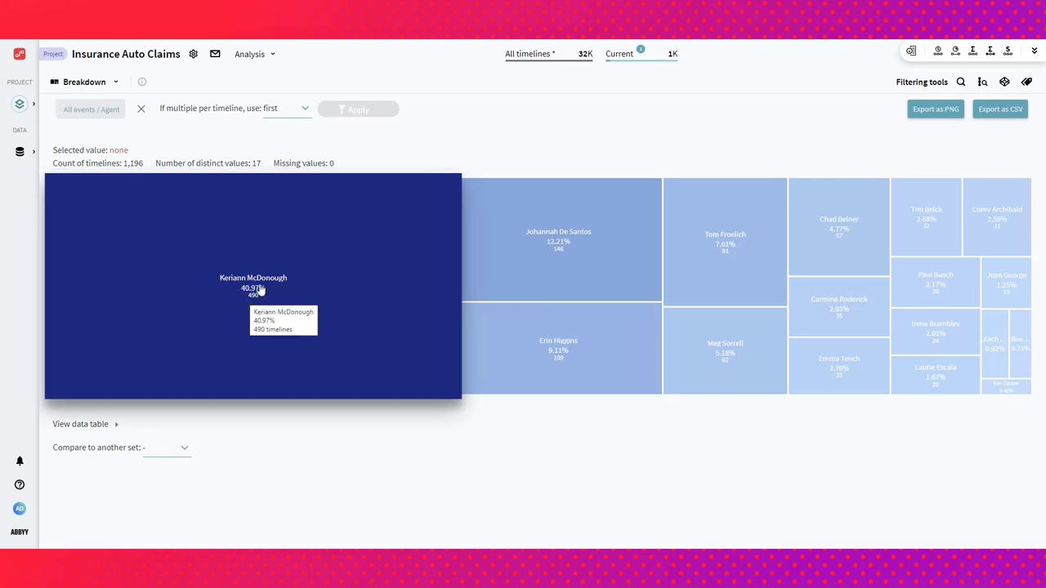
{"action": "mouse_move", "coordinate": [432, 130]}
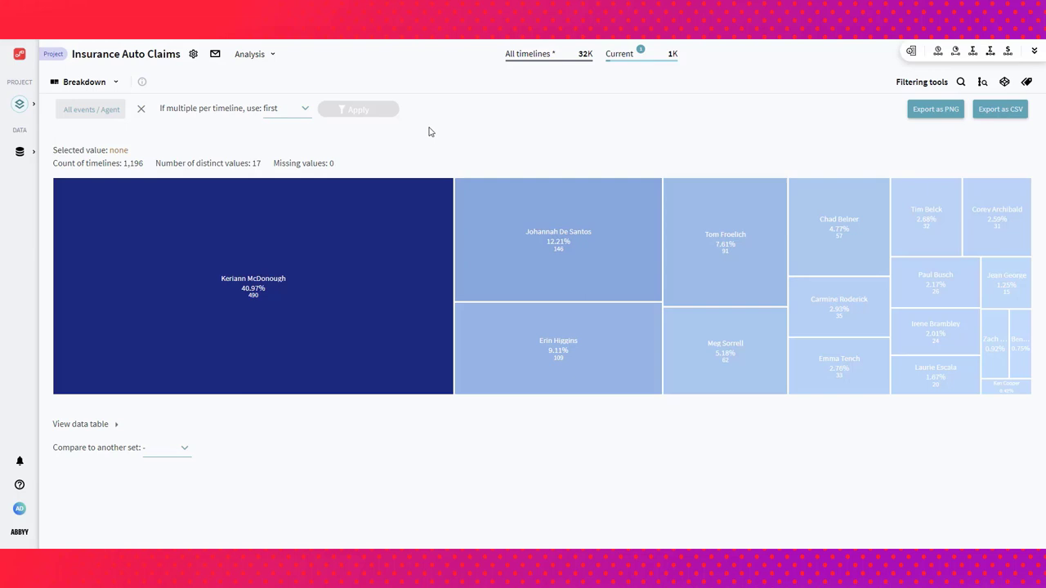
{"action": "mouse_move", "coordinate": [252, 285]}
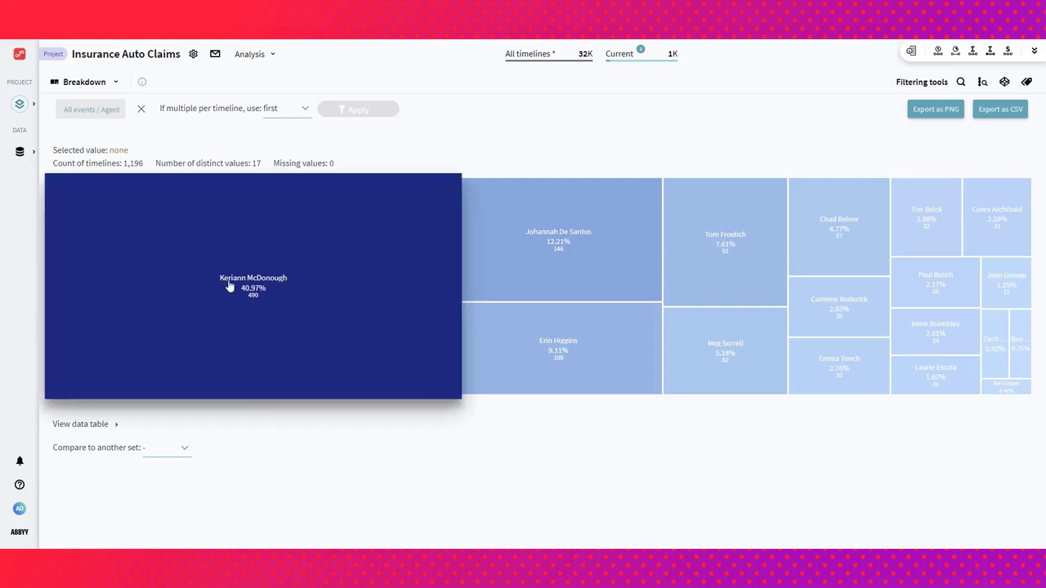
- Filter to the largest agent's 490 claims and return to the Timelines view
{"action": "left_click", "coordinate": [252, 286]}
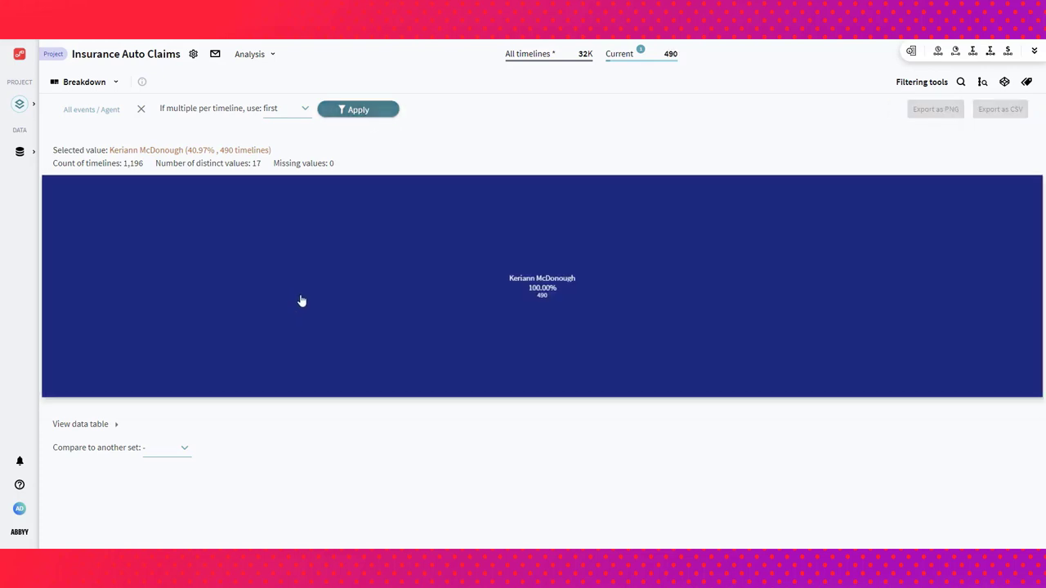
{"action": "left_click", "coordinate": [356, 108]}
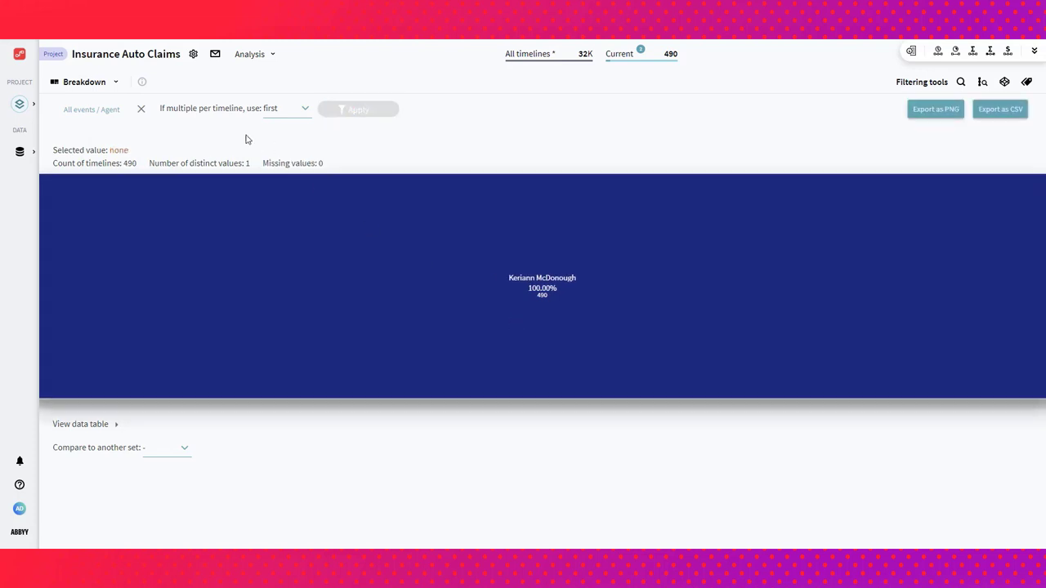
{"action": "left_click", "coordinate": [114, 82]}
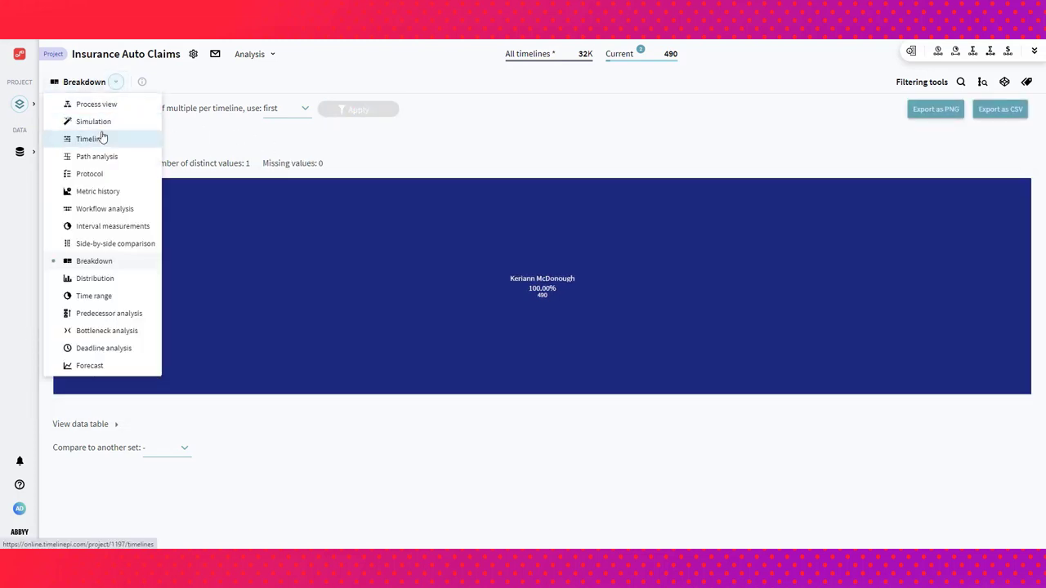
{"action": "left_click", "coordinate": [89, 137]}
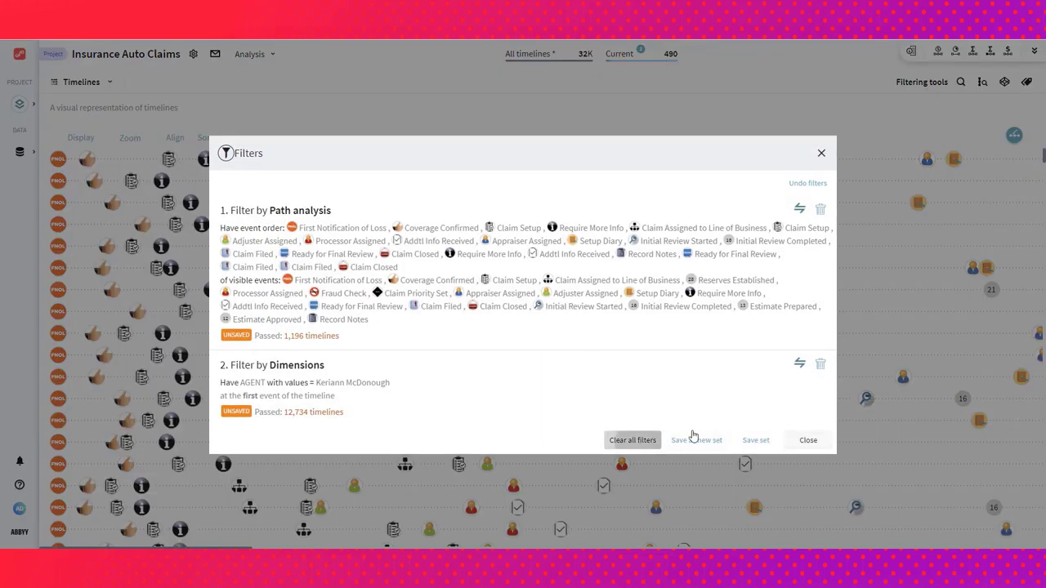
- Clear all filters to show 32K timelines and show the Metrics panel, confirming the event selection
{"action": "left_click", "coordinate": [633, 440]}
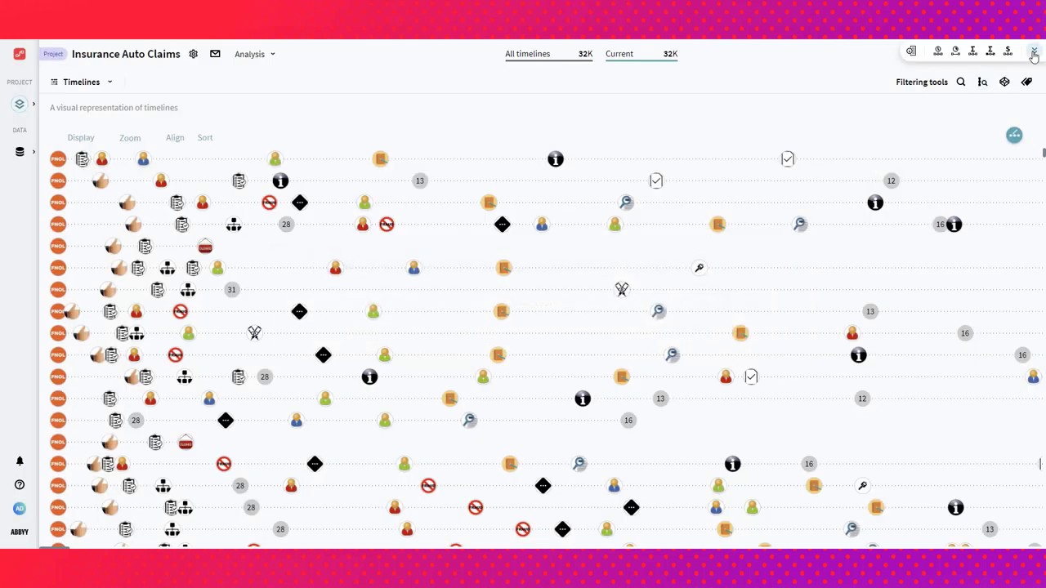
{"action": "left_click", "coordinate": [1033, 51]}
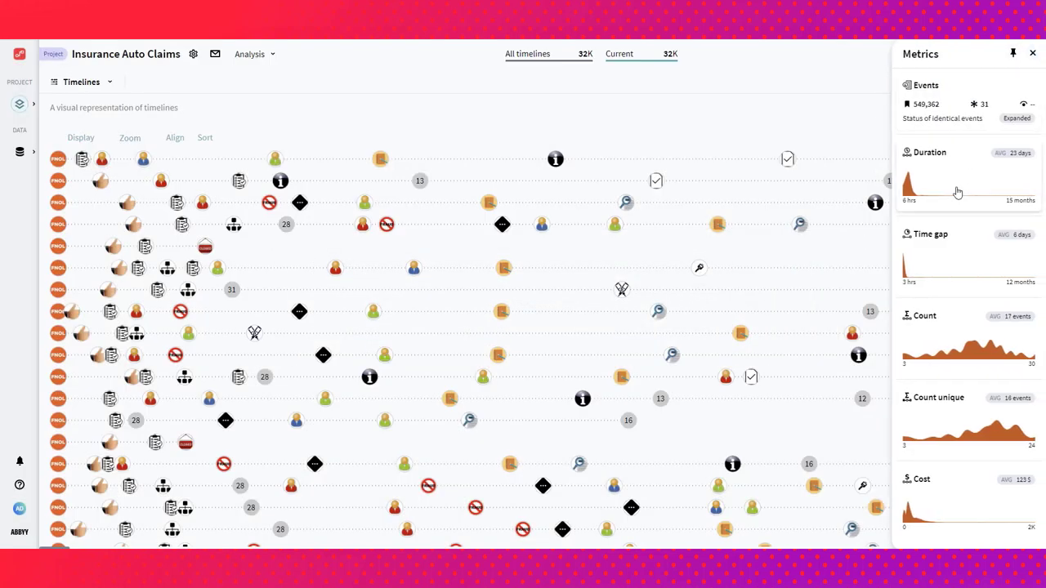
{"action": "mouse_move", "coordinate": [990, 101]}
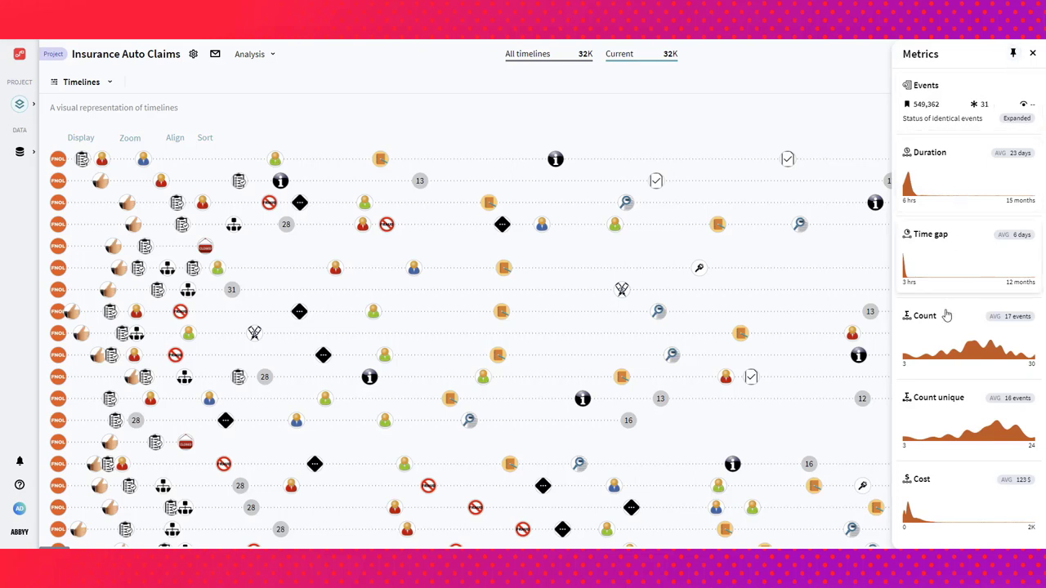
{"action": "mouse_move", "coordinate": [970, 171]}
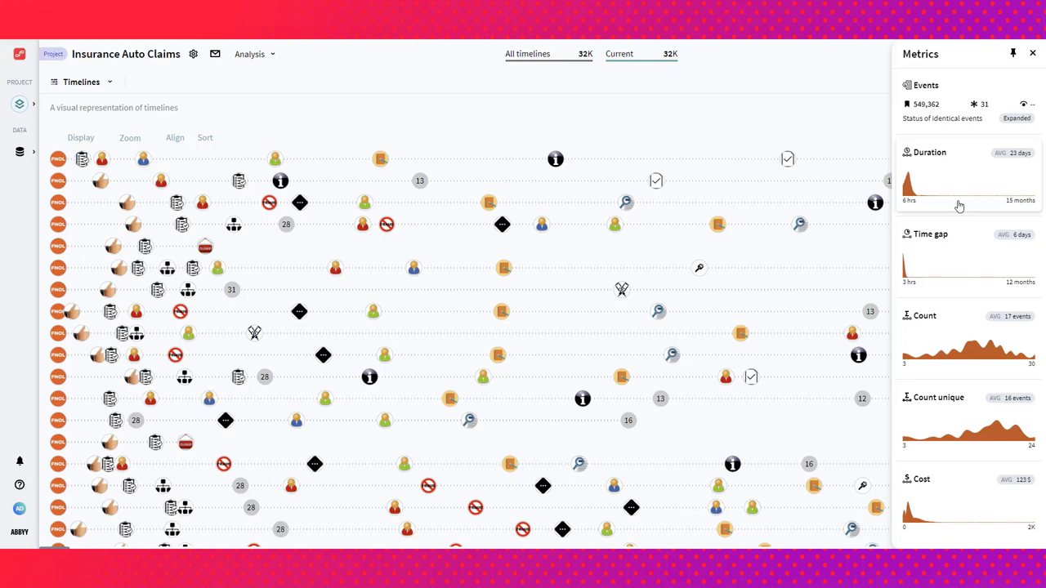
{"action": "mouse_move", "coordinate": [925, 176]}
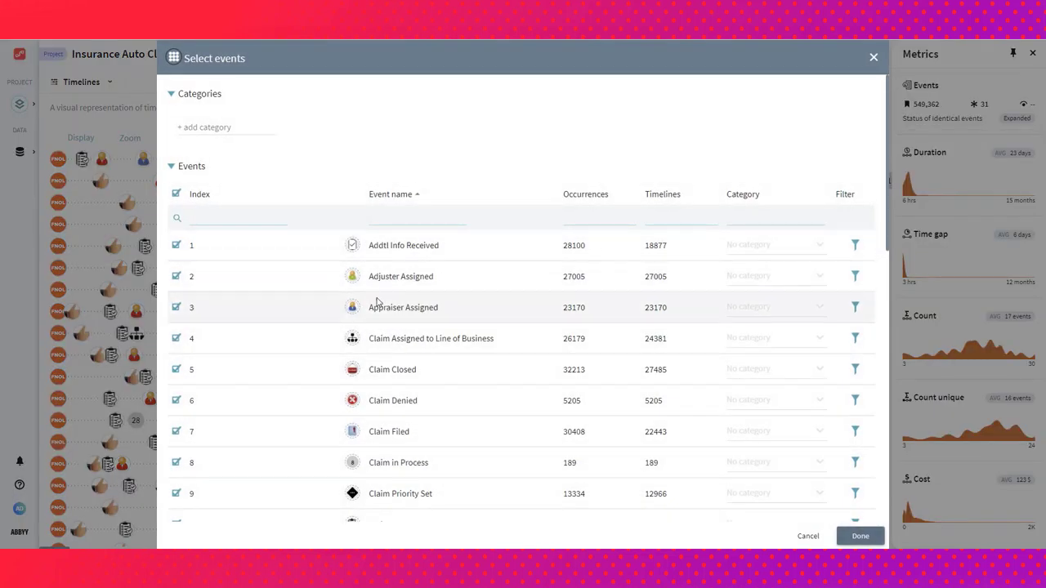
{"action": "scroll", "scroll_direction": "down", "scroll_amount": 3}
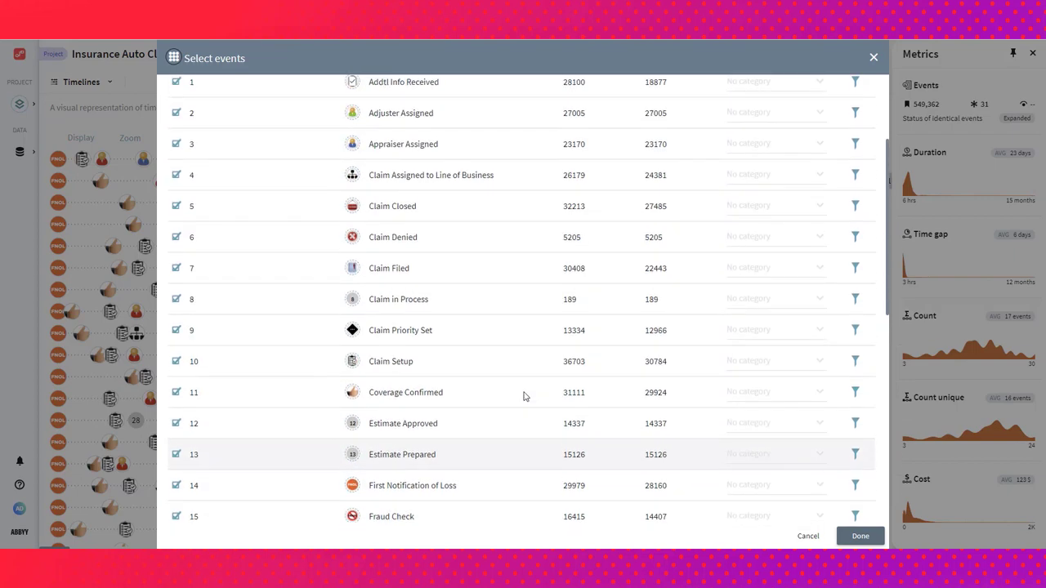
{"action": "left_click", "coordinate": [859, 536]}
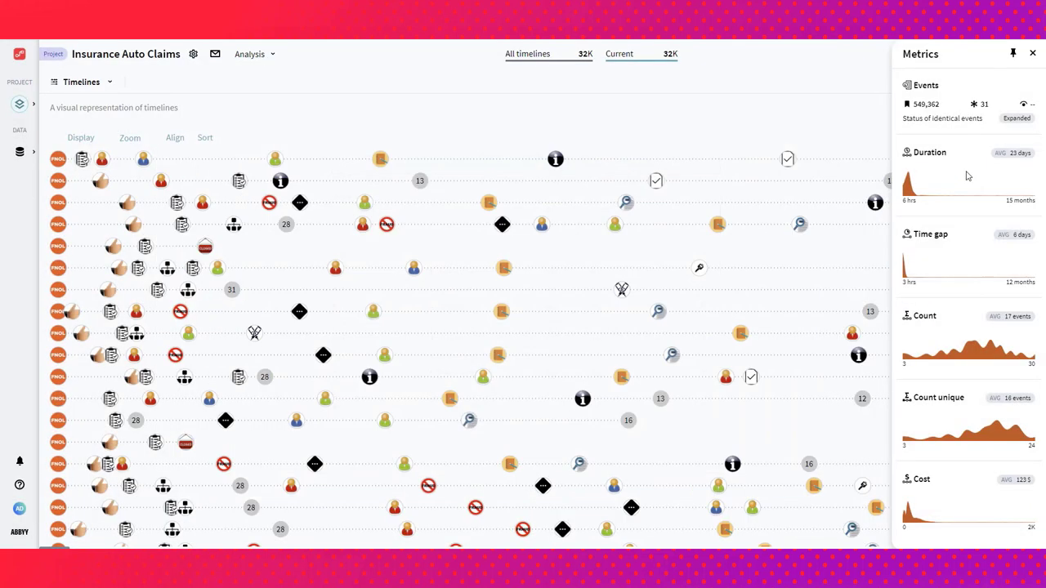
{"action": "mouse_move", "coordinate": [957, 200]}
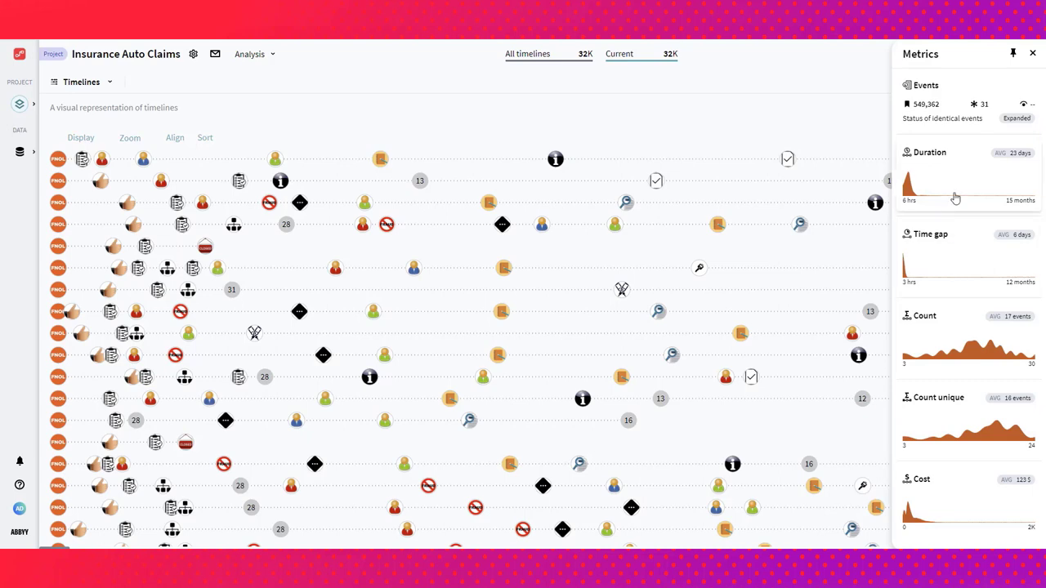
- Show the duration distribution and move its lower threshold to 35 days, isolating 10.6% of claims
{"action": "left_click", "coordinate": [928, 152]}
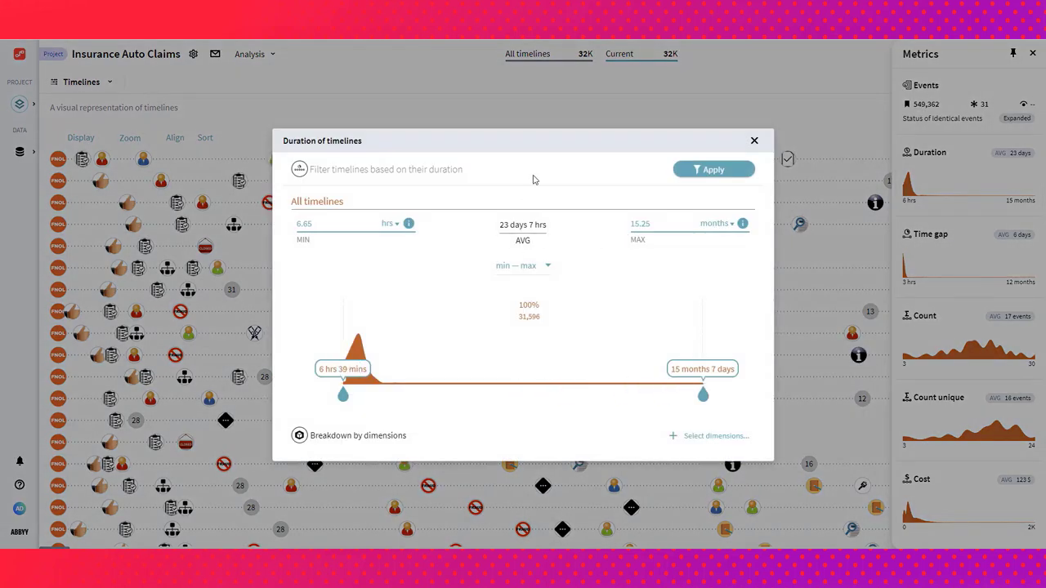
{"action": "mouse_move", "coordinate": [371, 392]}
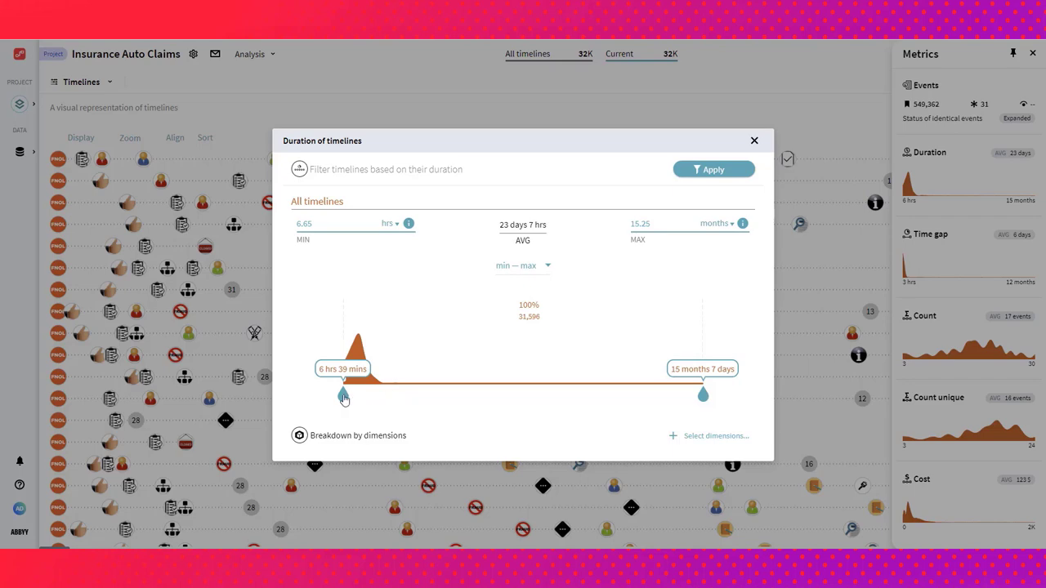
{"action": "left_click_drag", "start_coordinate": [343, 394], "coordinate": [370, 394]}
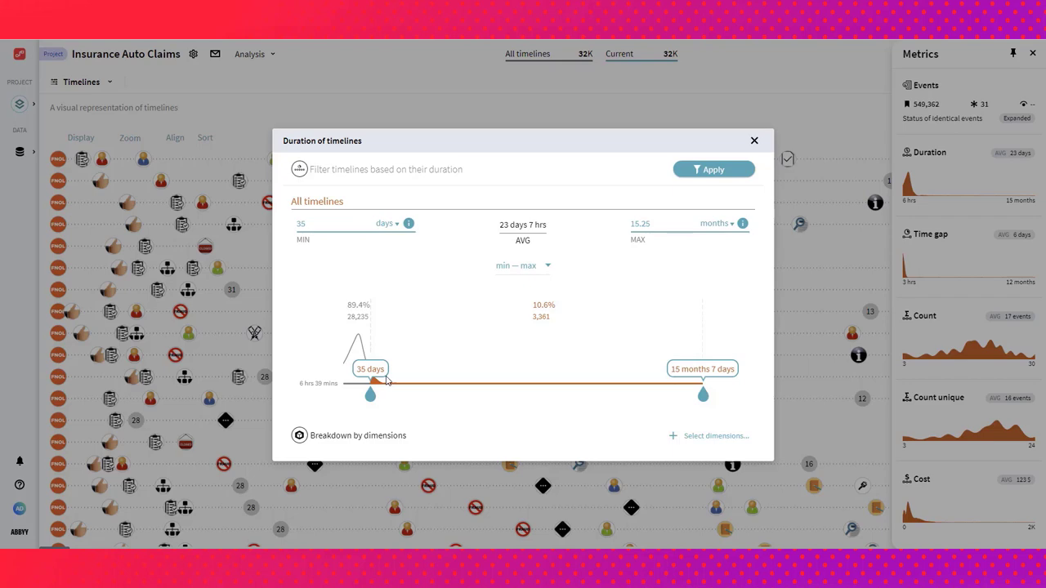
{"action": "mouse_move", "coordinate": [364, 376]}
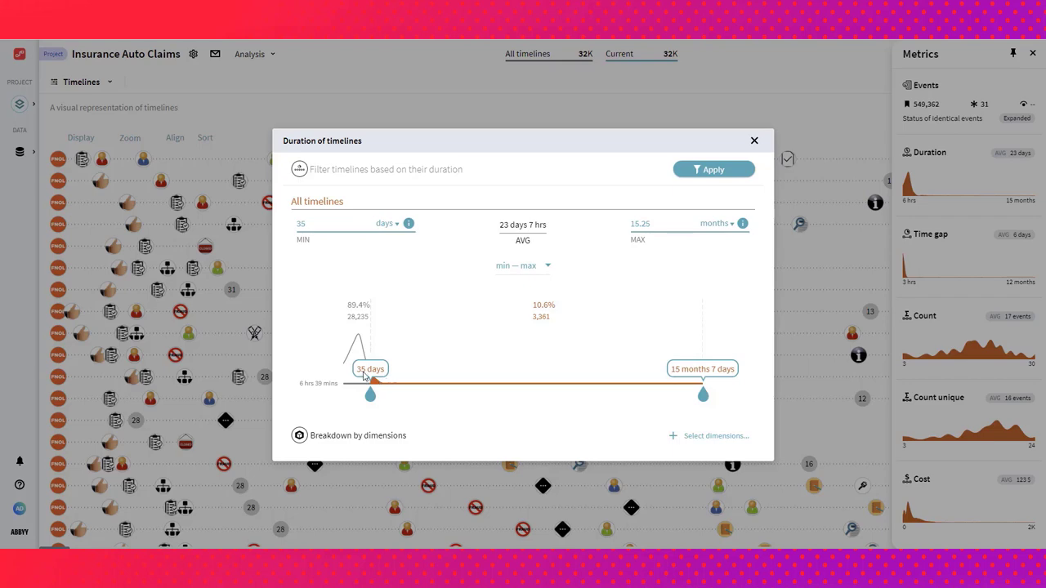
{"action": "mouse_move", "coordinate": [539, 325]}
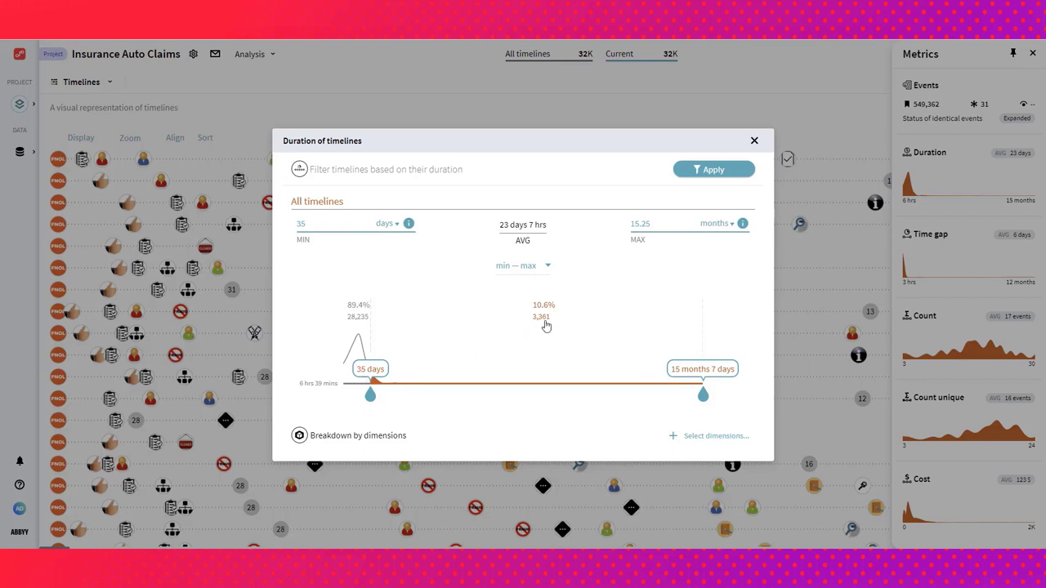
{"action": "mouse_move", "coordinate": [648, 196]}
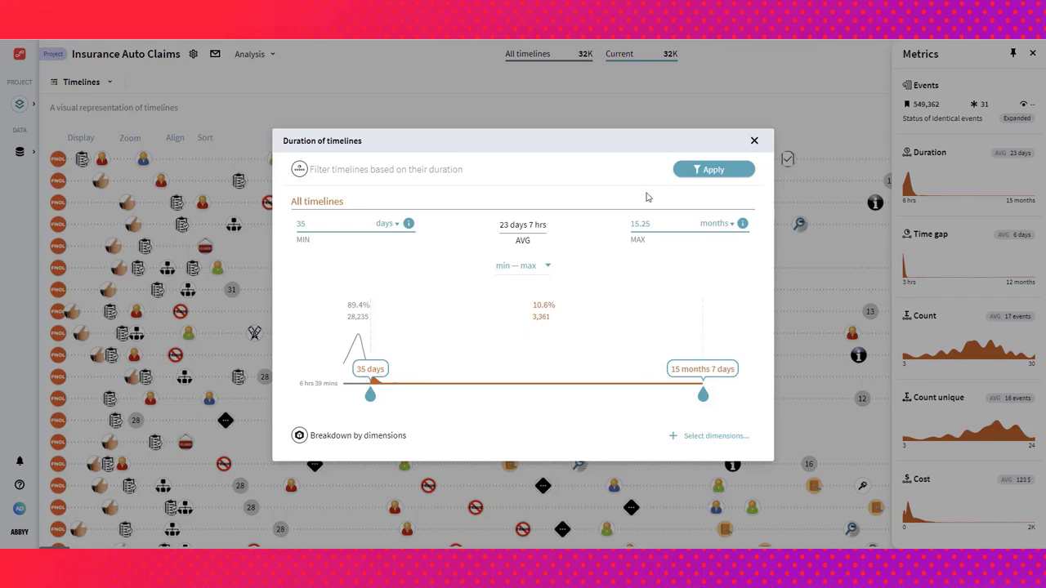
{"action": "mouse_move", "coordinate": [733, 169]}
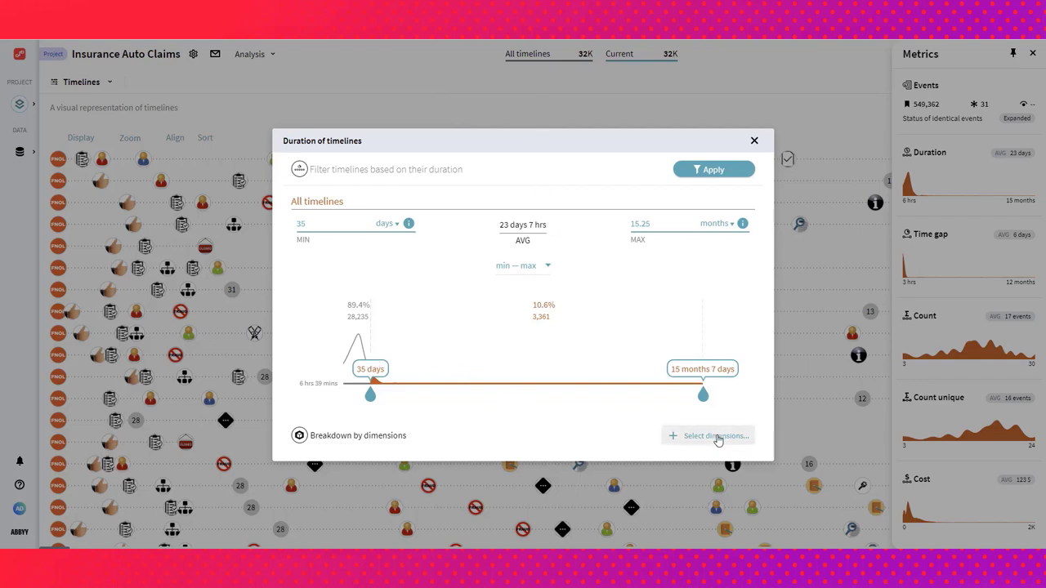
- Break durations down by Adjuster, view one adjuster's distribution, and dismiss the duration window
{"action": "left_click", "coordinate": [712, 435]}
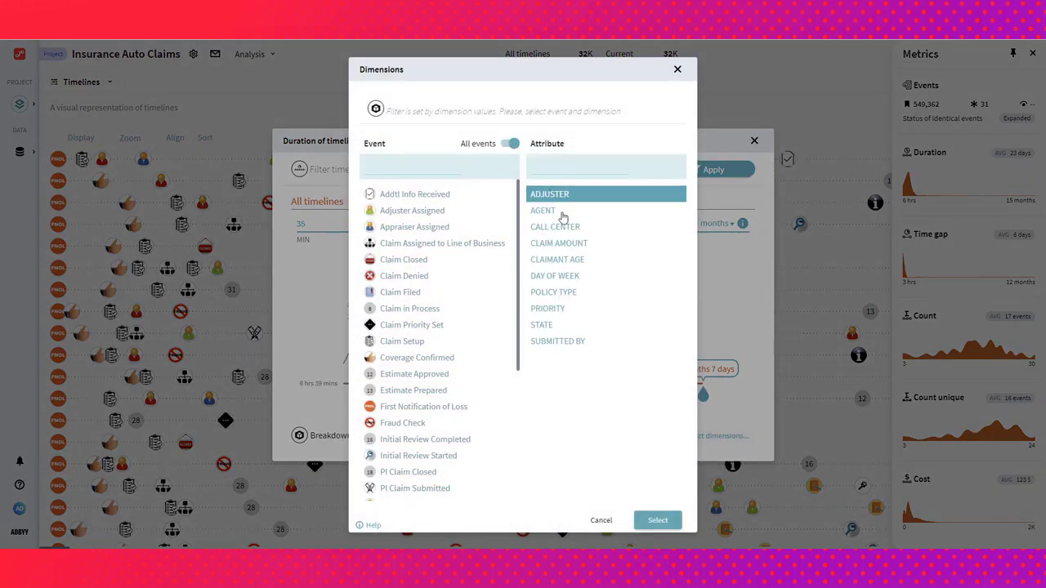
{"action": "mouse_move", "coordinate": [582, 217]}
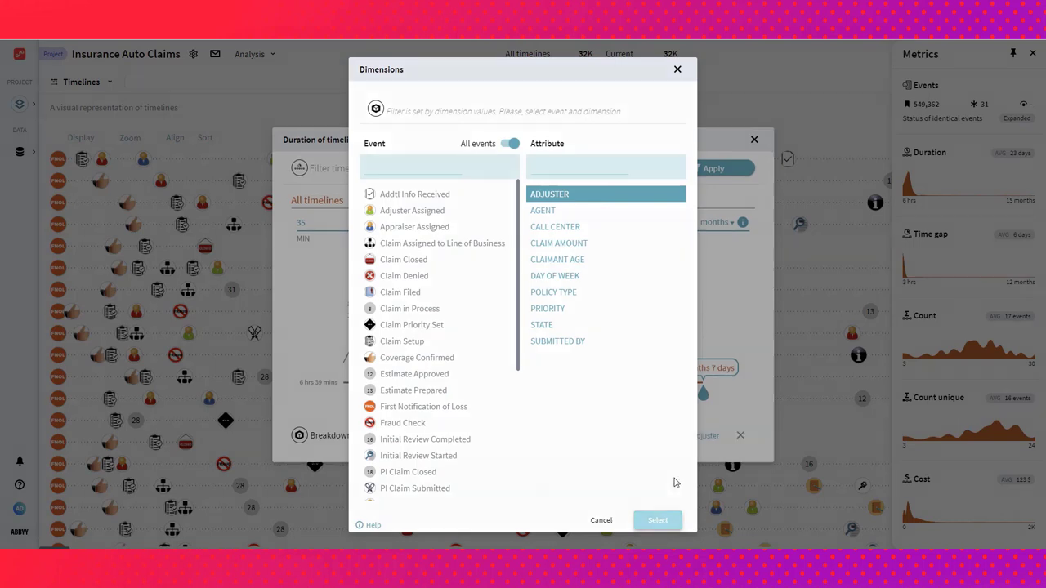
{"action": "left_click", "coordinate": [657, 520]}
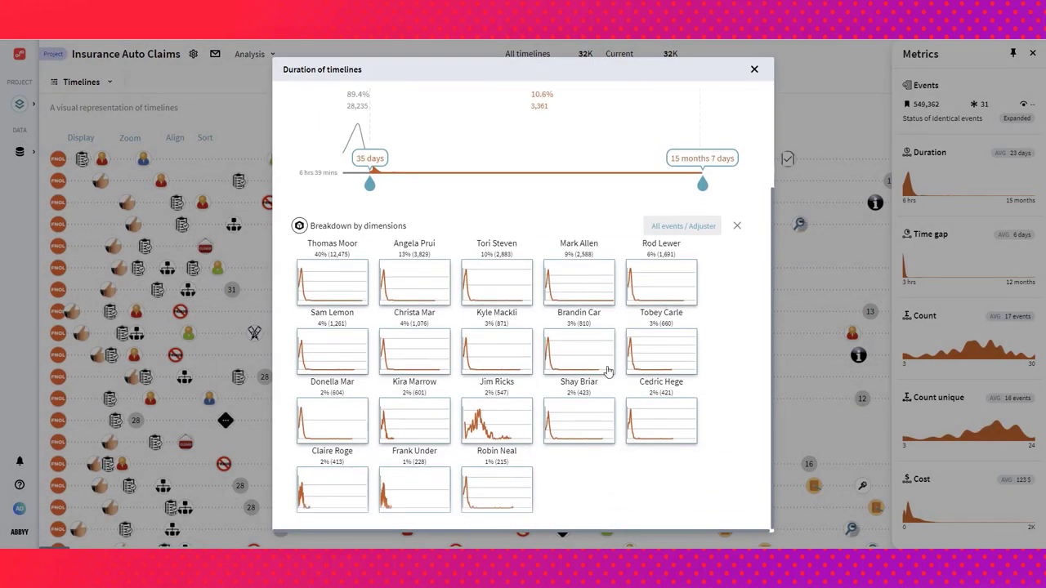
{"action": "mouse_move", "coordinate": [317, 279]}
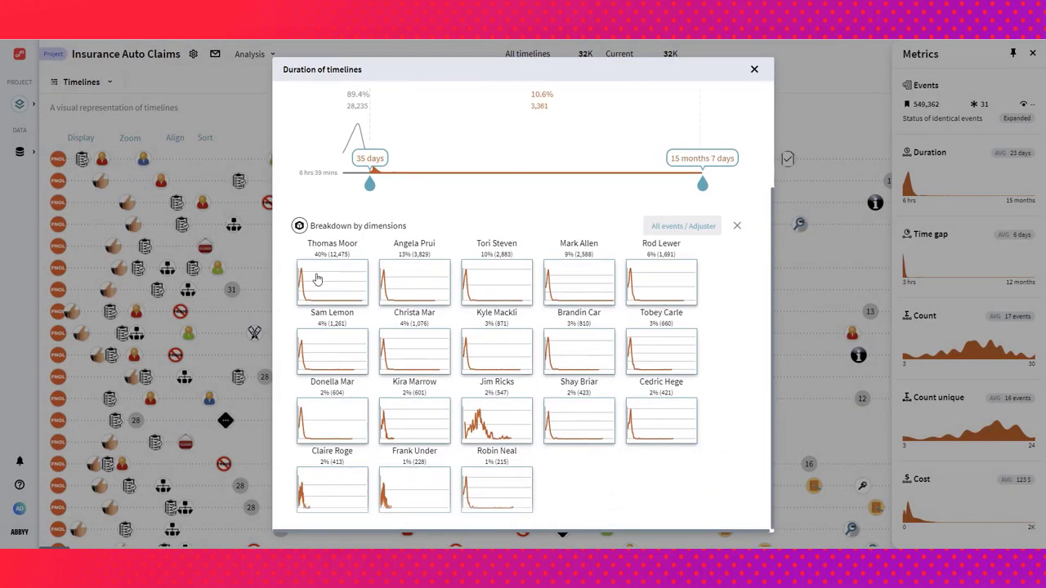
{"action": "mouse_move", "coordinate": [654, 285]}
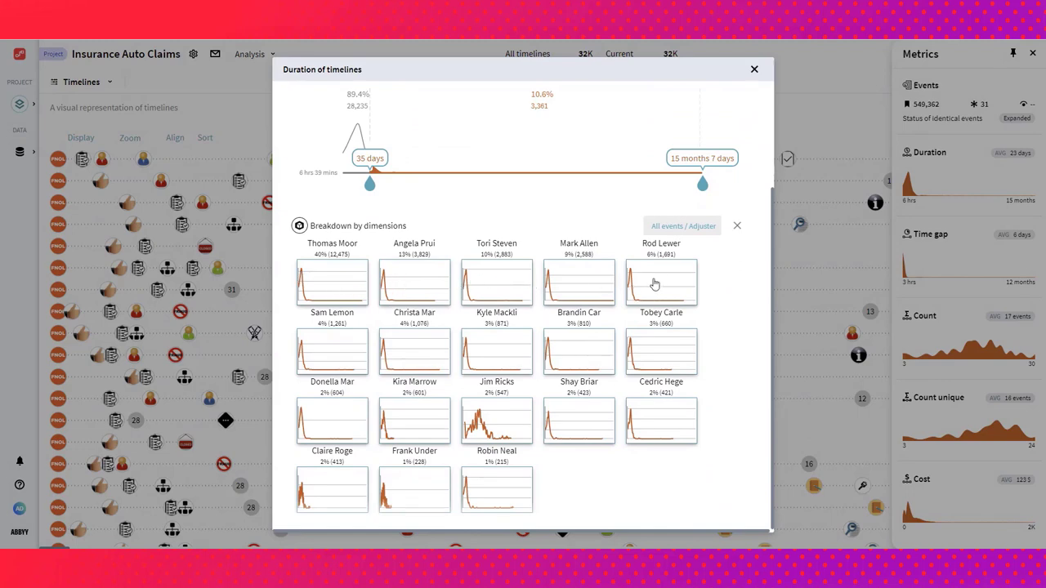
{"action": "mouse_move", "coordinate": [405, 418]}
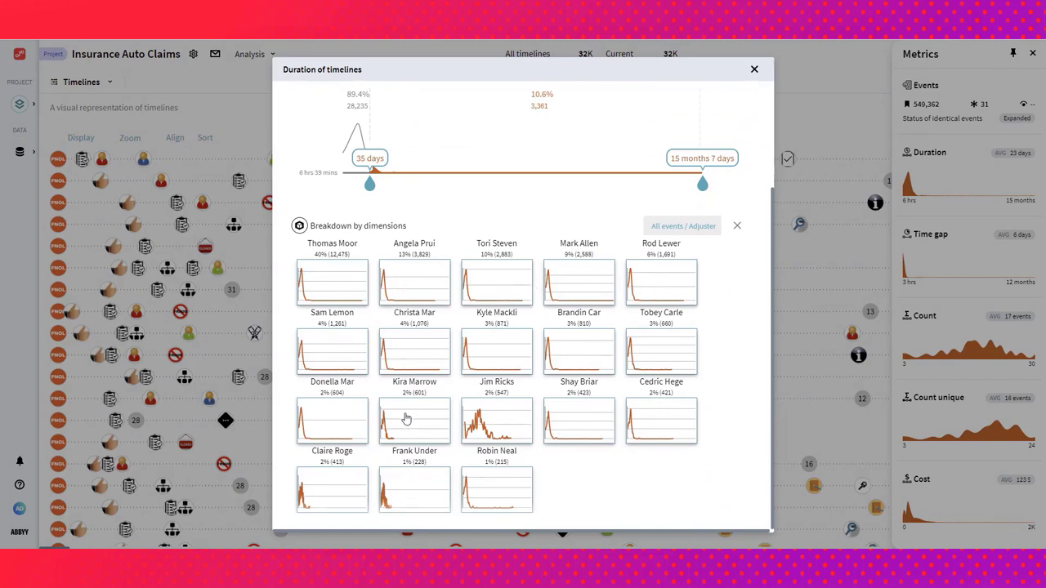
{"action": "mouse_move", "coordinate": [461, 284]}
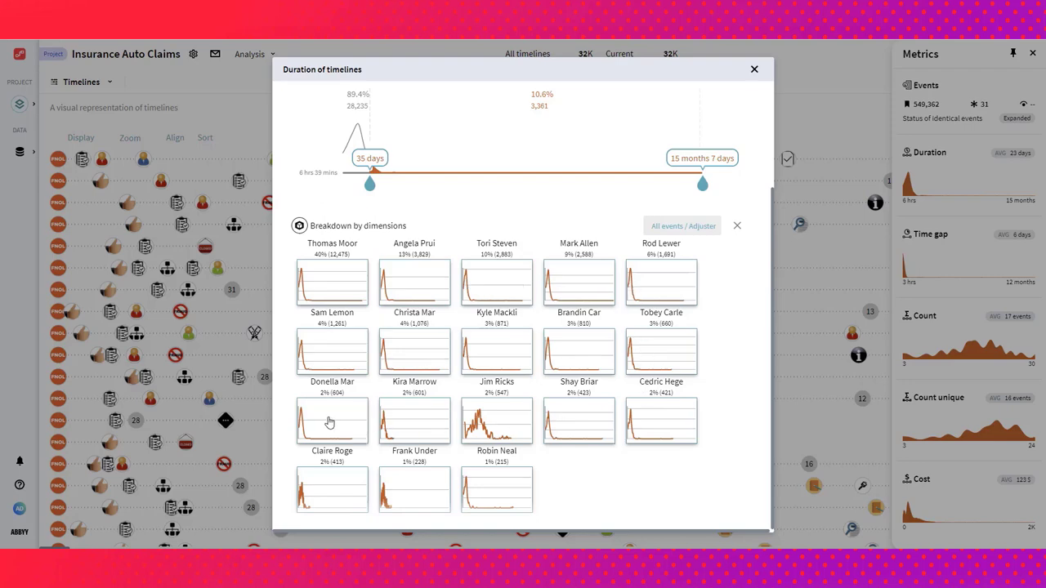
{"action": "mouse_move", "coordinate": [507, 415]}
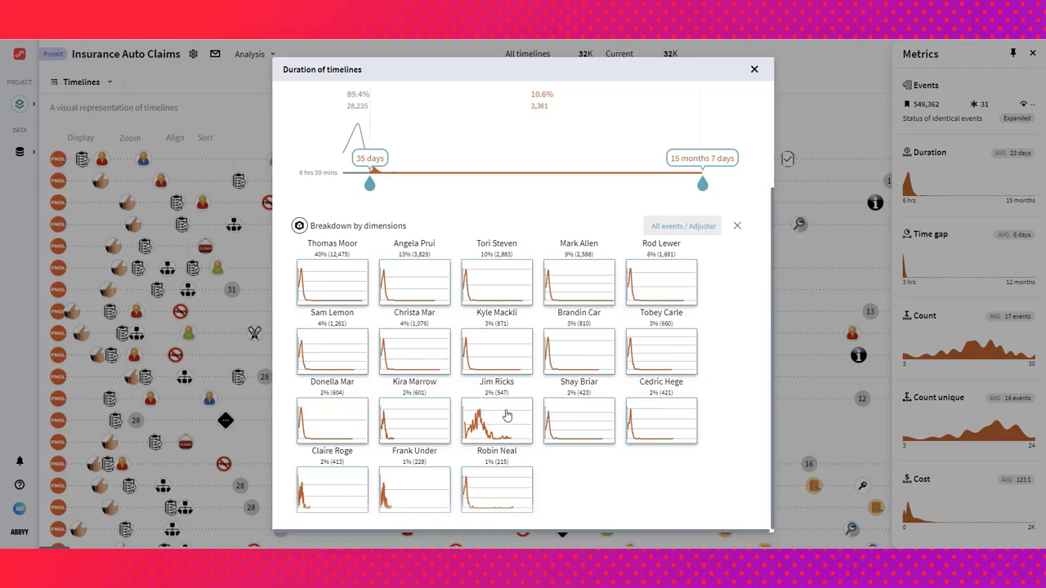
{"action": "mouse_move", "coordinate": [499, 420]}
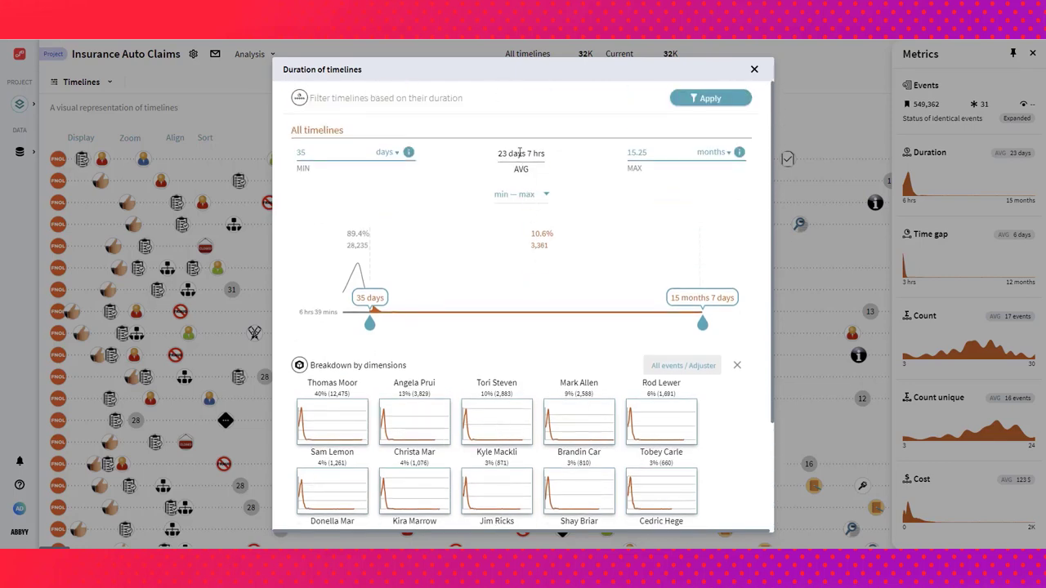
{"action": "scroll", "scroll_direction": "down", "scroll_amount": 3}
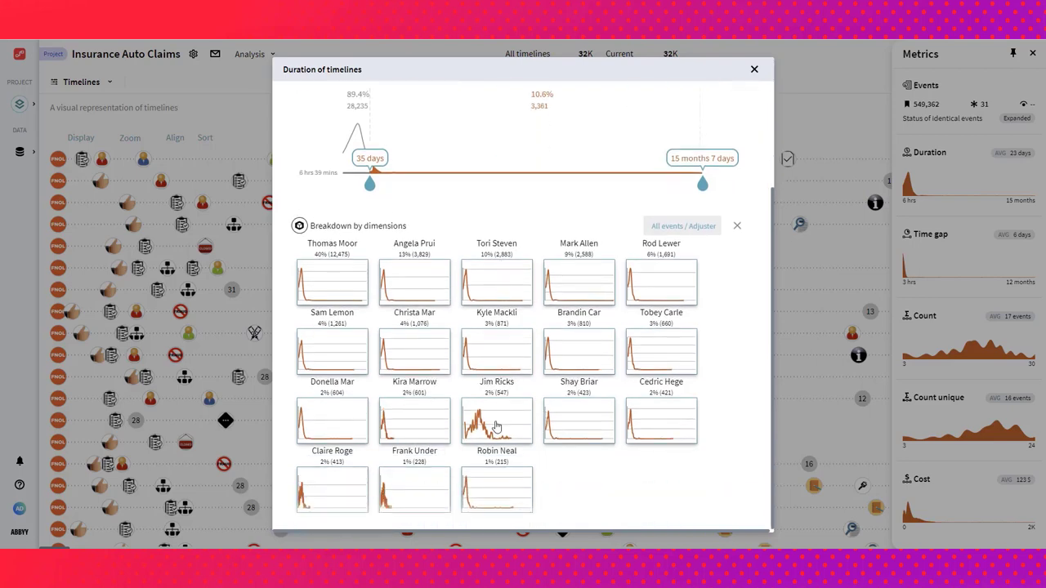
{"action": "left_click", "coordinate": [496, 422]}
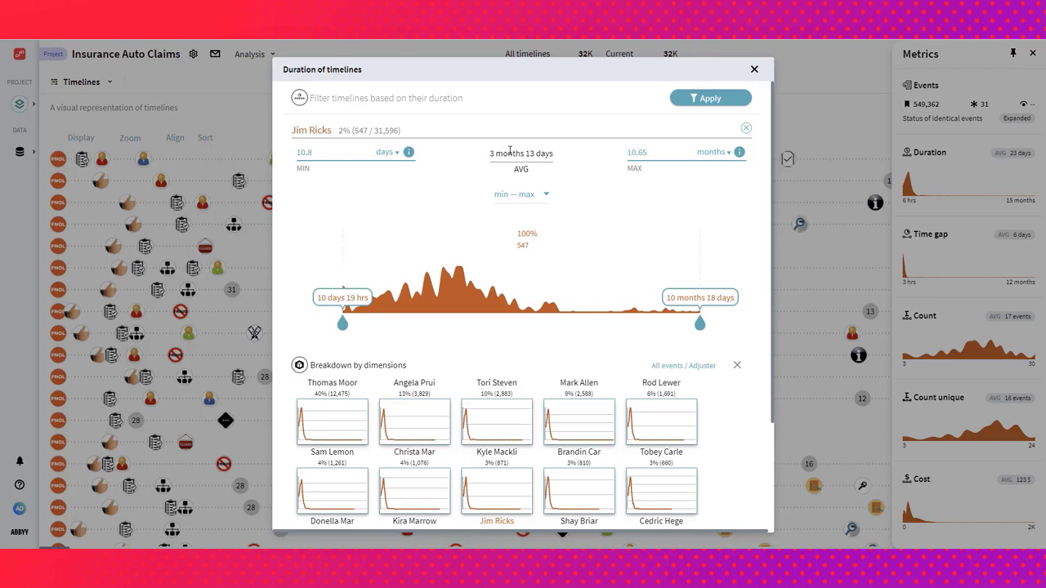
{"action": "left_click", "coordinate": [753, 69]}
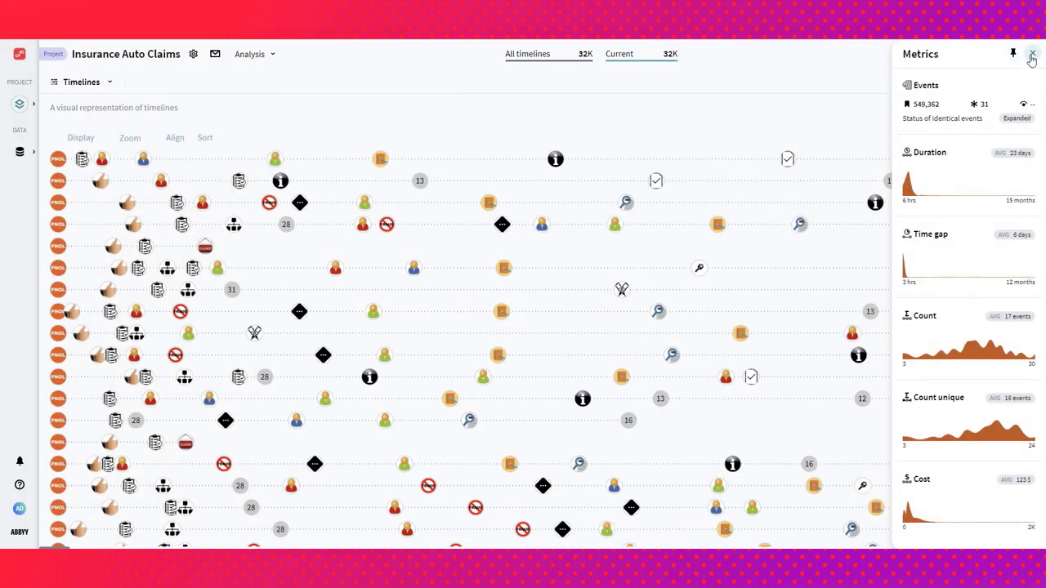
- Hide the metrics panel and switch the analysis view to Bottleneck analysis with Time between events
{"action": "left_click", "coordinate": [1033, 54]}
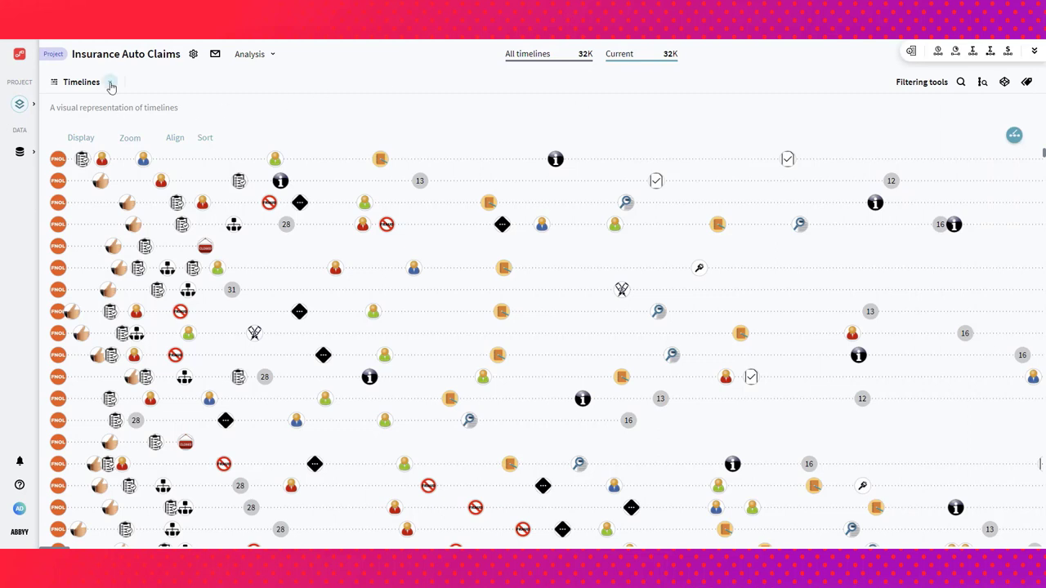
{"action": "left_click", "coordinate": [110, 81]}
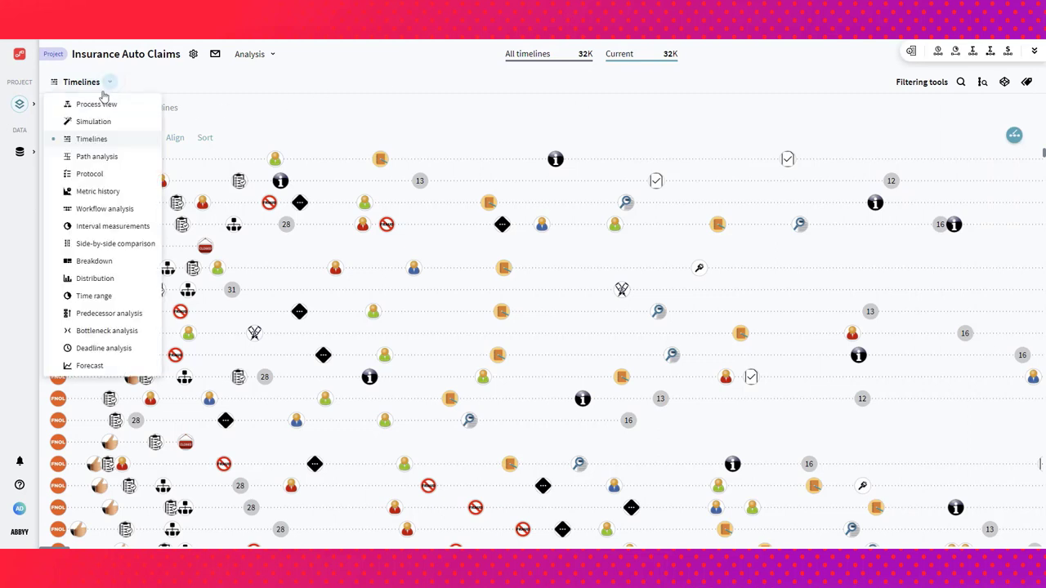
{"action": "mouse_move", "coordinate": [106, 330]}
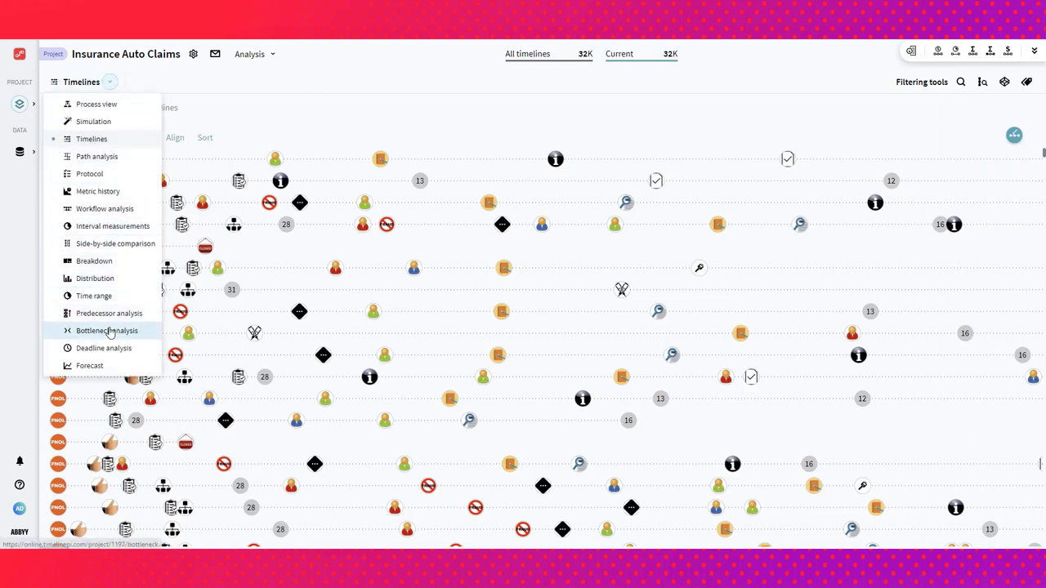
{"action": "left_click", "coordinate": [107, 330]}
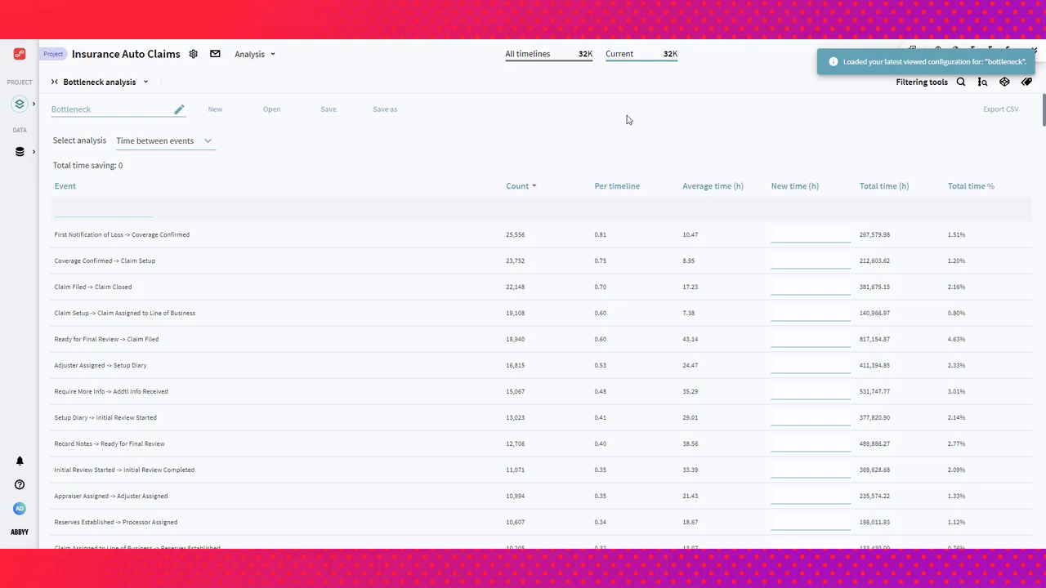
{"action": "mouse_move", "coordinate": [259, 165]}
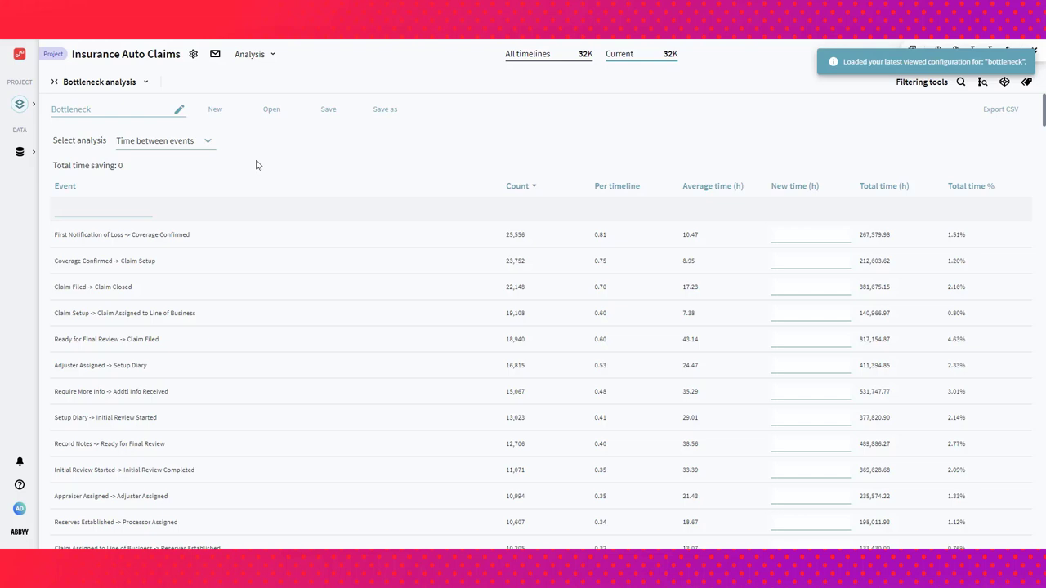
{"action": "mouse_move", "coordinate": [219, 180]}
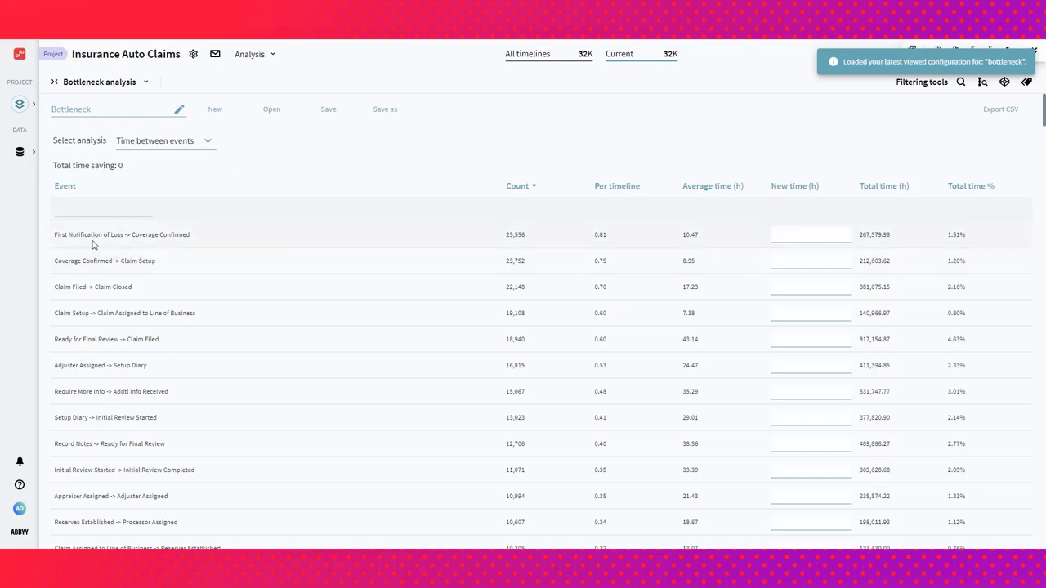
{"action": "mouse_move", "coordinate": [90, 235]}
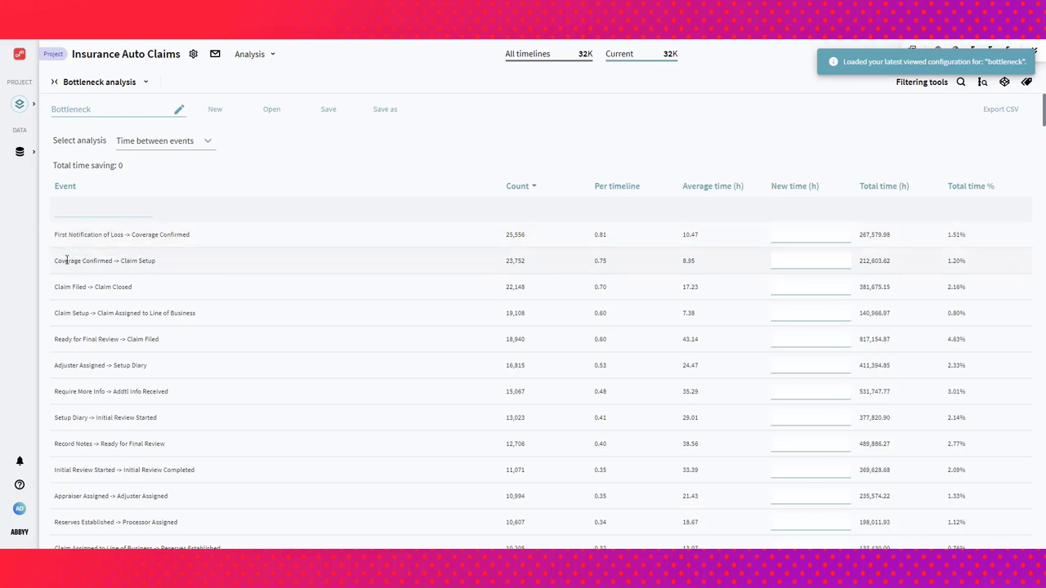
{"action": "mouse_move", "coordinate": [105, 261]}
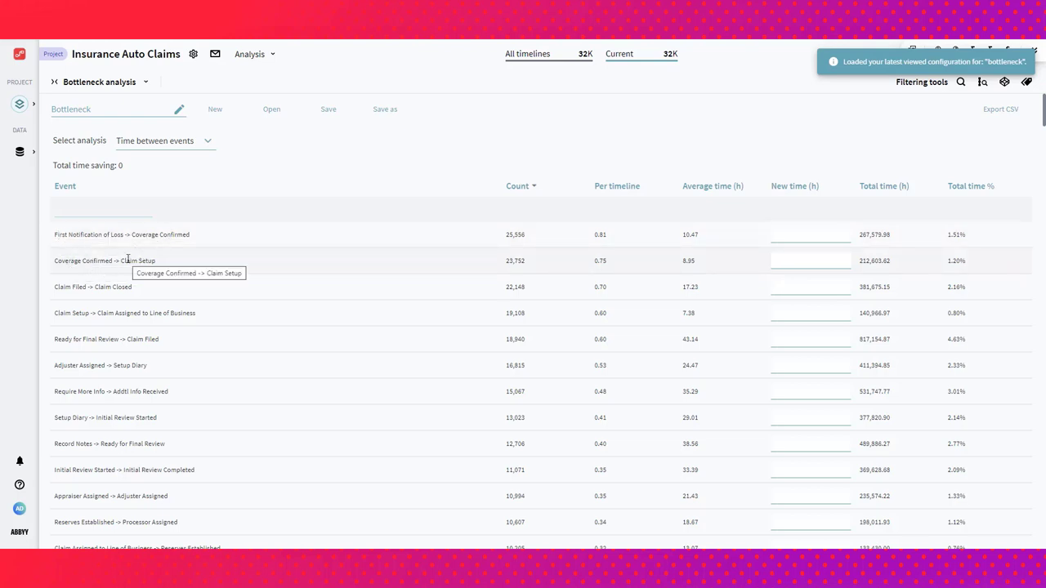
{"action": "mouse_move", "coordinate": [517, 314]}
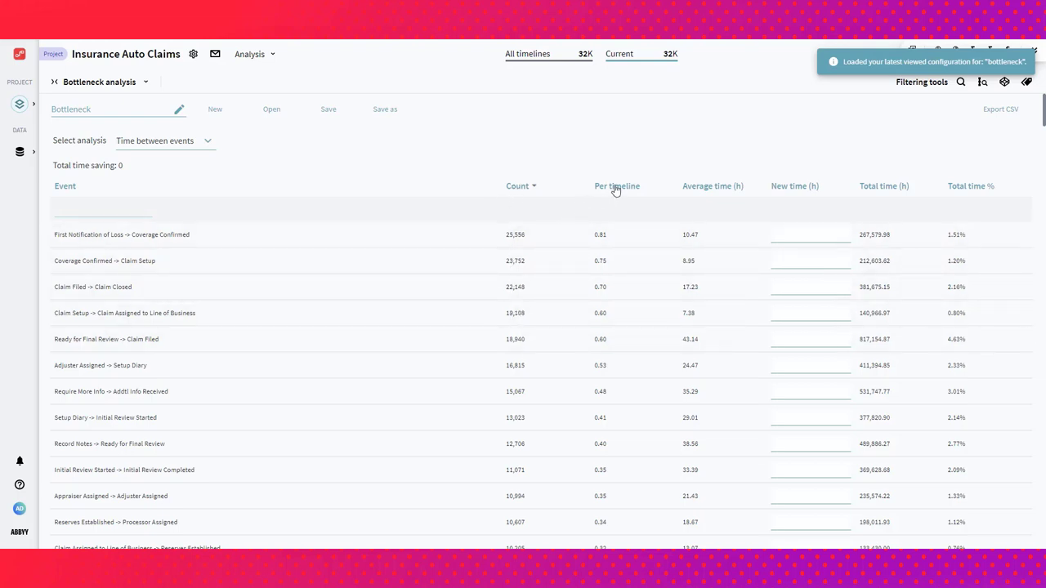
{"action": "mouse_move", "coordinate": [721, 190]}
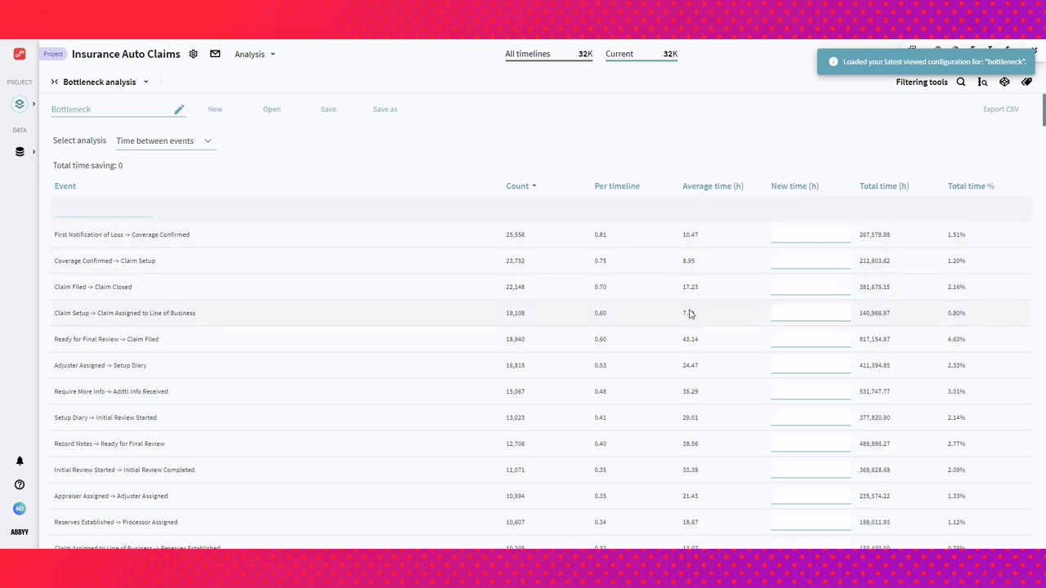
{"action": "mouse_move", "coordinate": [714, 247]}
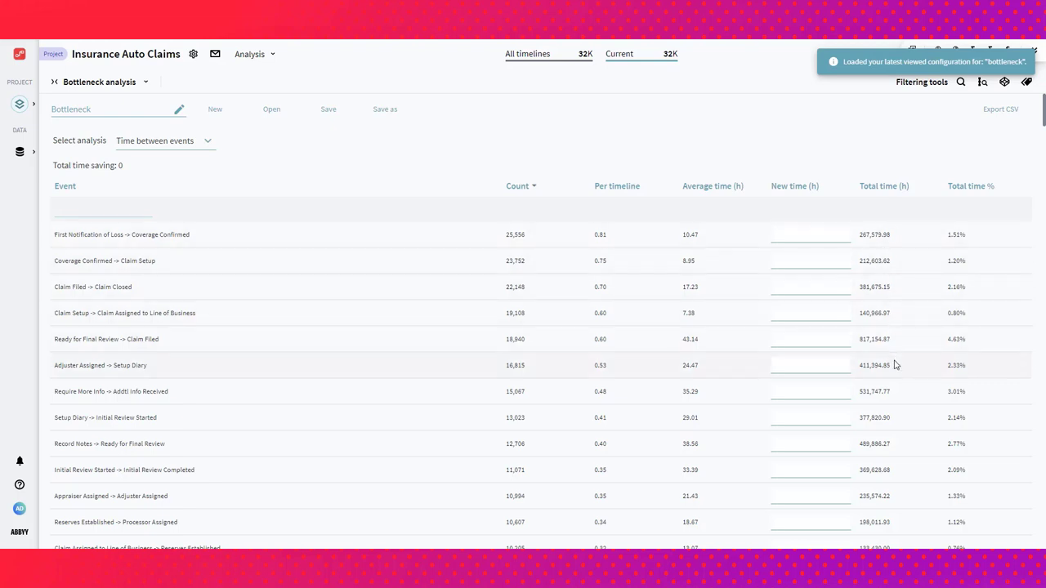
{"action": "mouse_move", "coordinate": [968, 192]}
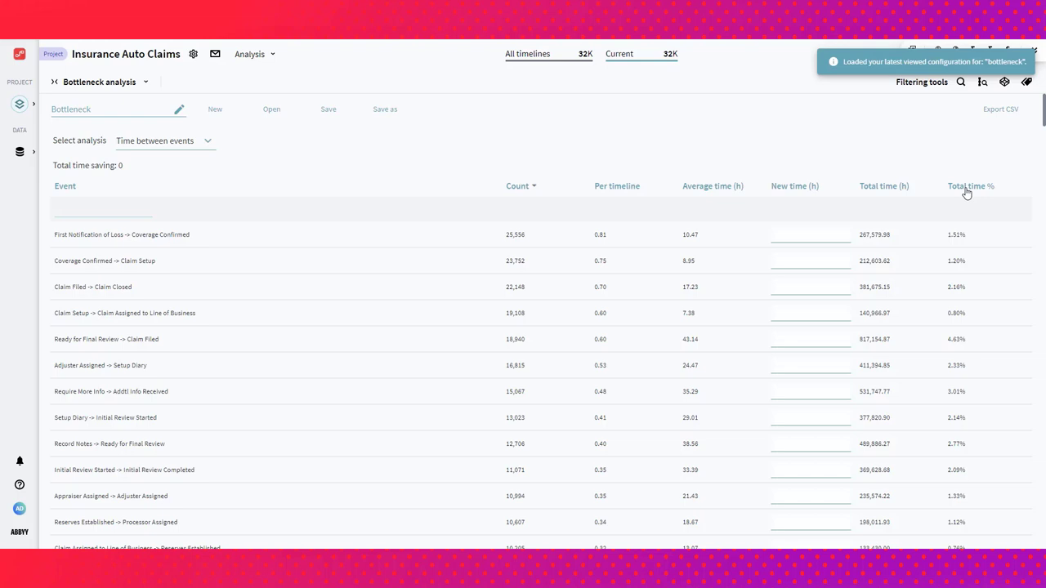
- Sort the bottleneck table by Total time %, putting Ready for Final Review → Claim Filed first at 4.63%
{"action": "left_click", "coordinate": [971, 186]}
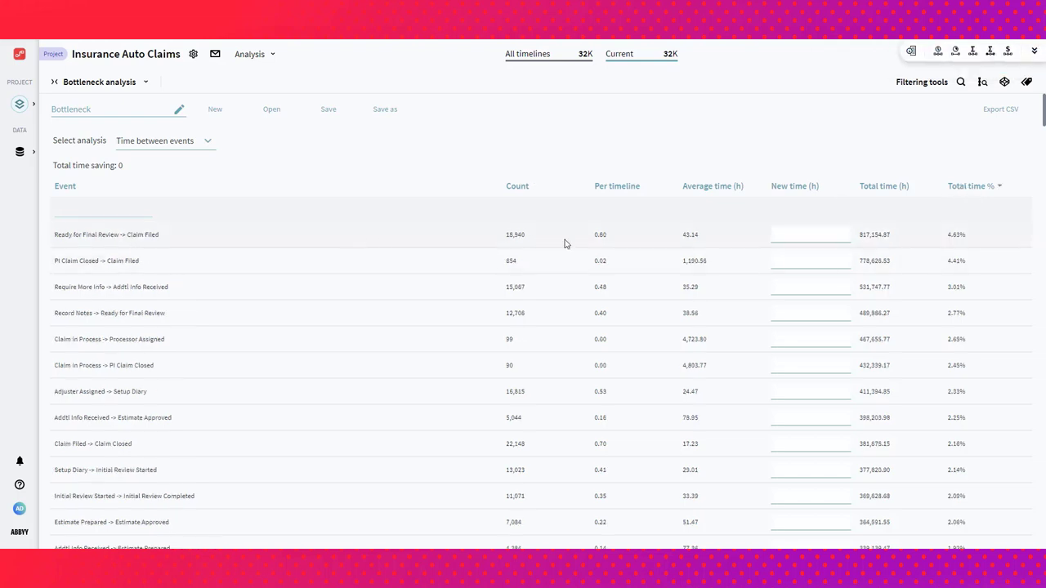
{"action": "mouse_move", "coordinate": [558, 242]}
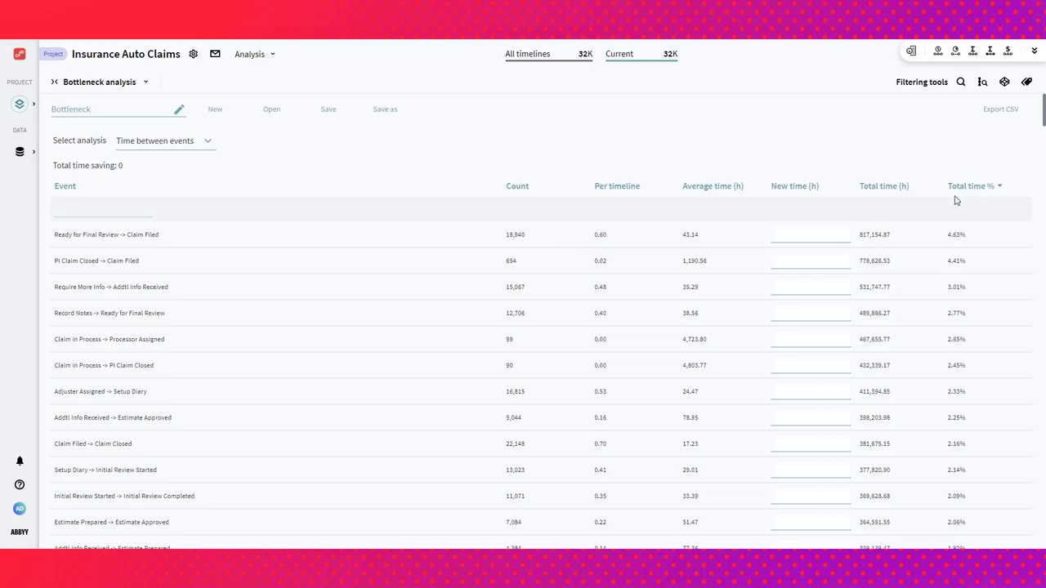
{"action": "mouse_move", "coordinate": [407, 260]}
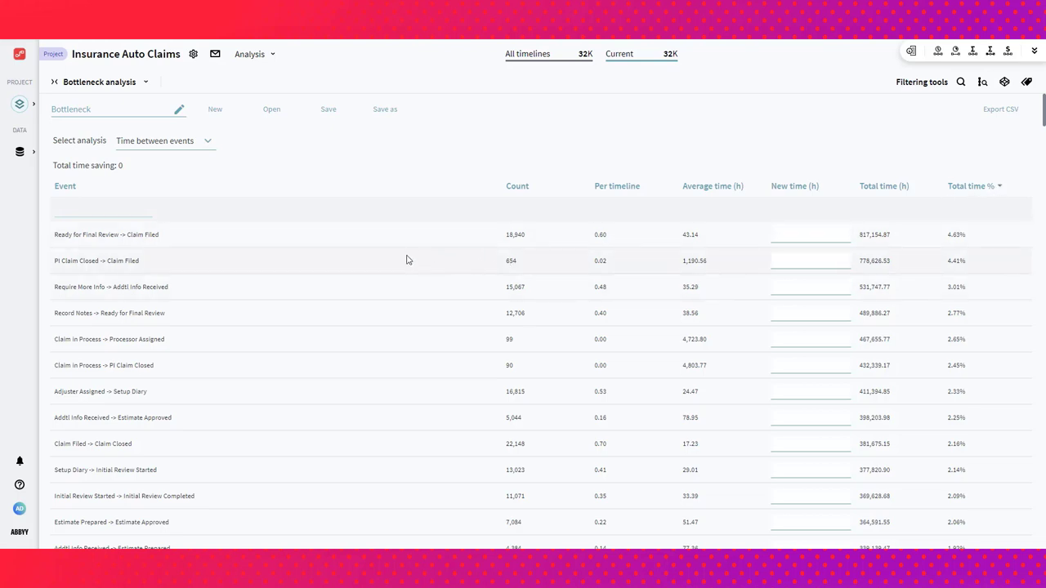
{"action": "mouse_move", "coordinate": [220, 258]}
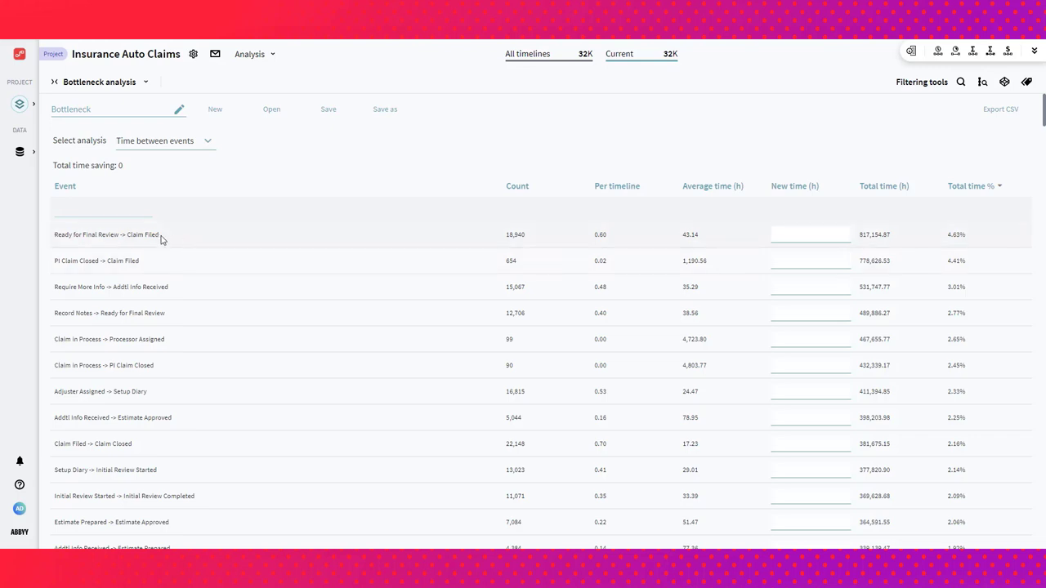
{"action": "mouse_move", "coordinate": [152, 235]}
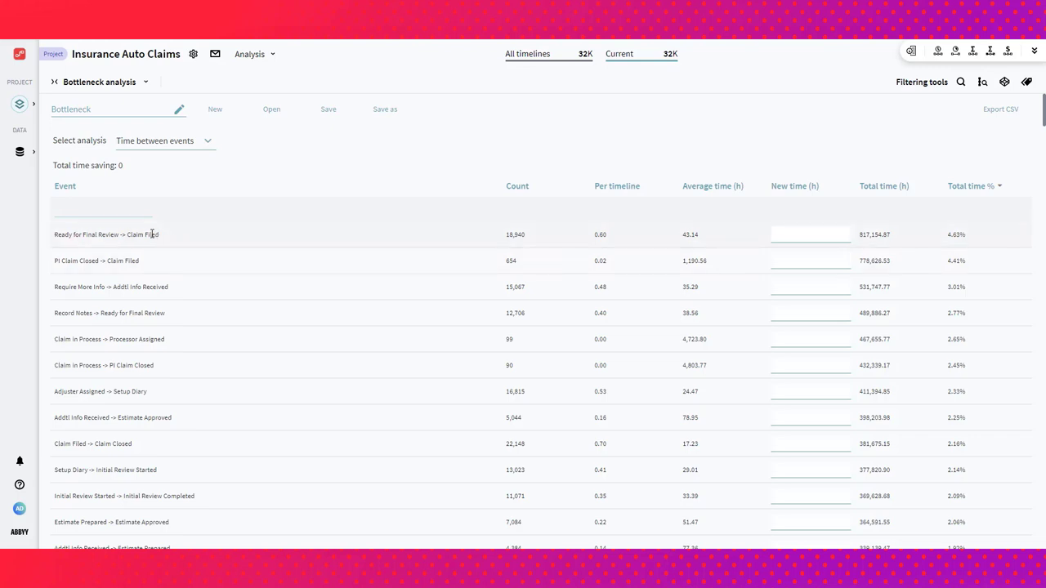
{"action": "mouse_move", "coordinate": [468, 242]}
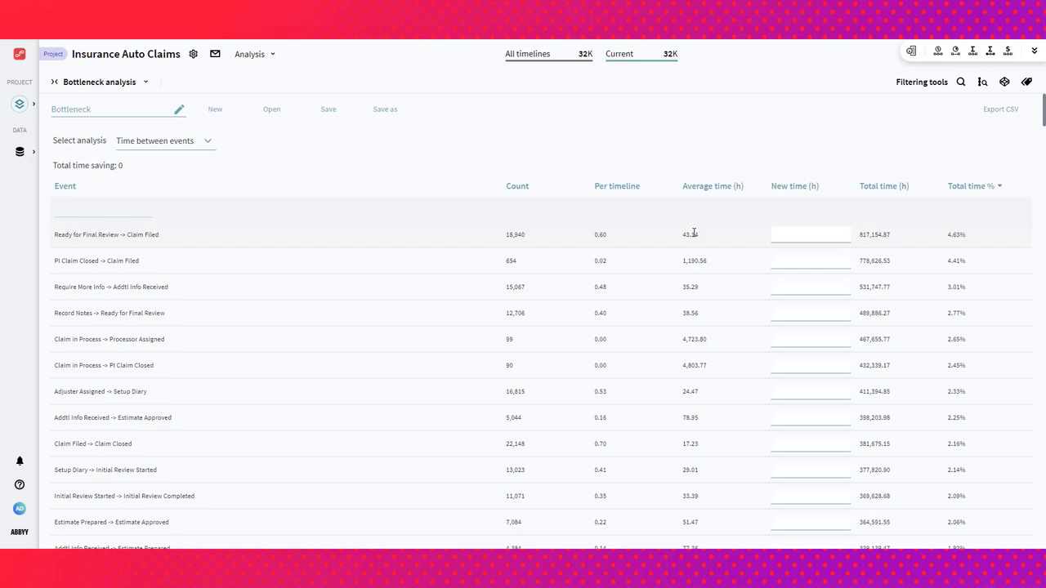
- Enter 34 hours as the new time for Ready for Final Review → Claim Filed to compute the total saving
{"action": "left_click", "coordinate": [809, 235]}
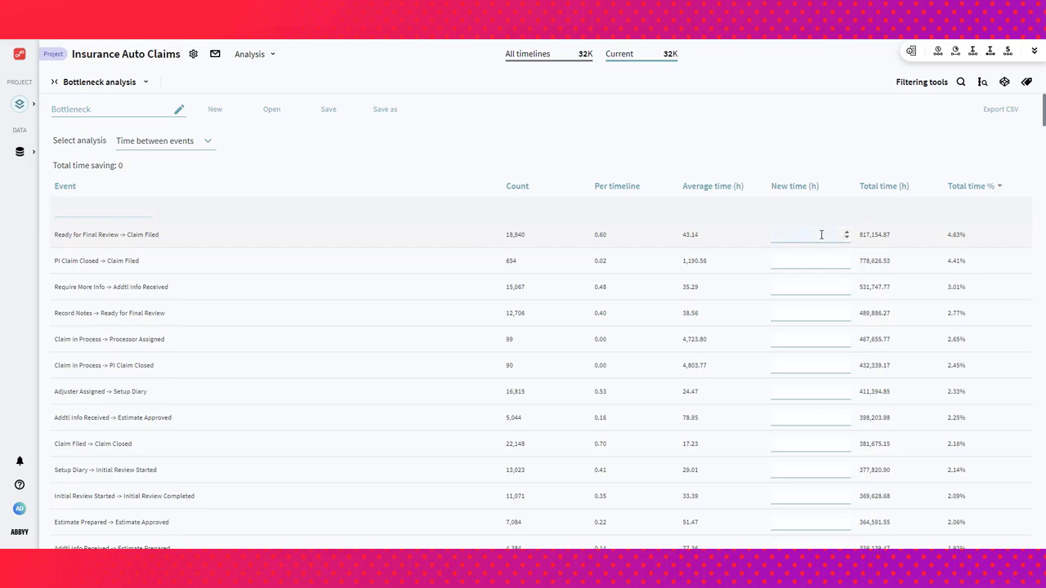
{"action": "type", "text": "34"}
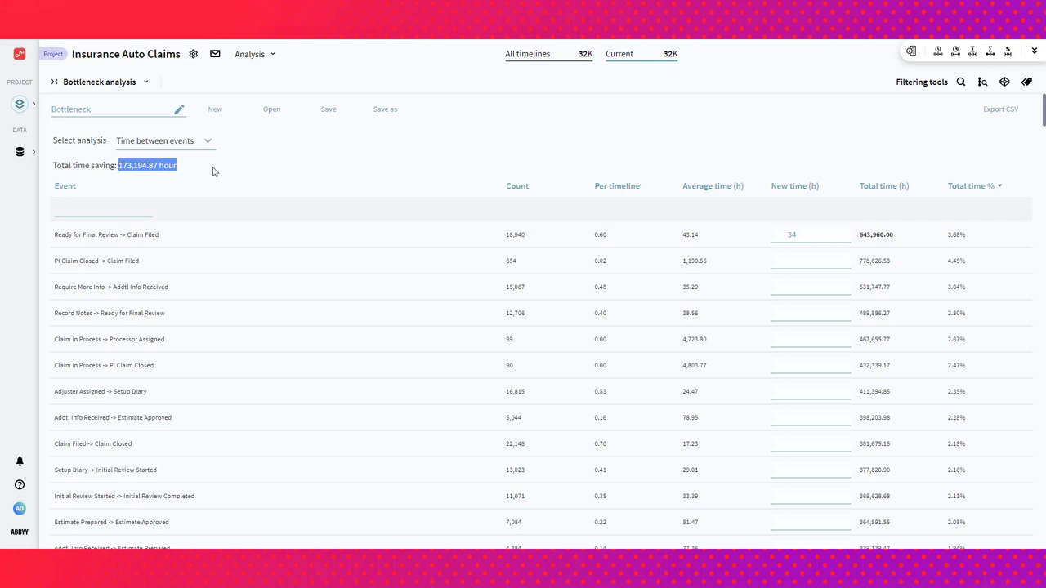
{"action": "left_click", "coordinate": [791, 235]}
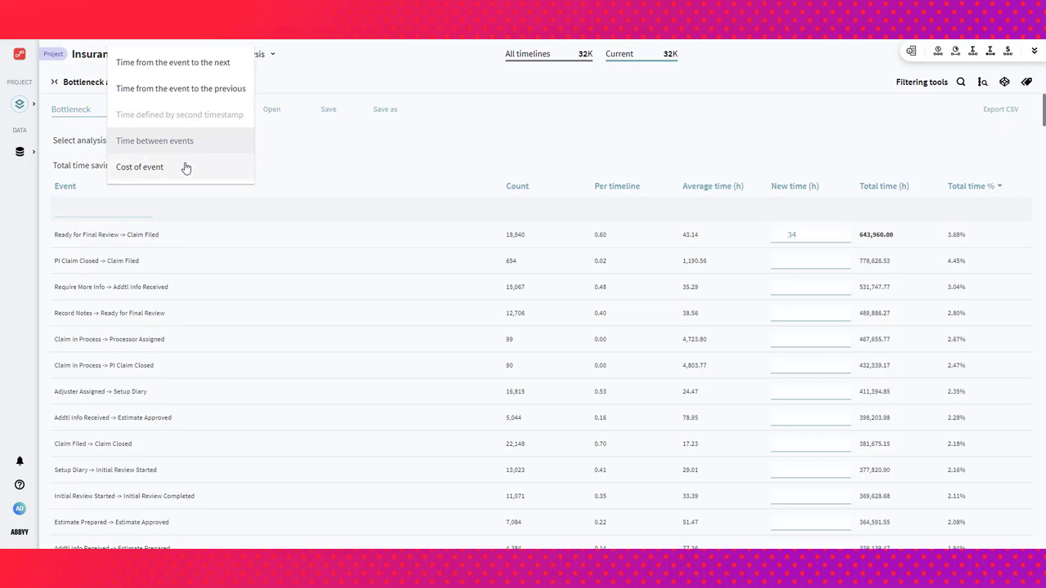
- Measure Cost of event instead, rank events by Total cost %, and reach the Settings menu
{"action": "left_click", "coordinate": [139, 167]}
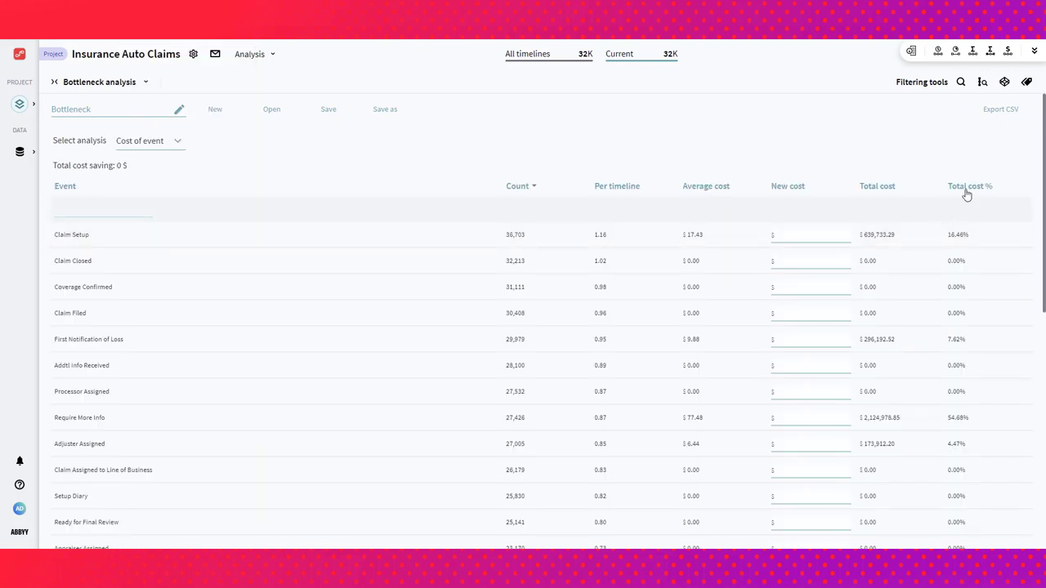
{"action": "left_click", "coordinate": [967, 186]}
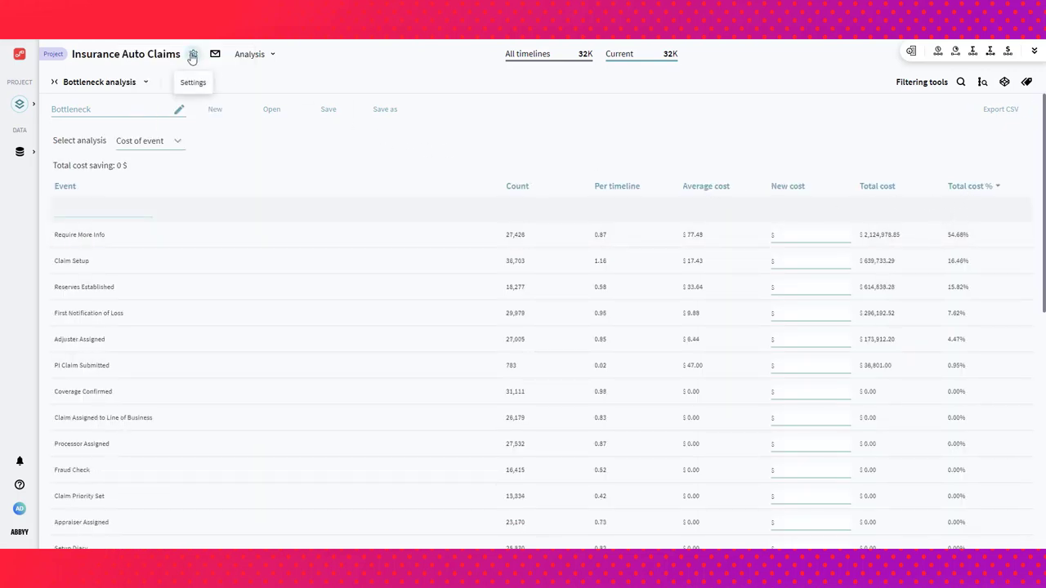
{"action": "left_click", "coordinate": [193, 54]}
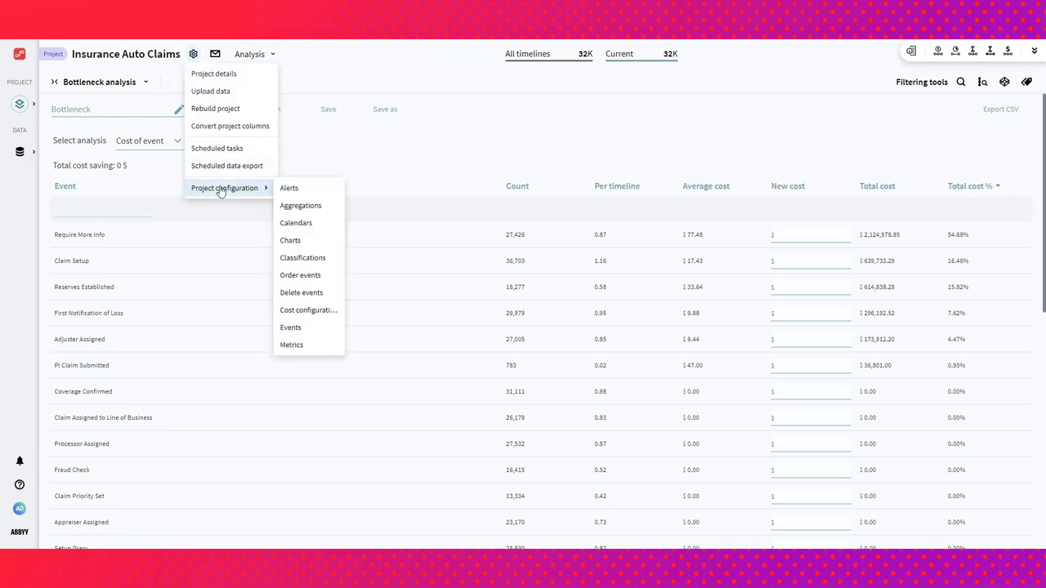
{"action": "mouse_move", "coordinate": [307, 311]}
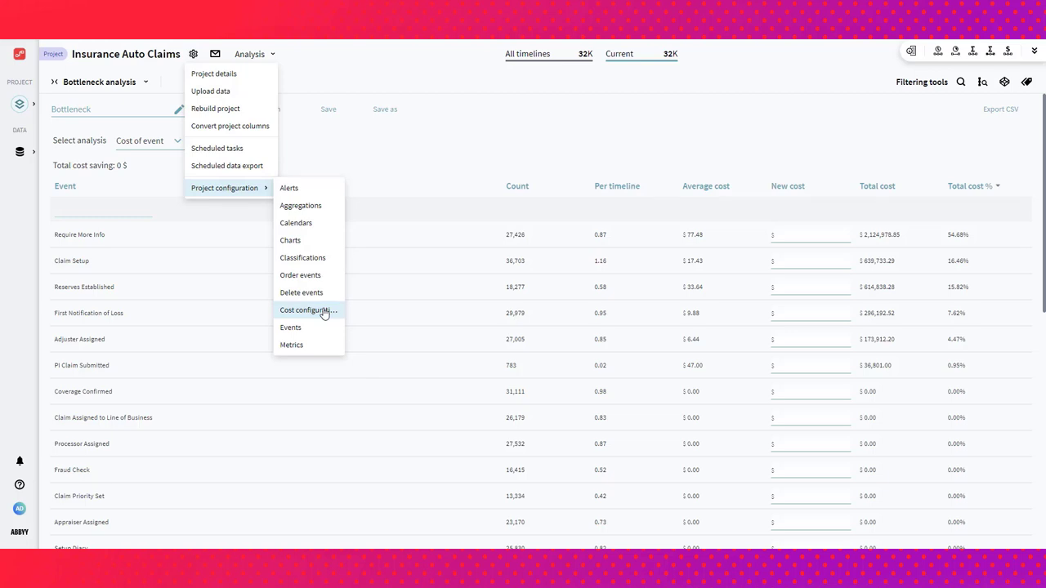
- Review the Timeline Costs list and PI Claim Submitted's cost, toggling Time based cost on and off unchanged
{"action": "left_click", "coordinate": [307, 311]}
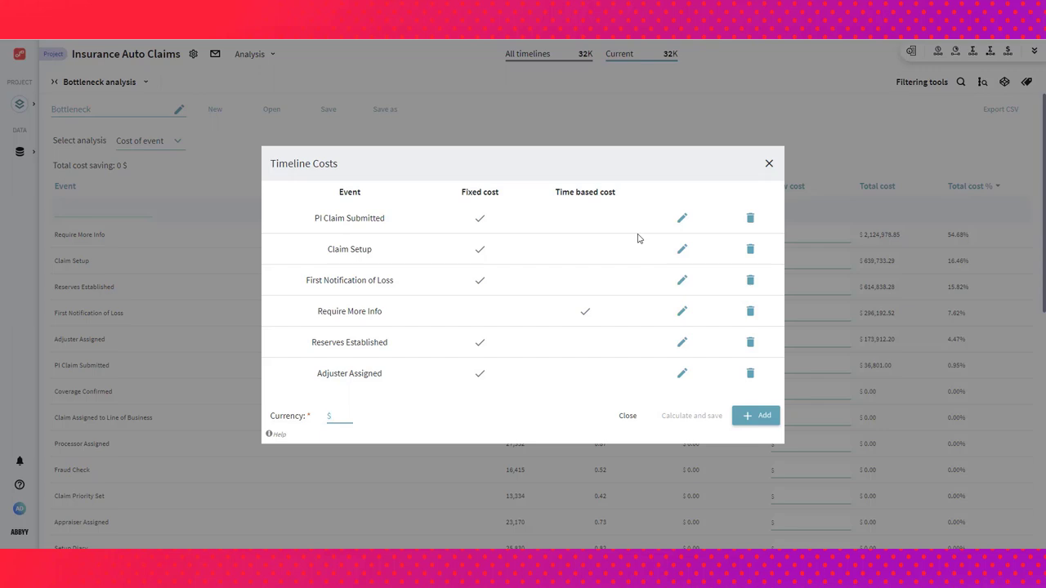
{"action": "mouse_move", "coordinate": [683, 219]}
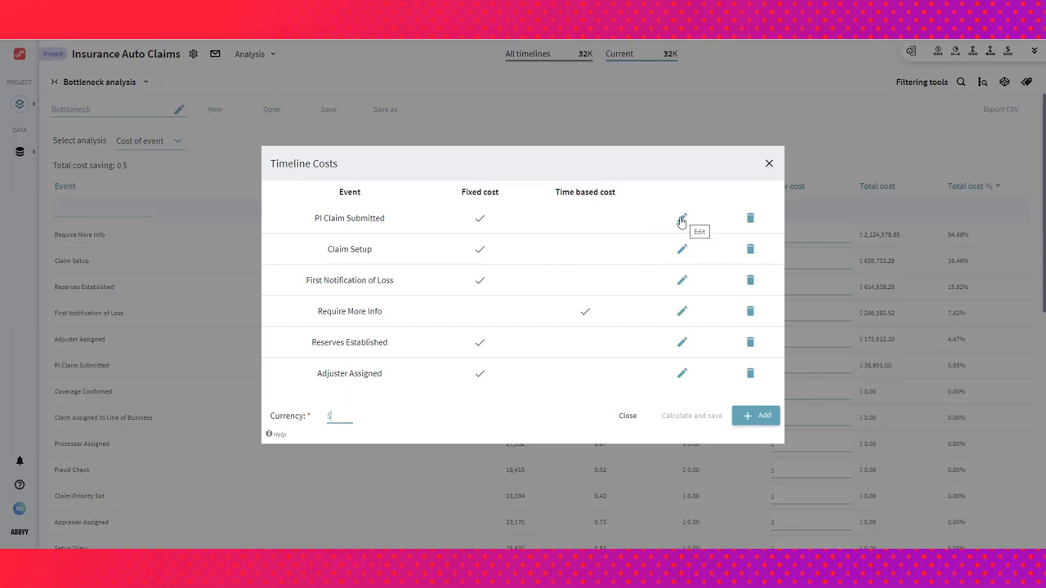
{"action": "left_click", "coordinate": [681, 219]}
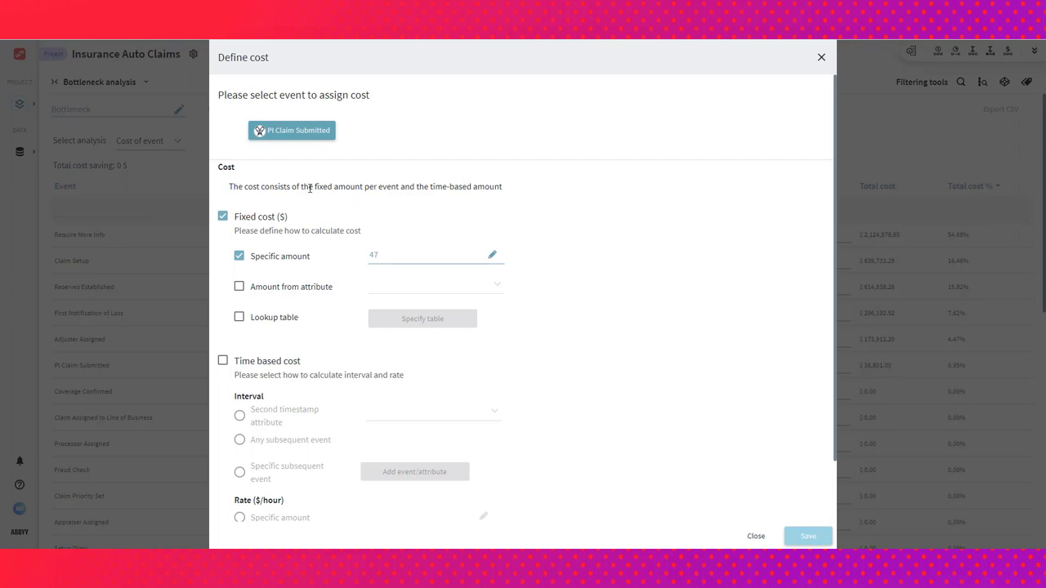
{"action": "mouse_move", "coordinate": [282, 229]}
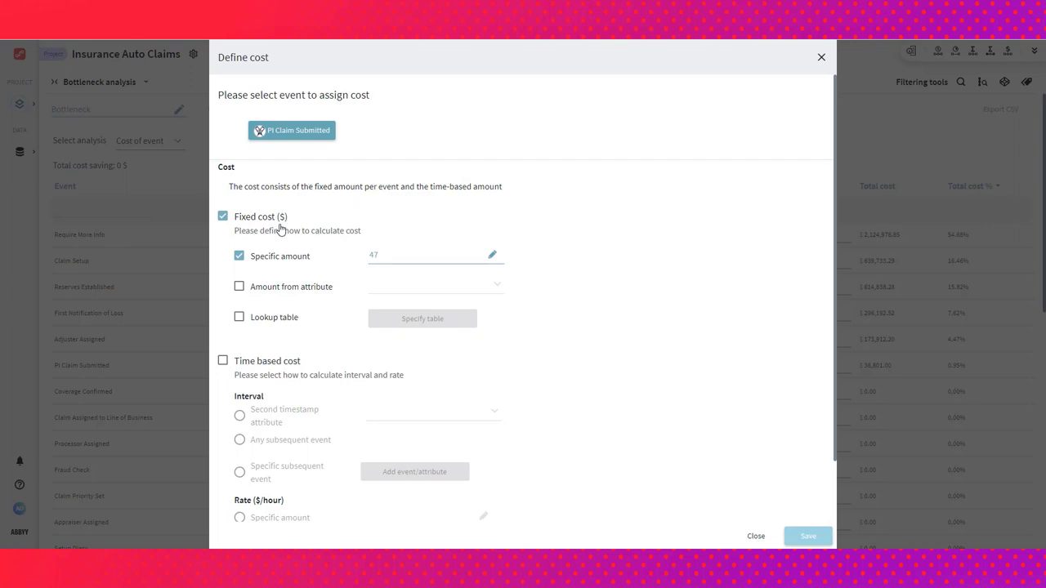
{"action": "scroll", "scroll_direction": "down", "scroll_amount": 3}
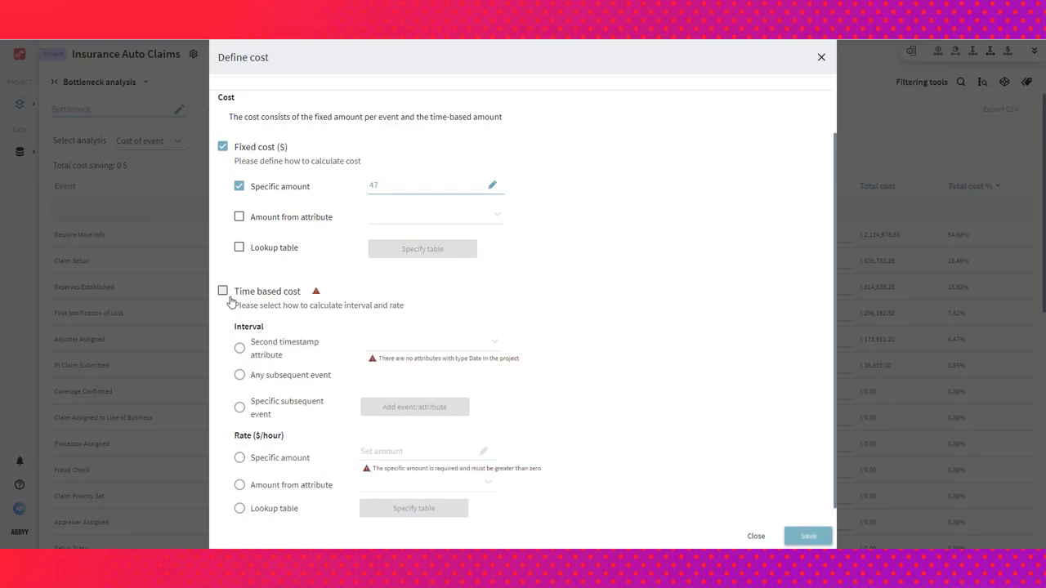
{"action": "left_click", "coordinate": [222, 291]}
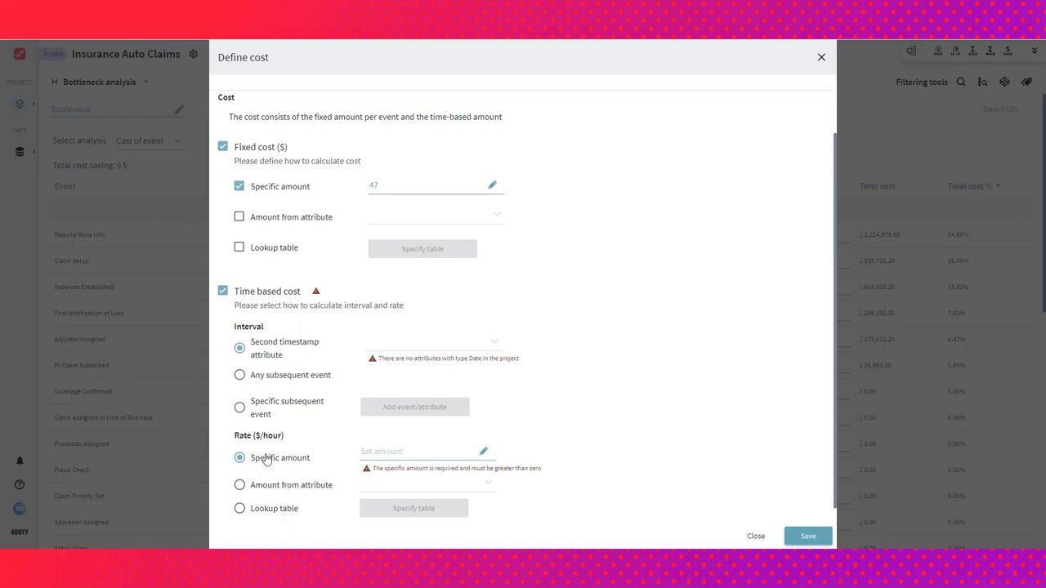
{"action": "mouse_move", "coordinate": [224, 306]}
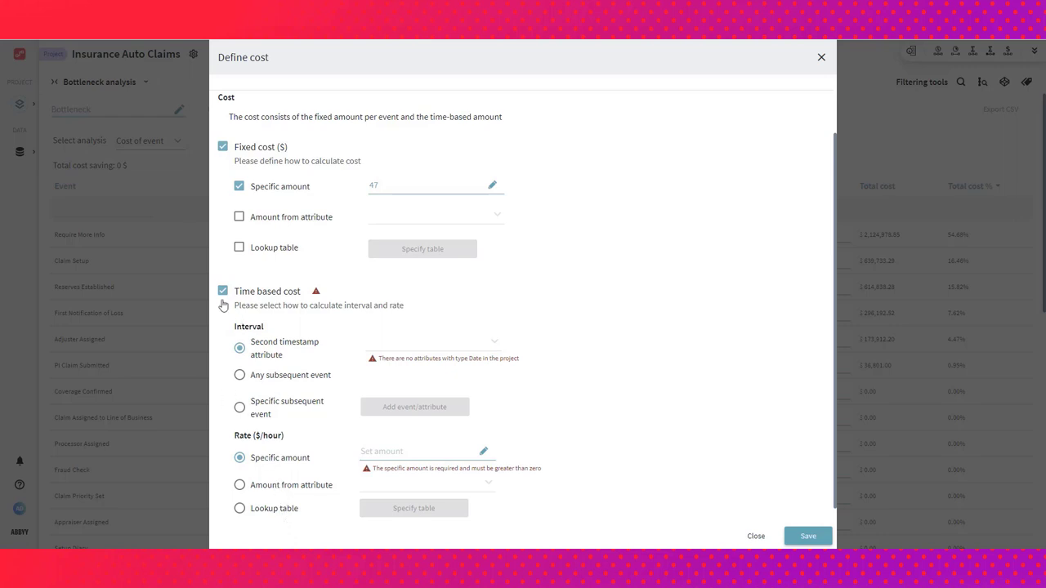
{"action": "left_click", "coordinate": [222, 291]}
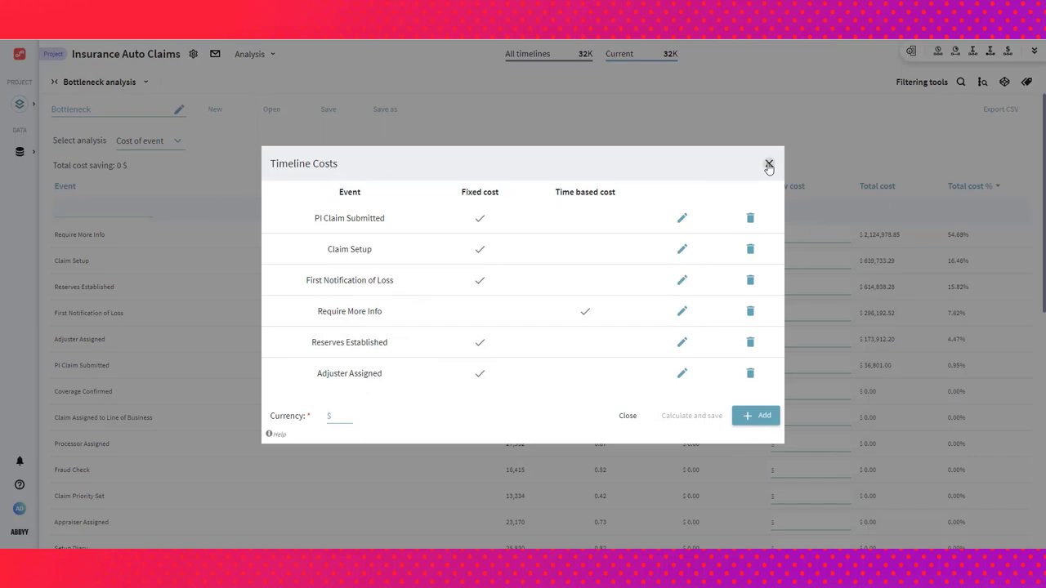
- Close the Timeline Costs list and bring up the analysis views list
{"action": "left_click", "coordinate": [768, 165]}
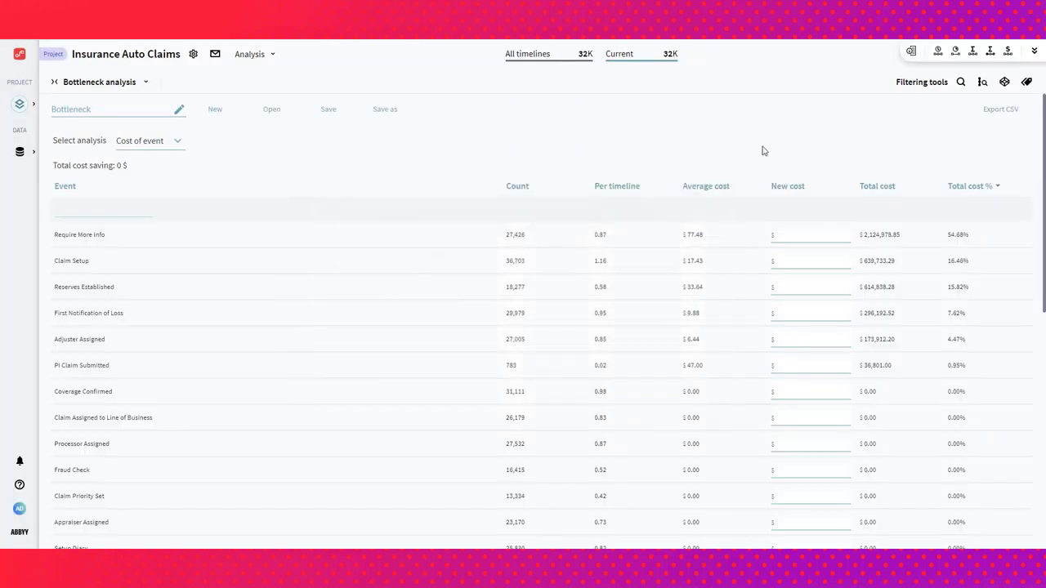
{"action": "mouse_move", "coordinate": [438, 147]}
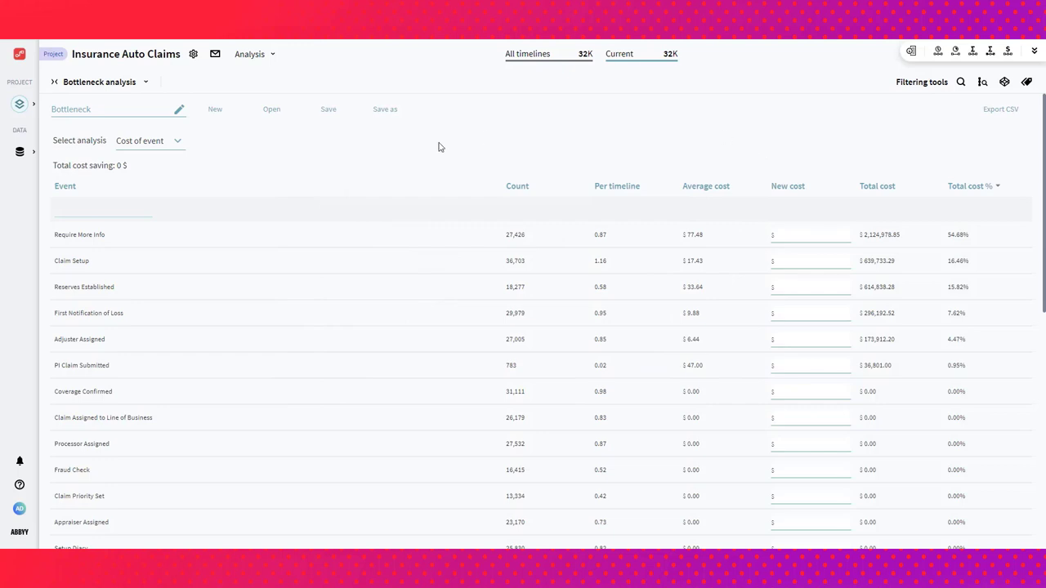
{"action": "left_click", "coordinate": [145, 82]}
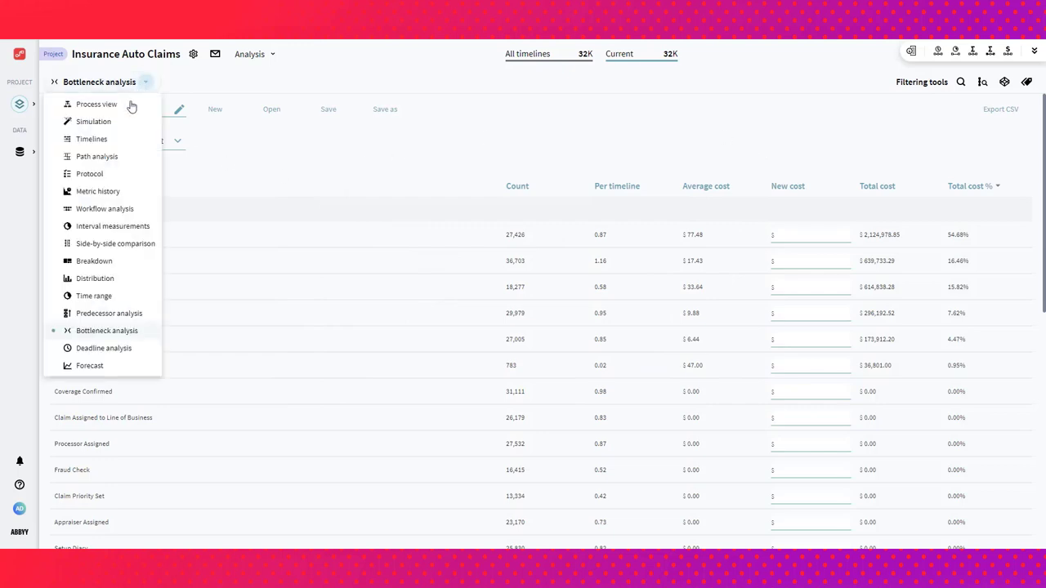
{"action": "mouse_move", "coordinate": [115, 243]}
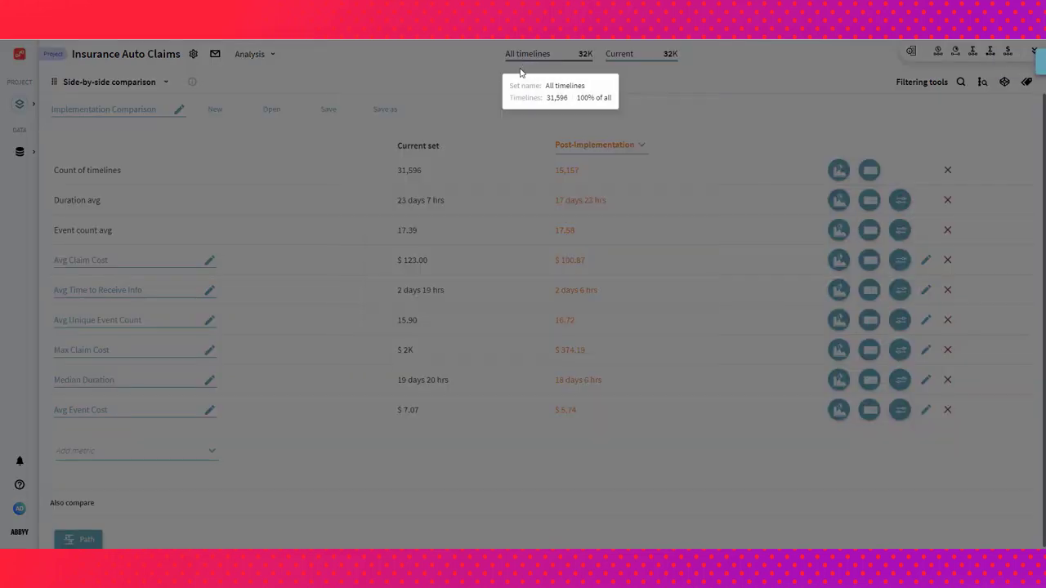
- Compare all 32K timelines side by side against Post-Implementation, then reopen the analysis views list
{"action": "left_click", "coordinate": [526, 54]}
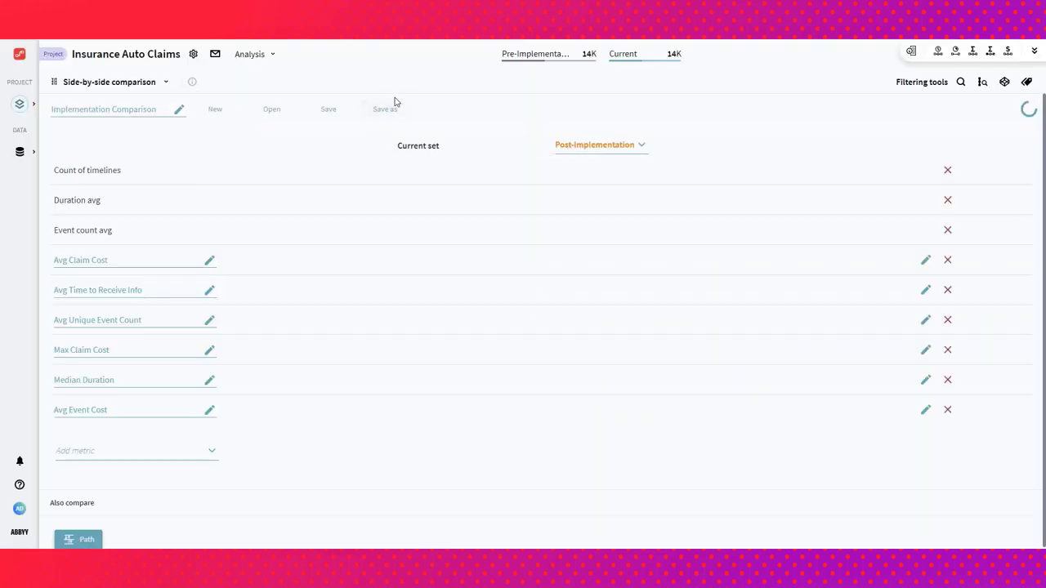
{"action": "mouse_move", "coordinate": [405, 80]}
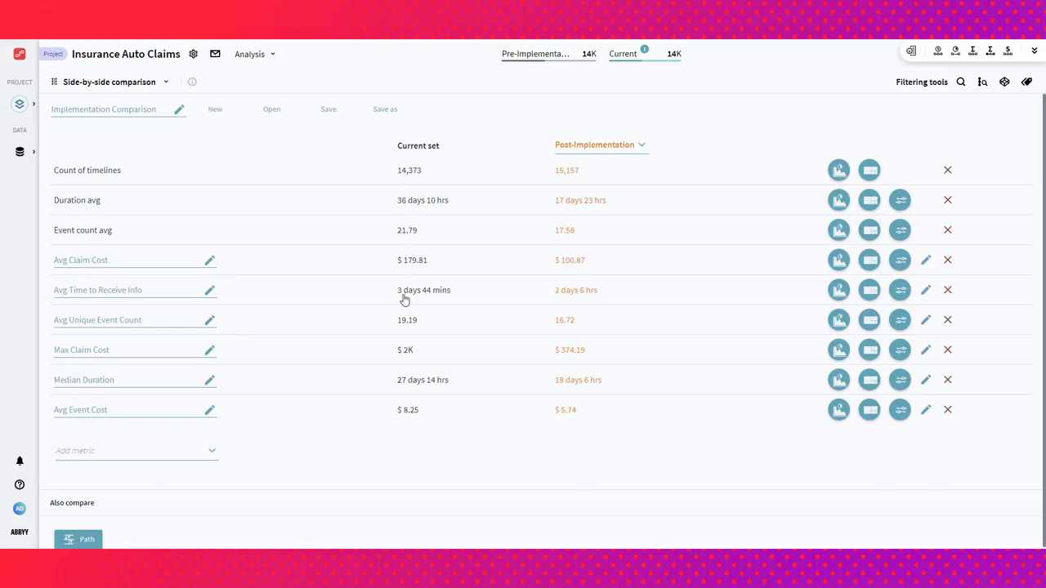
{"action": "mouse_move", "coordinate": [418, 183]}
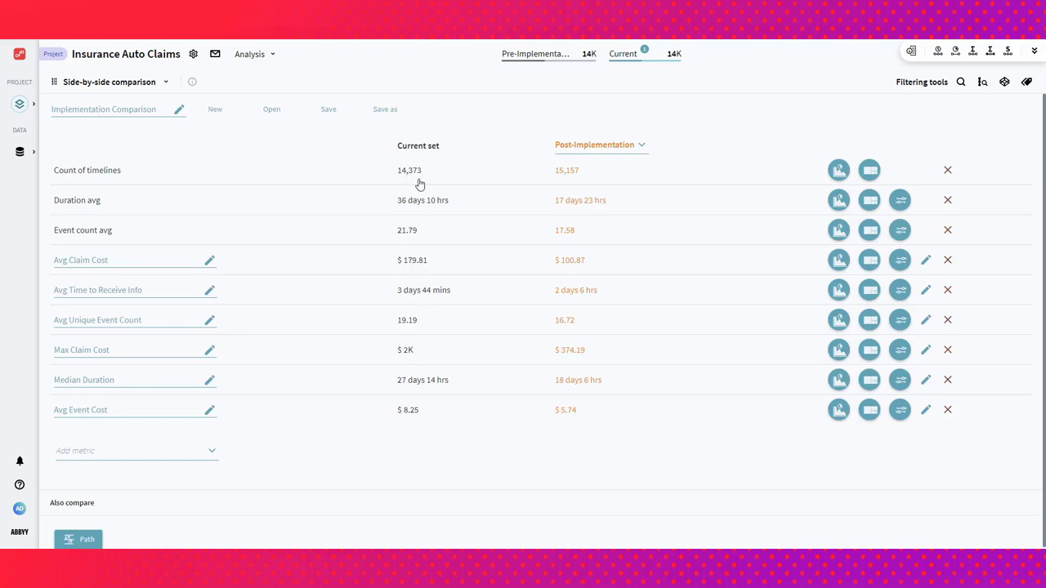
{"action": "mouse_move", "coordinate": [624, 168]}
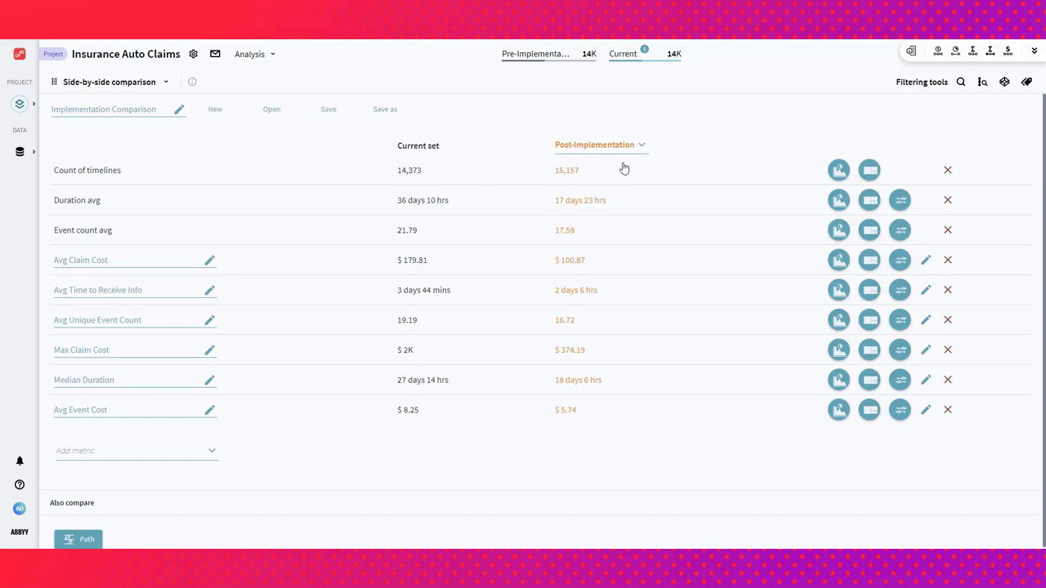
{"action": "mouse_move", "coordinate": [677, 151]}
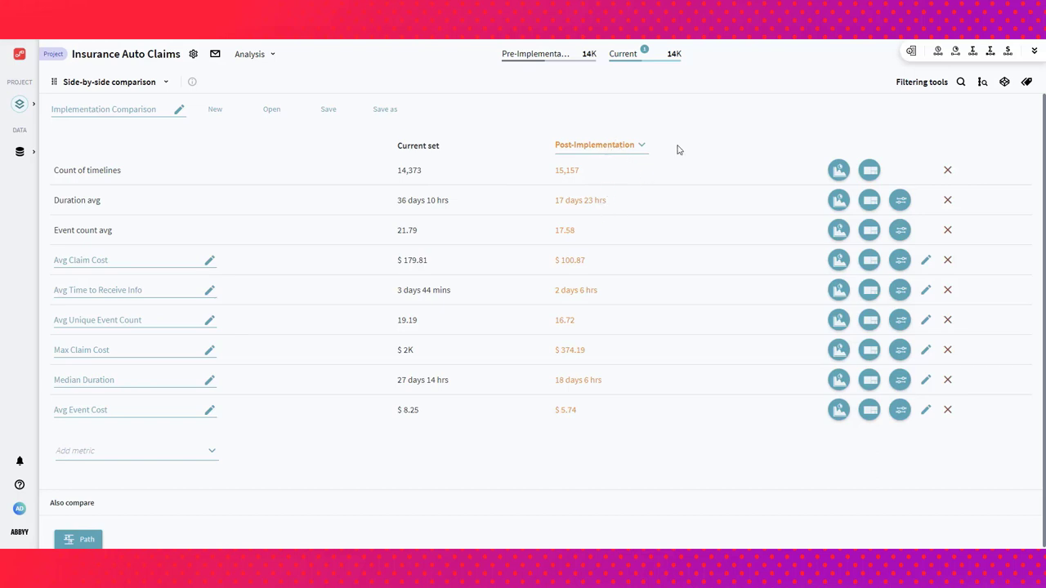
{"action": "mouse_move", "coordinate": [714, 121]}
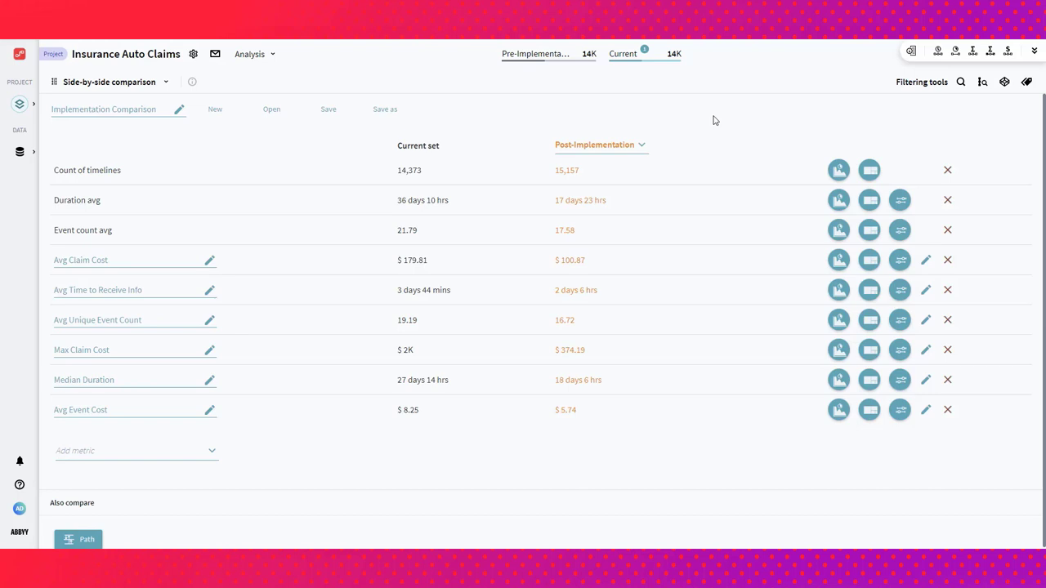
{"action": "mouse_move", "coordinate": [425, 249]}
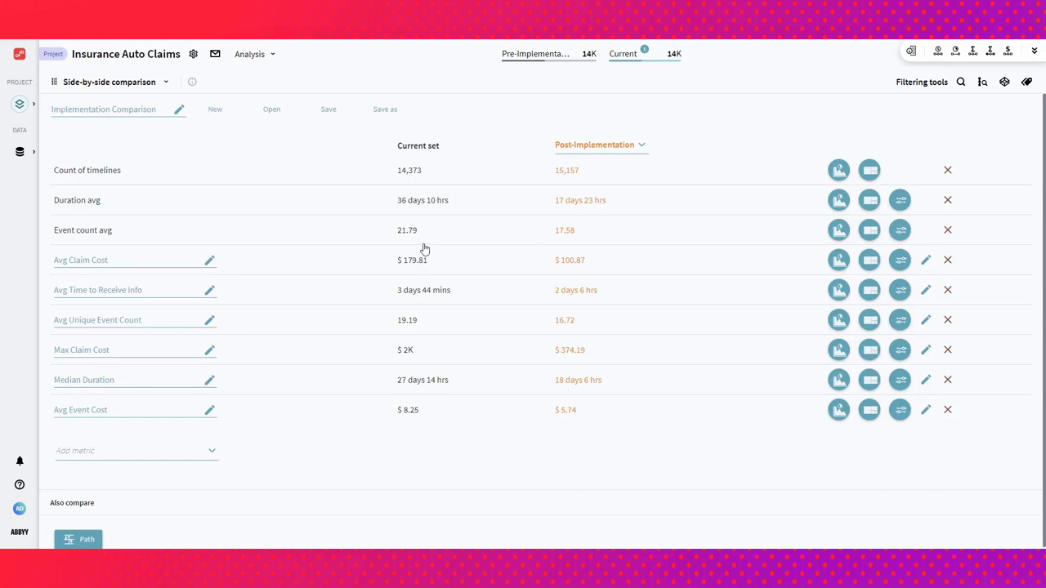
{"action": "mouse_move", "coordinate": [416, 157]}
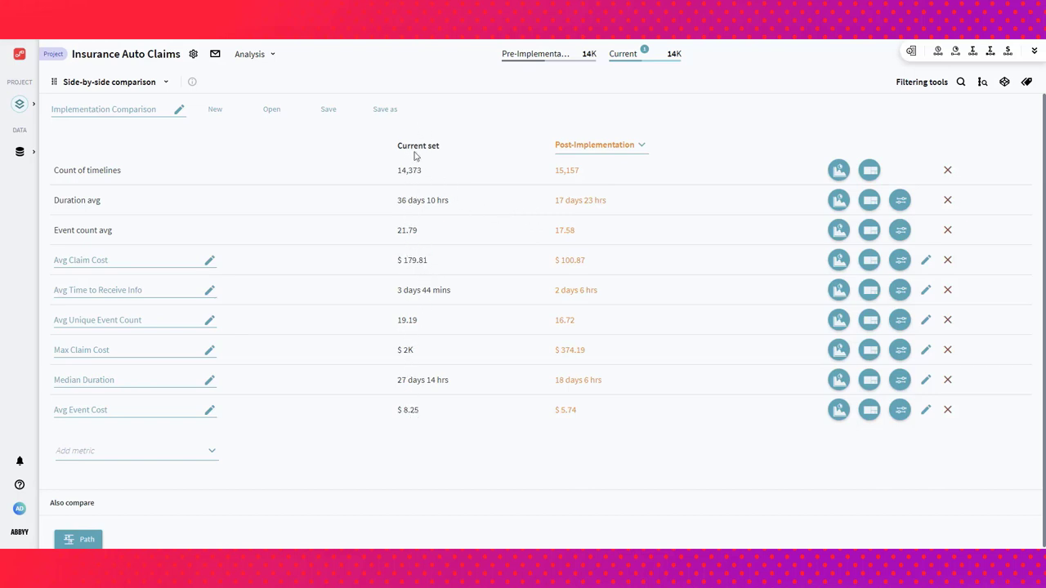
{"action": "mouse_move", "coordinate": [417, 334]}
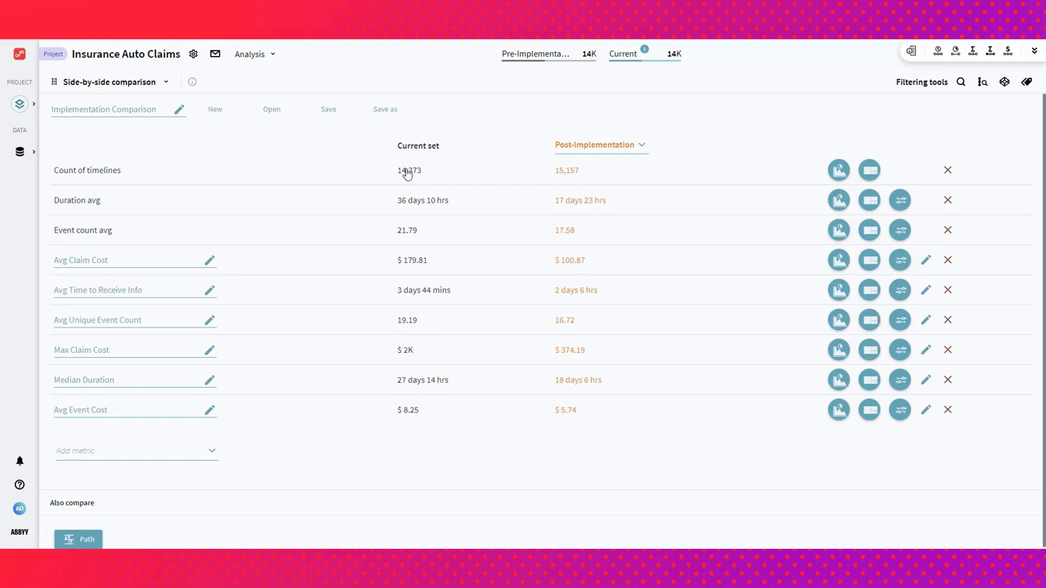
{"action": "mouse_move", "coordinate": [592, 148]}
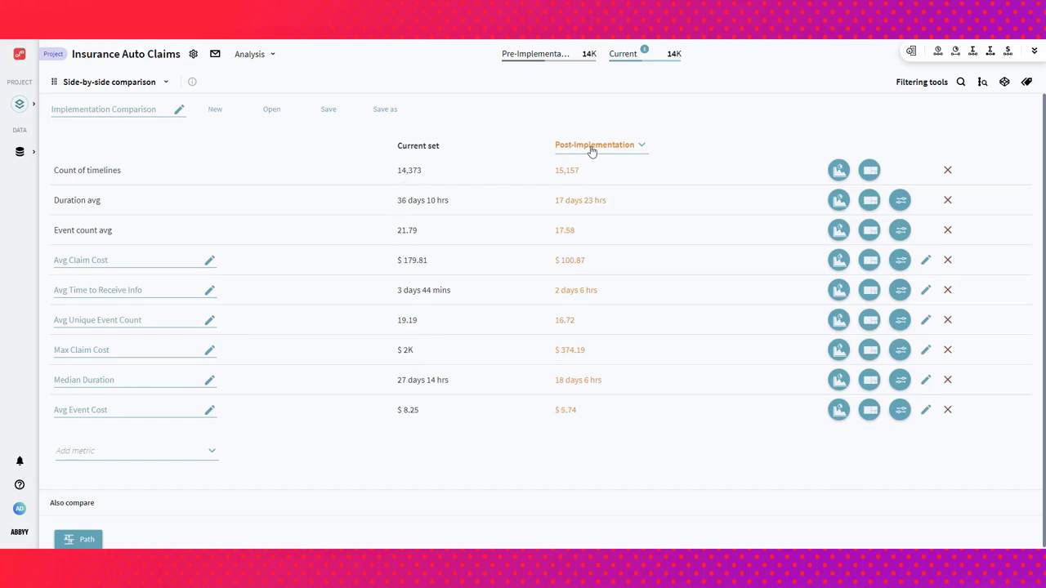
{"action": "mouse_move", "coordinate": [566, 199]}
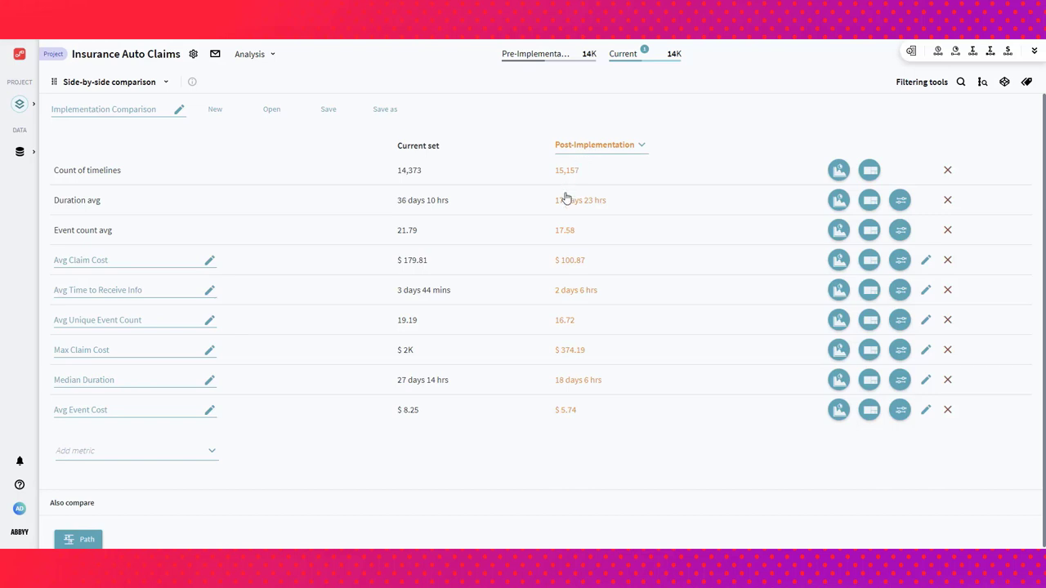
{"action": "mouse_move", "coordinate": [409, 206]}
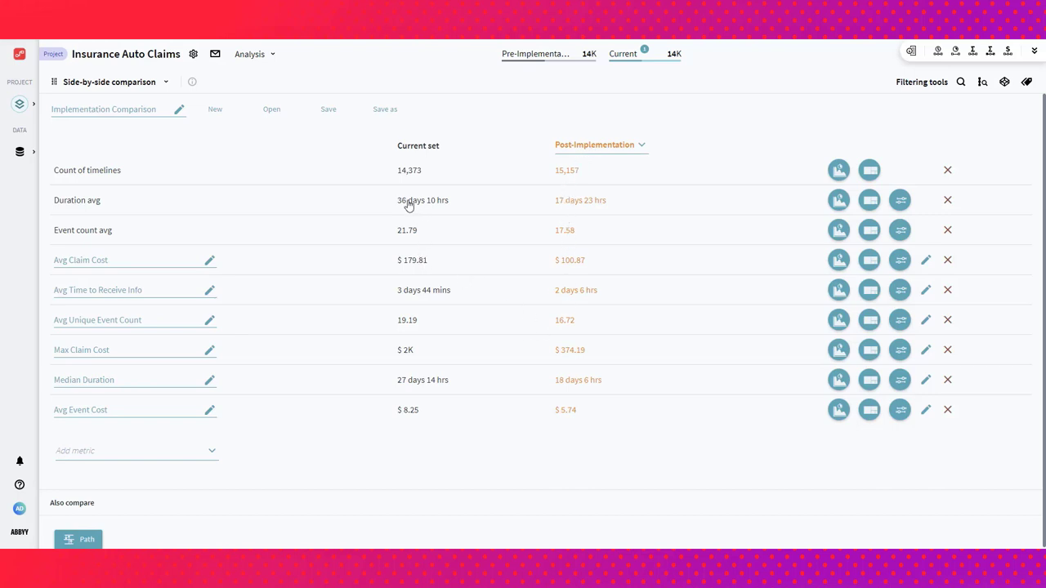
{"action": "mouse_move", "coordinate": [396, 245]}
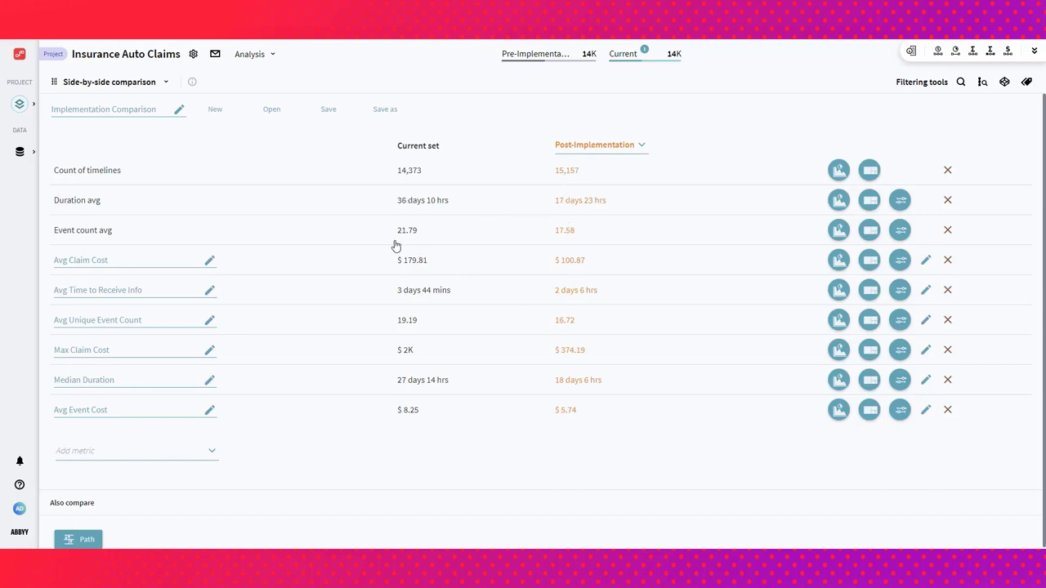
{"action": "mouse_move", "coordinate": [411, 263]}
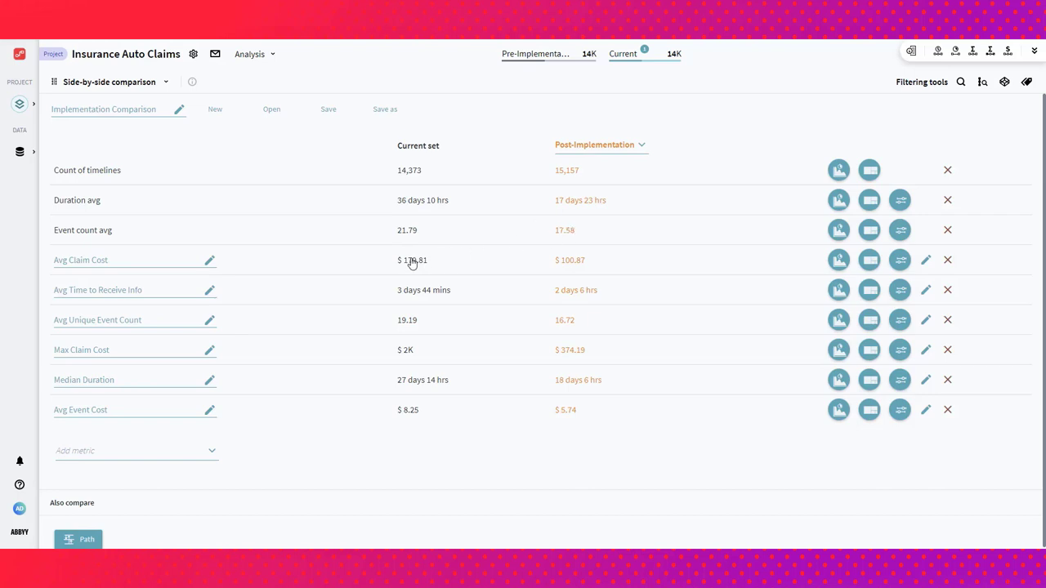
{"action": "mouse_move", "coordinate": [572, 255]}
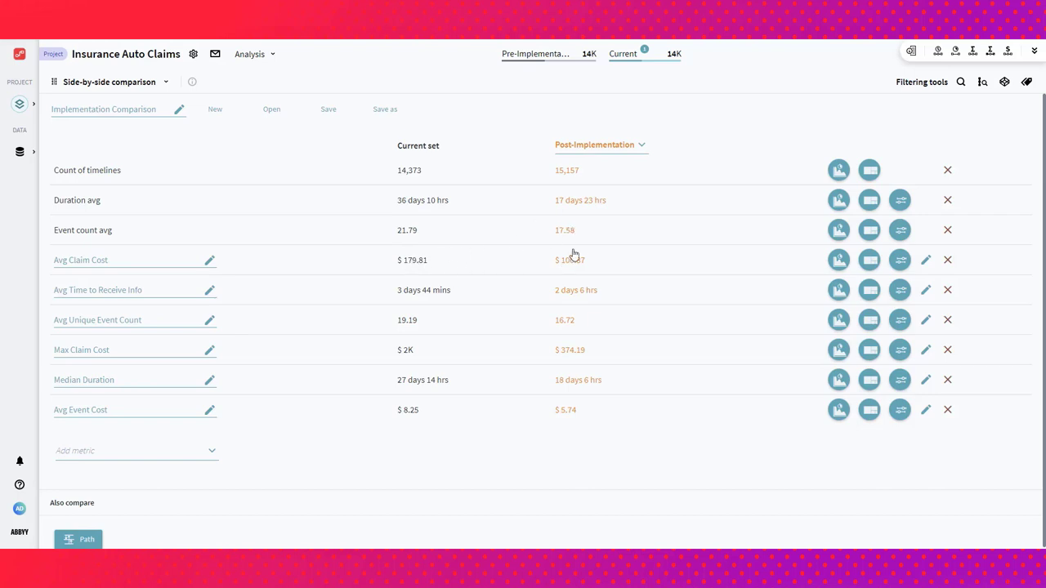
{"action": "mouse_move", "coordinate": [603, 230]}
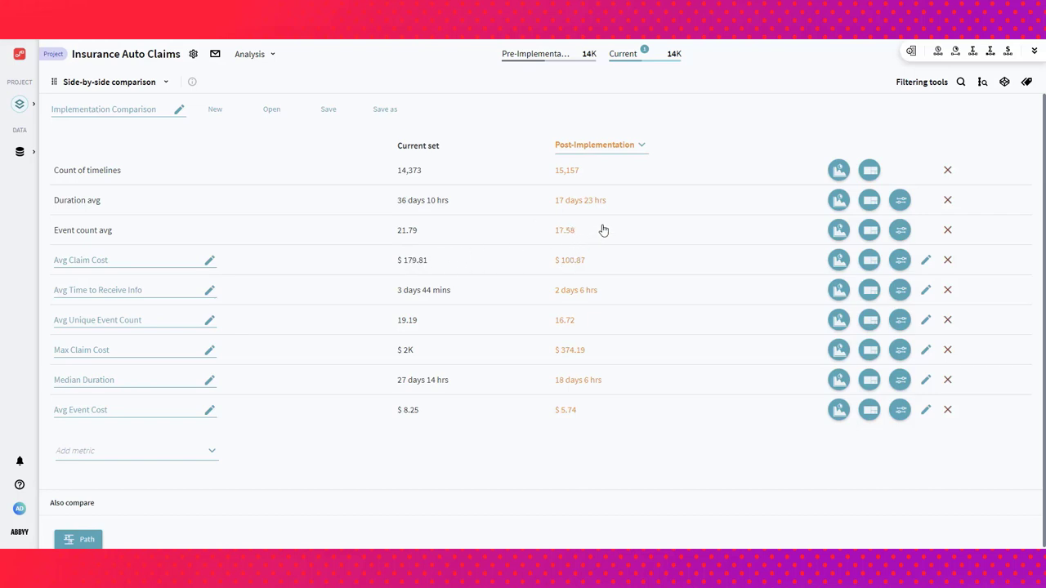
{"action": "mouse_move", "coordinate": [711, 144]}
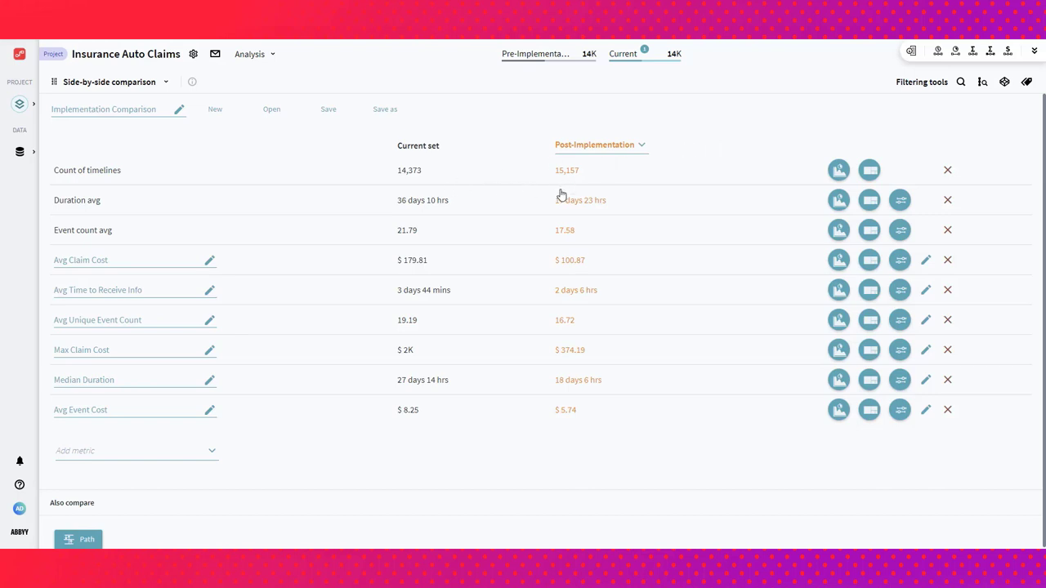
{"action": "mouse_move", "coordinate": [521, 206]}
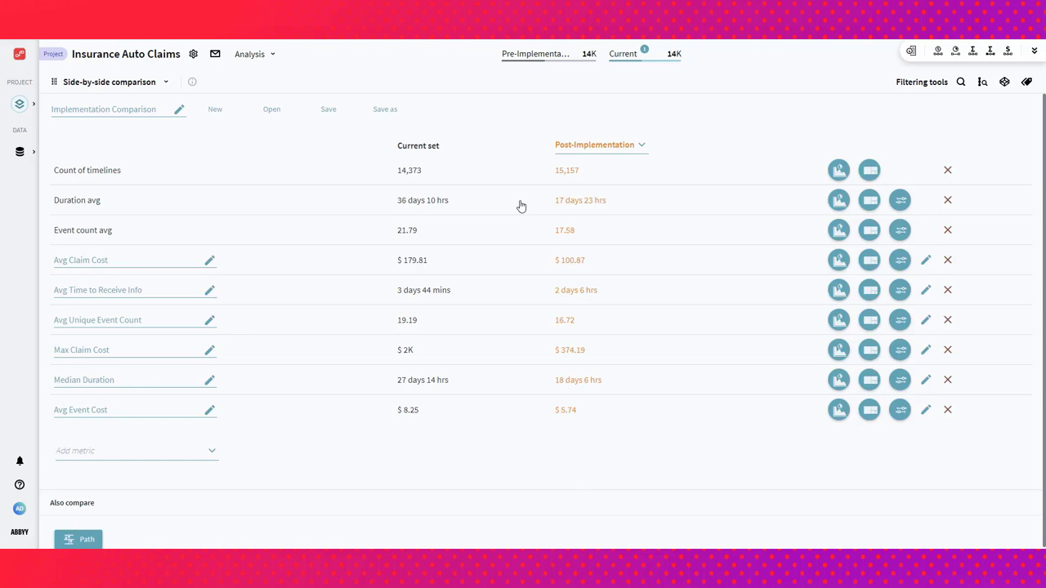
{"action": "mouse_move", "coordinate": [575, 180]}
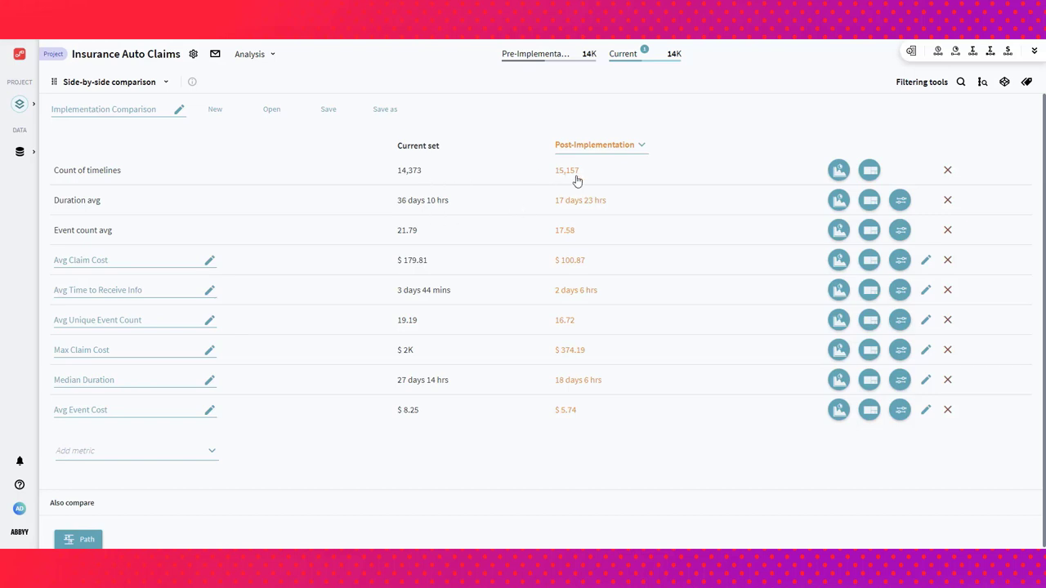
{"action": "mouse_move", "coordinate": [590, 398]}
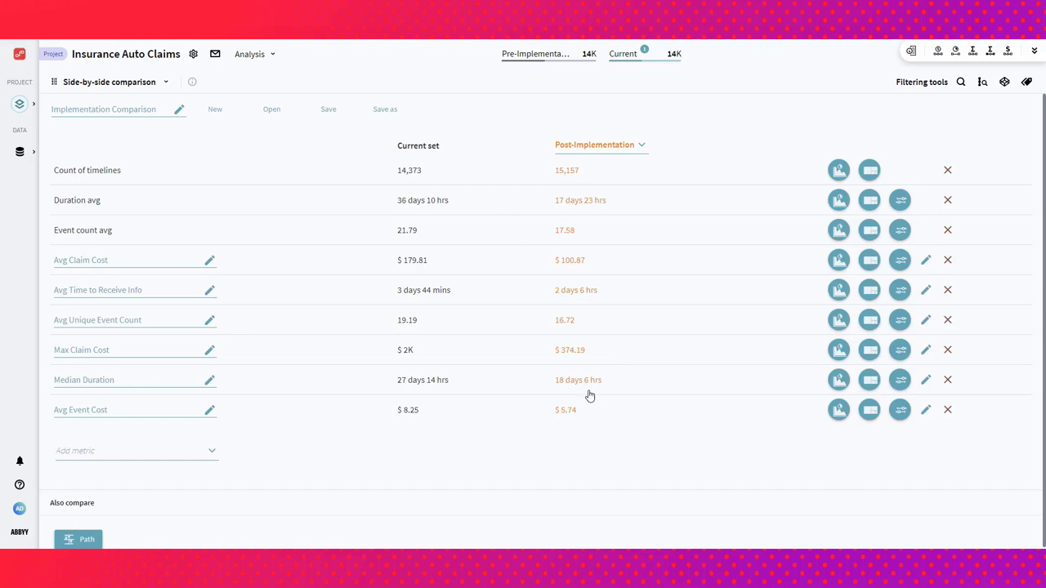
{"action": "left_click", "coordinate": [643, 144]}
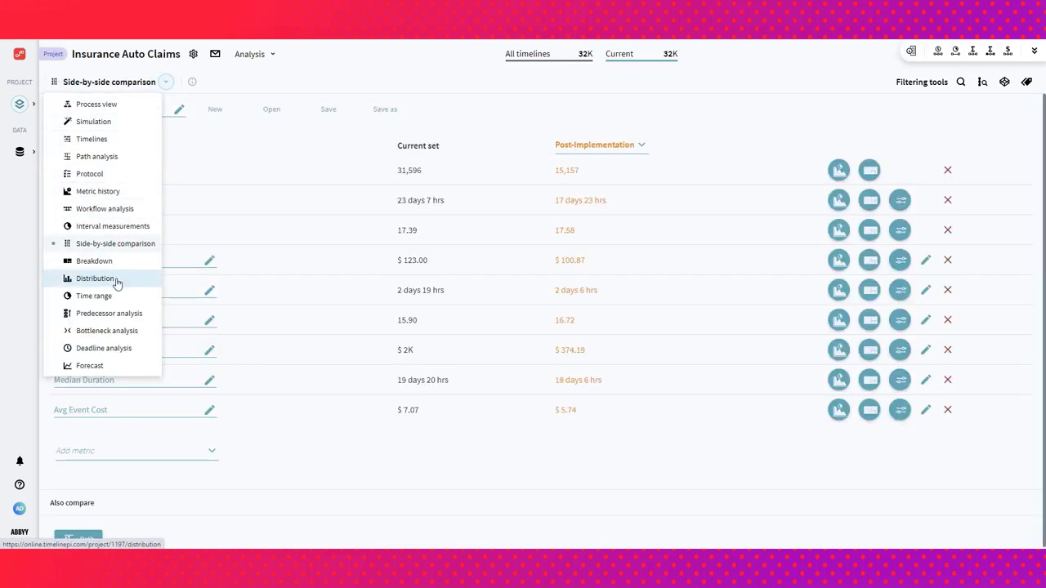
- Switch to Timelines and review the Rental Issued When Claim Denied query's blocks and connection settings
{"action": "left_click", "coordinate": [92, 137]}
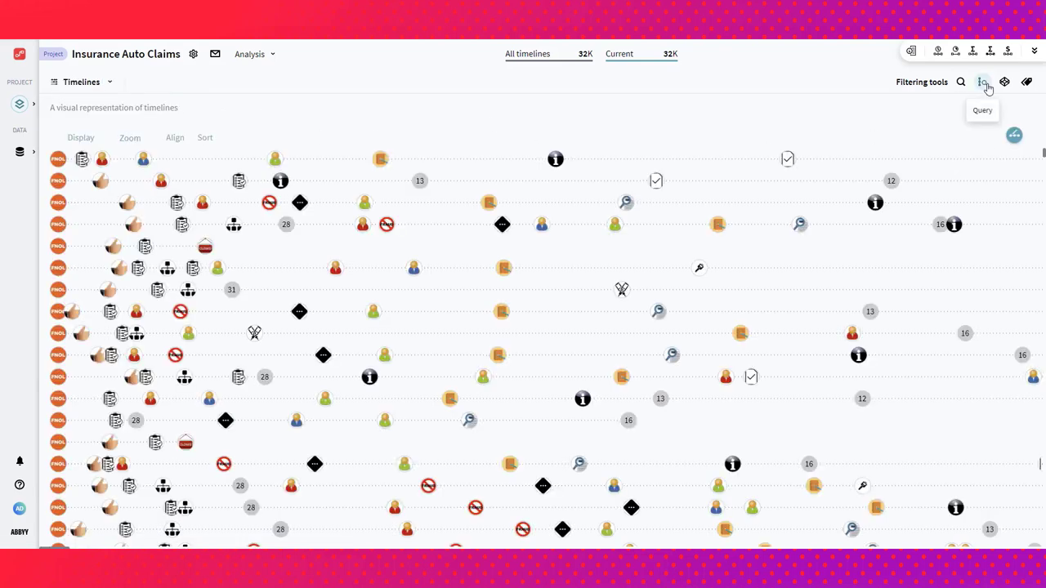
{"action": "left_click", "coordinate": [982, 81]}
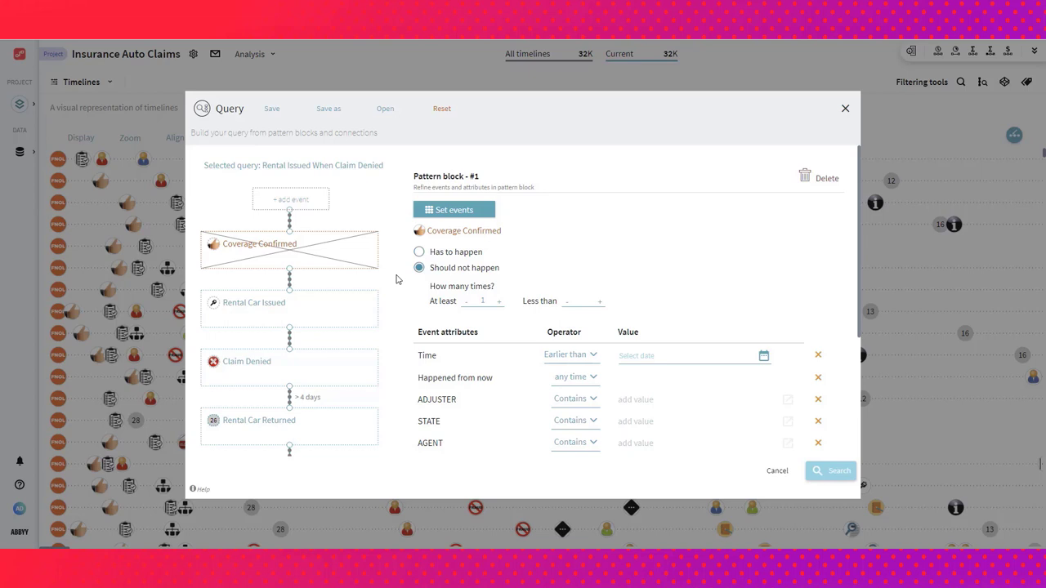
{"action": "mouse_move", "coordinate": [402, 314]}
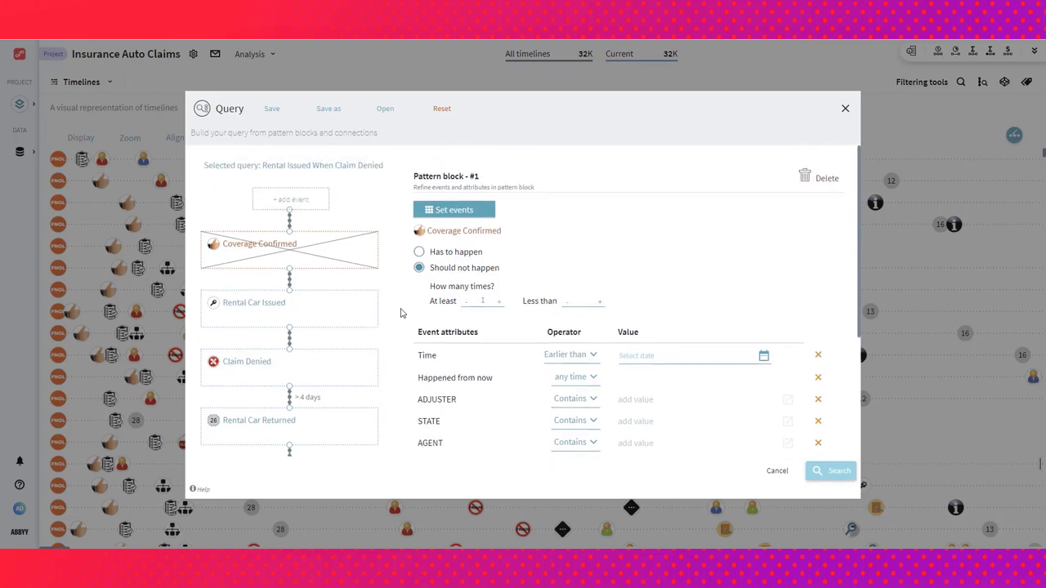
{"action": "scroll", "scroll_direction": "down", "scroll_amount": 3}
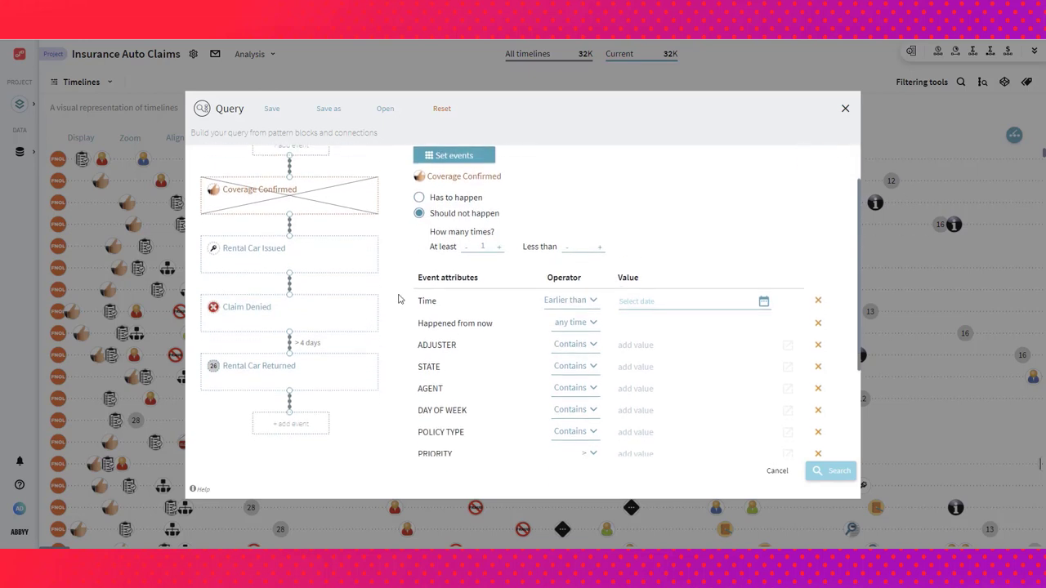
{"action": "mouse_move", "coordinate": [386, 219]}
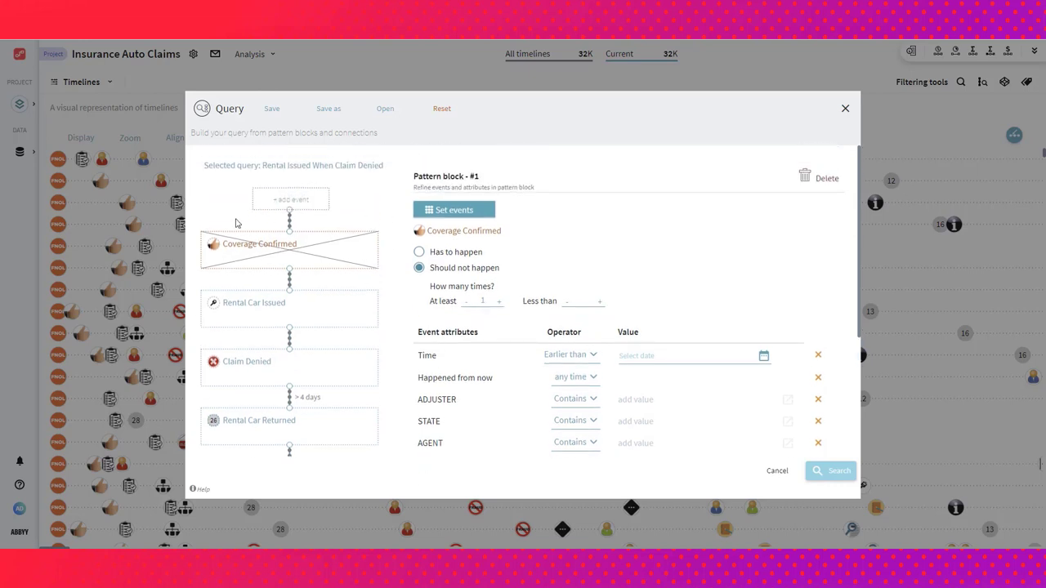
{"action": "mouse_move", "coordinate": [303, 249]}
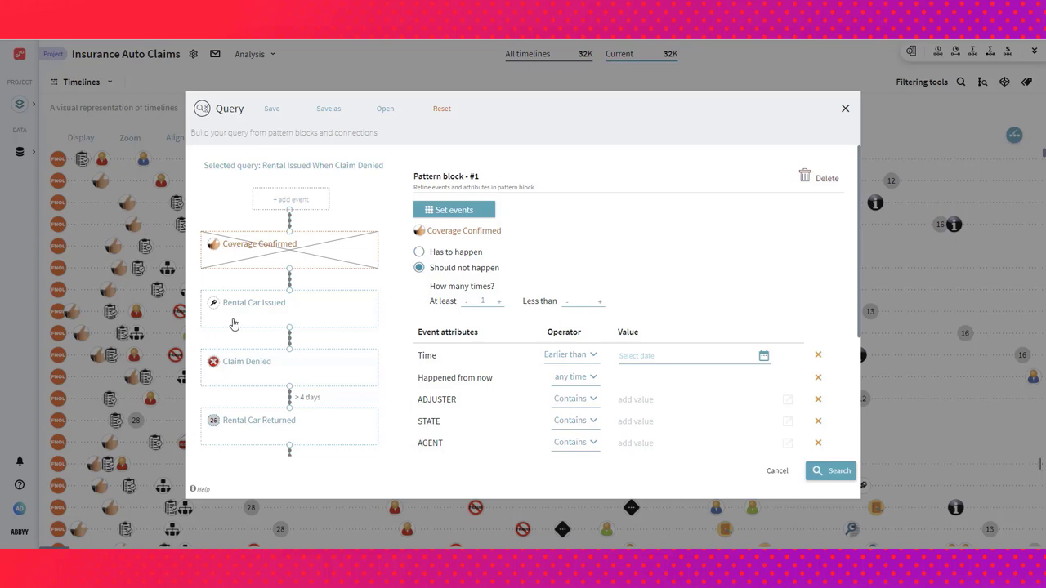
{"action": "mouse_move", "coordinate": [235, 319]}
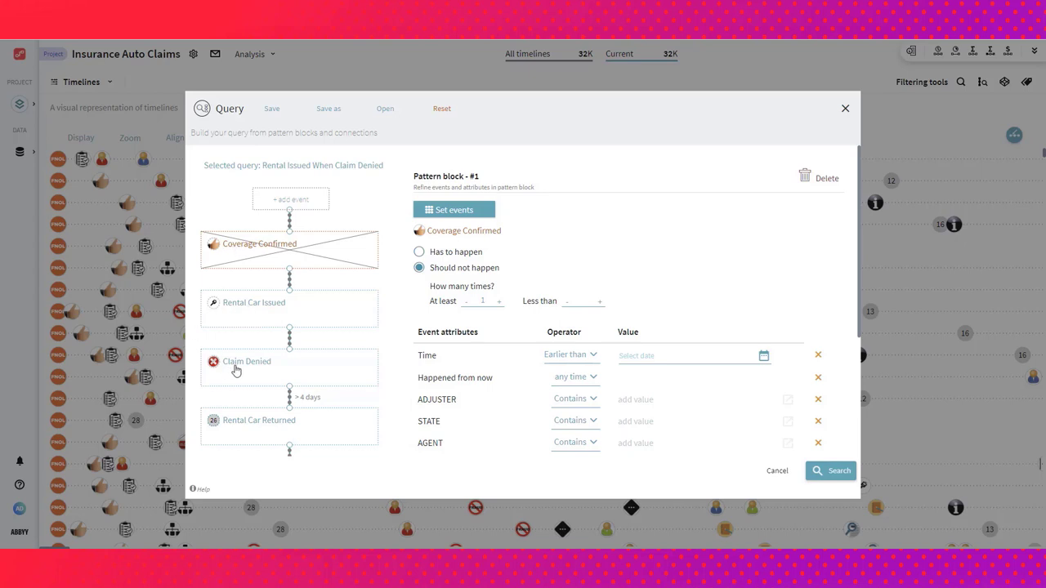
{"action": "mouse_move", "coordinate": [262, 244]}
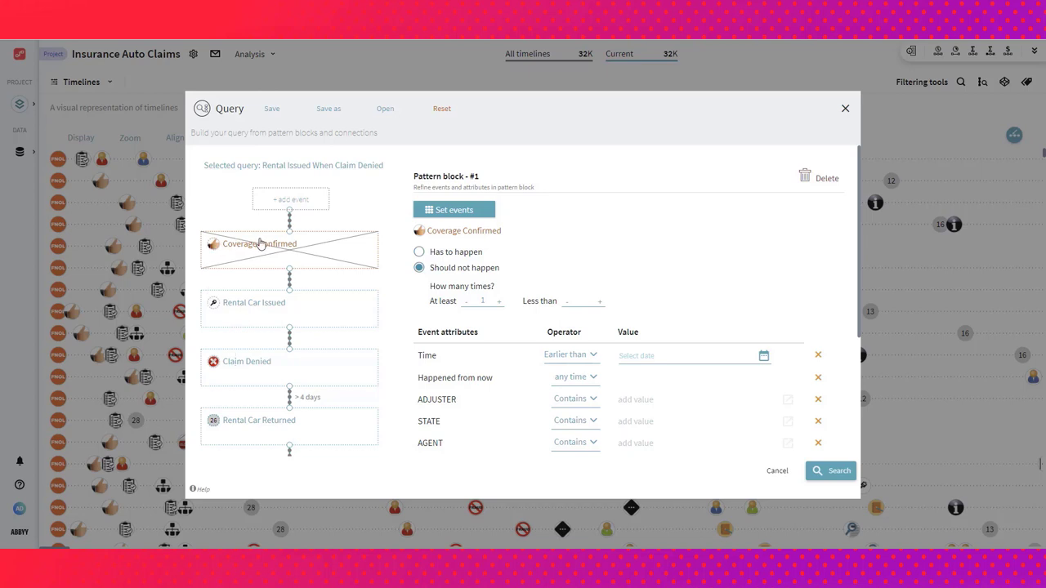
{"action": "scroll", "scroll_direction": "down", "scroll_amount": 3}
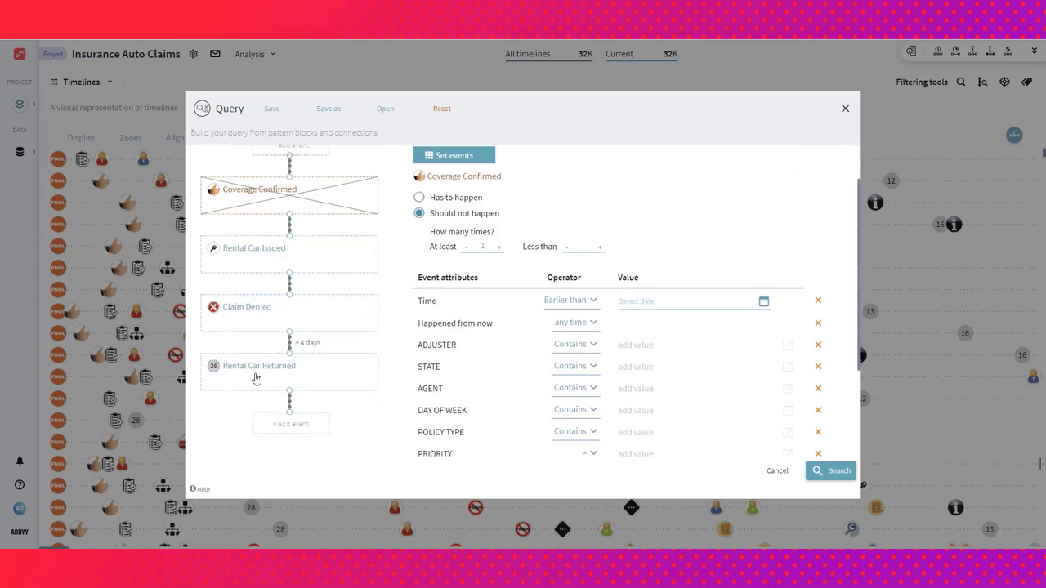
{"action": "mouse_move", "coordinate": [258, 375]}
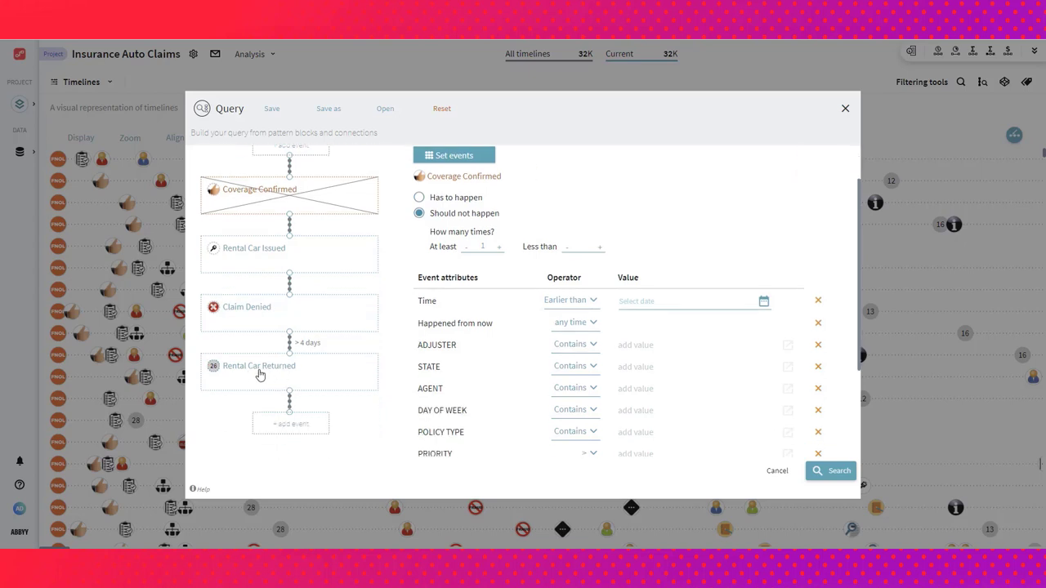
{"action": "mouse_move", "coordinate": [301, 343]}
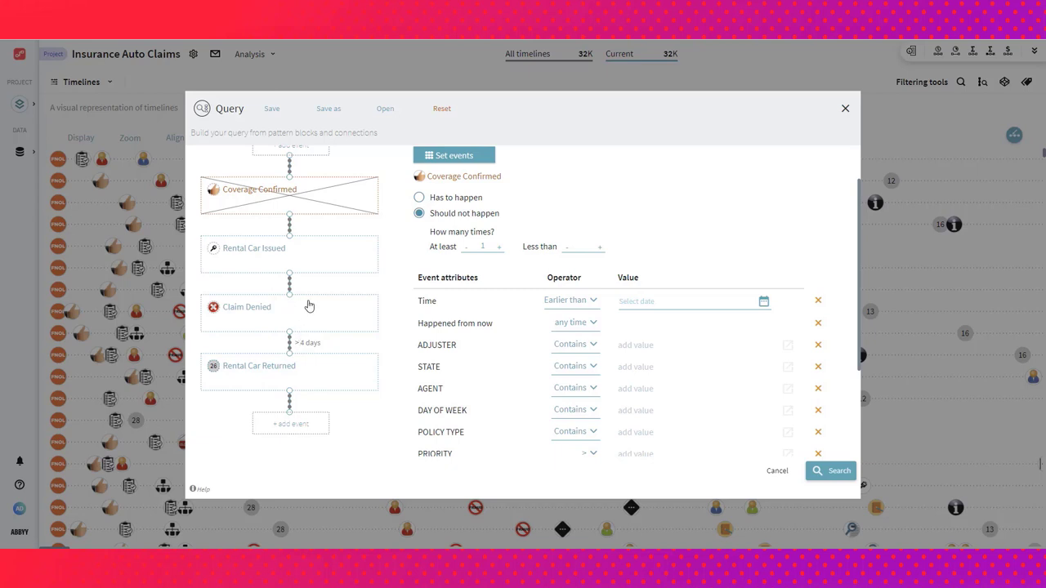
{"action": "mouse_move", "coordinate": [314, 376]}
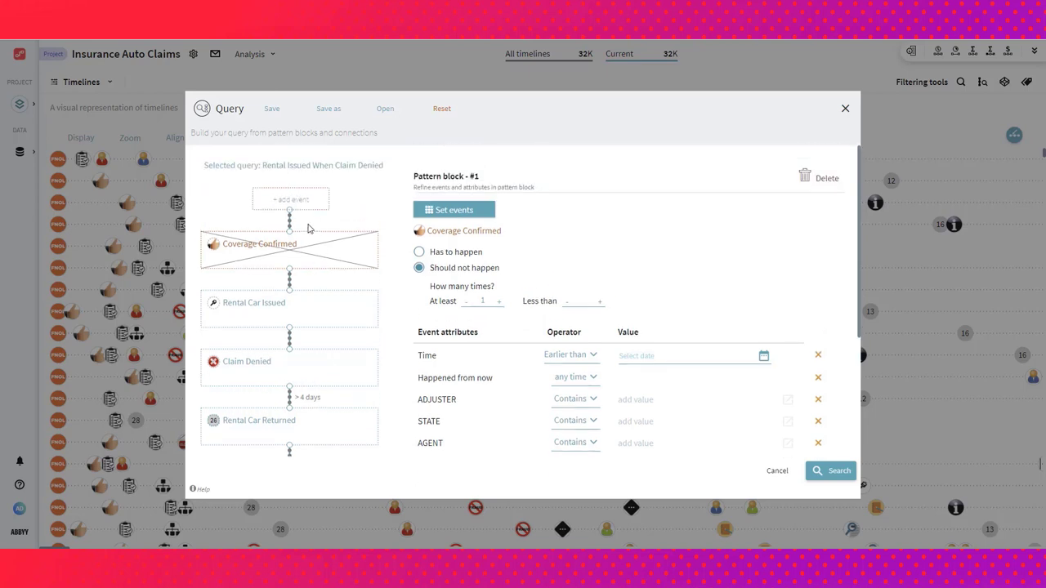
{"action": "mouse_move", "coordinate": [291, 318]}
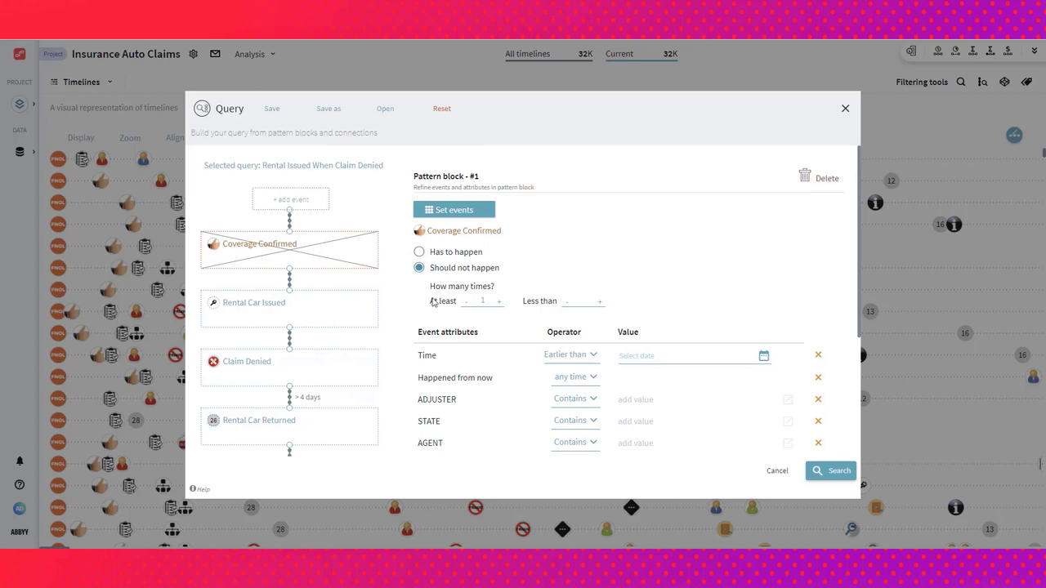
{"action": "scroll", "scroll_direction": "down", "scroll_amount": 3}
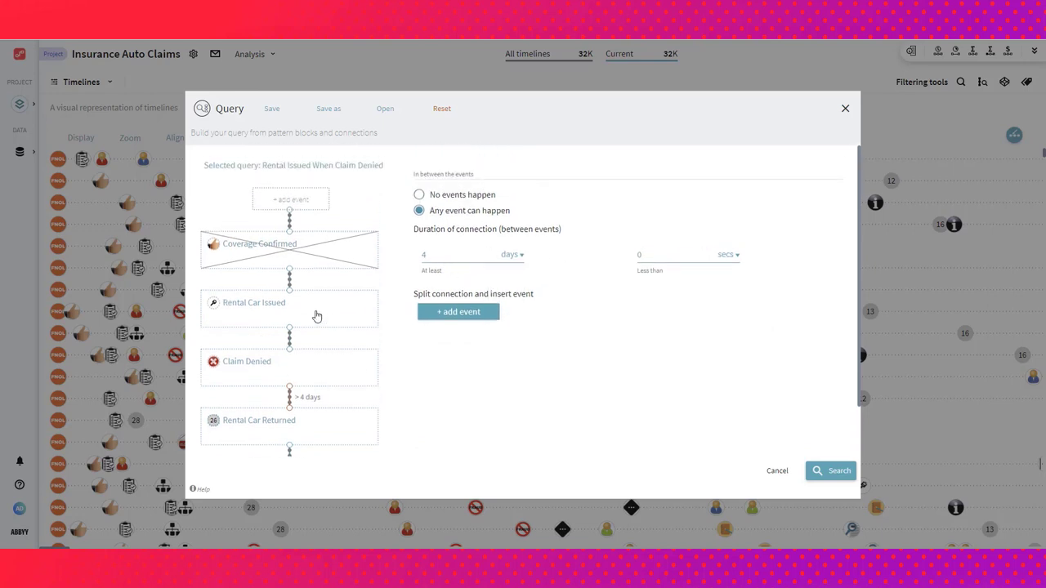
{"action": "left_click", "coordinate": [253, 302]}
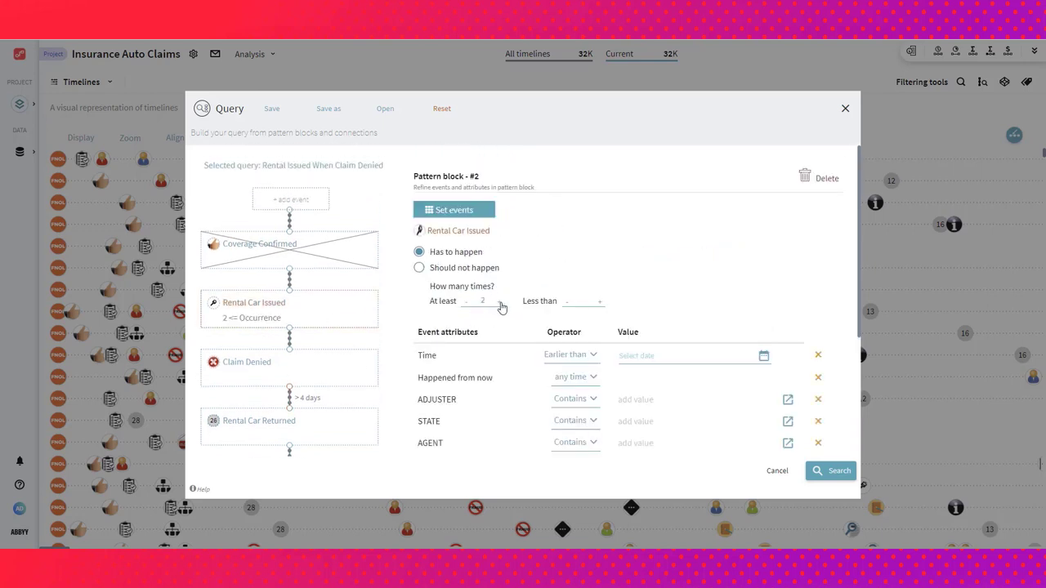
{"action": "left_click", "coordinate": [482, 301]}
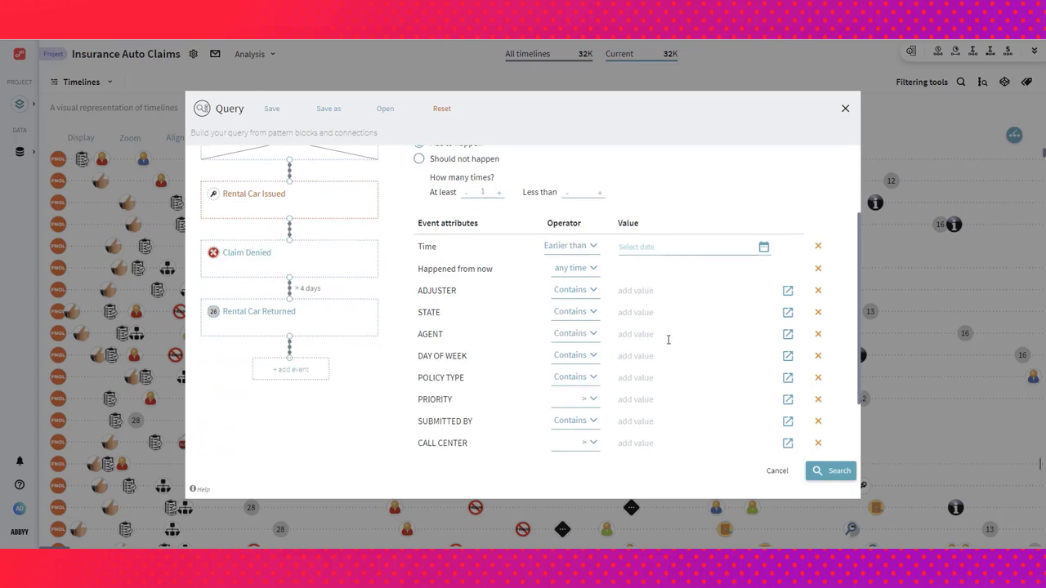
{"action": "mouse_move", "coordinate": [650, 336]}
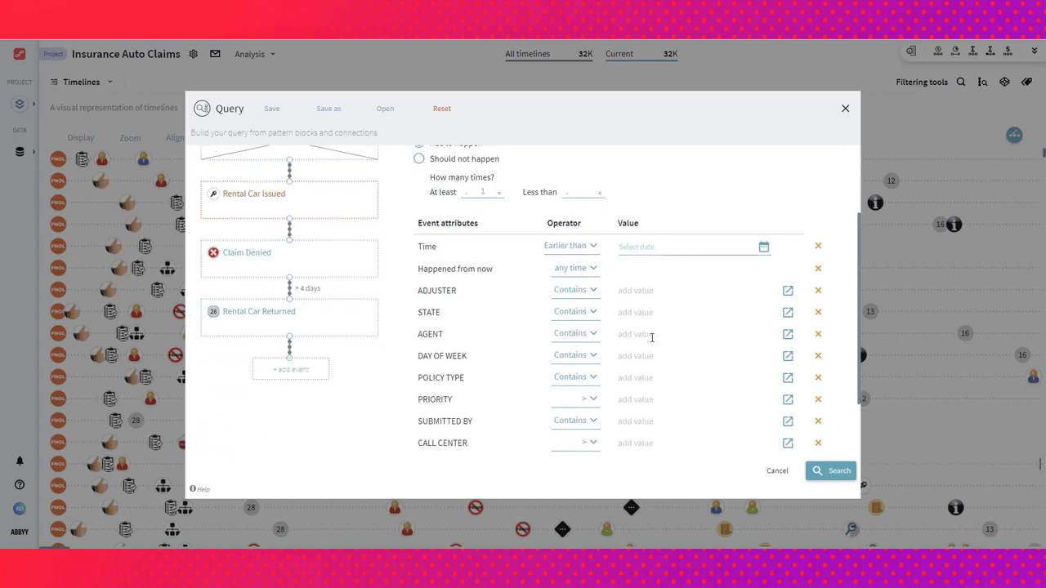
{"action": "mouse_move", "coordinate": [451, 288]}
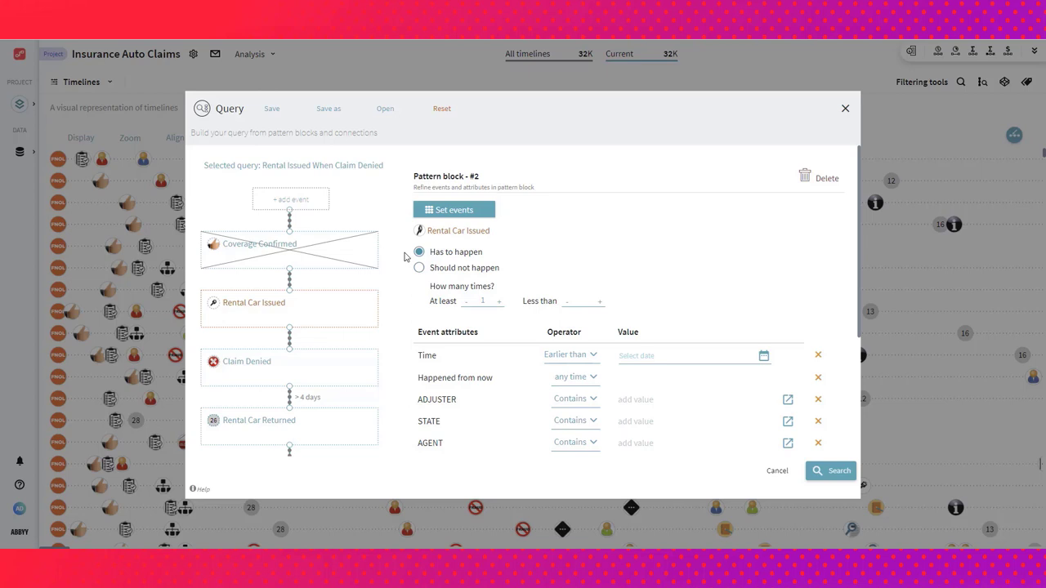
{"action": "mouse_move", "coordinate": [389, 265]}
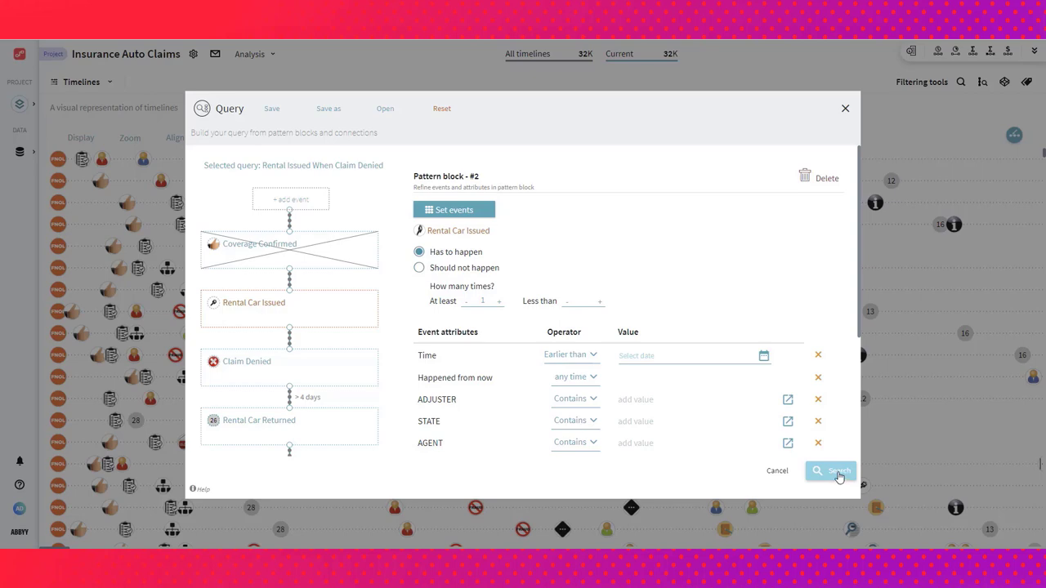
- Run the query, then clear all filters to return to the full 32K-timeline set
{"action": "left_click", "coordinate": [830, 471]}
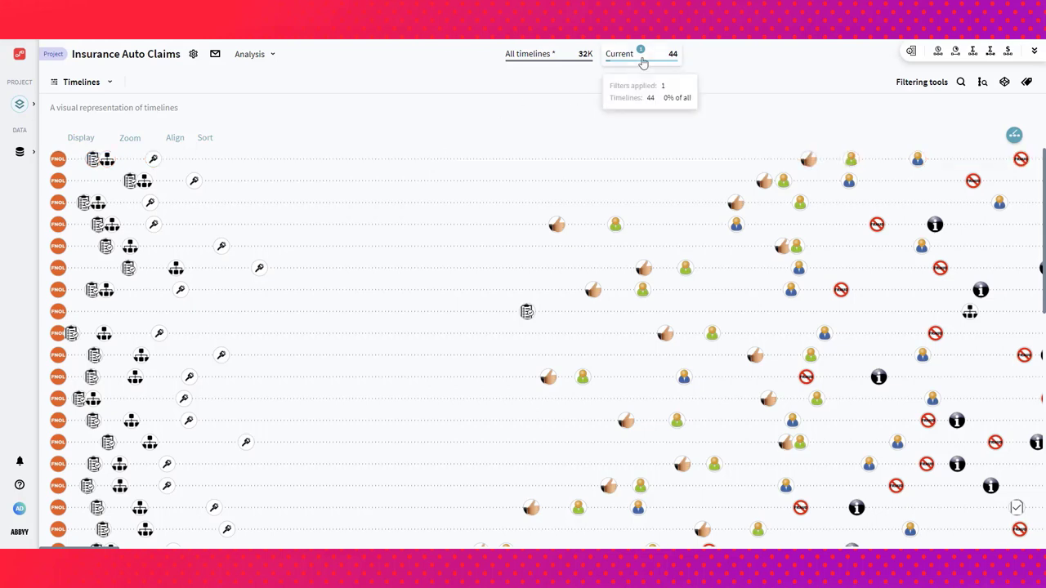
{"action": "left_click", "coordinate": [632, 356]}
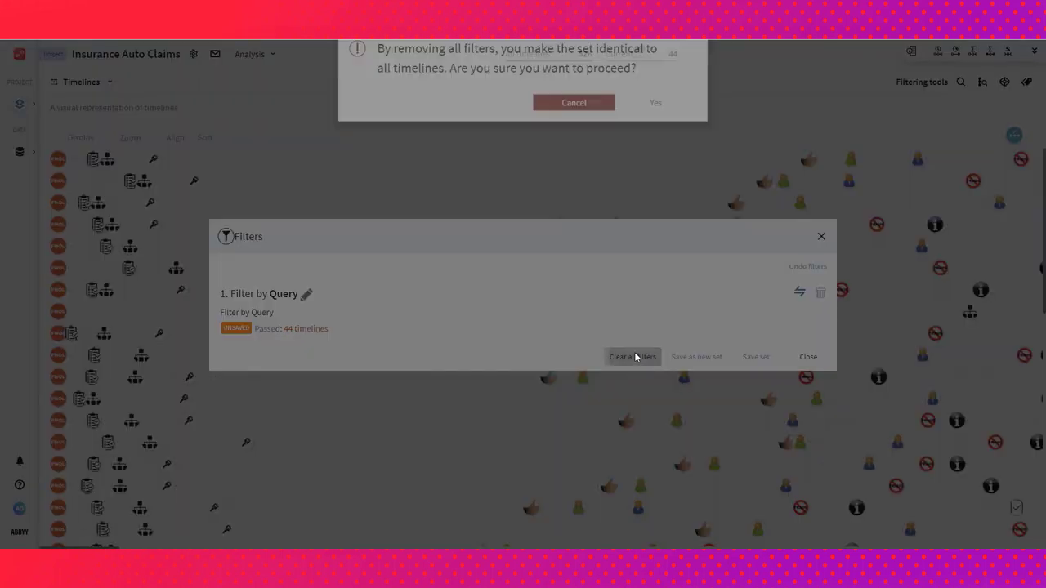
{"action": "left_click", "coordinate": [656, 101]}
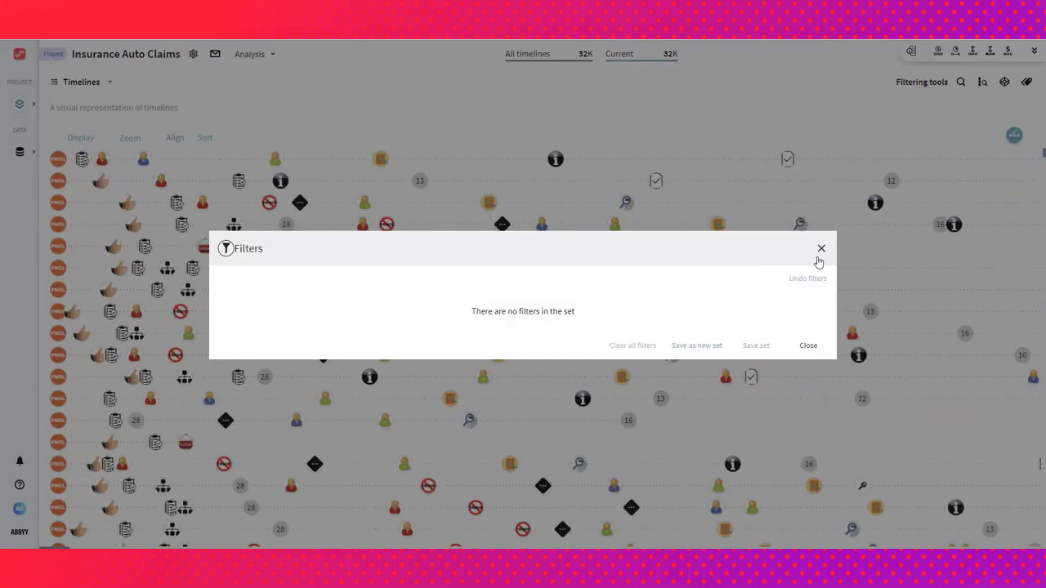
{"action": "left_click", "coordinate": [821, 249]}
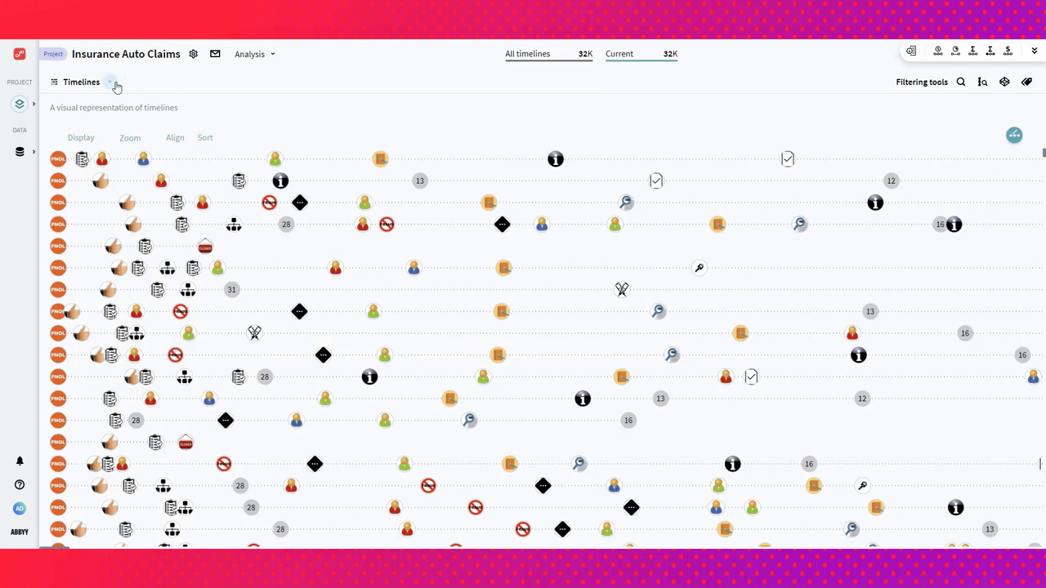
{"action": "left_click", "coordinate": [111, 81]}
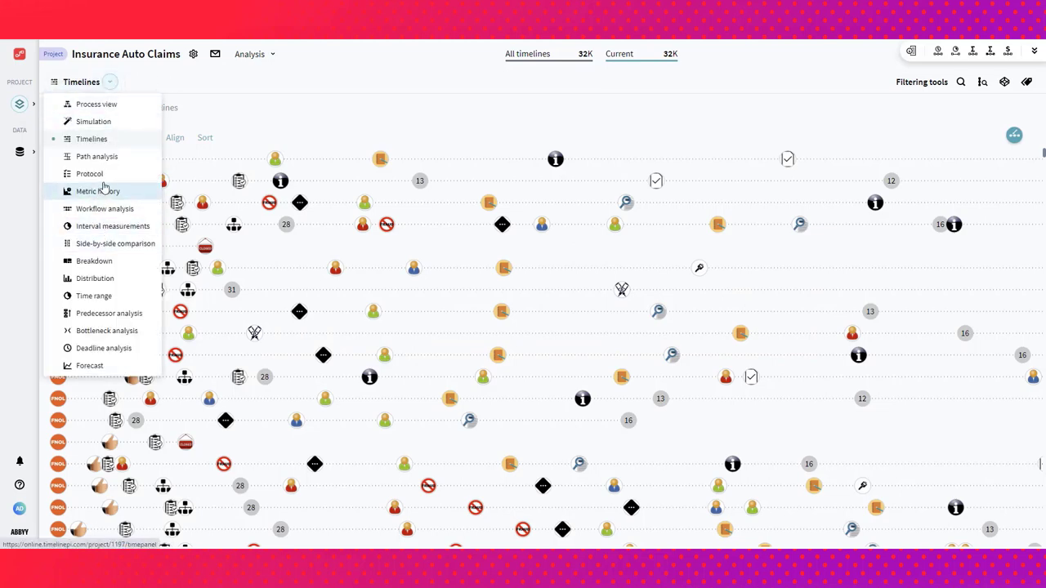
- Switch to the Protocol analysis to review the four-event Salvage Protocol
{"action": "left_click", "coordinate": [88, 173]}
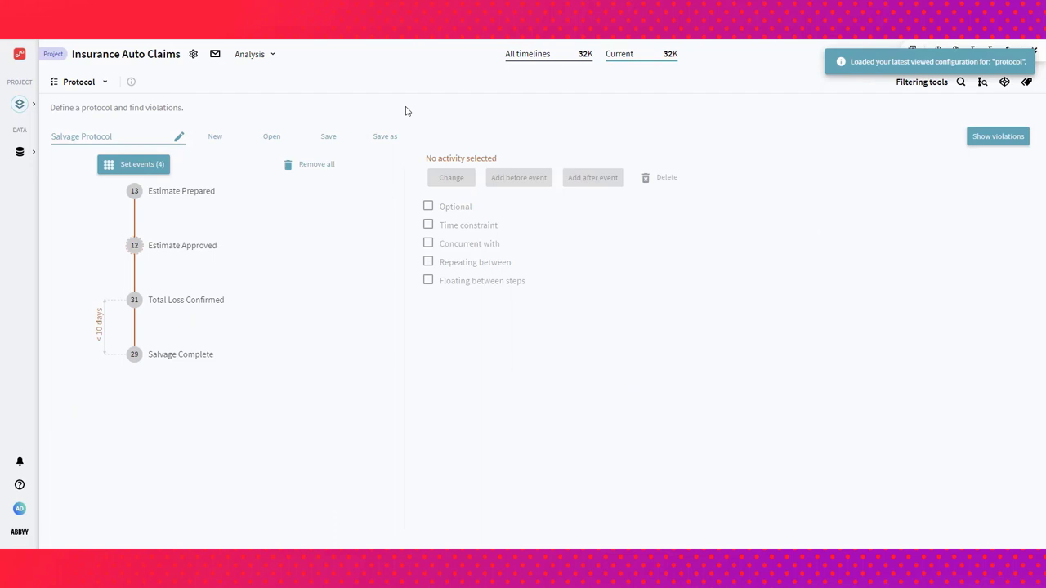
{"action": "mouse_move", "coordinate": [195, 200]}
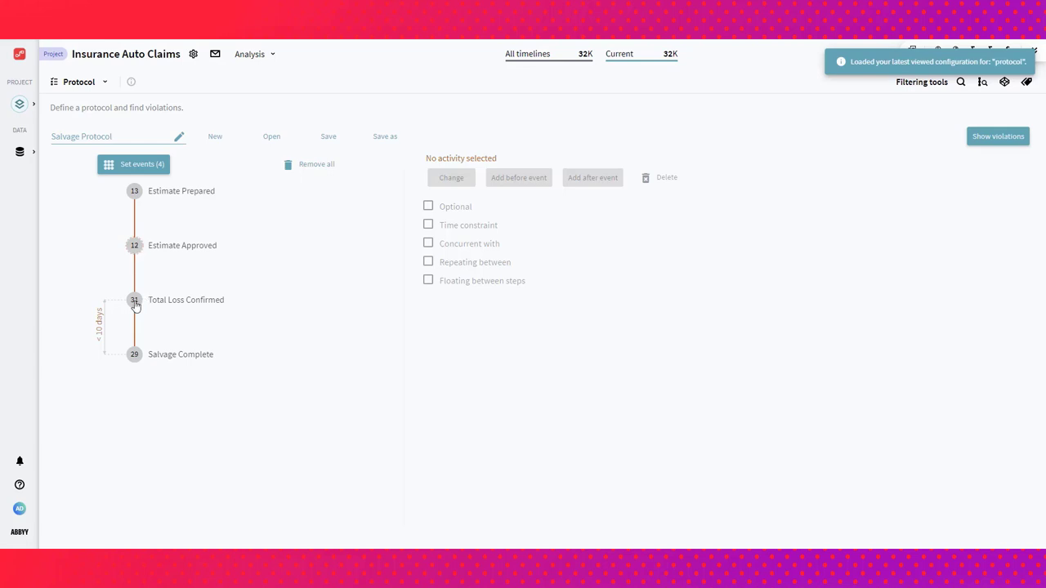
{"action": "mouse_move", "coordinate": [88, 339]}
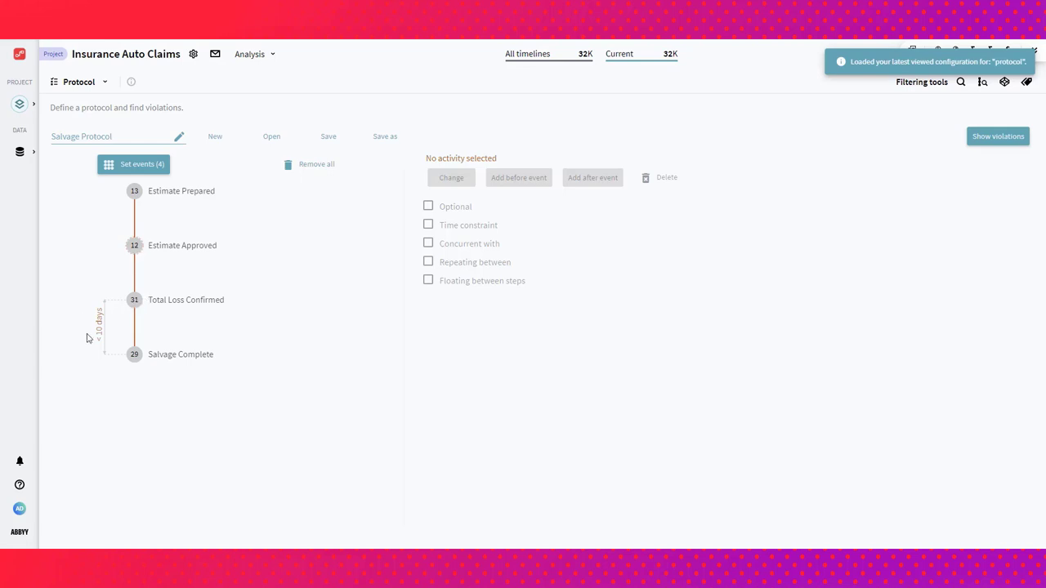
{"action": "mouse_move", "coordinate": [104, 308]}
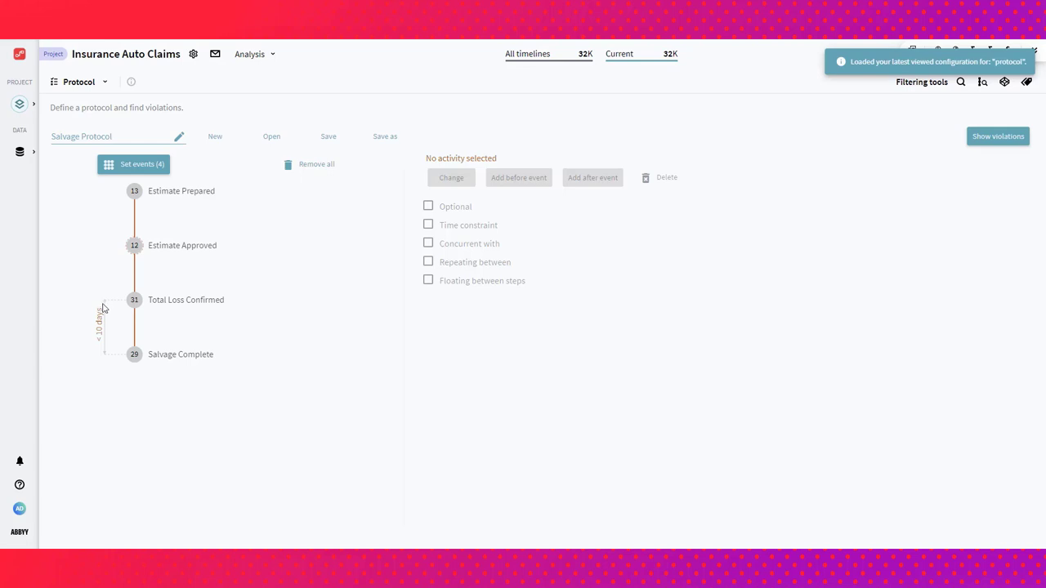
{"action": "mouse_move", "coordinate": [434, 232]}
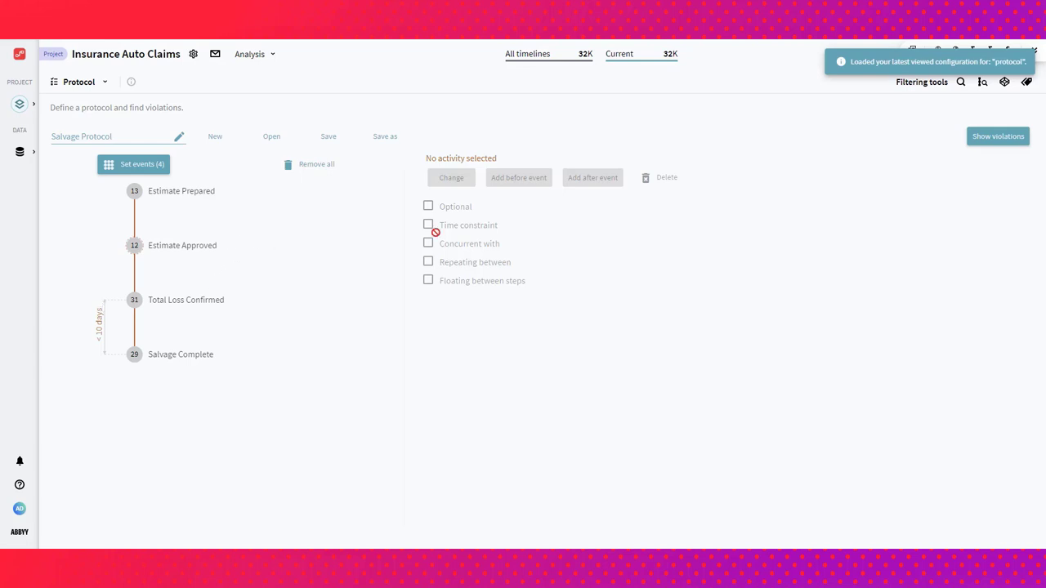
{"action": "mouse_move", "coordinate": [153, 276]}
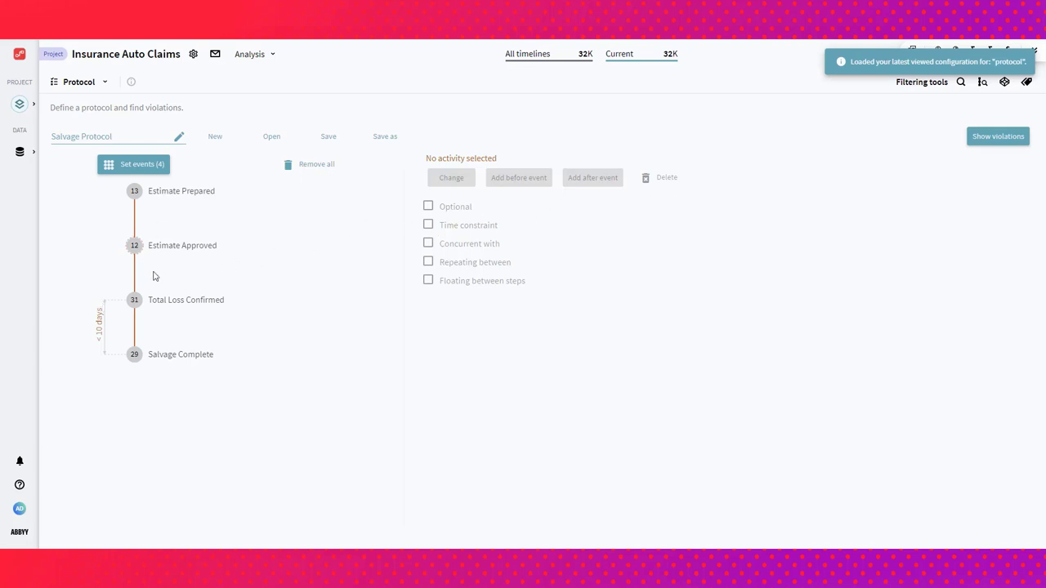
{"action": "mouse_move", "coordinate": [174, 366]}
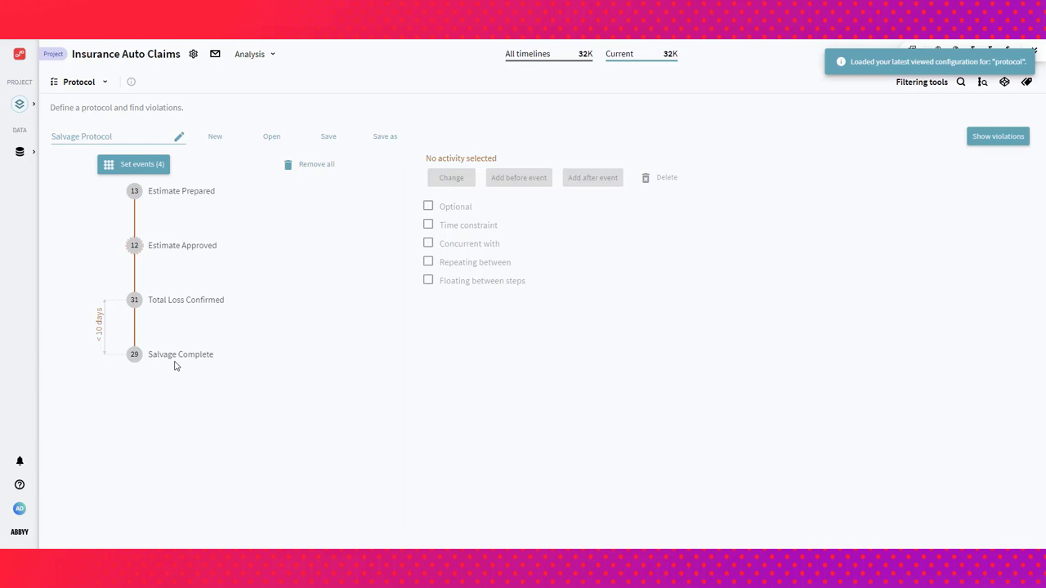
{"action": "mouse_move", "coordinate": [302, 262]}
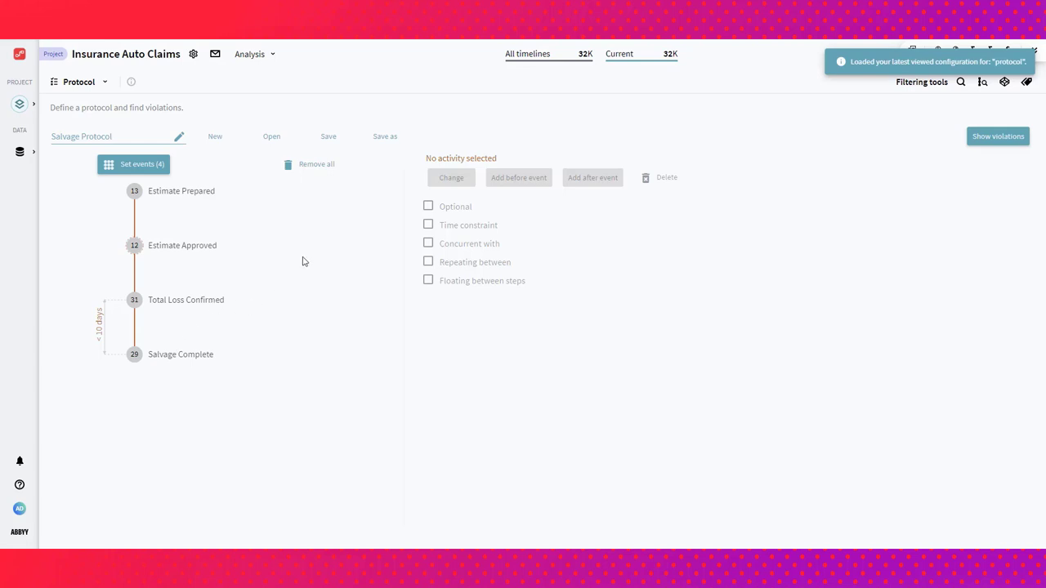
{"action": "mouse_move", "coordinate": [284, 281]}
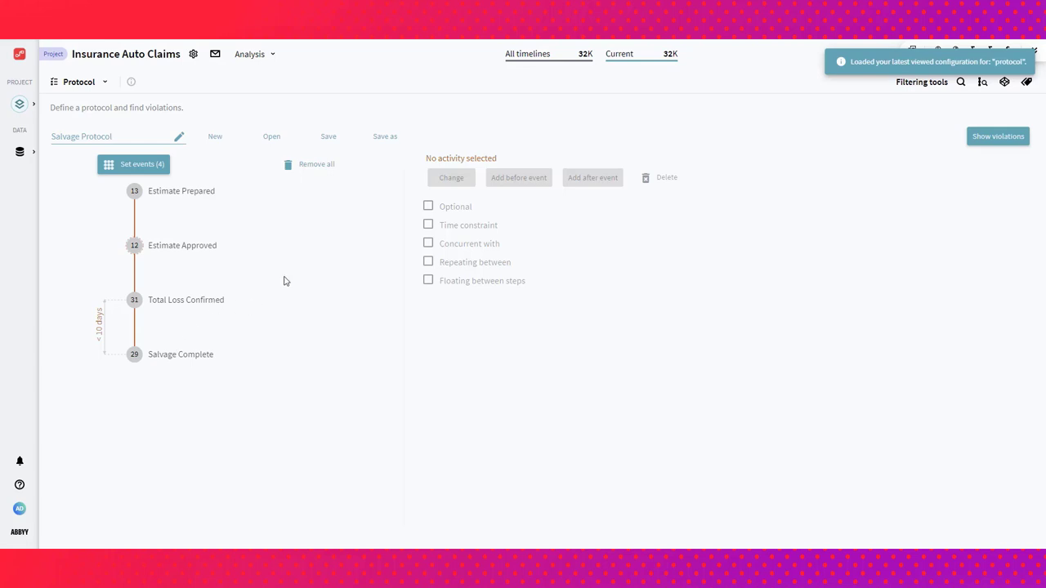
{"action": "left_click", "coordinate": [997, 135]}
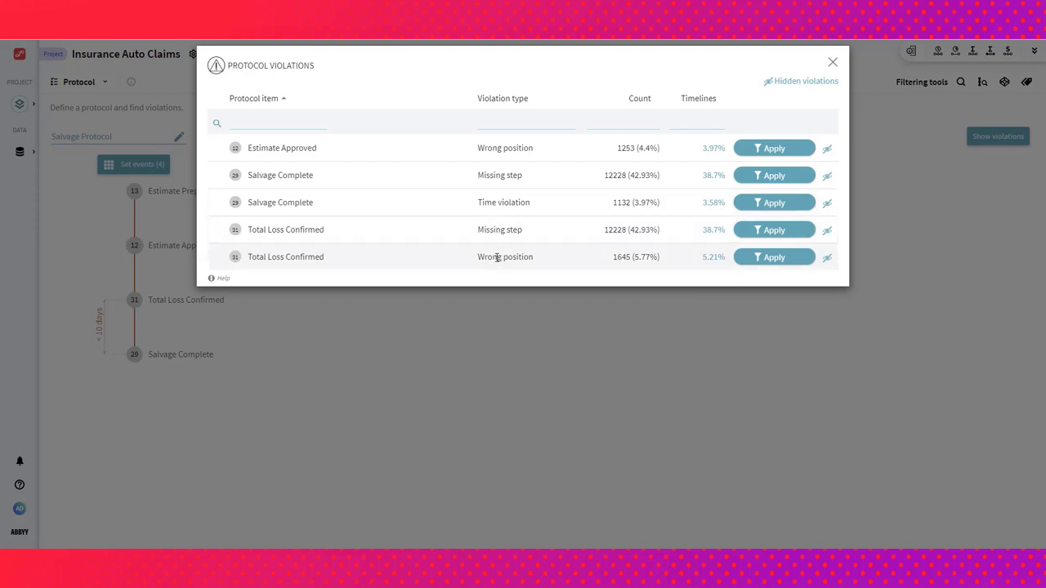
{"action": "mouse_move", "coordinate": [497, 258]}
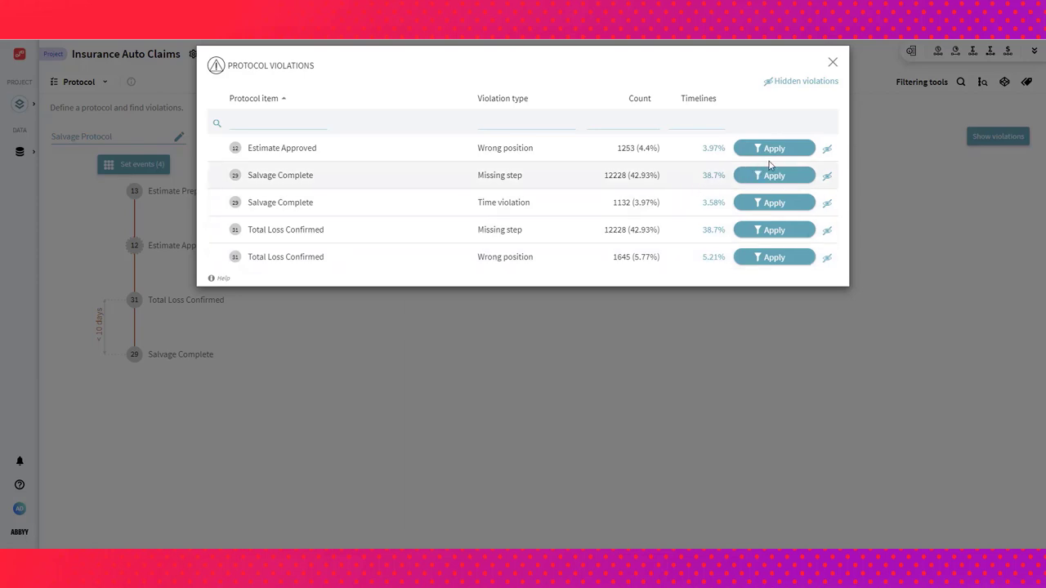
{"action": "mouse_move", "coordinate": [773, 229]}
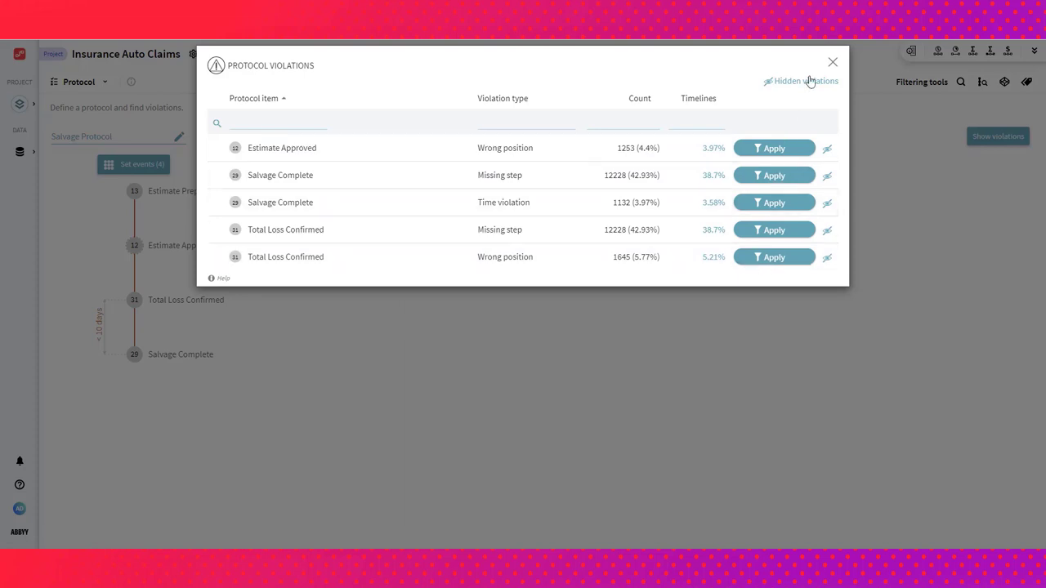
{"action": "left_click", "coordinate": [833, 62]}
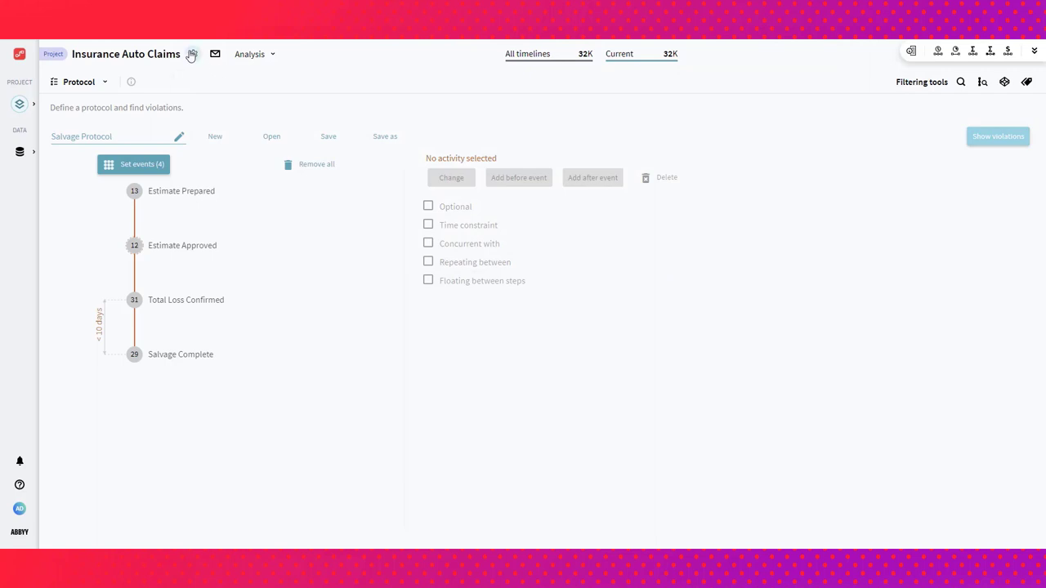
- Edit the Fraud Alert from the project's alerts configuration and review its attributes and recipient
{"action": "left_click", "coordinate": [193, 54]}
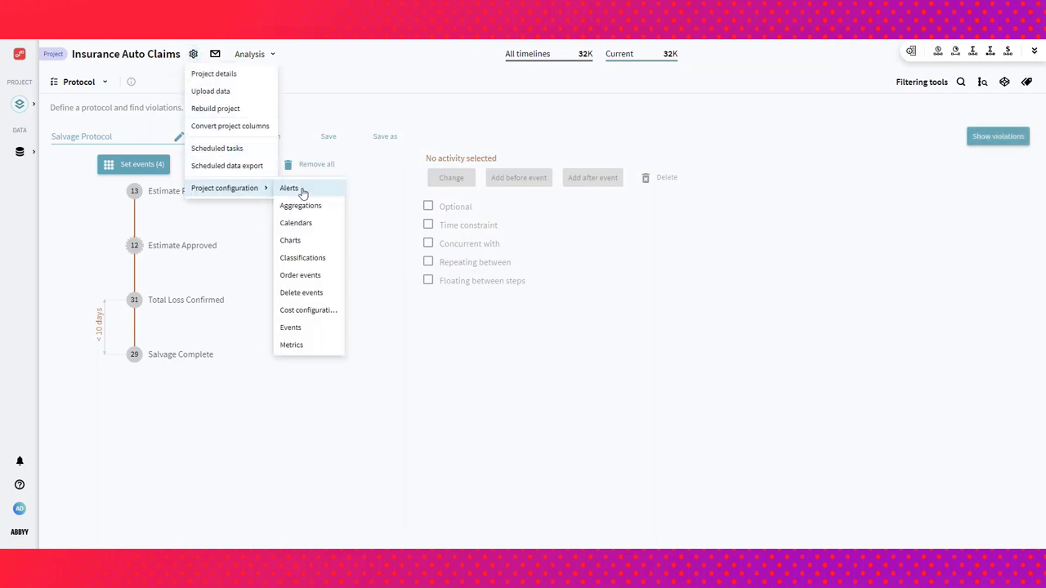
{"action": "left_click", "coordinate": [288, 186]}
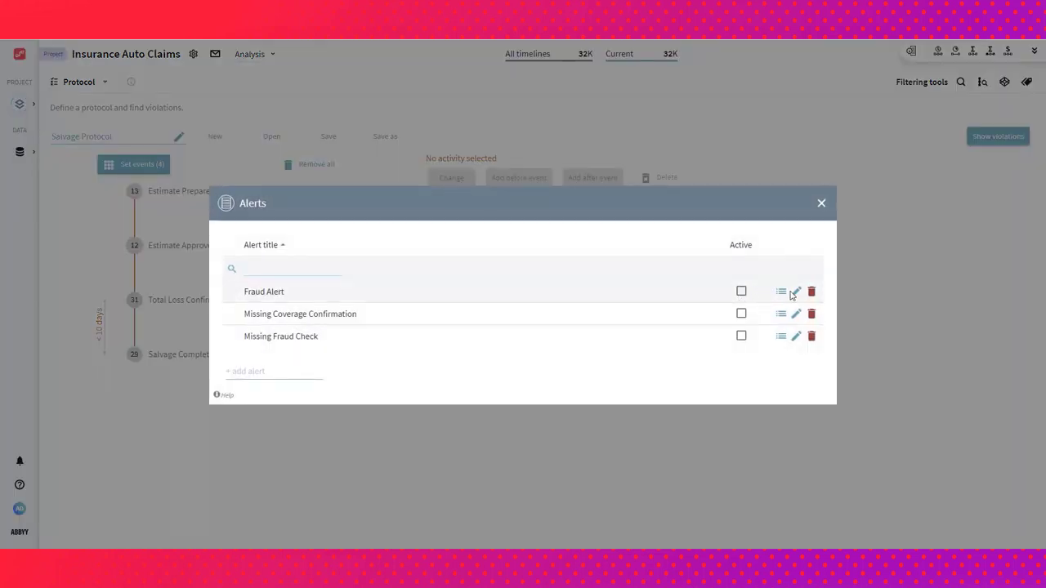
{"action": "left_click", "coordinate": [795, 290]}
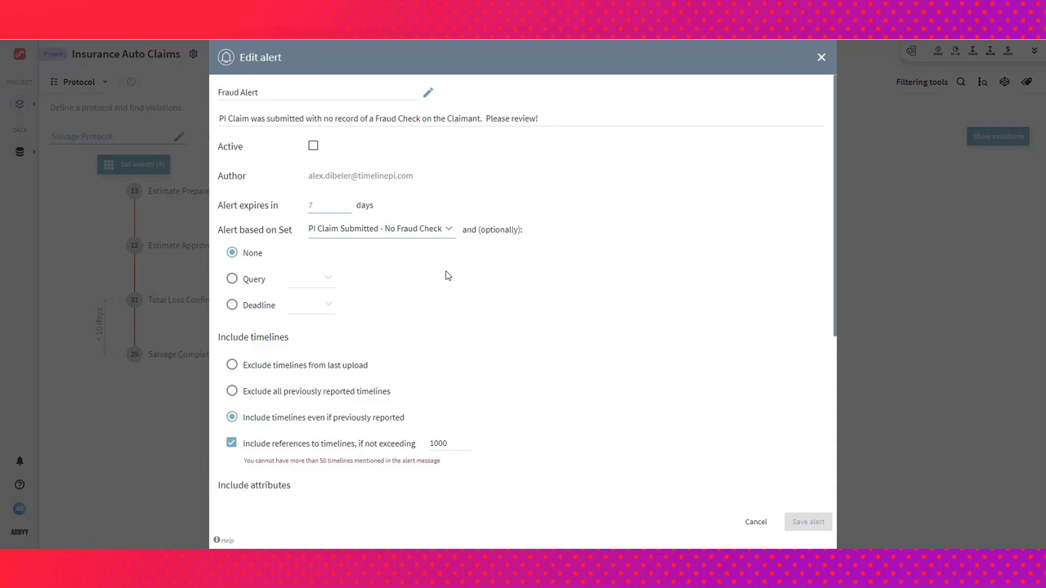
{"action": "mouse_move", "coordinate": [442, 237]}
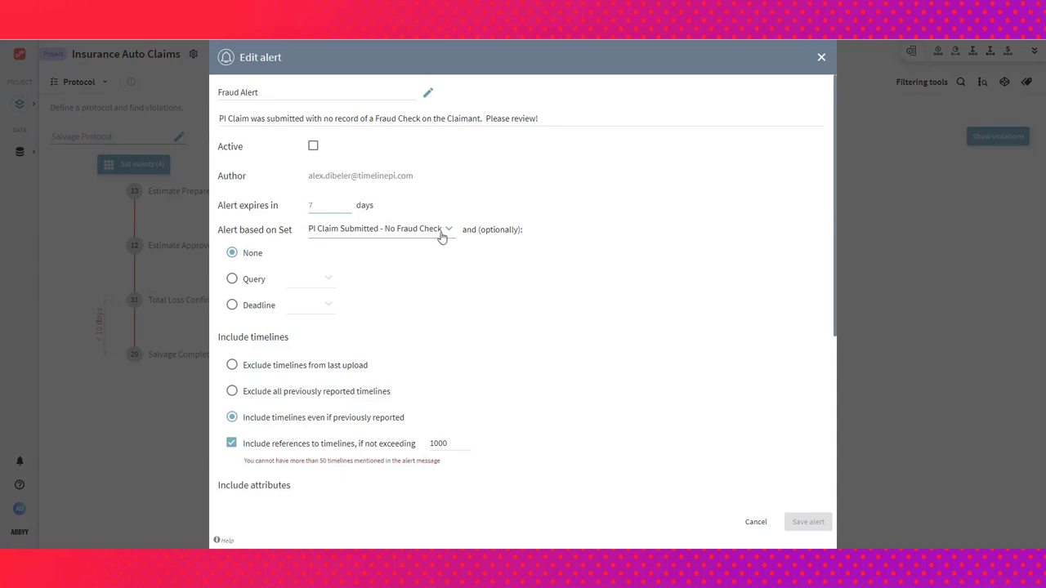
{"action": "scroll", "scroll_direction": "down", "scroll_amount": 3}
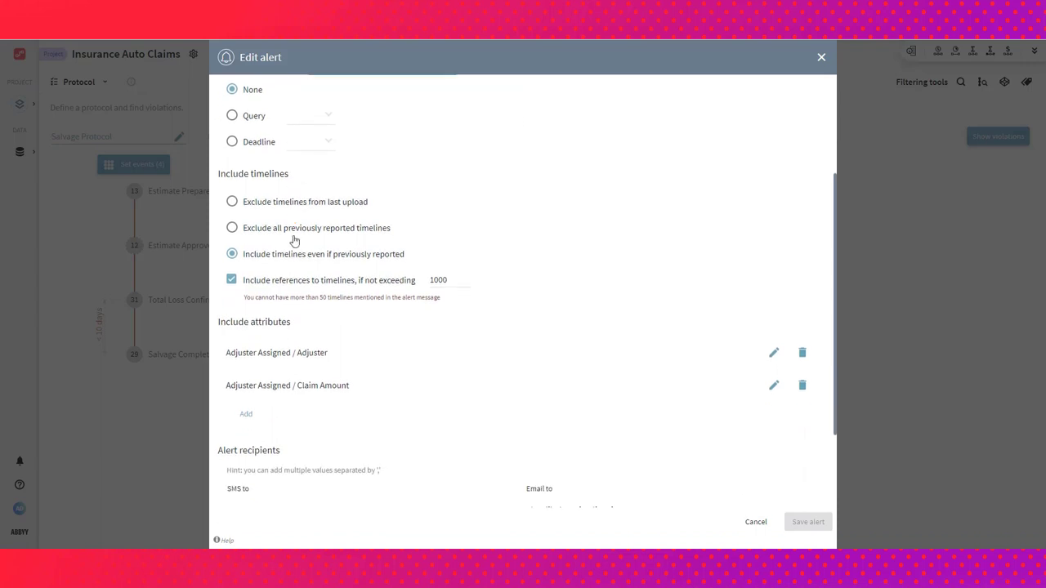
{"action": "scroll", "scroll_direction": "down", "scroll_amount": 3}
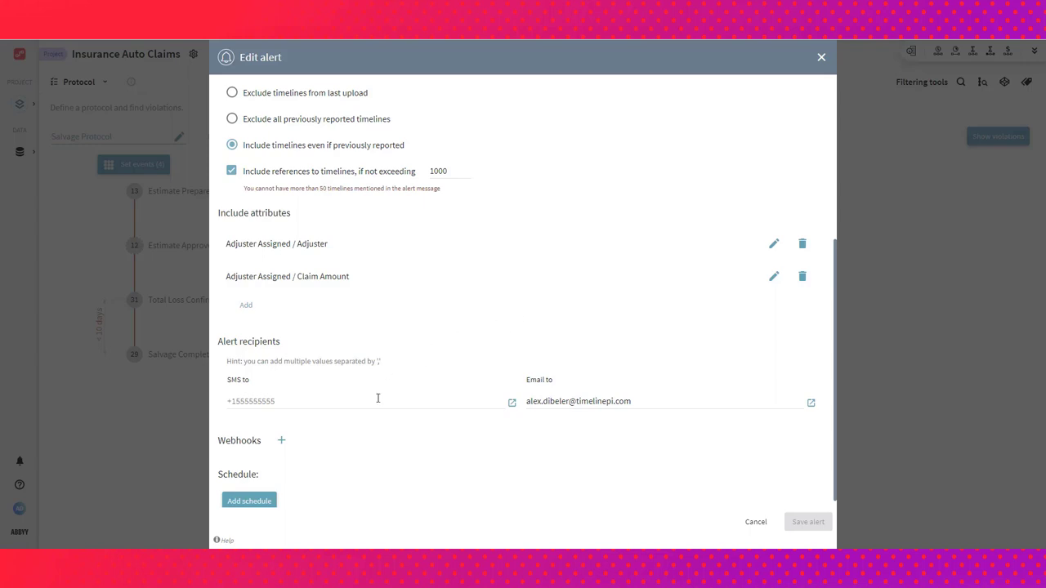
{"action": "scroll", "scroll_direction": "down", "scroll_amount": 3}
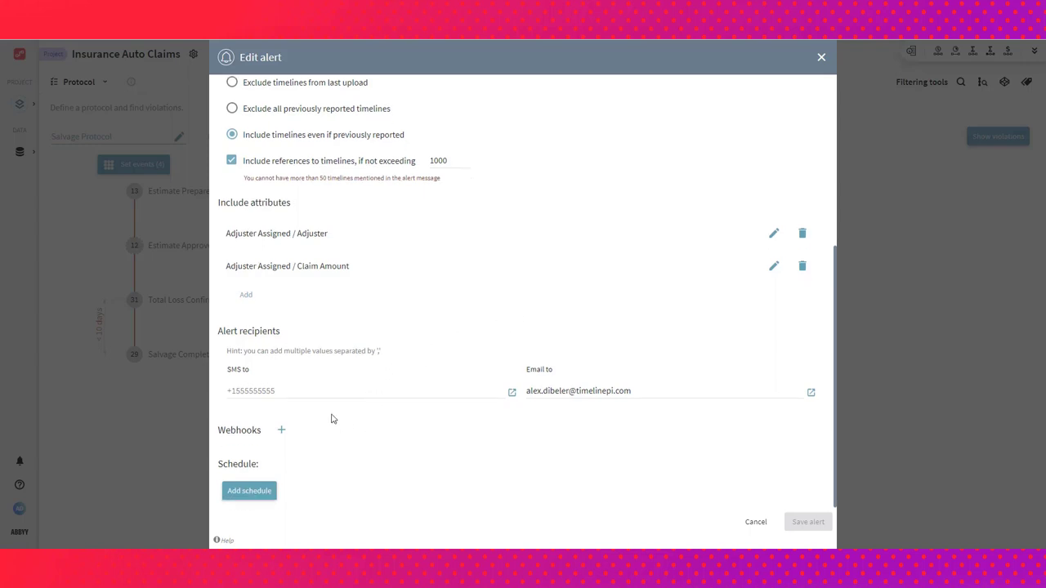
{"action": "mouse_move", "coordinate": [281, 430]}
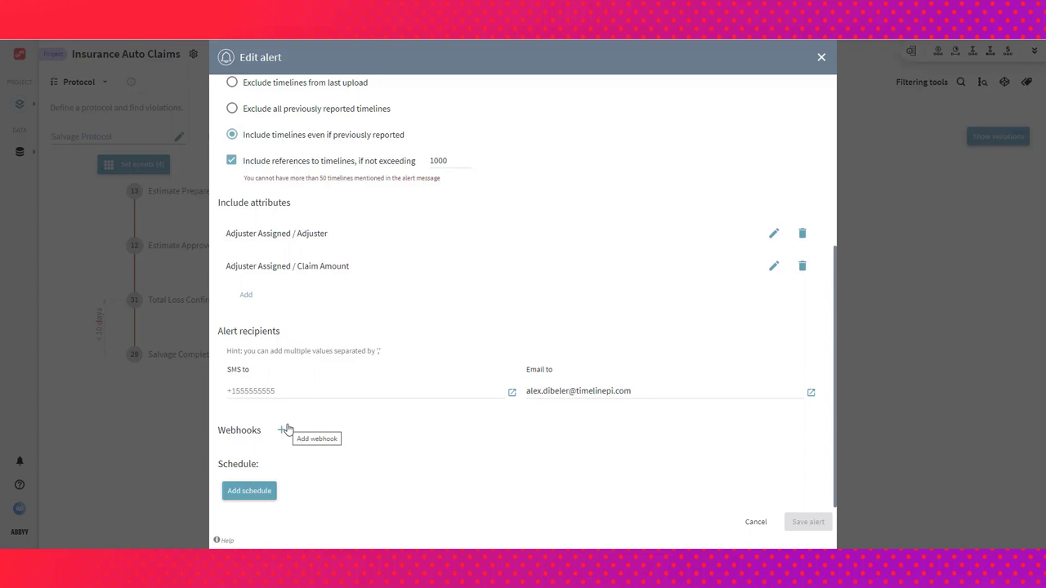
{"action": "mouse_move", "coordinate": [296, 441]}
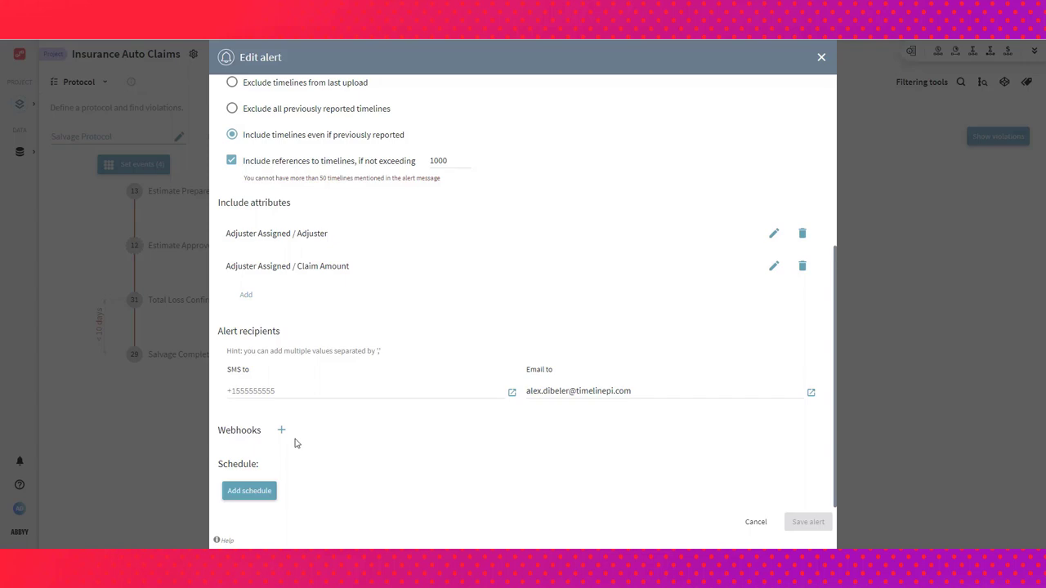
{"action": "mouse_move", "coordinate": [281, 435]}
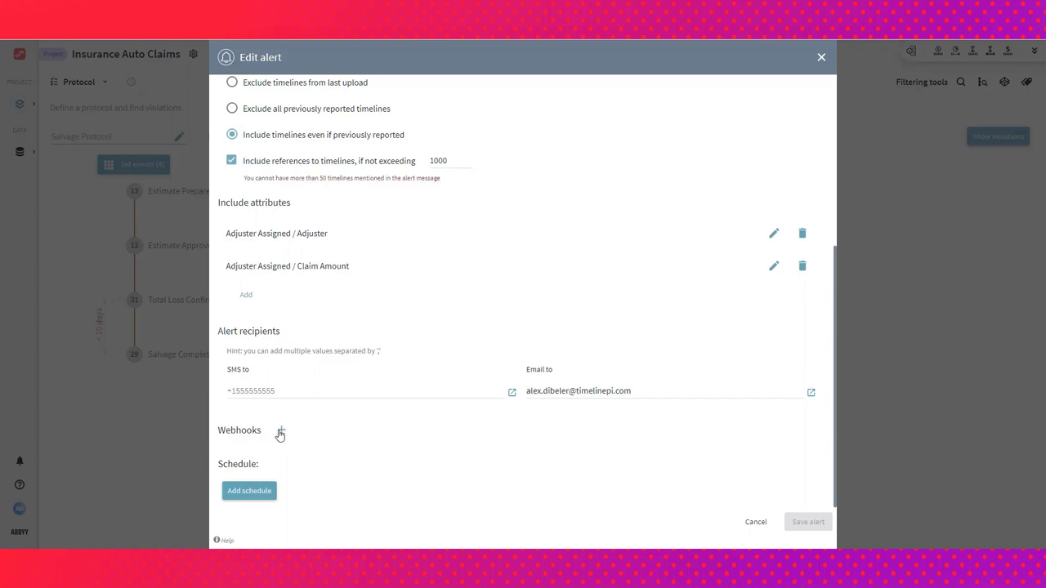
{"action": "mouse_move", "coordinate": [820, 64]}
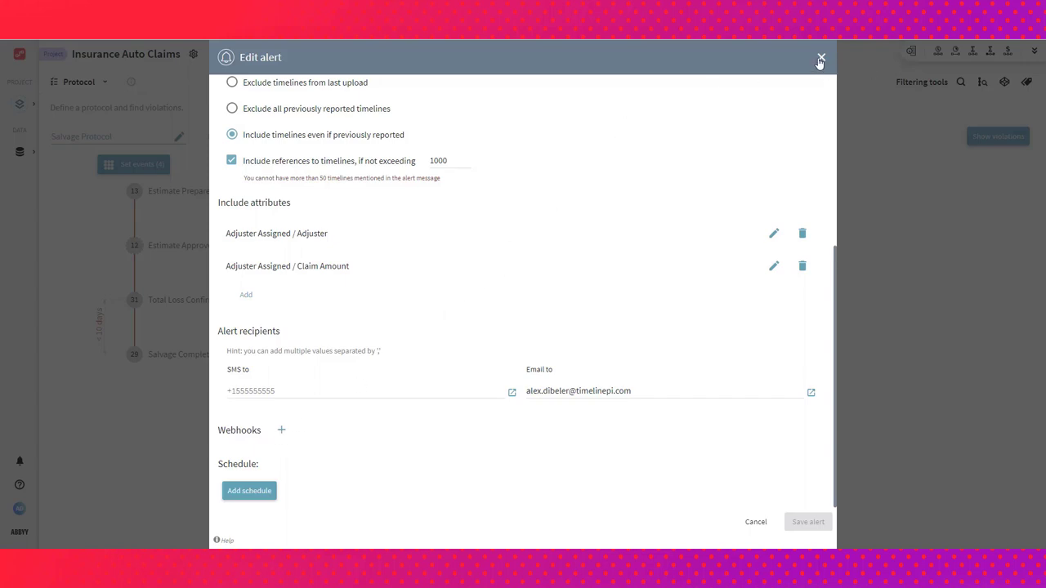
- Leave the alert editor and switch to Simulation, discarding unsaved protocol changes
{"action": "left_click", "coordinate": [820, 59]}
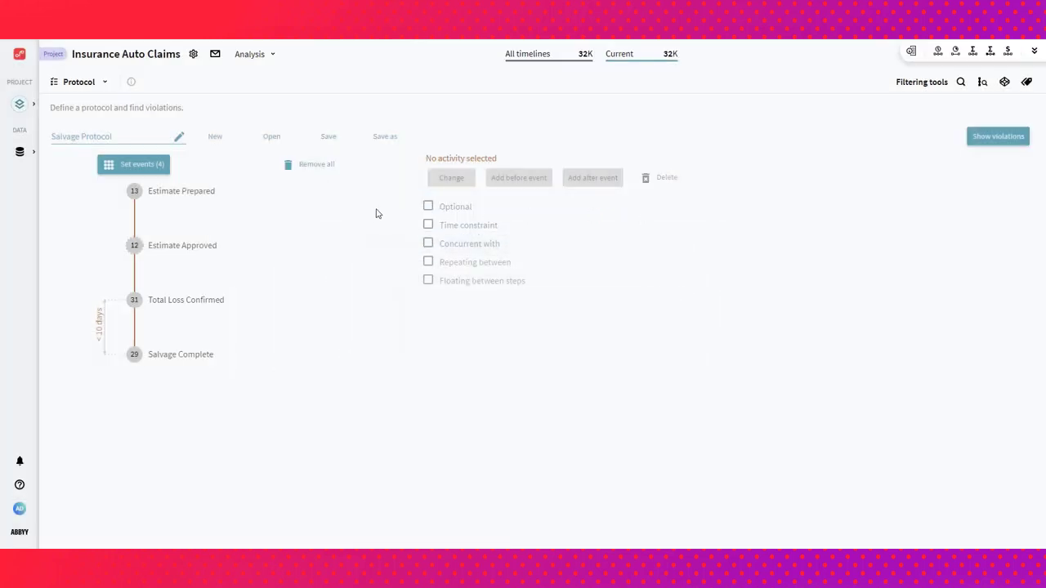
{"action": "left_click", "coordinate": [104, 81]}
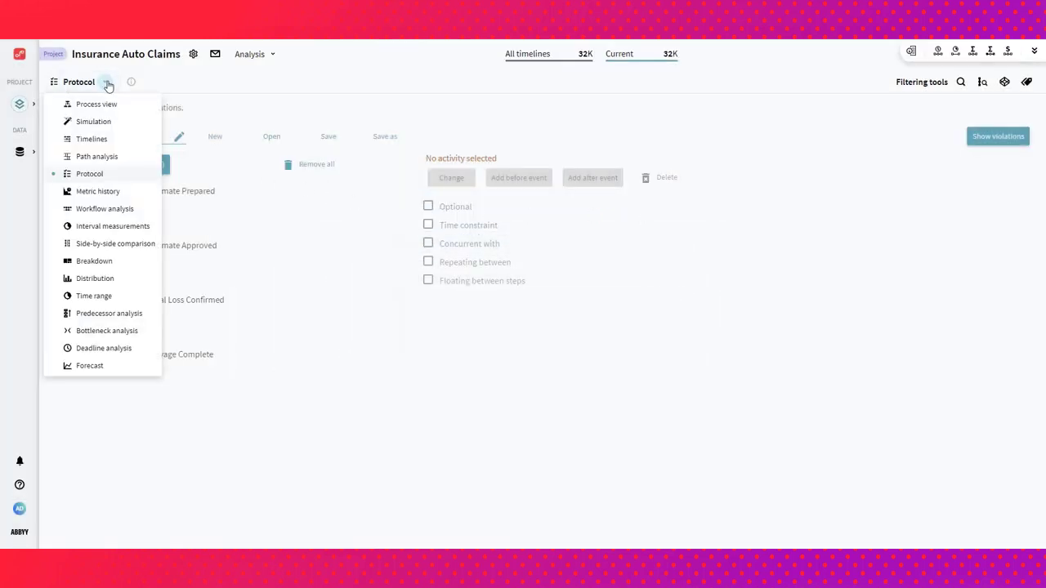
{"action": "left_click", "coordinate": [93, 121]}
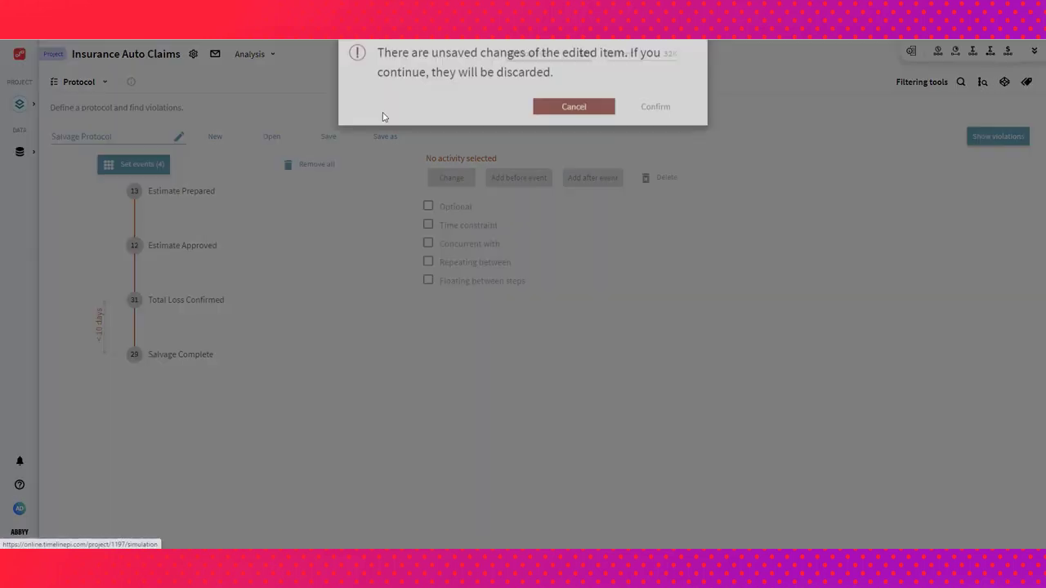
{"action": "left_click", "coordinate": [654, 107]}
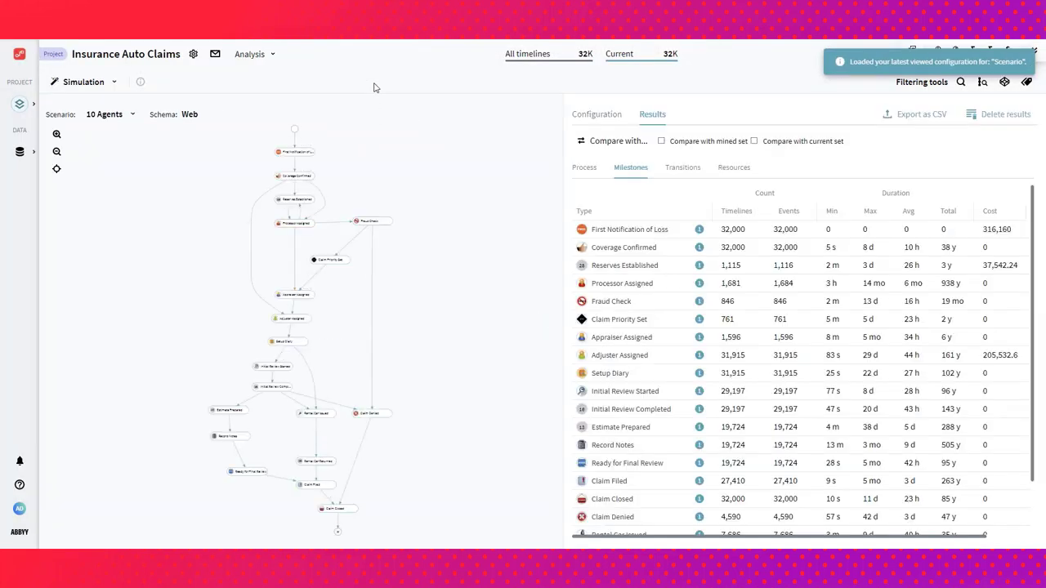
- Show the 10 Agents scenario configuration: 32,000 timelines, 18 adjusters, 10 agents
{"action": "left_click", "coordinate": [596, 114]}
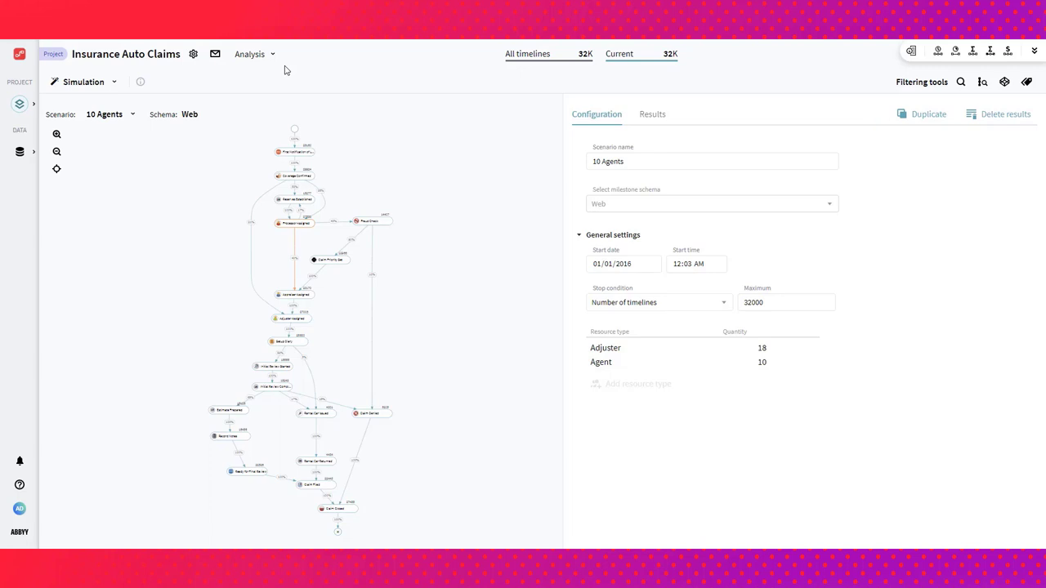
{"action": "mouse_move", "coordinate": [323, 268]}
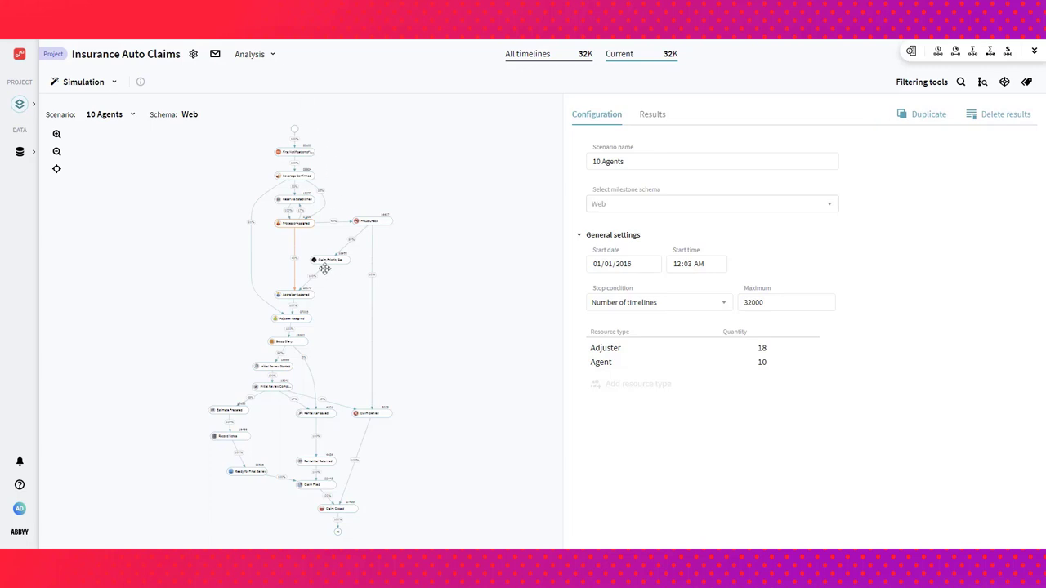
{"action": "mouse_move", "coordinate": [340, 292]}
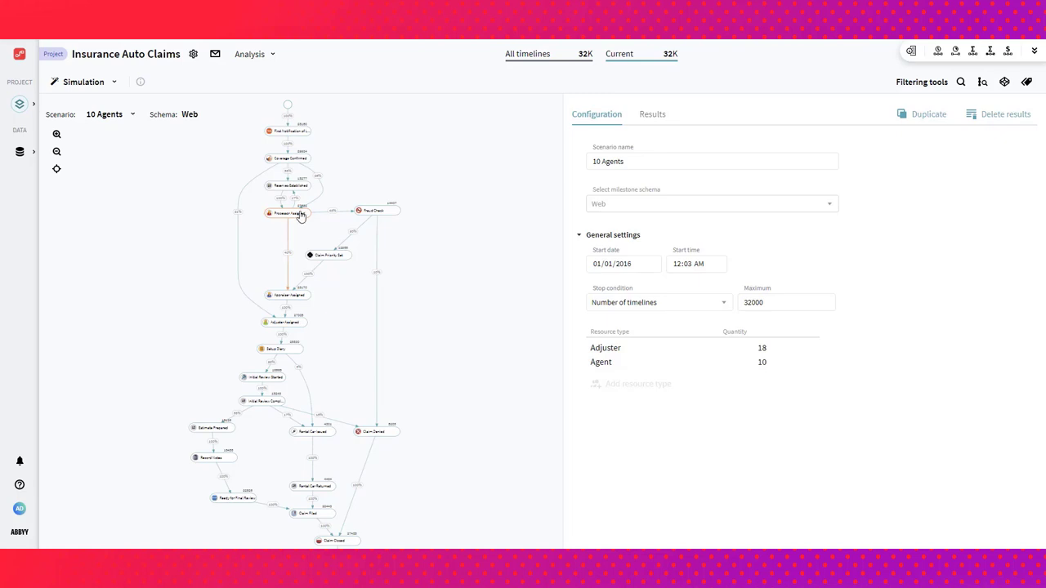
{"action": "left_click", "coordinate": [287, 212]}
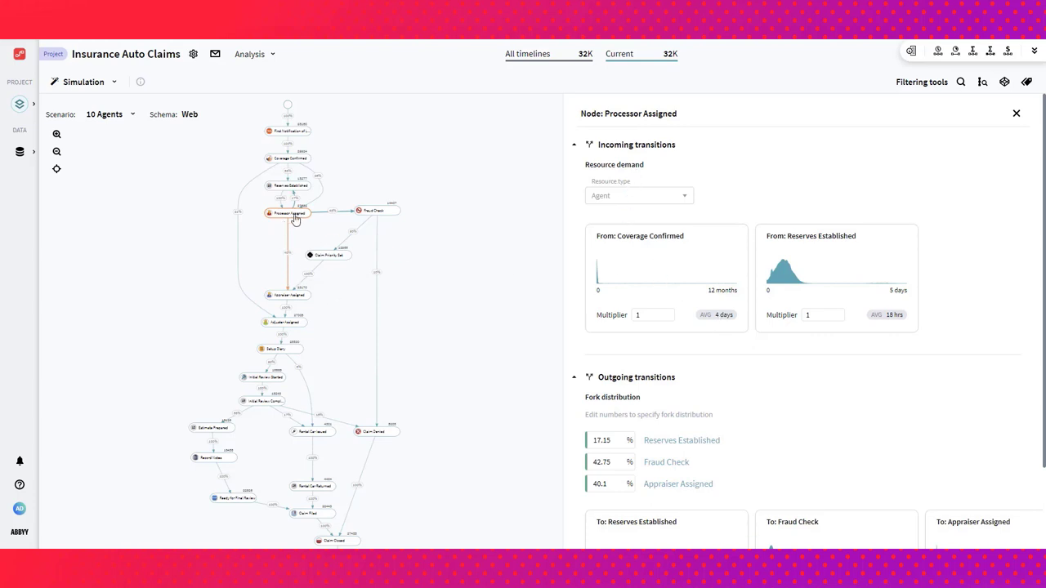
{"action": "scroll", "scroll_direction": "down", "scroll_amount": 3}
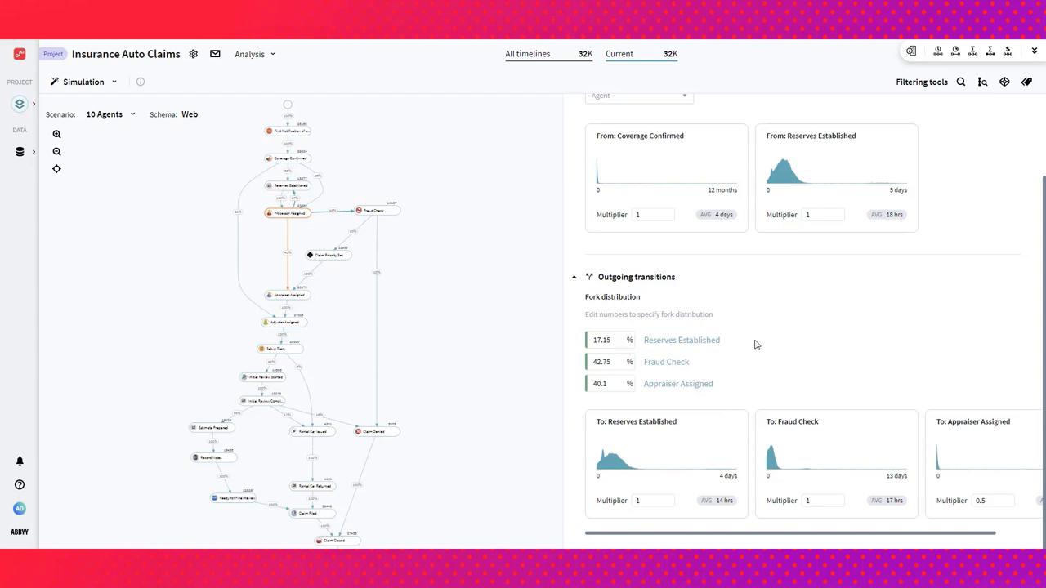
{"action": "mouse_move", "coordinate": [644, 252]}
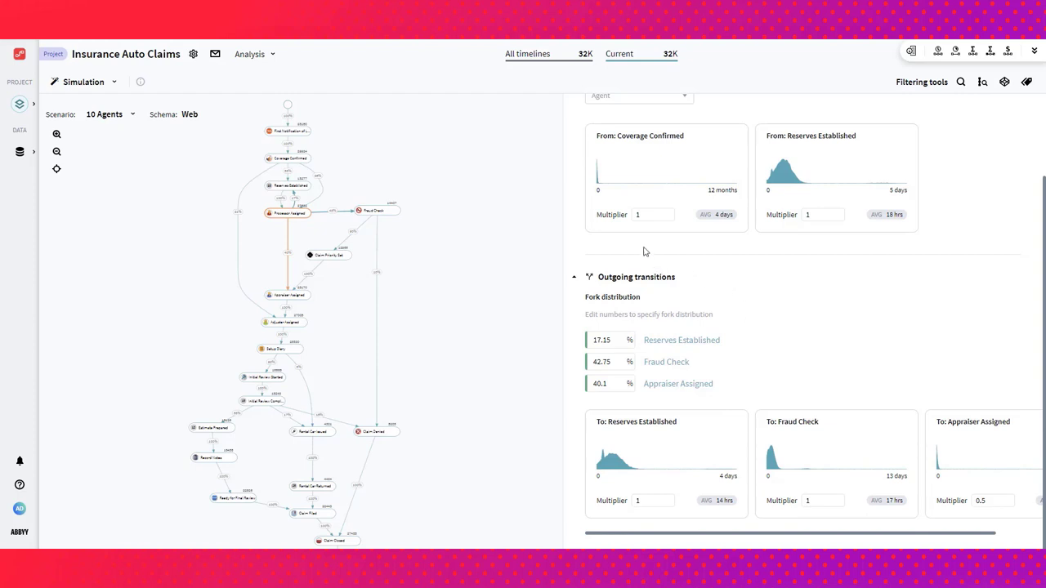
{"action": "mouse_move", "coordinate": [858, 494]}
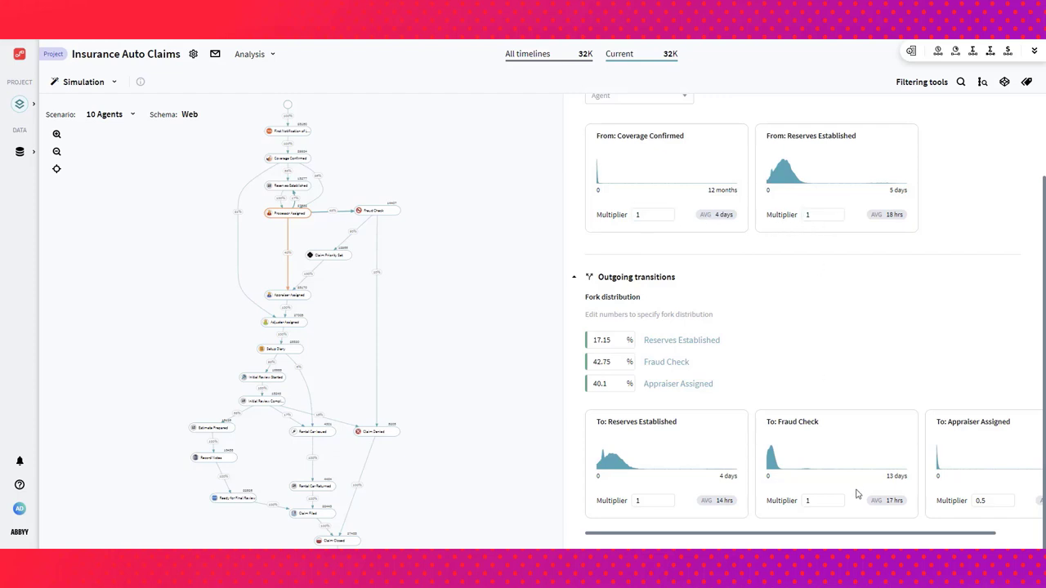
{"action": "mouse_move", "coordinate": [615, 481]}
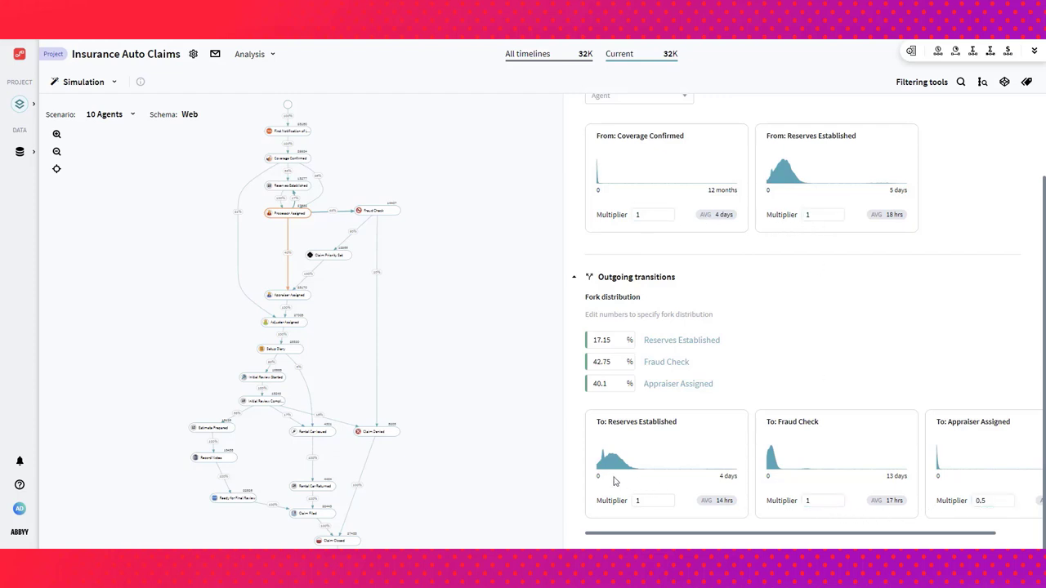
{"action": "mouse_move", "coordinate": [618, 461]}
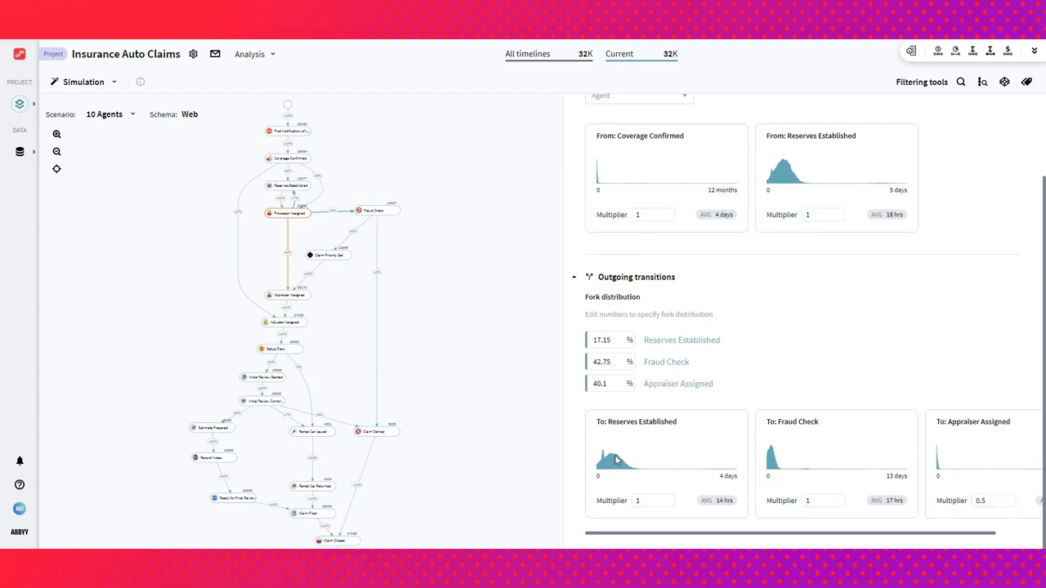
{"action": "left_click", "coordinate": [654, 500]}
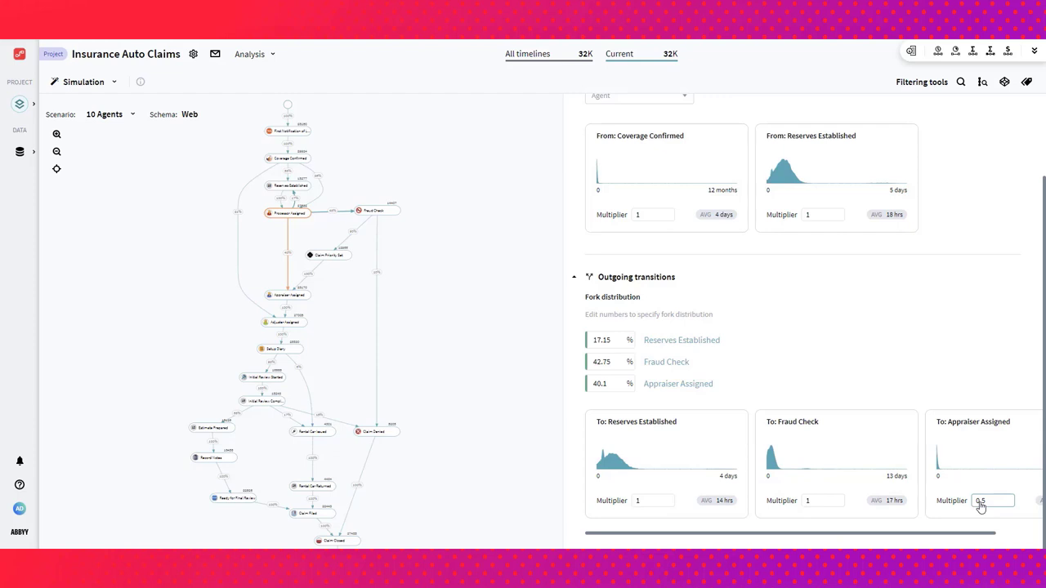
{"action": "type", "text": "0.5"}
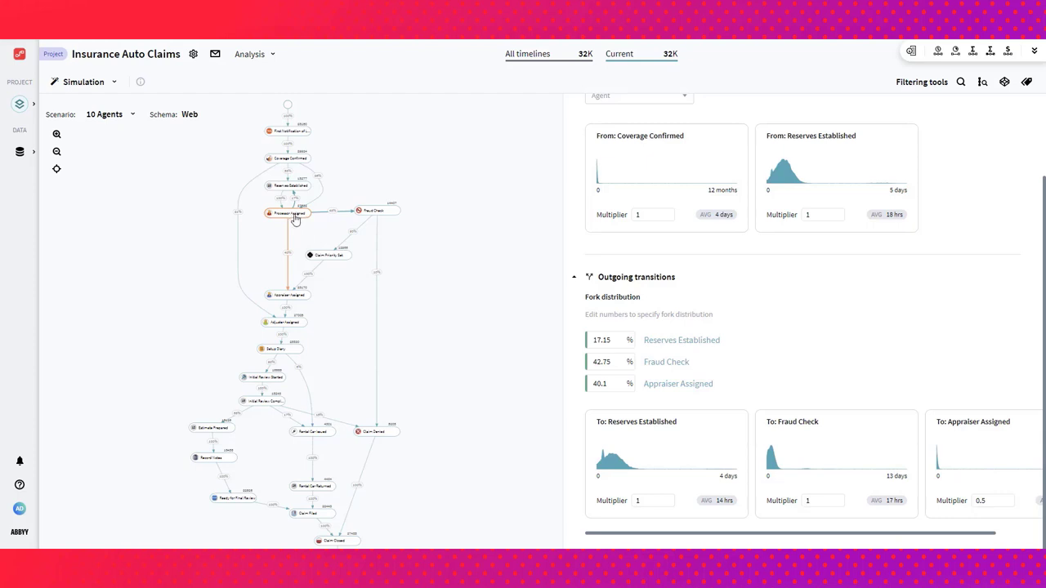
{"action": "mouse_move", "coordinate": [295, 308]}
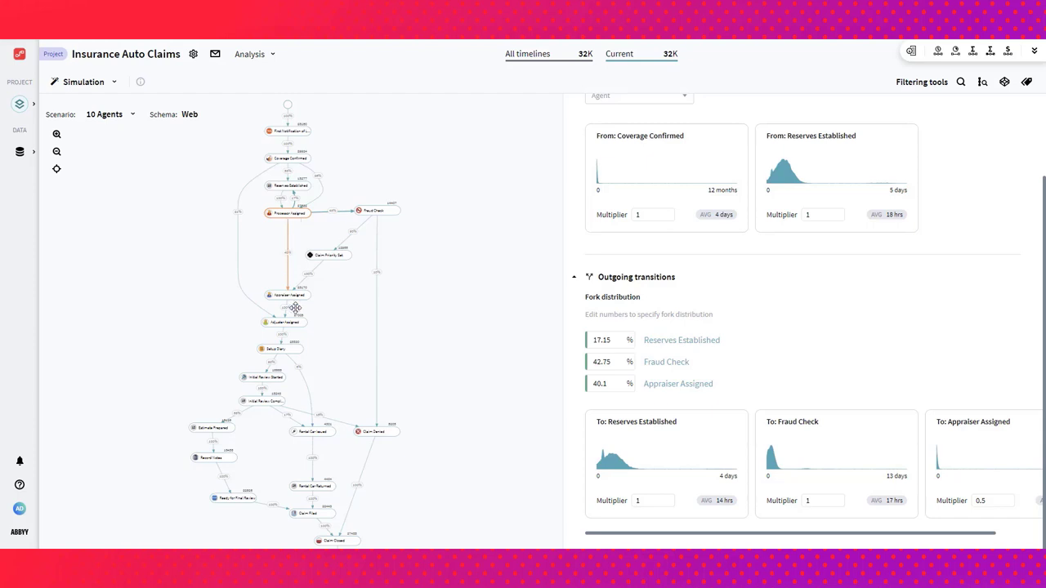
{"action": "mouse_move", "coordinate": [289, 327]}
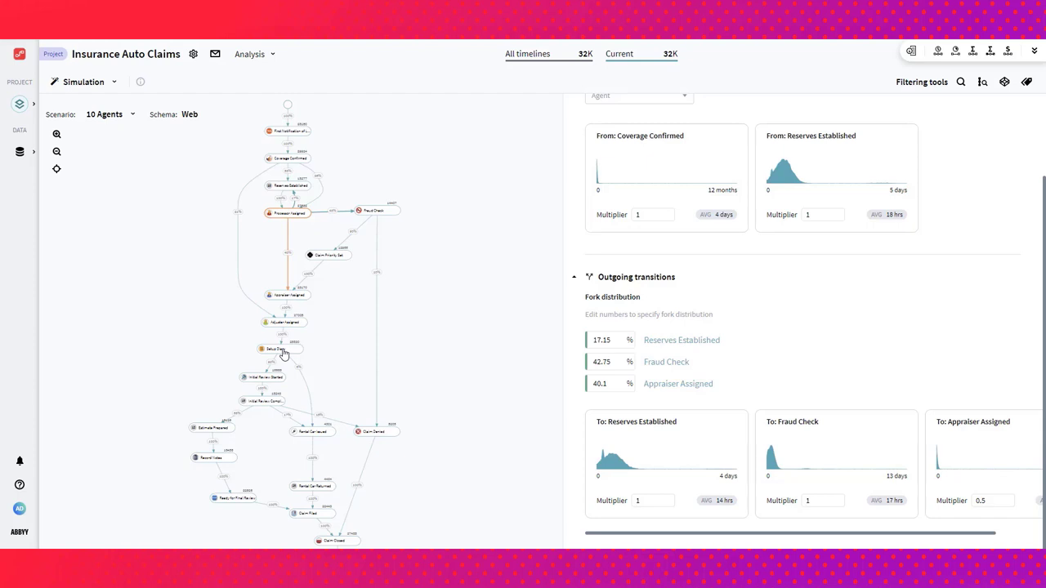
{"action": "scroll", "scroll_direction": "up", "scroll_amount": 3}
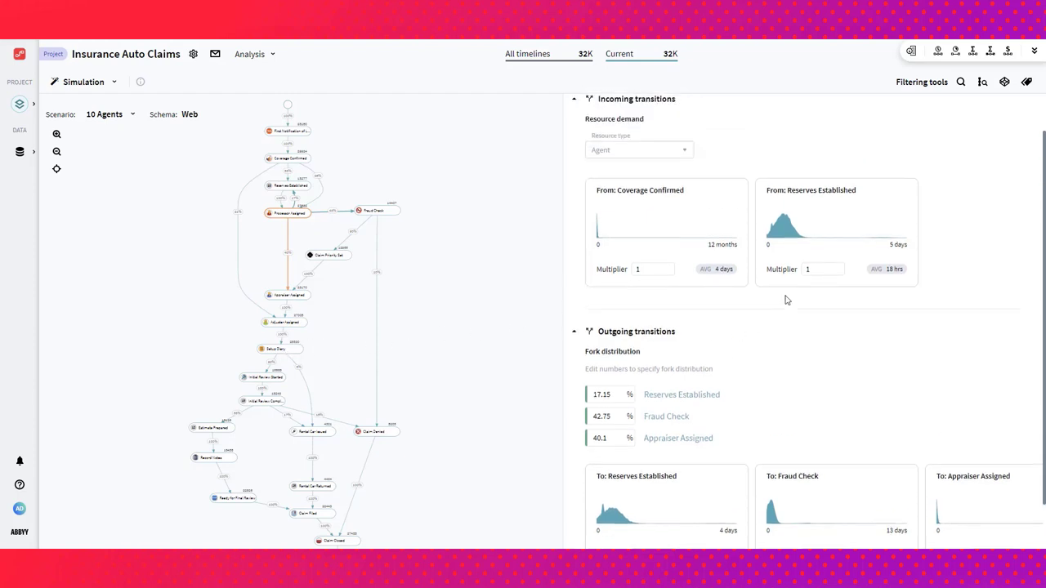
{"action": "mouse_move", "coordinate": [536, 175]}
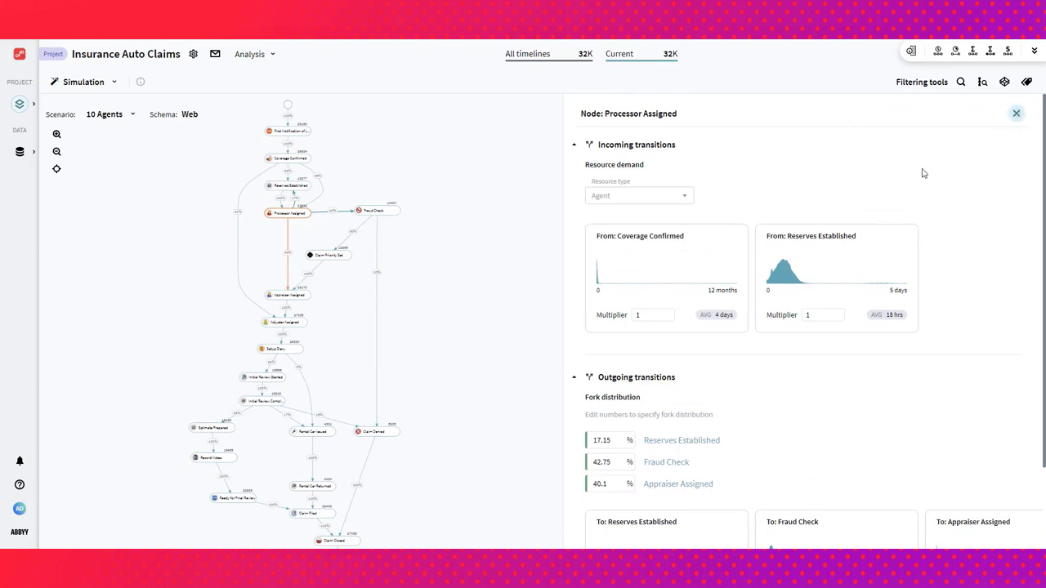
{"action": "left_click", "coordinate": [1016, 113]}
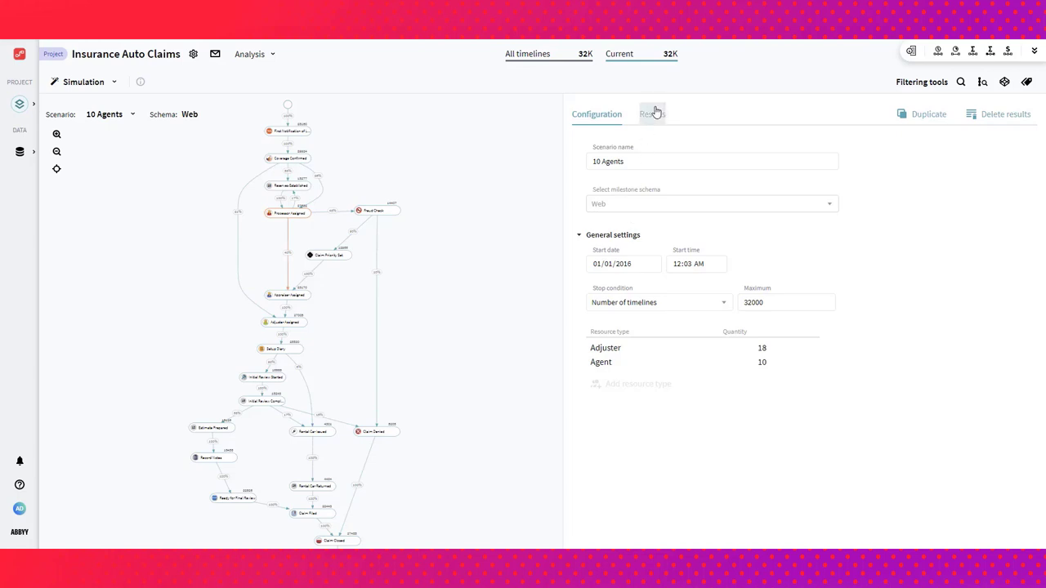
- Compare the 10 Agents results with the mined set and the 15 Agents scenario
{"action": "left_click", "coordinate": [652, 115]}
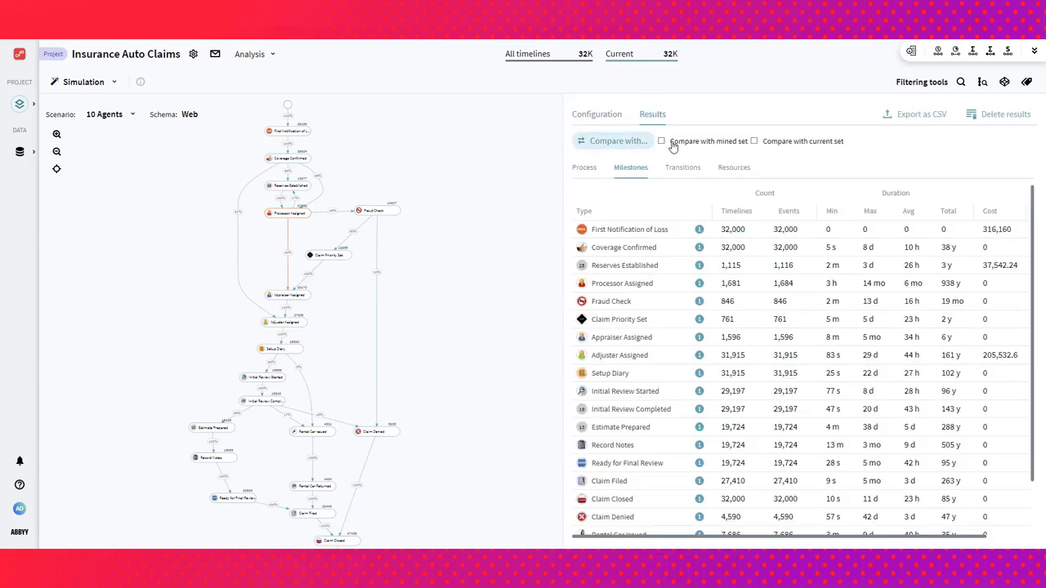
{"action": "left_click", "coordinate": [660, 140]}
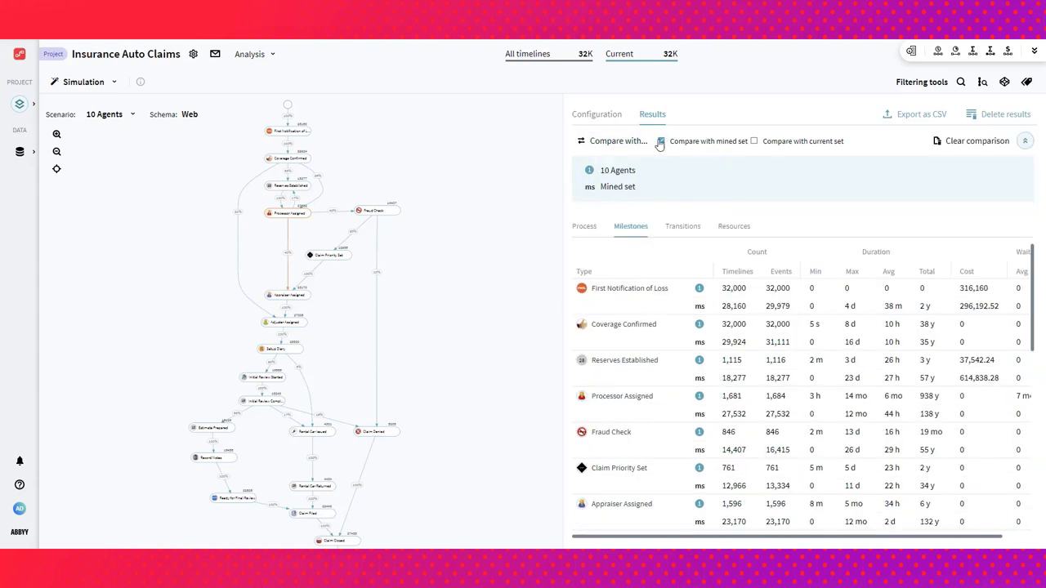
{"action": "left_click", "coordinate": [661, 140]}
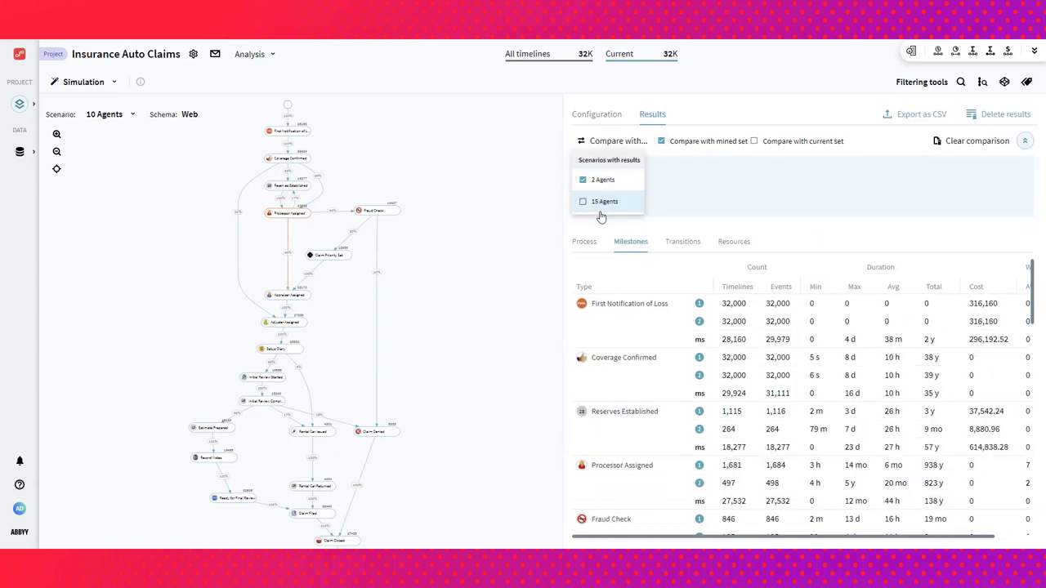
{"action": "left_click", "coordinate": [582, 201]}
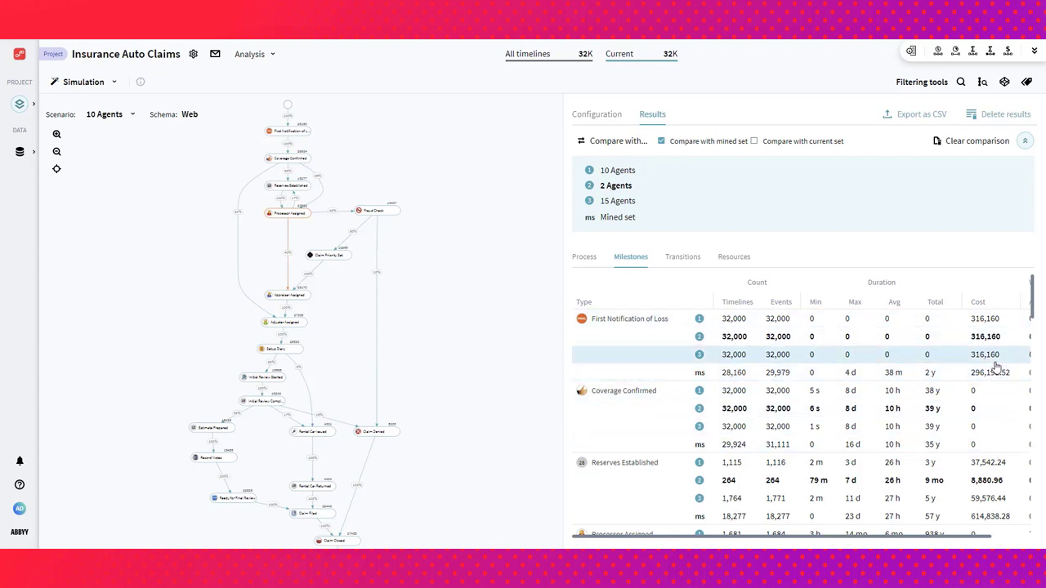
{"action": "mouse_move", "coordinate": [994, 384]}
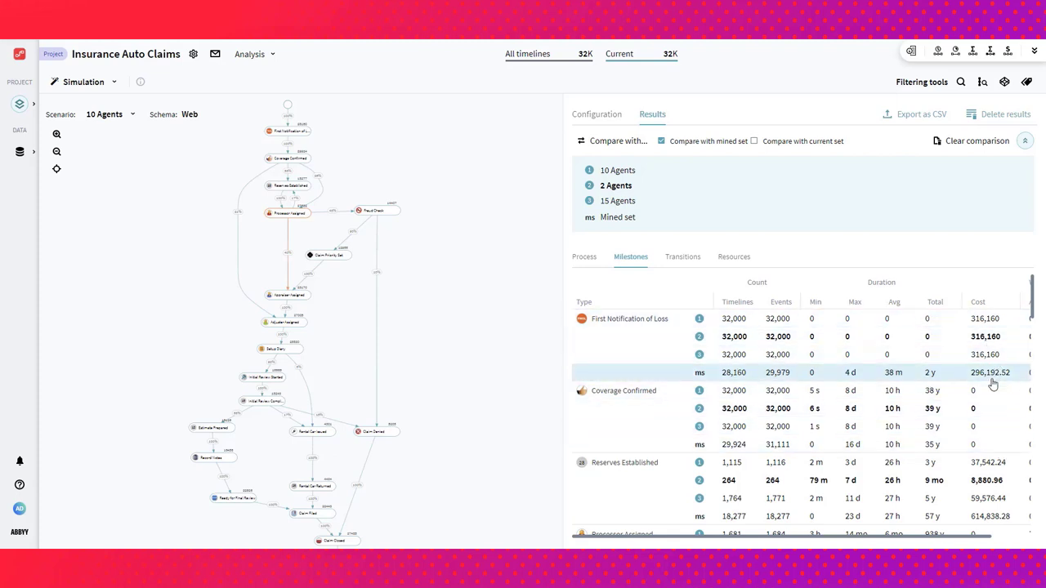
- Review the resource usage comparison, then return to the analysis views list
{"action": "scroll", "scroll_direction": "down", "scroll_amount": 3}
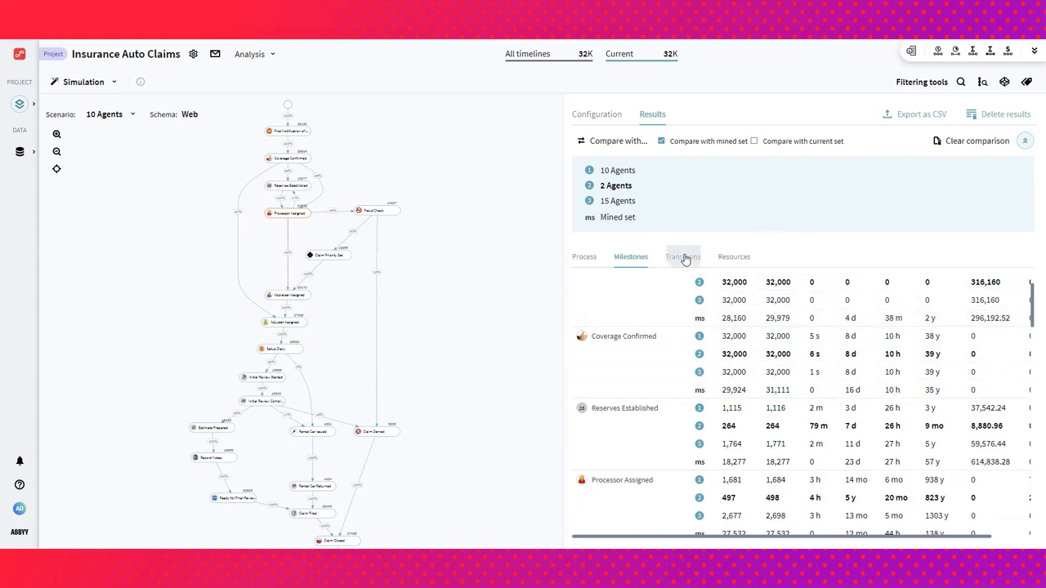
{"action": "left_click", "coordinate": [732, 256]}
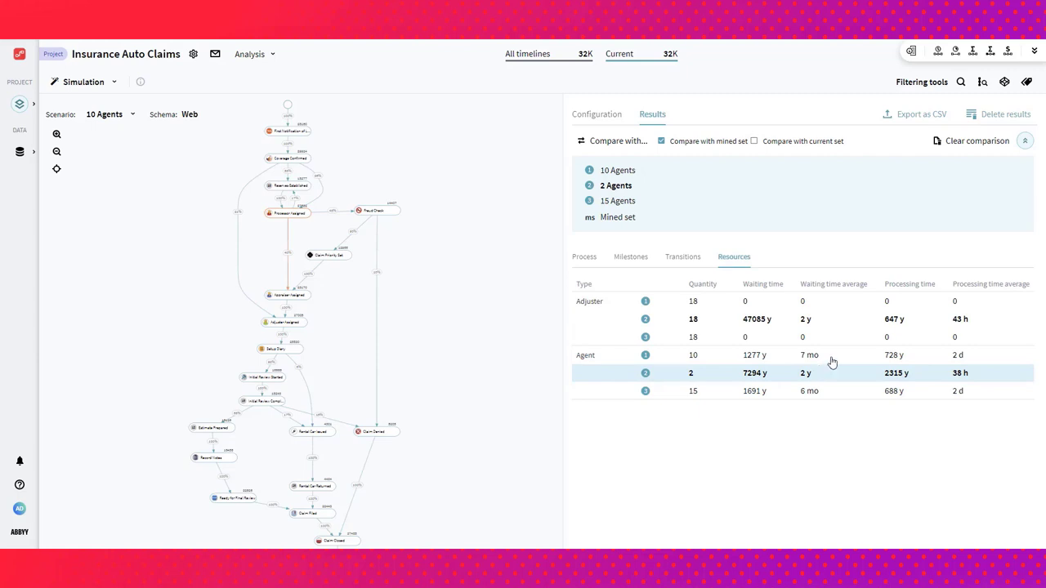
{"action": "mouse_move", "coordinate": [891, 354]}
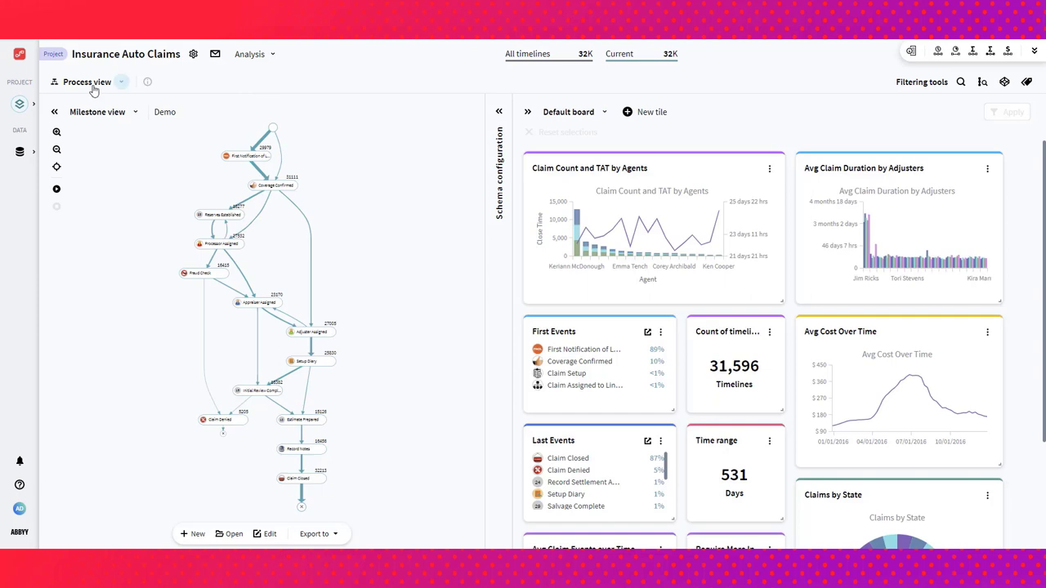
{"action": "left_click", "coordinate": [85, 82]}
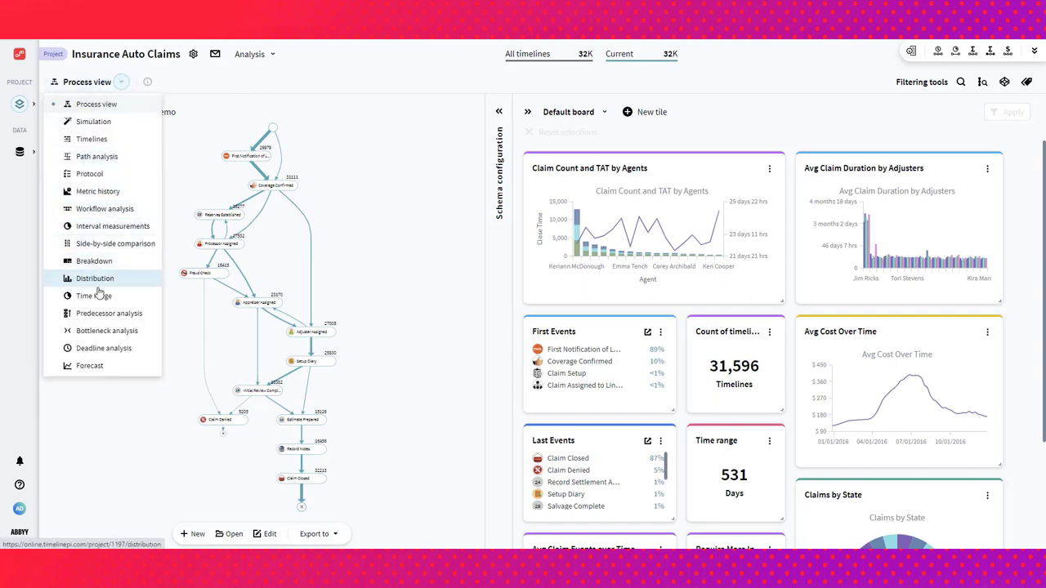
{"action": "mouse_move", "coordinate": [92, 139]}
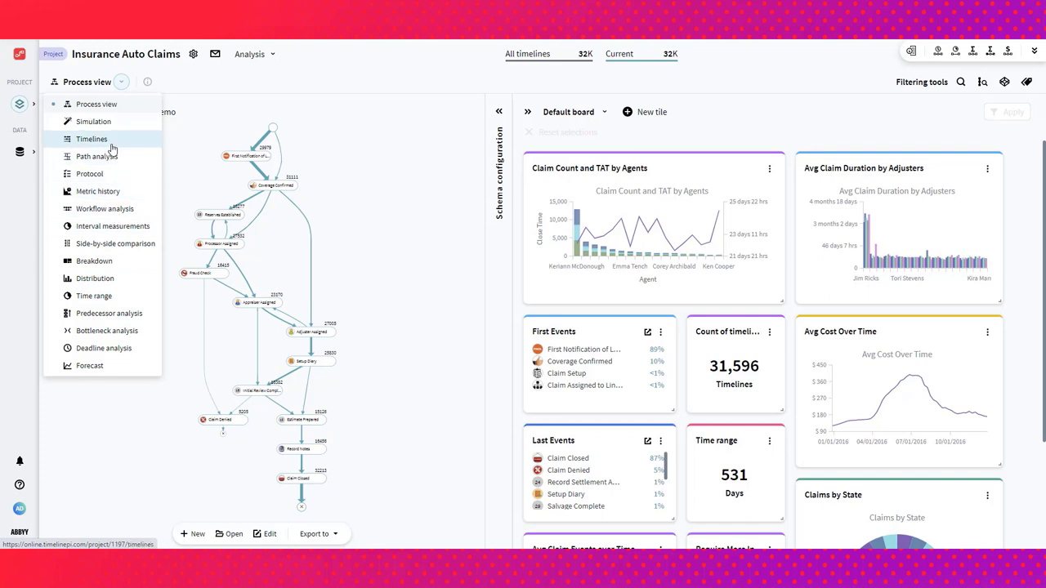